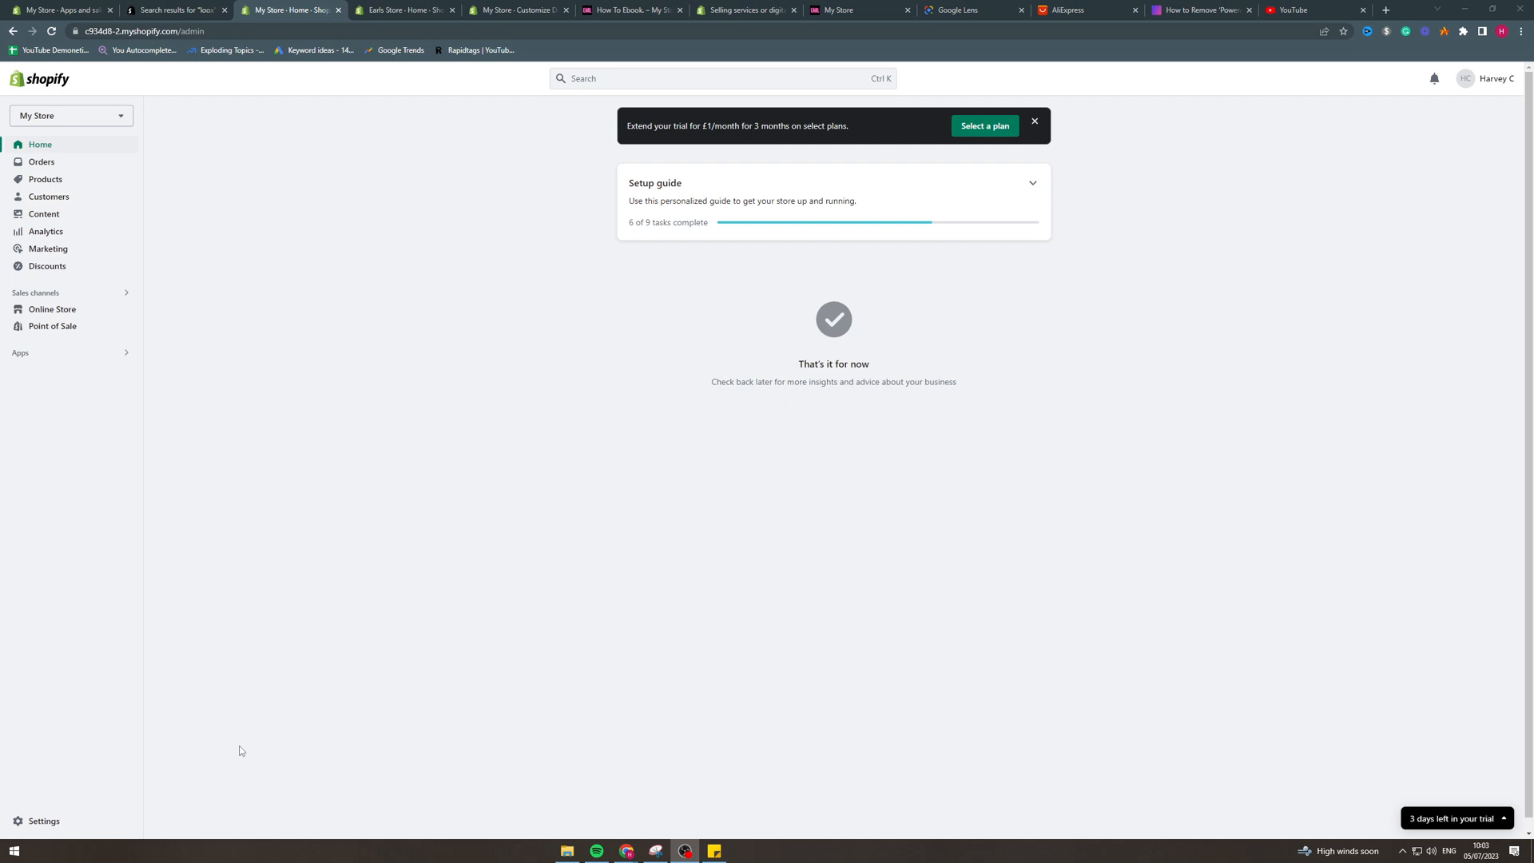
{"action": "mouse_move", "coordinate": [211, 690]}
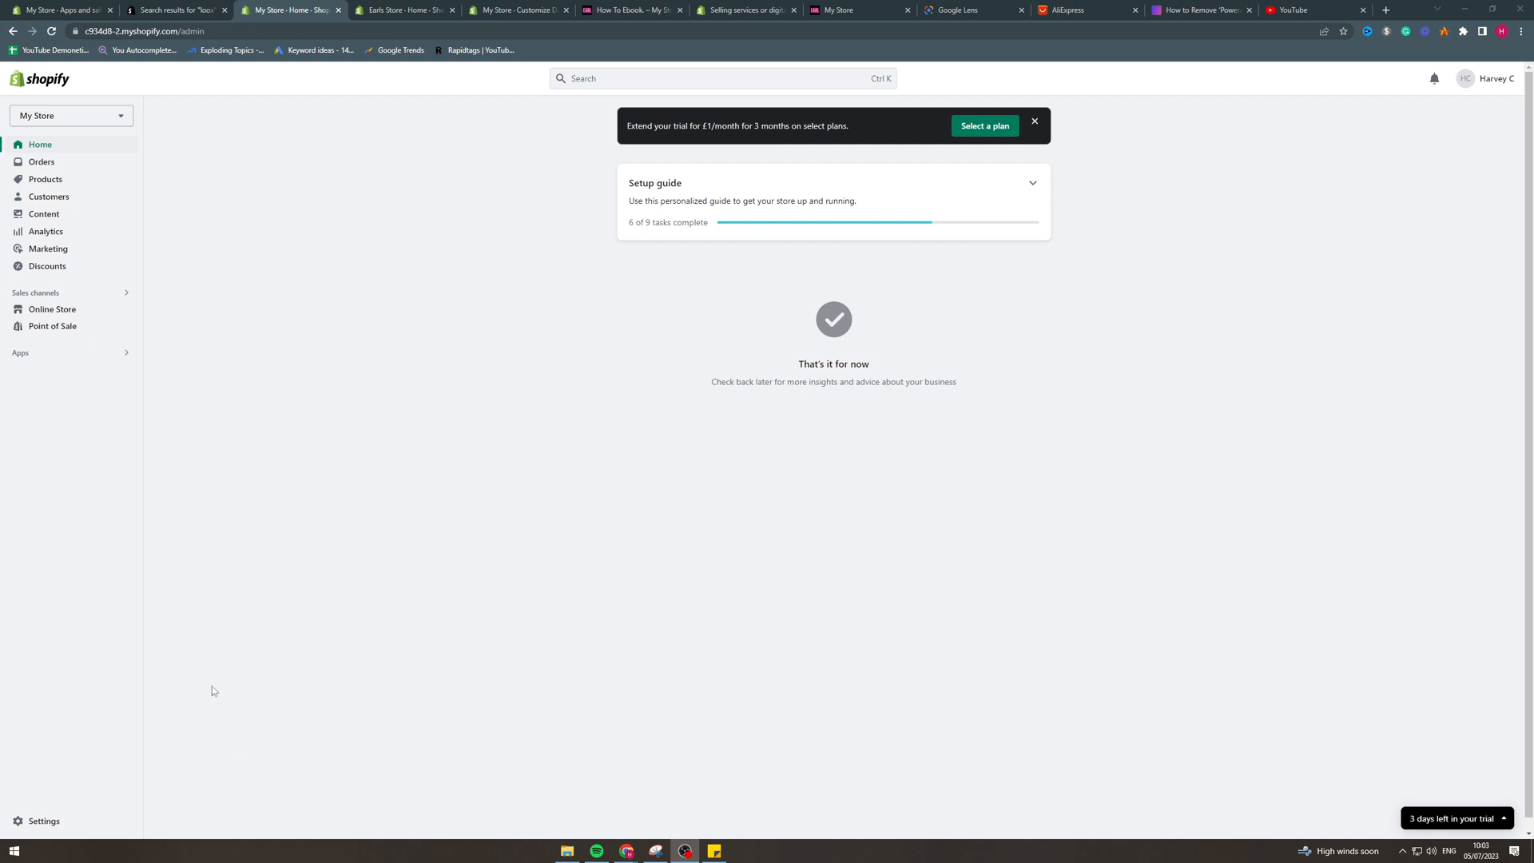
{"action": "mouse_move", "coordinate": [288, 448]}
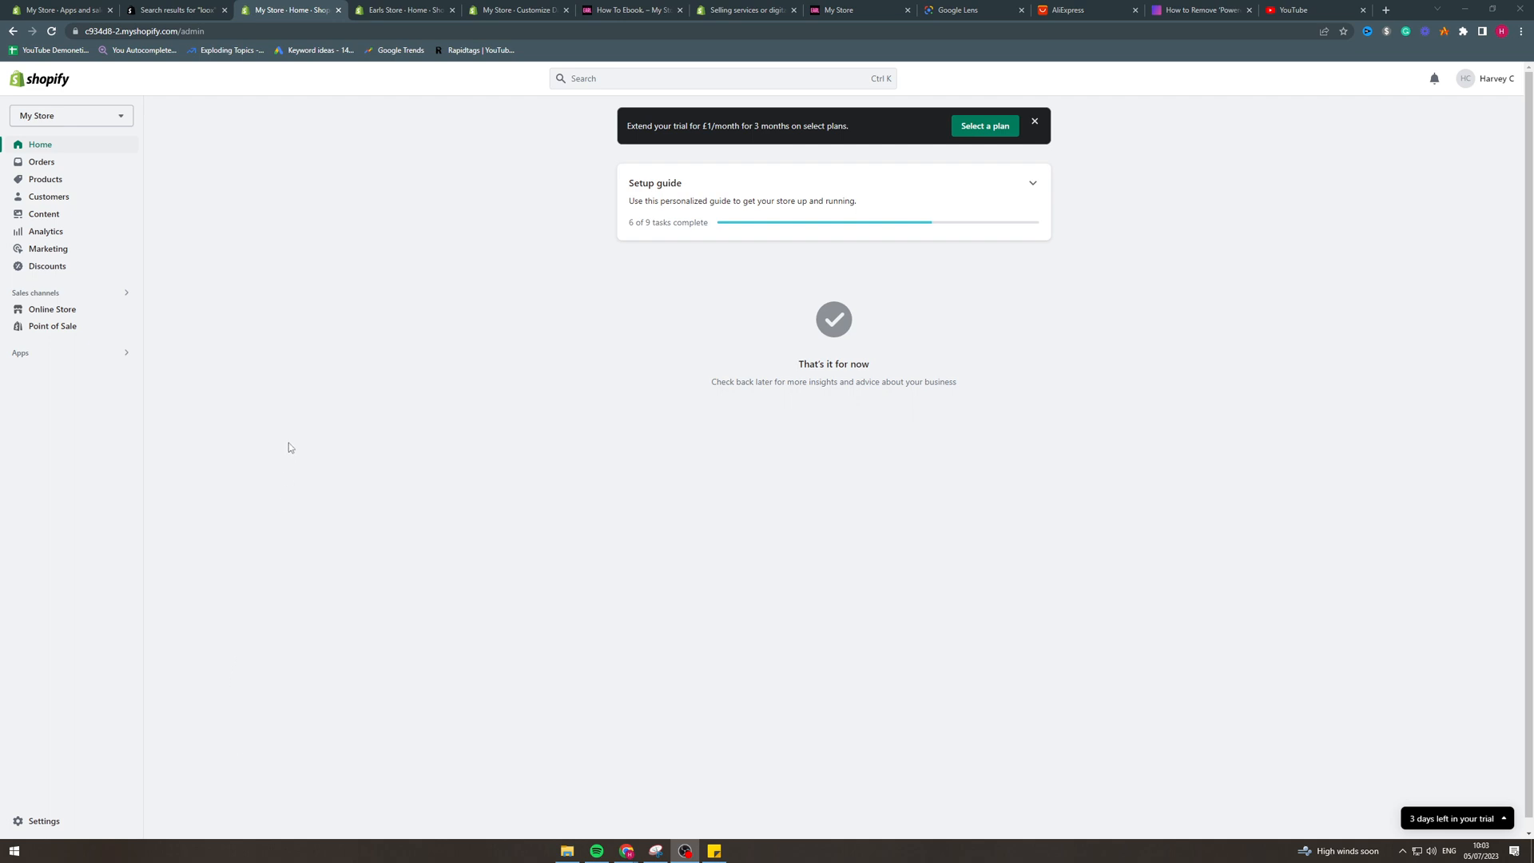
{"action": "mouse_move", "coordinate": [230, 233]}
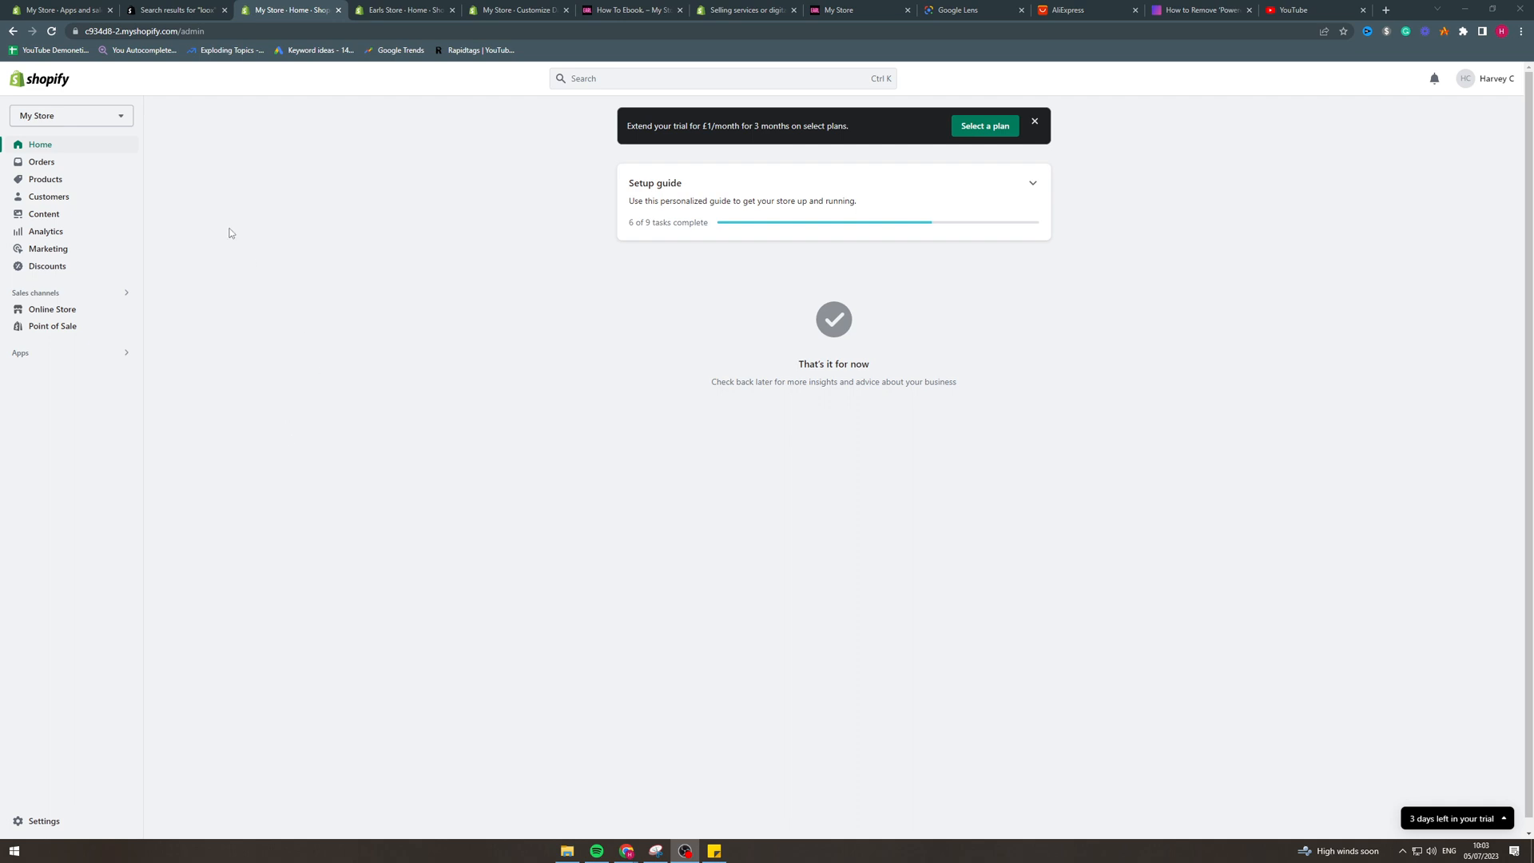
{"action": "mouse_move", "coordinate": [280, 320]}
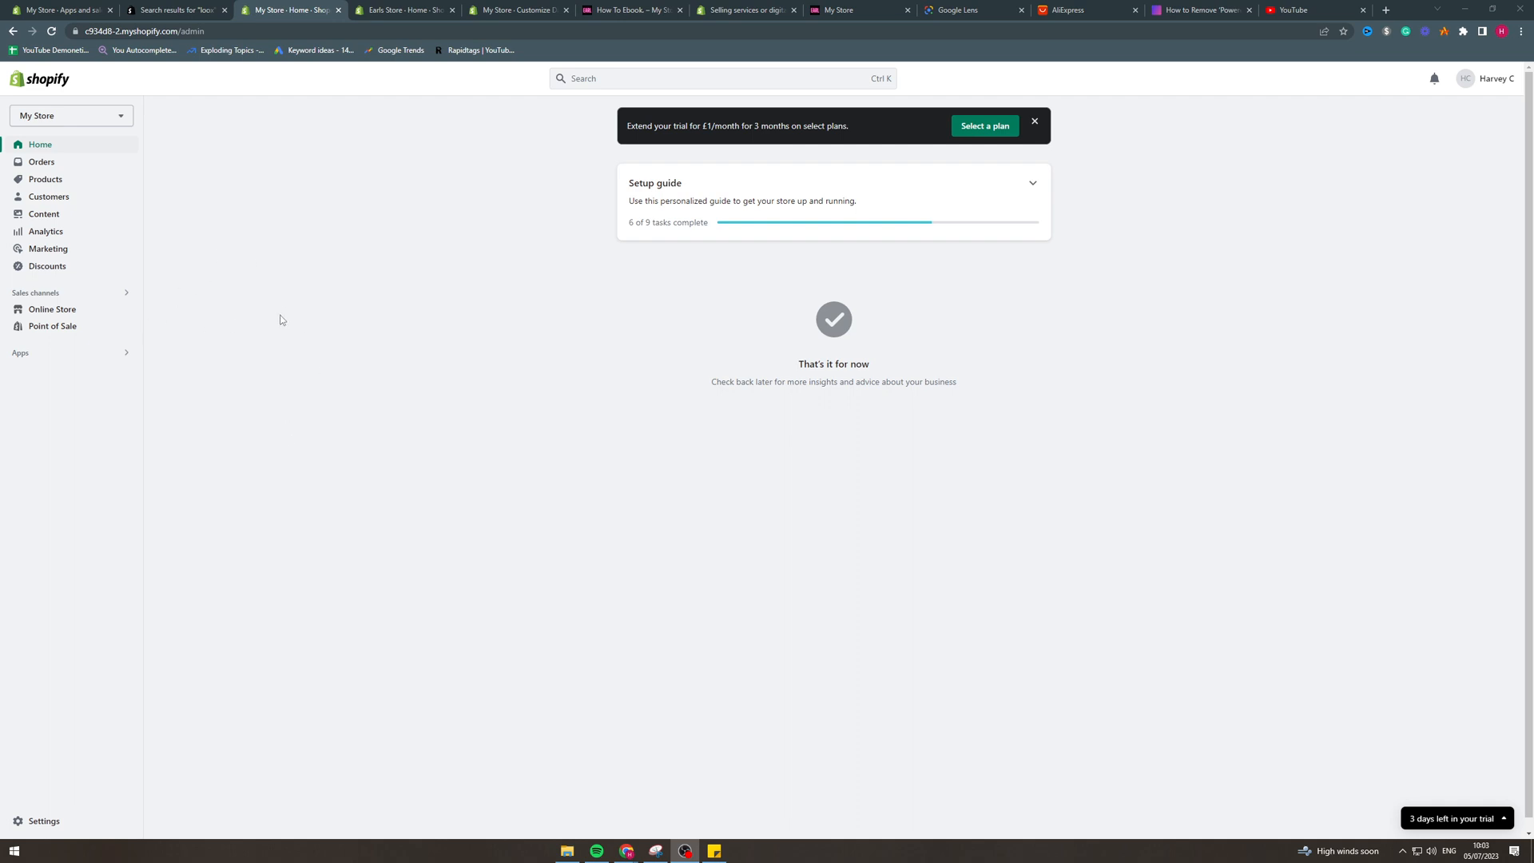
{"action": "mouse_move", "coordinate": [82, 354]}
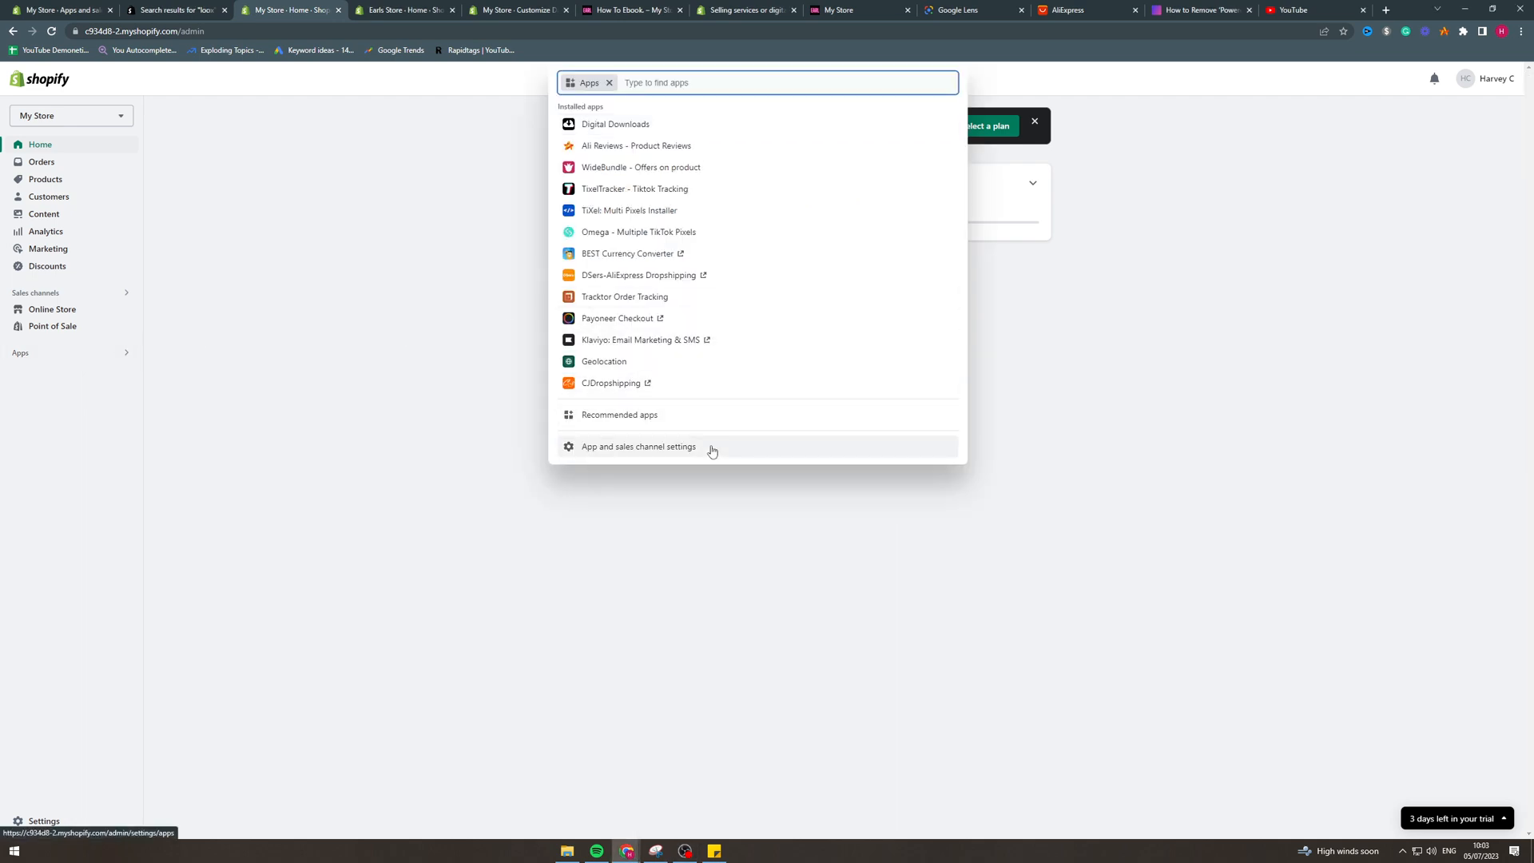
Step: Search the Shopify App Store for 'loox' and start adding Loox Product Reviews & Photos
{"action": "left_click", "coordinate": [637, 446]}
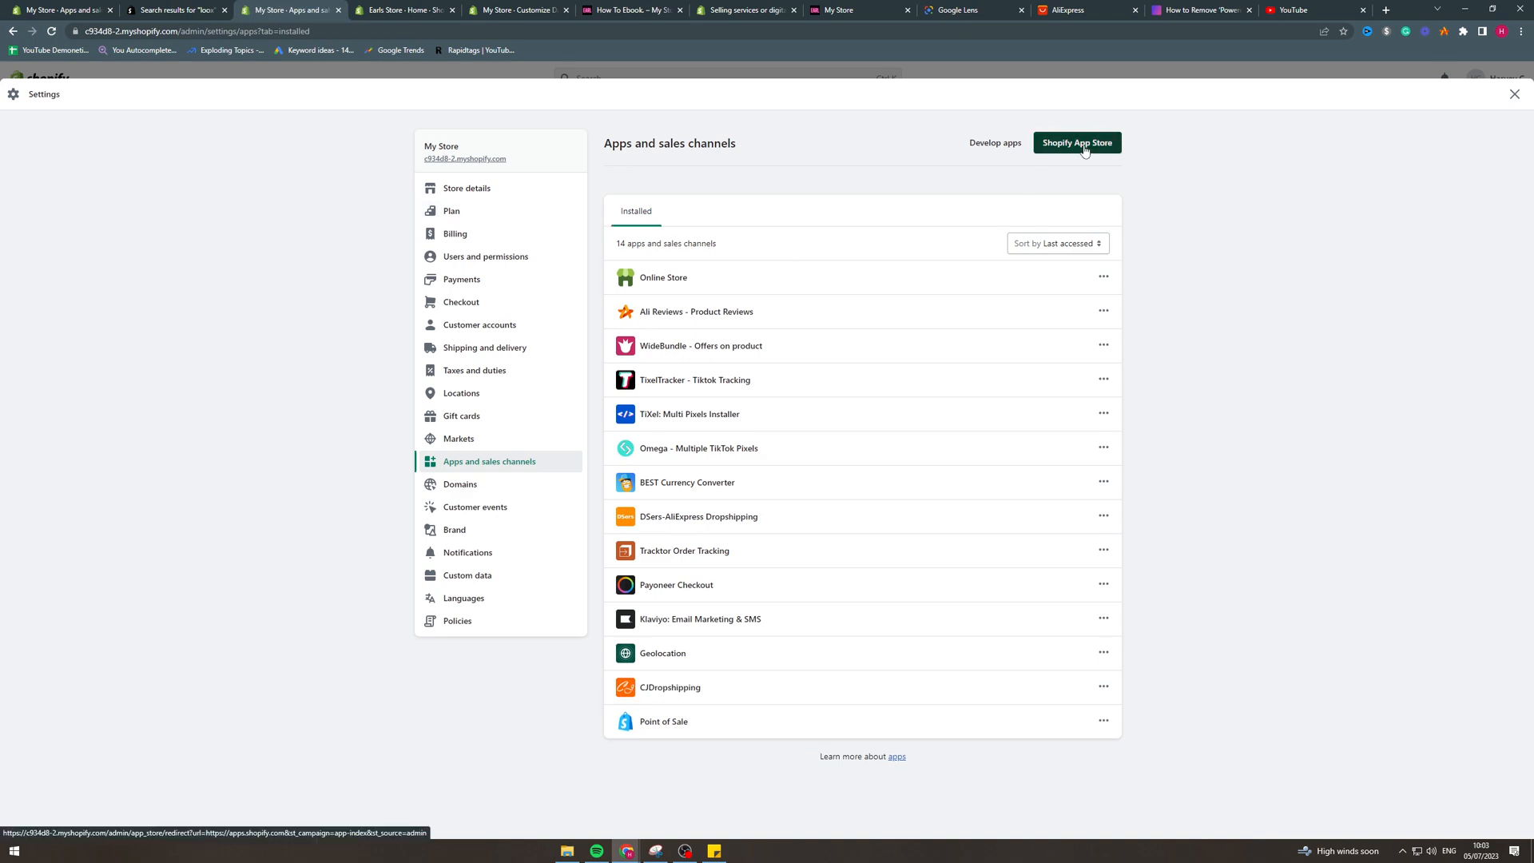
{"action": "left_click", "coordinate": [1076, 143]}
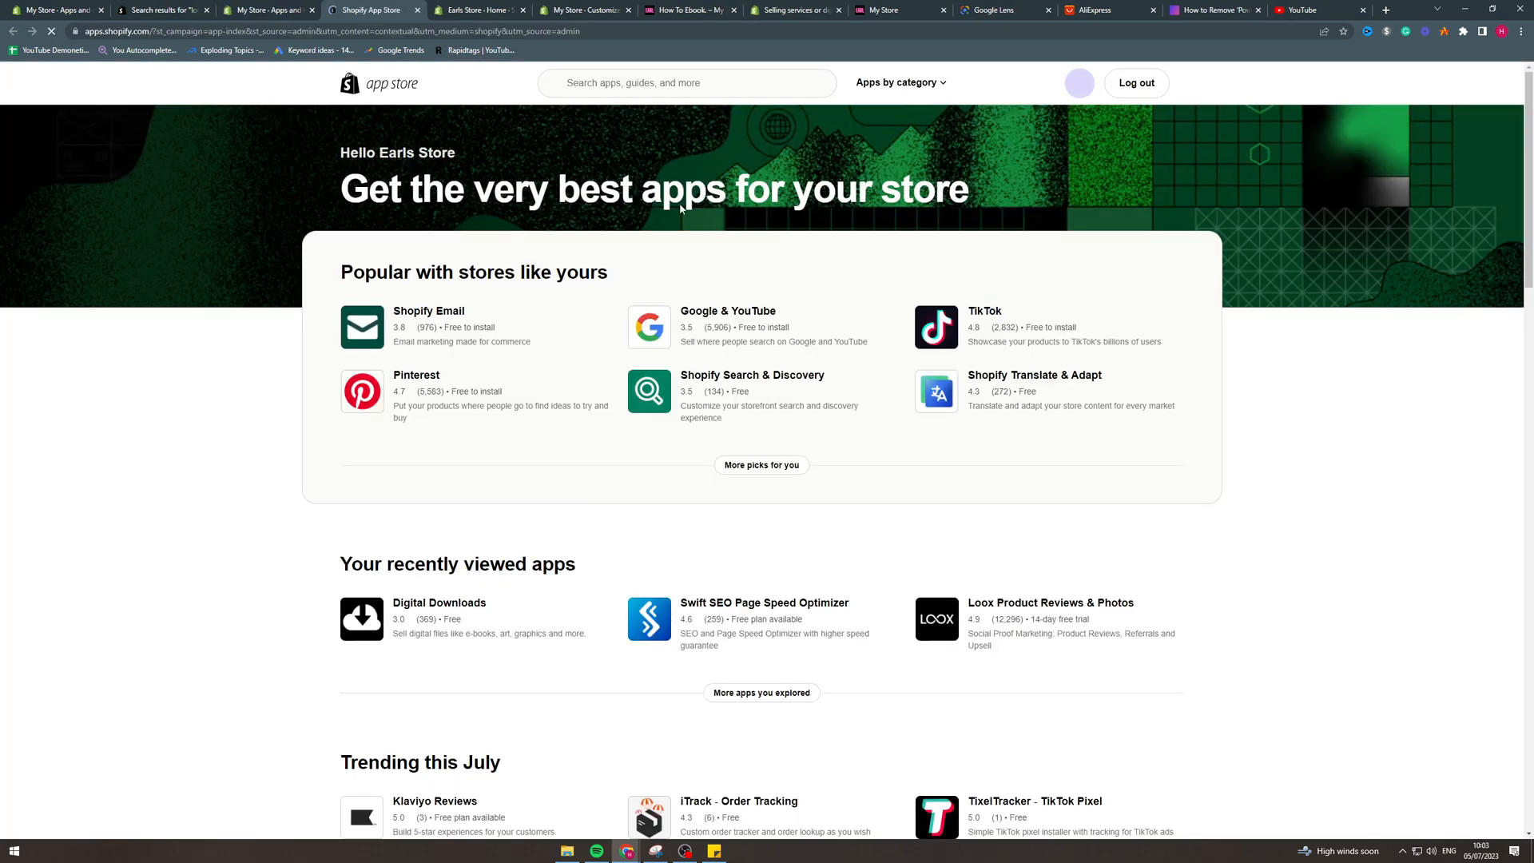
{"action": "type", "text": "loo"}
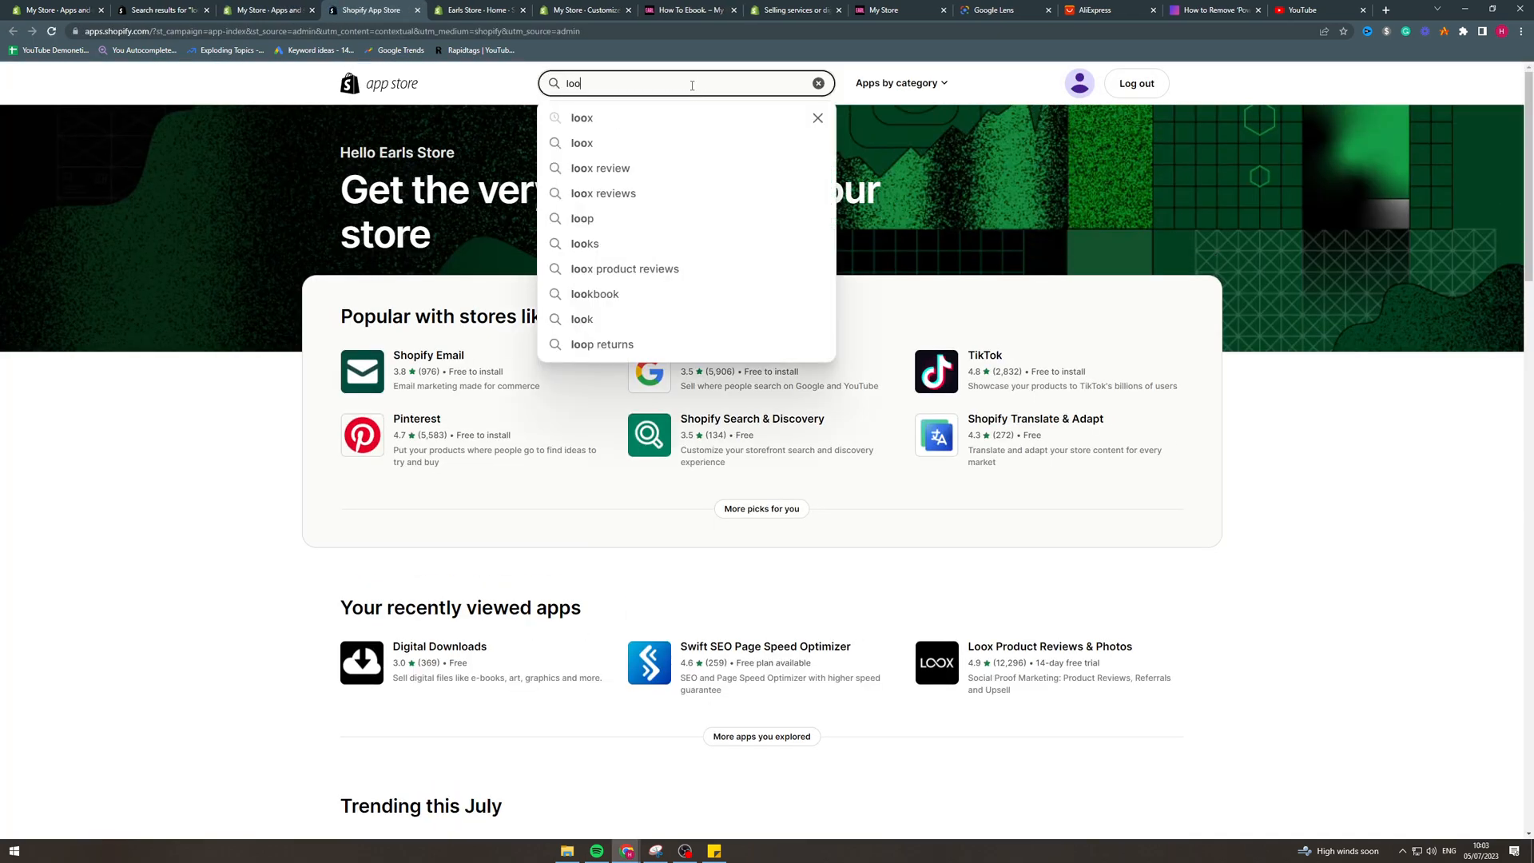
{"action": "left_click", "coordinate": [580, 143]}
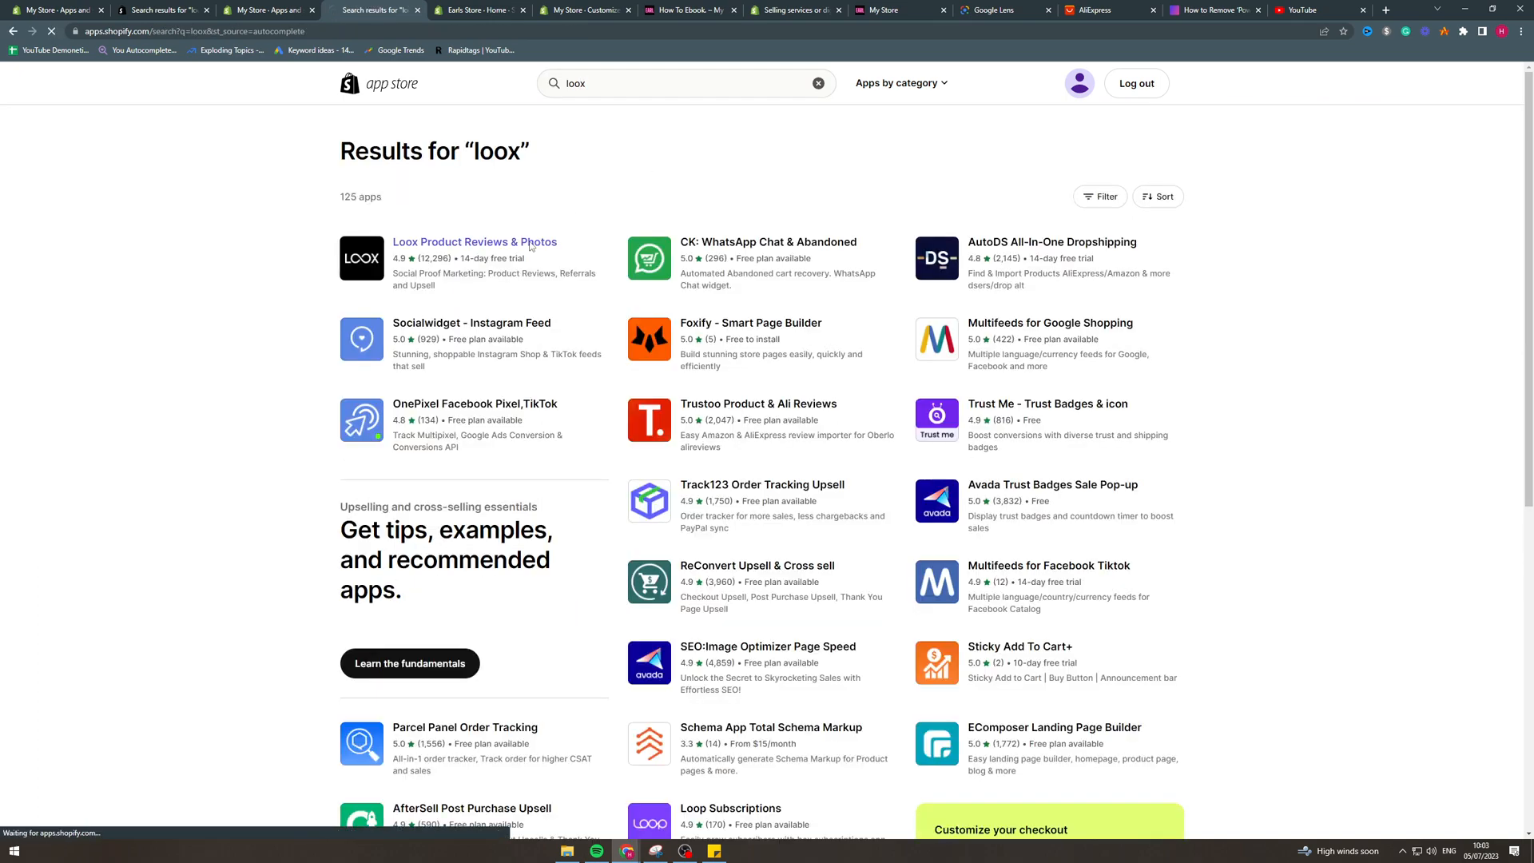
{"action": "left_click", "coordinate": [473, 241]}
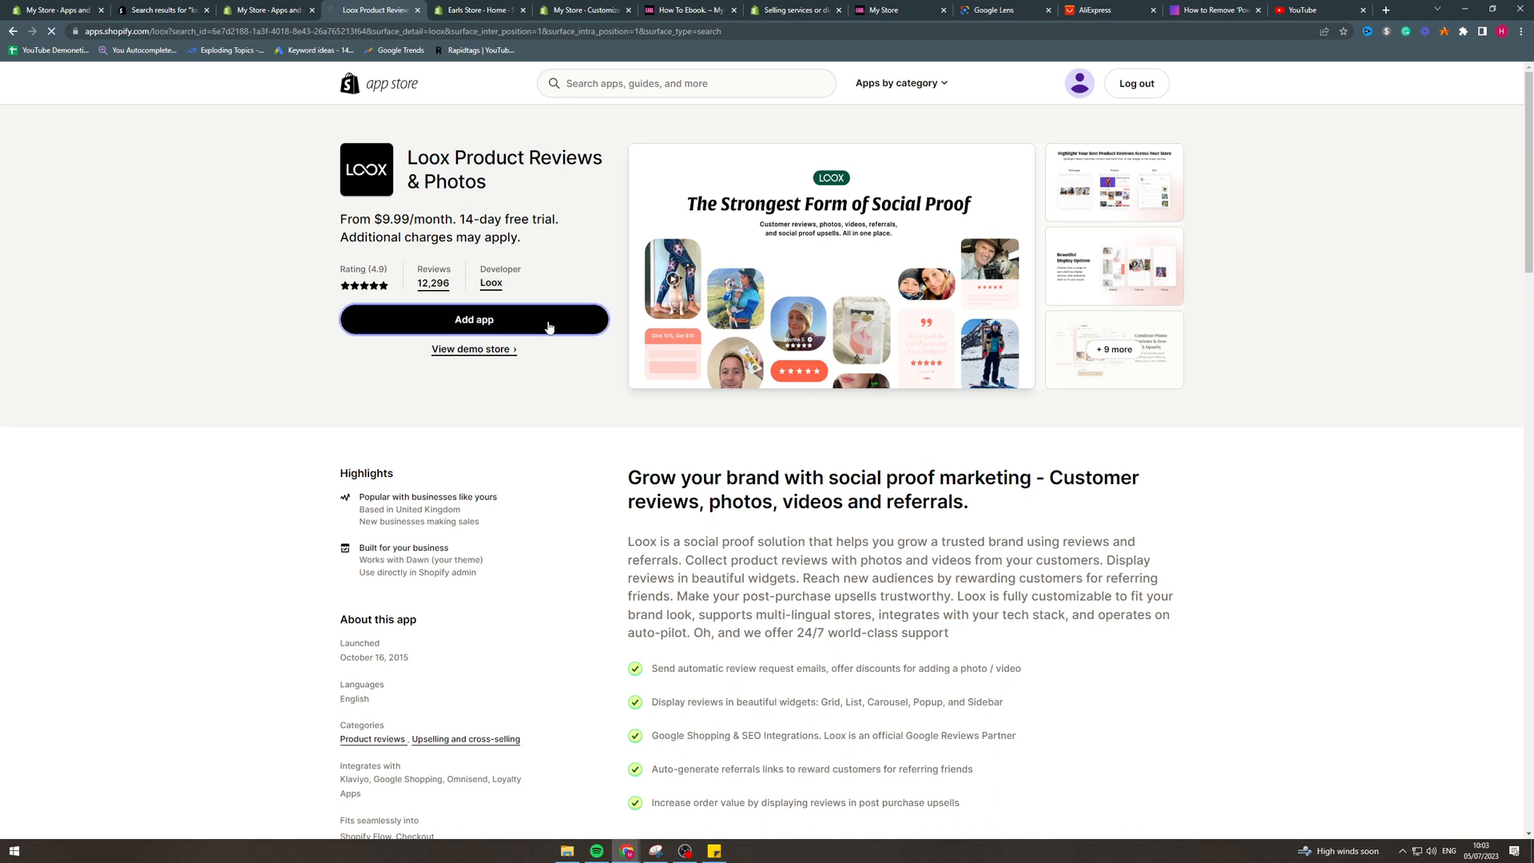
{"action": "left_click", "coordinate": [473, 323]}
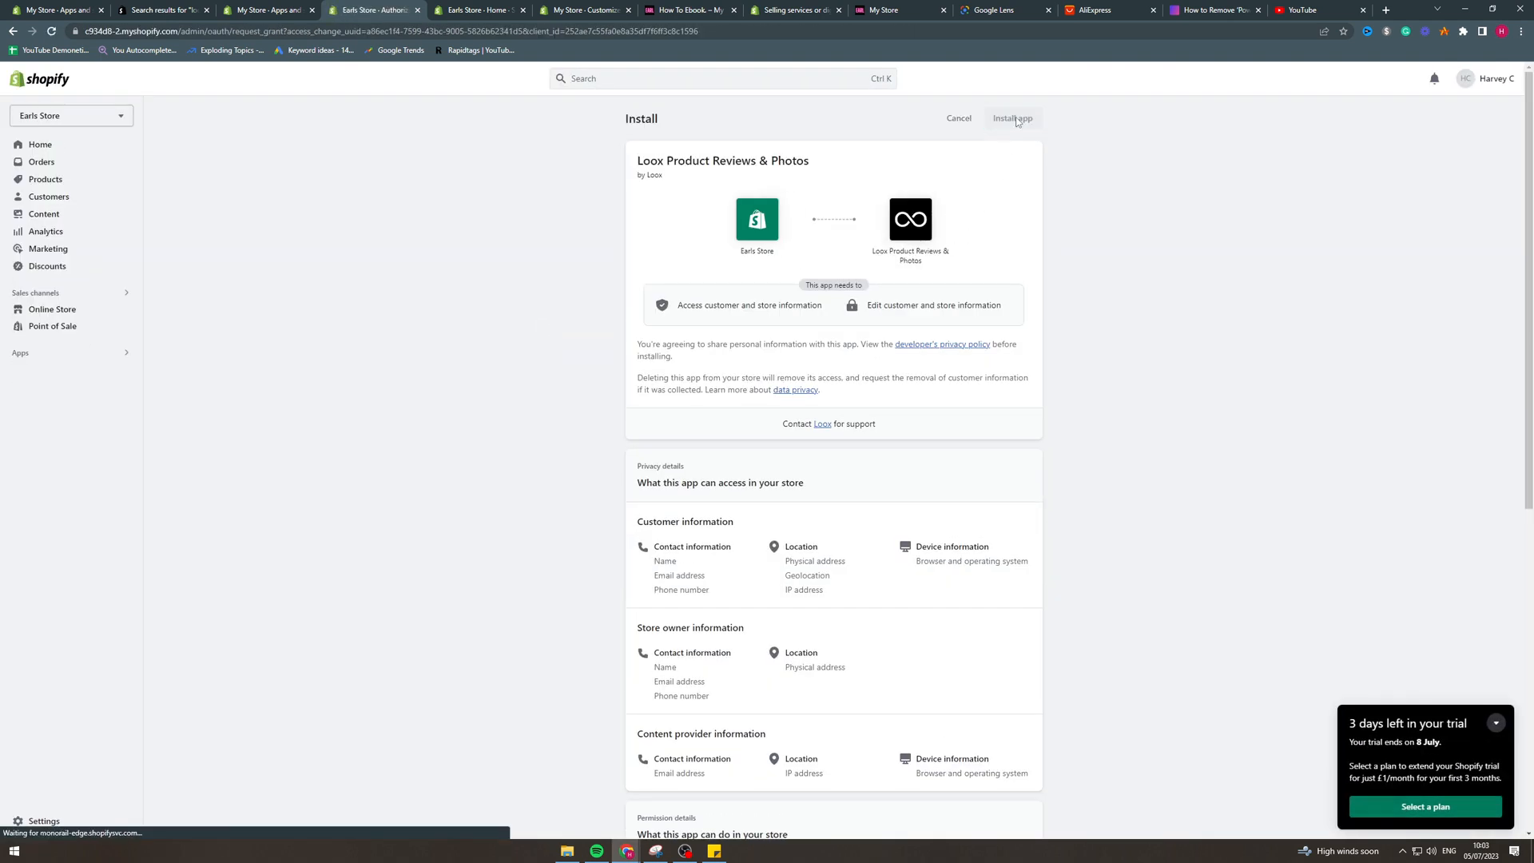
Step: Install Loox, dismiss the trial reminder, and keep English as the primary language
{"action": "left_click", "coordinate": [1011, 117]}
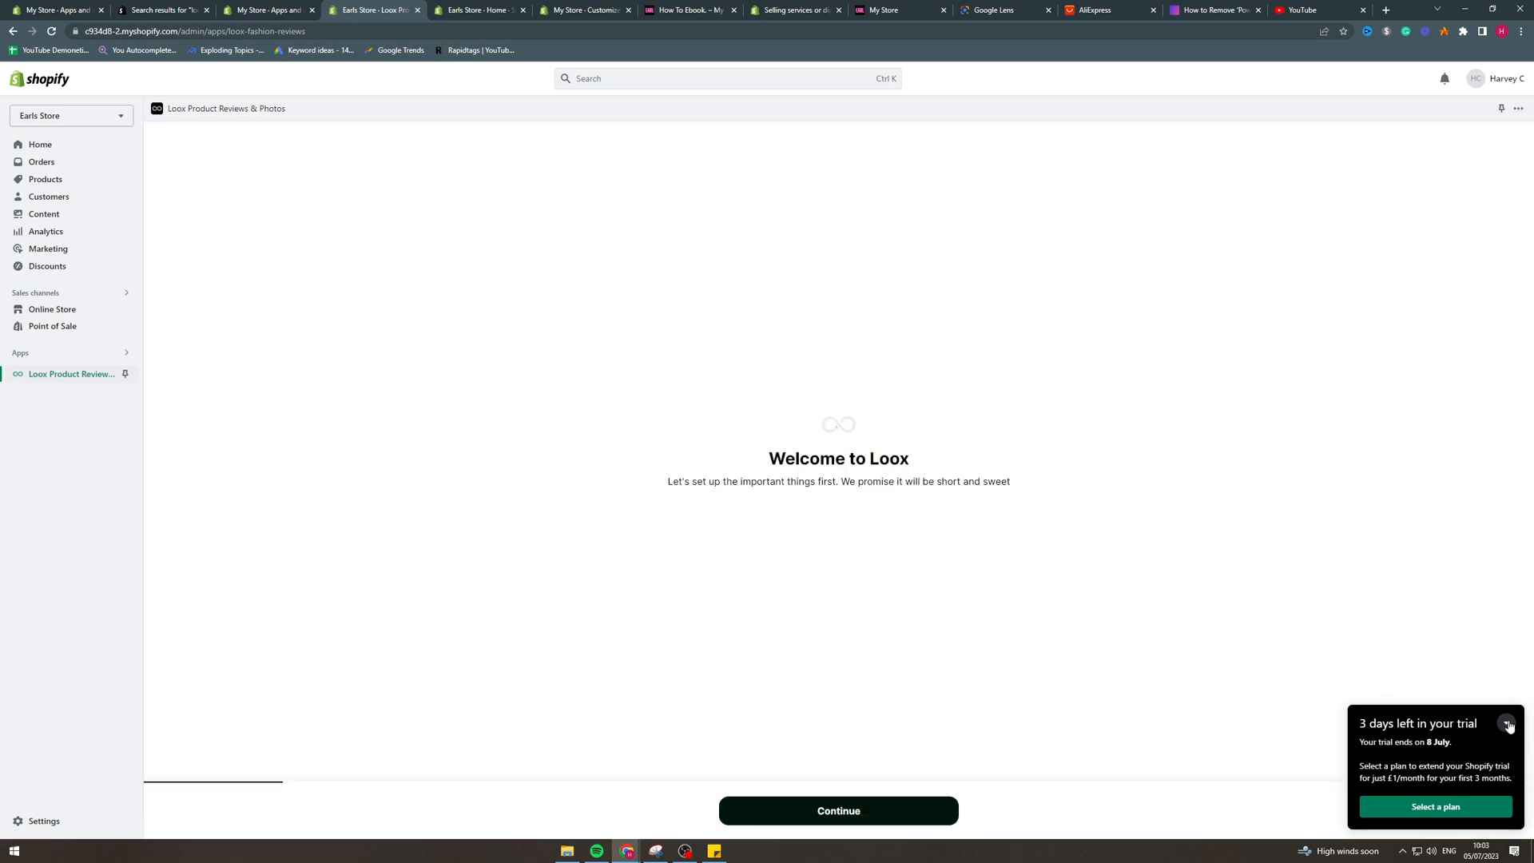
{"action": "left_click", "coordinate": [1509, 727]}
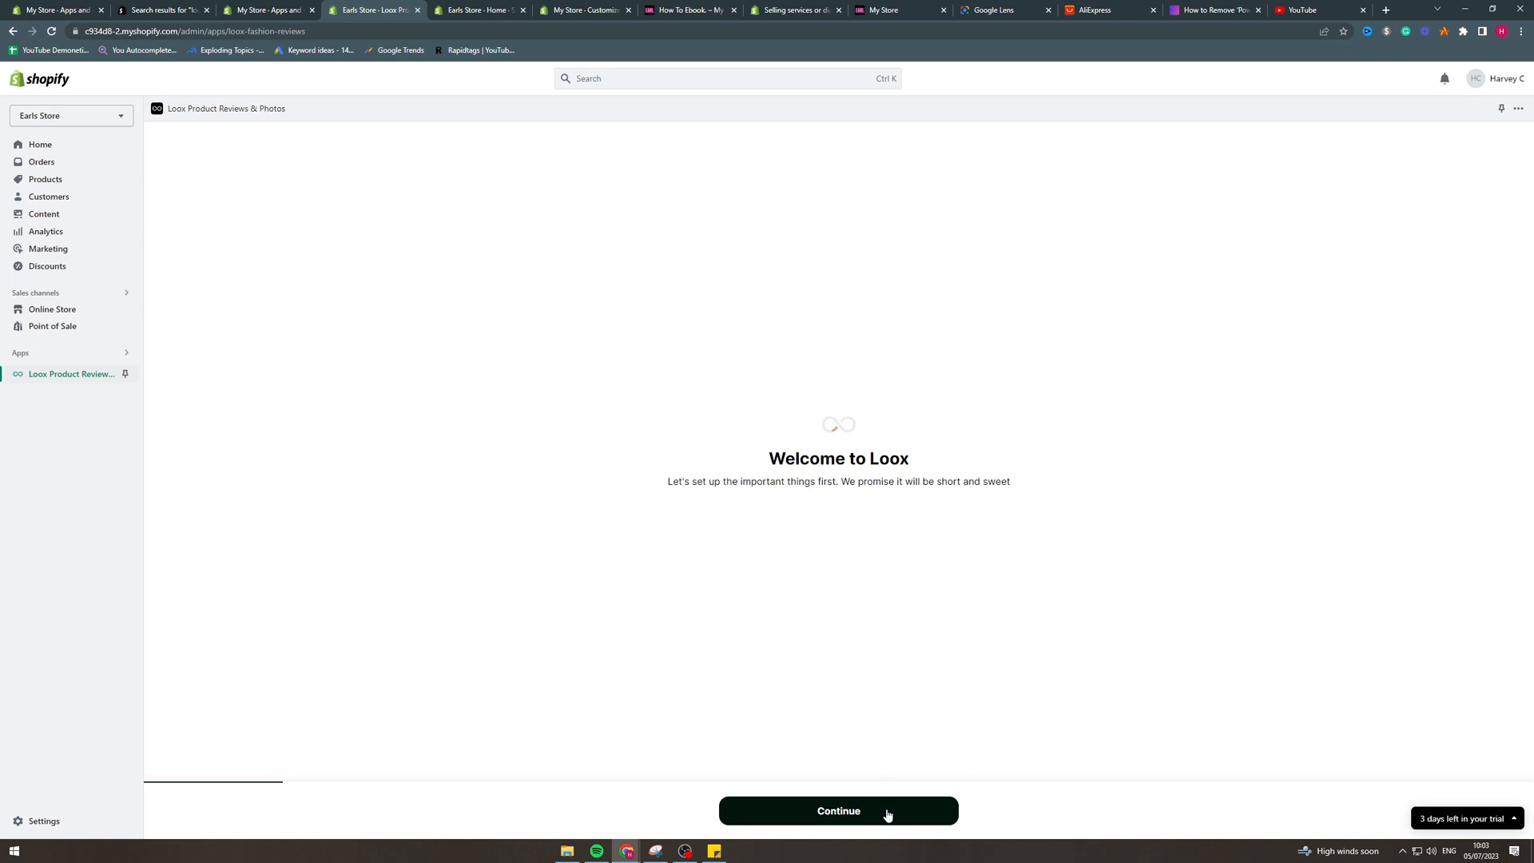
{"action": "left_click", "coordinate": [837, 810]}
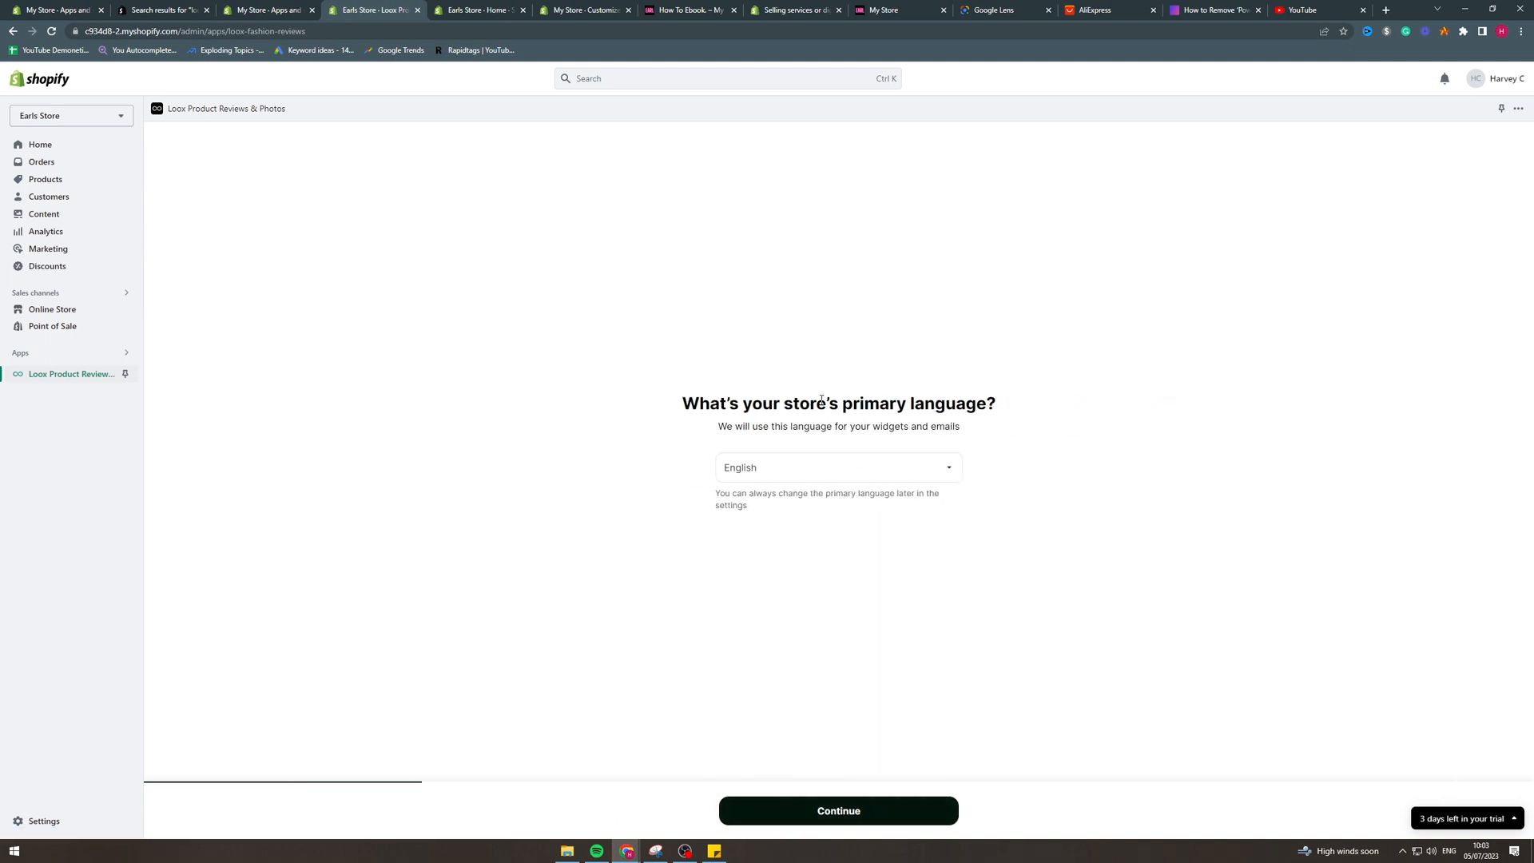
{"action": "left_click", "coordinate": [837, 810]}
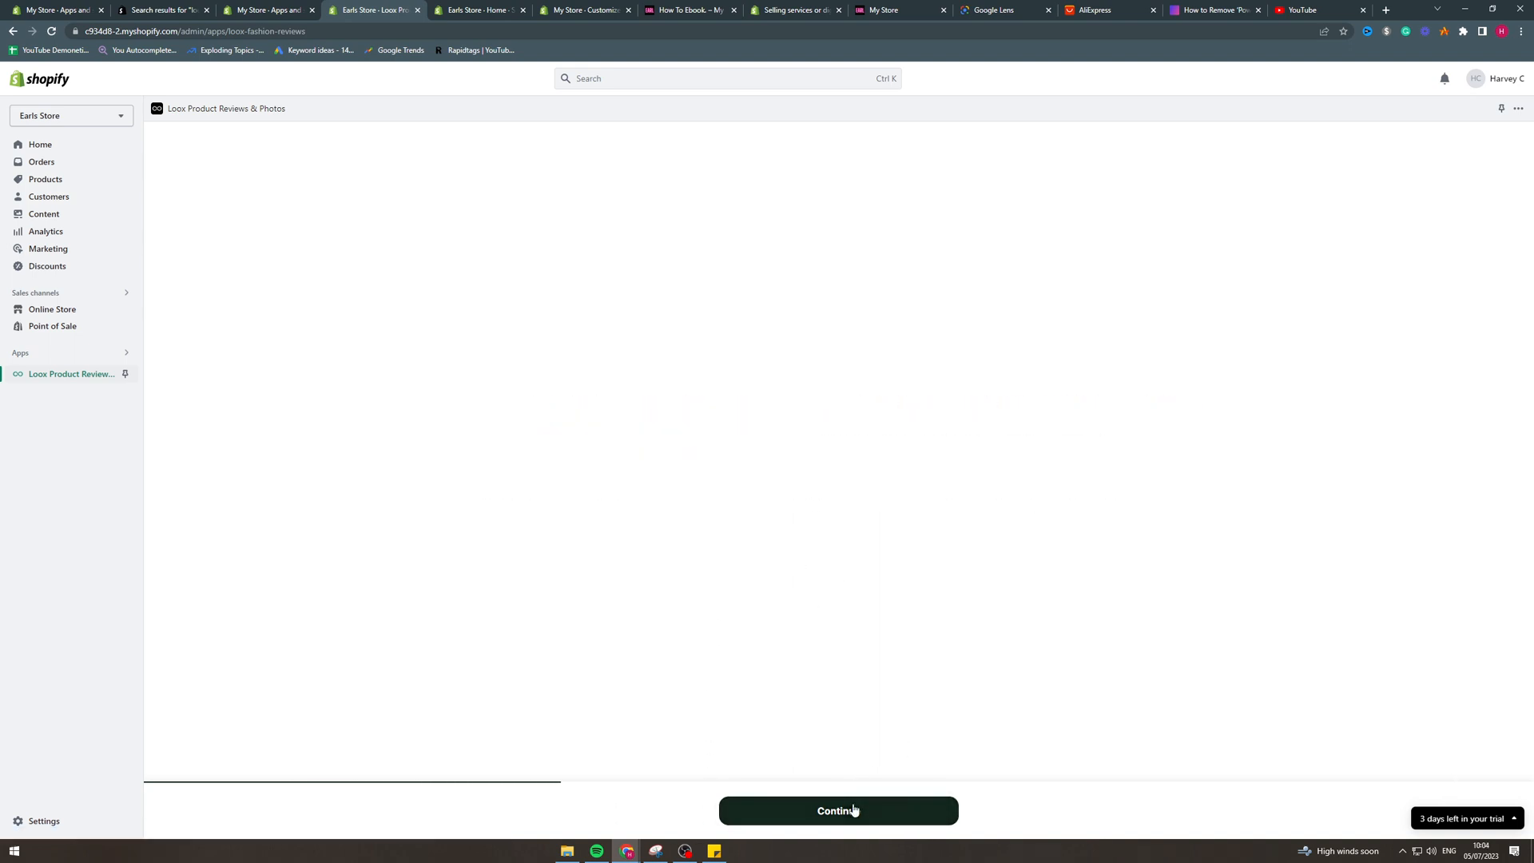
{"action": "left_click", "coordinate": [837, 810]}
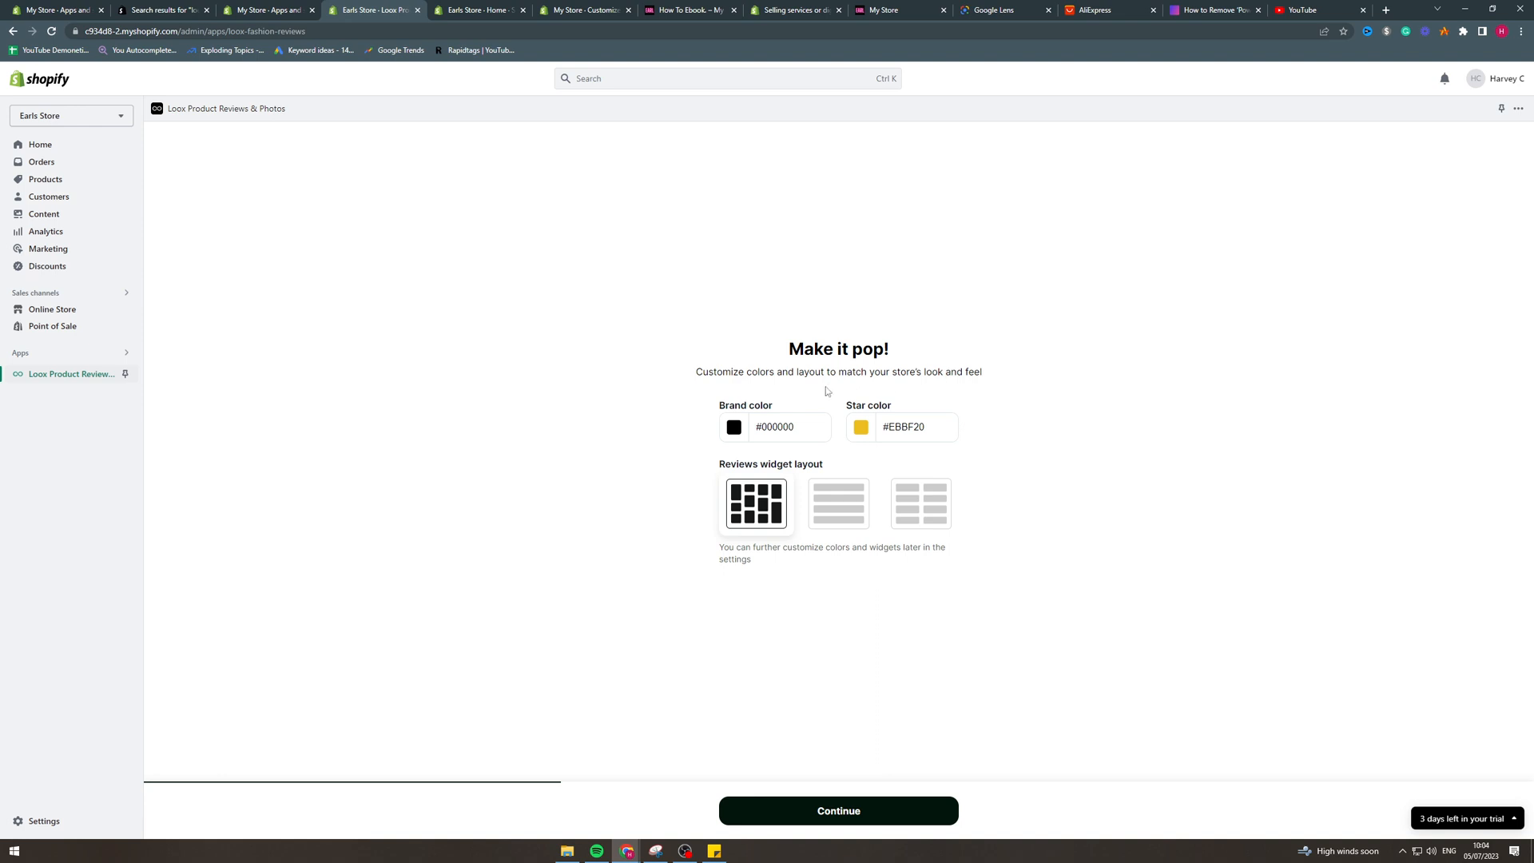
{"action": "mouse_move", "coordinate": [893, 461]}
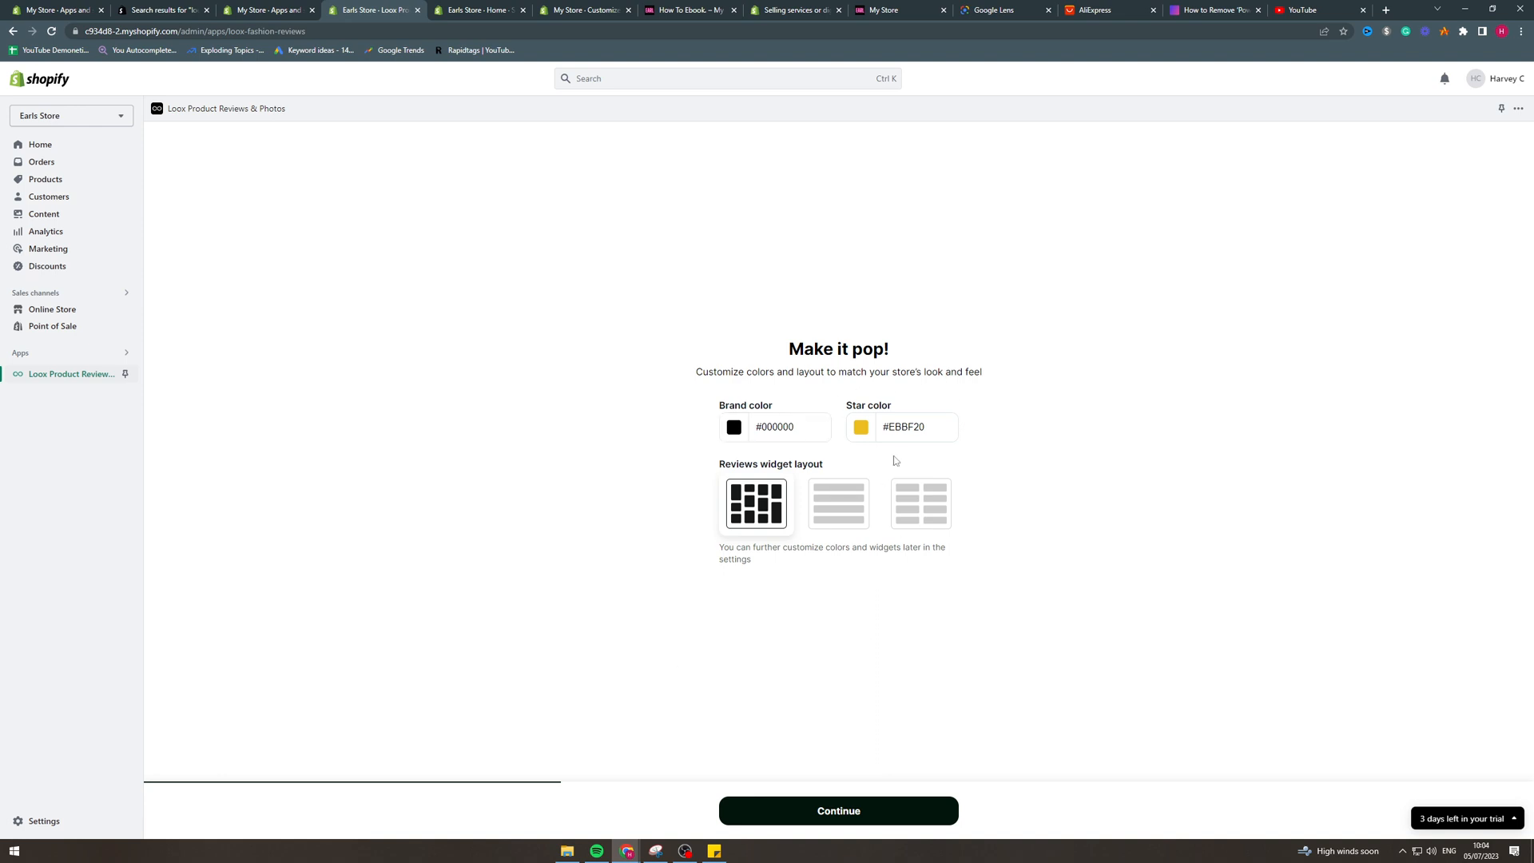
Step: Try the brand colour picker and settle on a reviews widget layout
{"action": "left_click", "coordinate": [774, 427]}
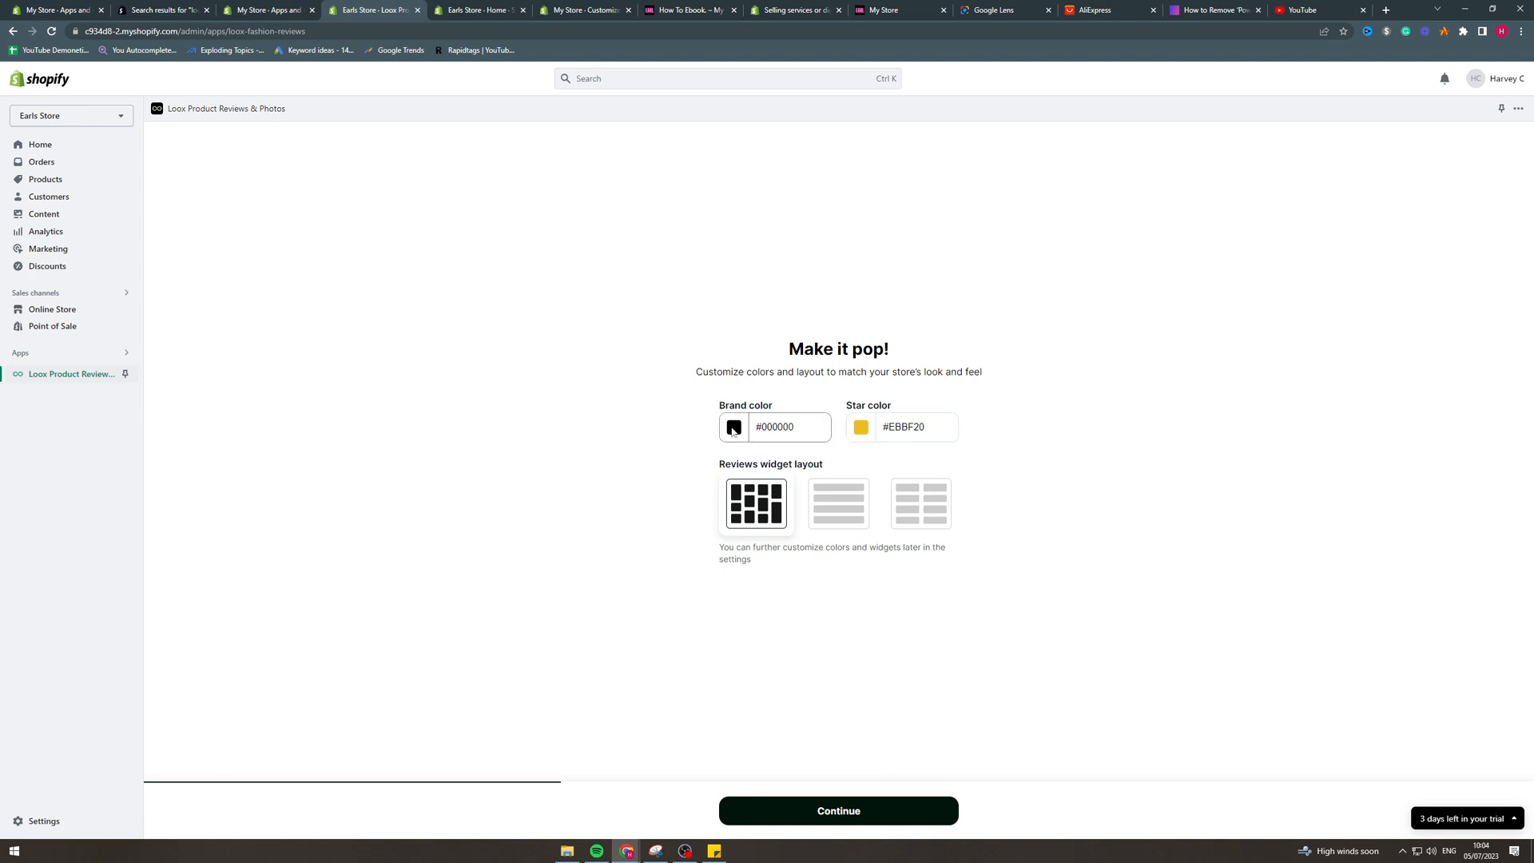
{"action": "left_click", "coordinate": [860, 426]}
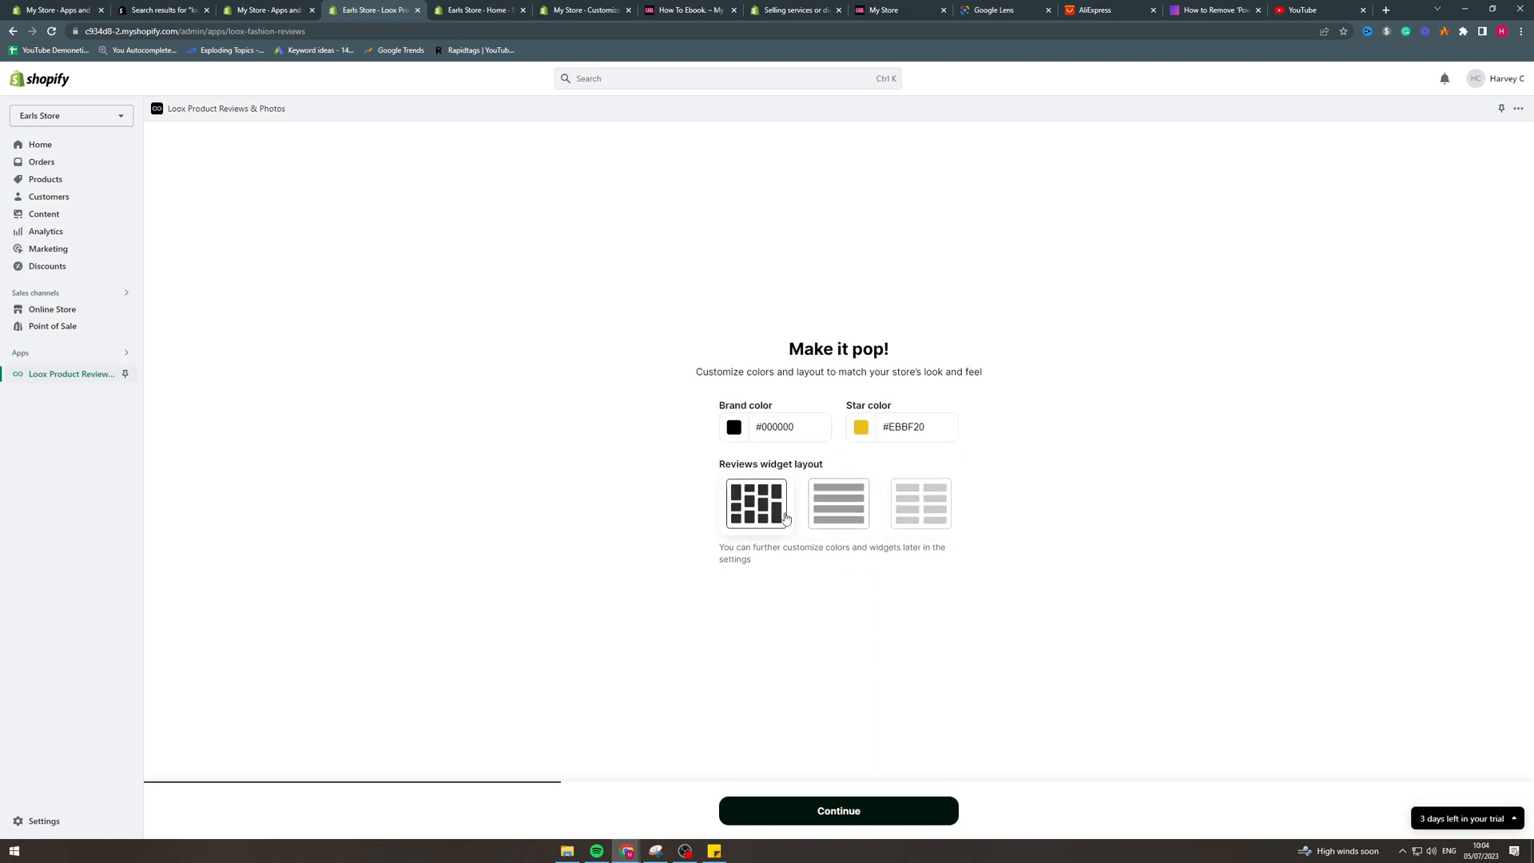
{"action": "left_click", "coordinate": [918, 503]}
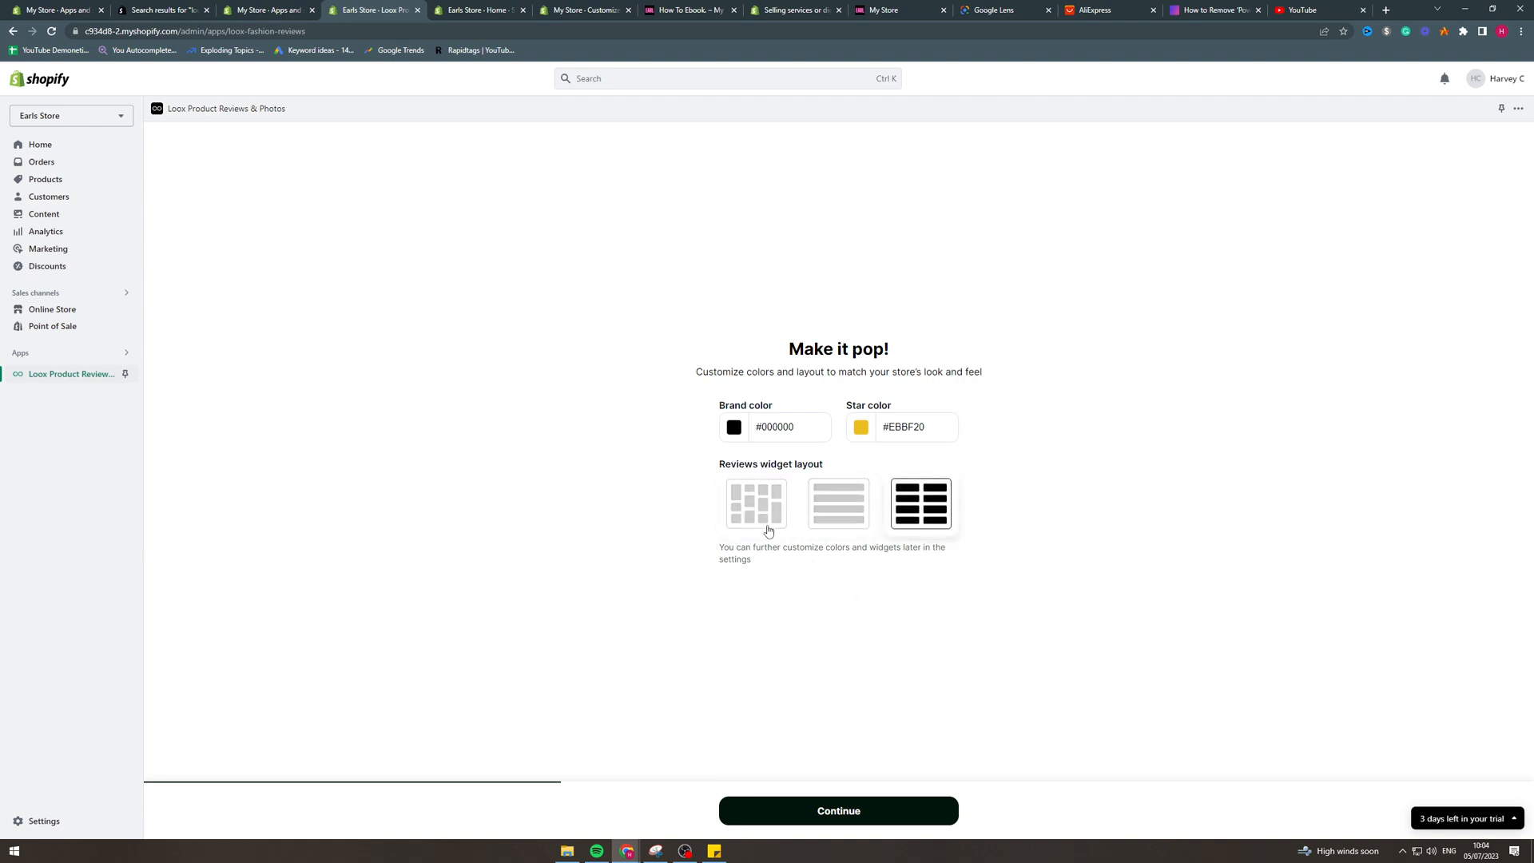
{"action": "left_click", "coordinate": [754, 503]}
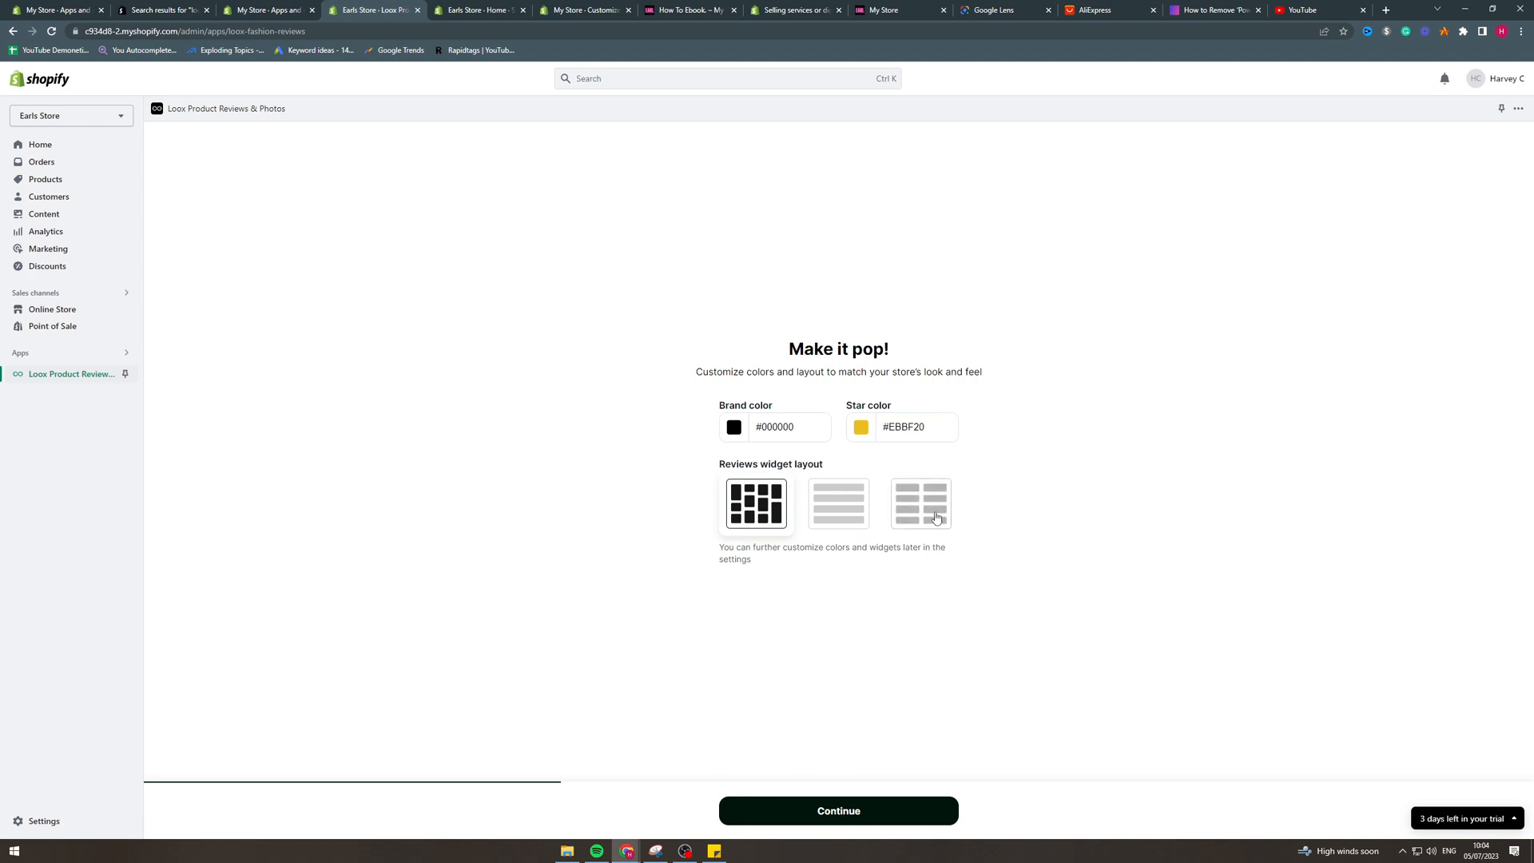
{"action": "left_click", "coordinate": [837, 503]}
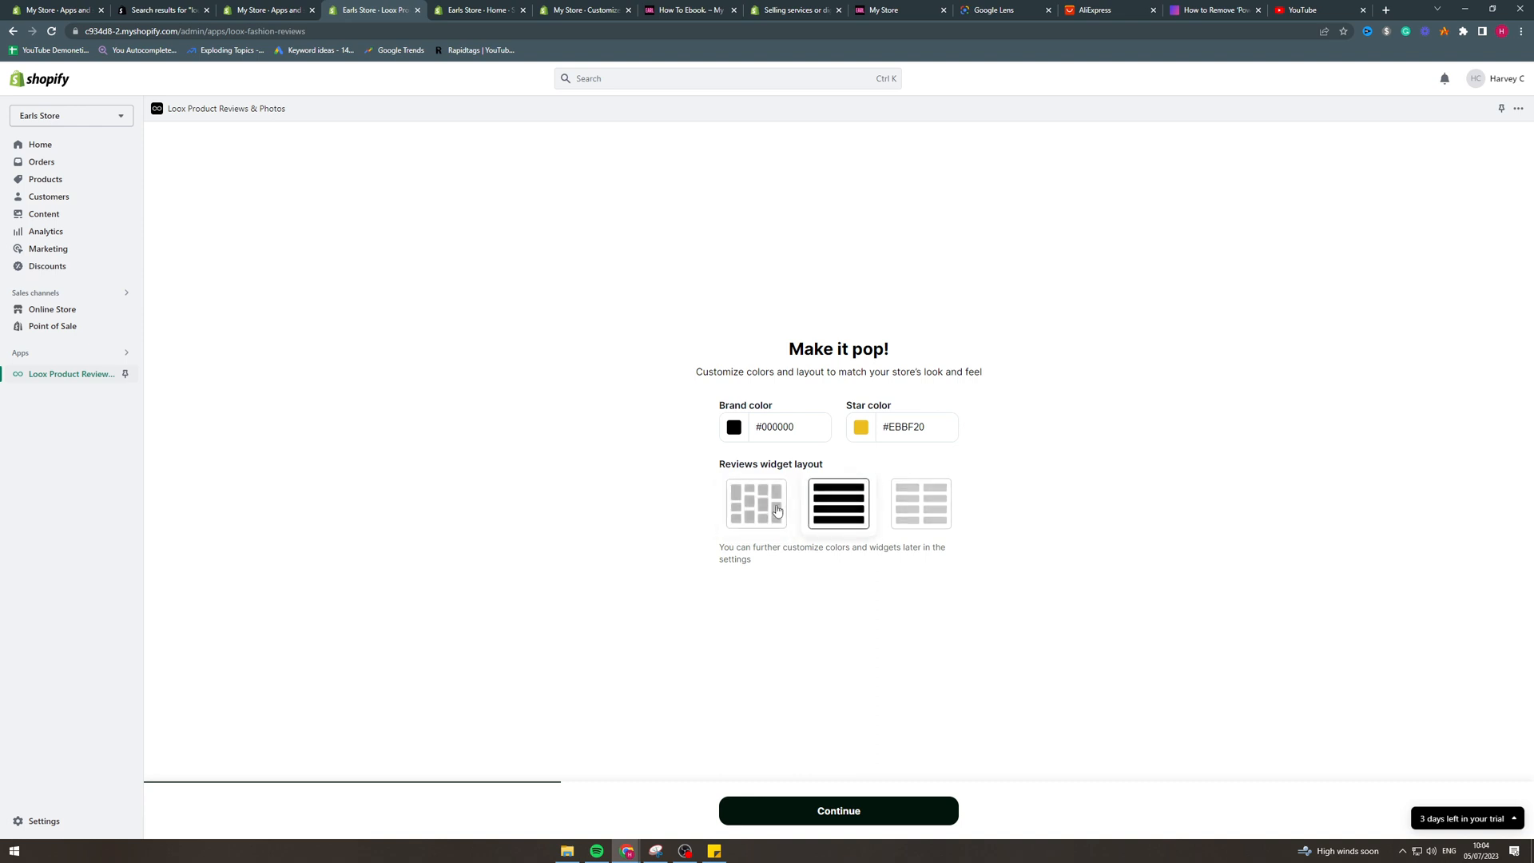
{"action": "left_click", "coordinate": [837, 810]}
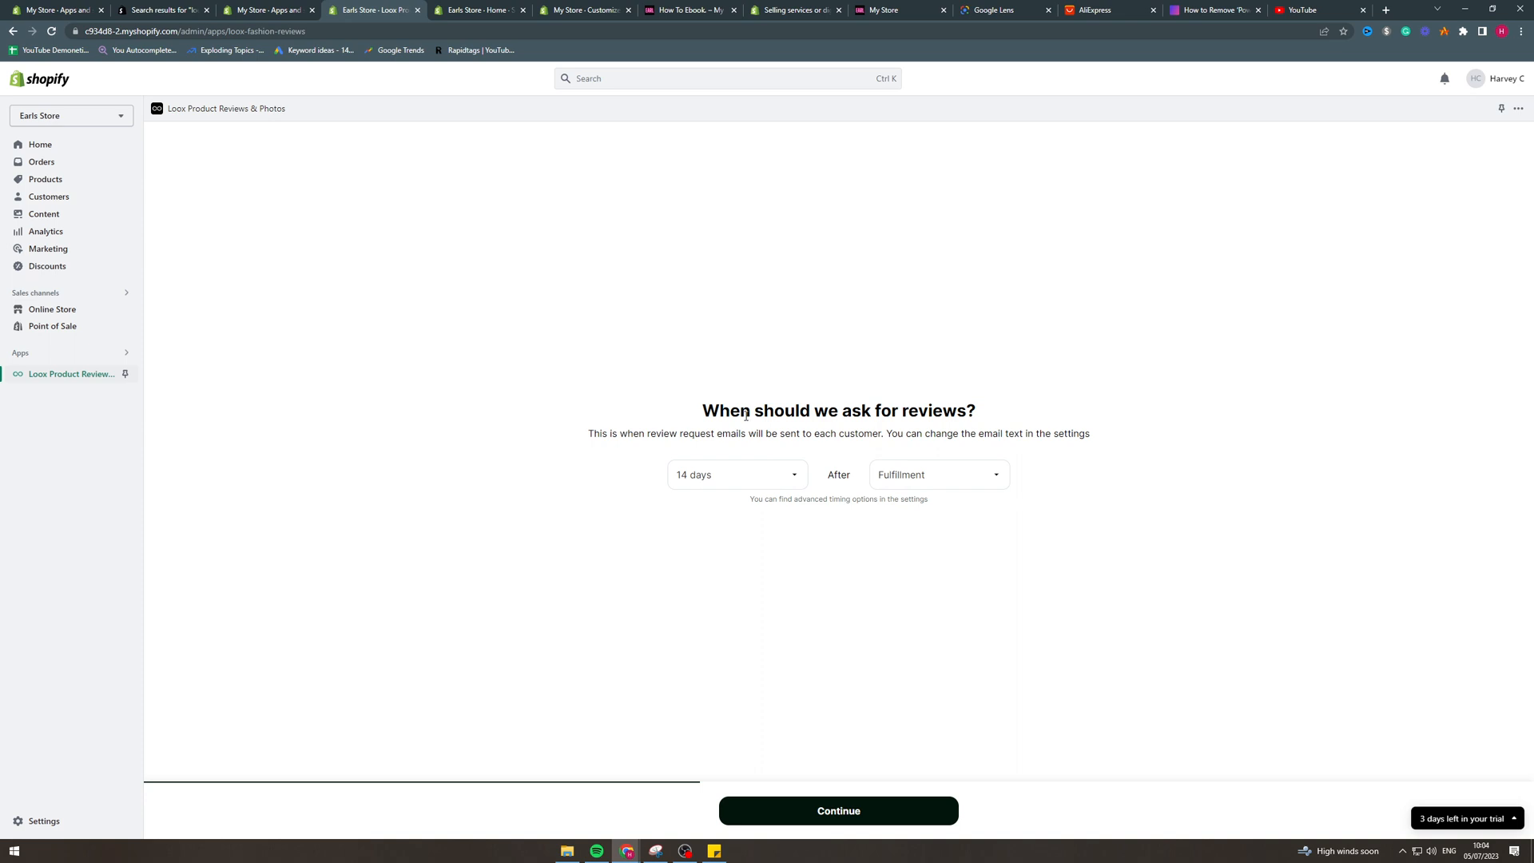
Step: Keep the 14-day review request delay and accept the 15% photo/video review discount
{"action": "left_click", "coordinate": [733, 474]}
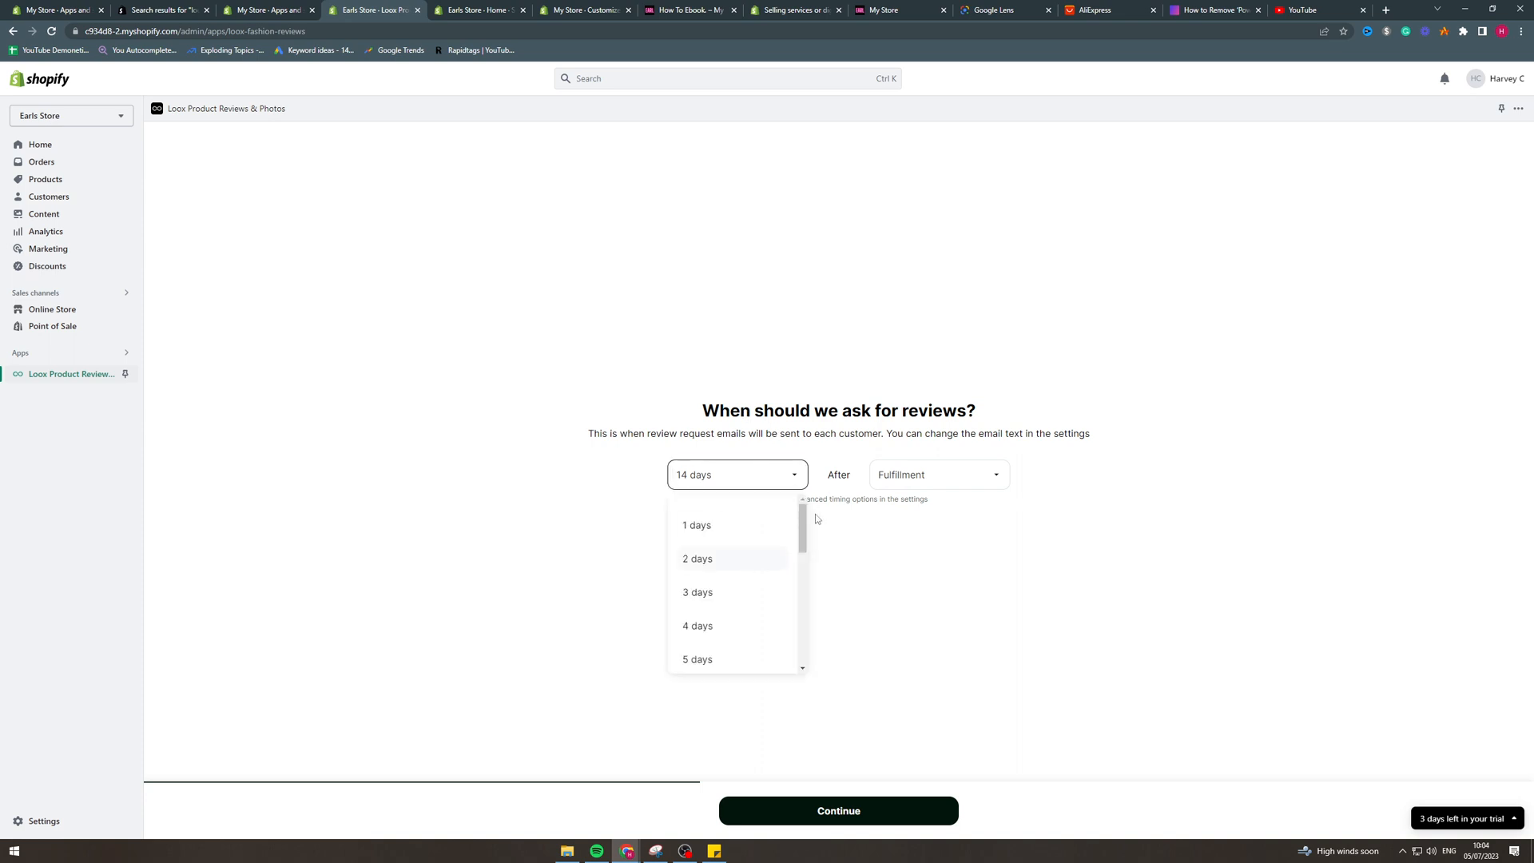
{"action": "left_click", "coordinate": [873, 591]}
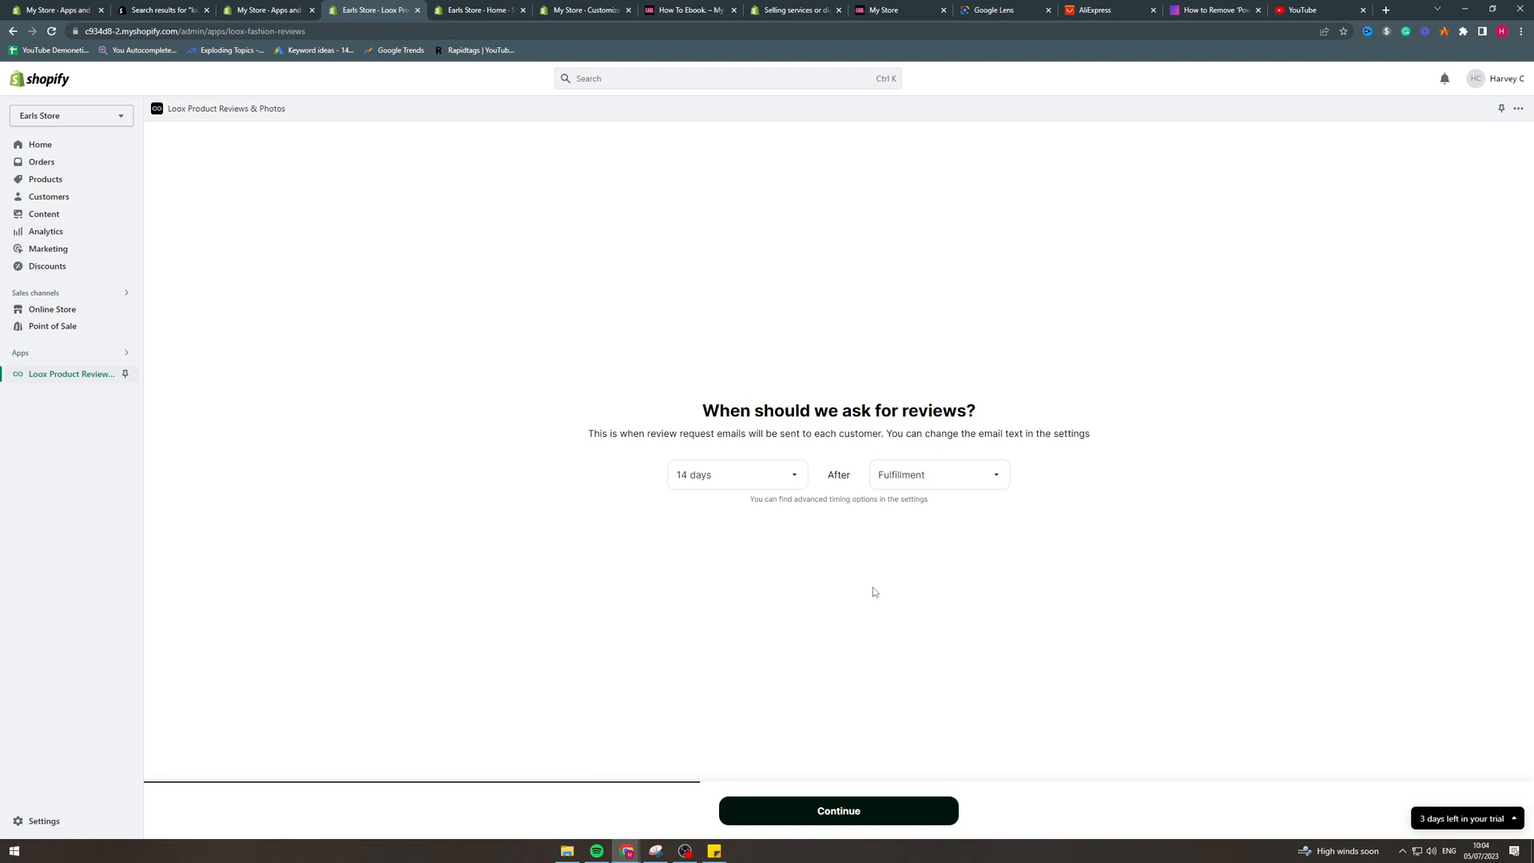
{"action": "mouse_move", "coordinate": [973, 573]}
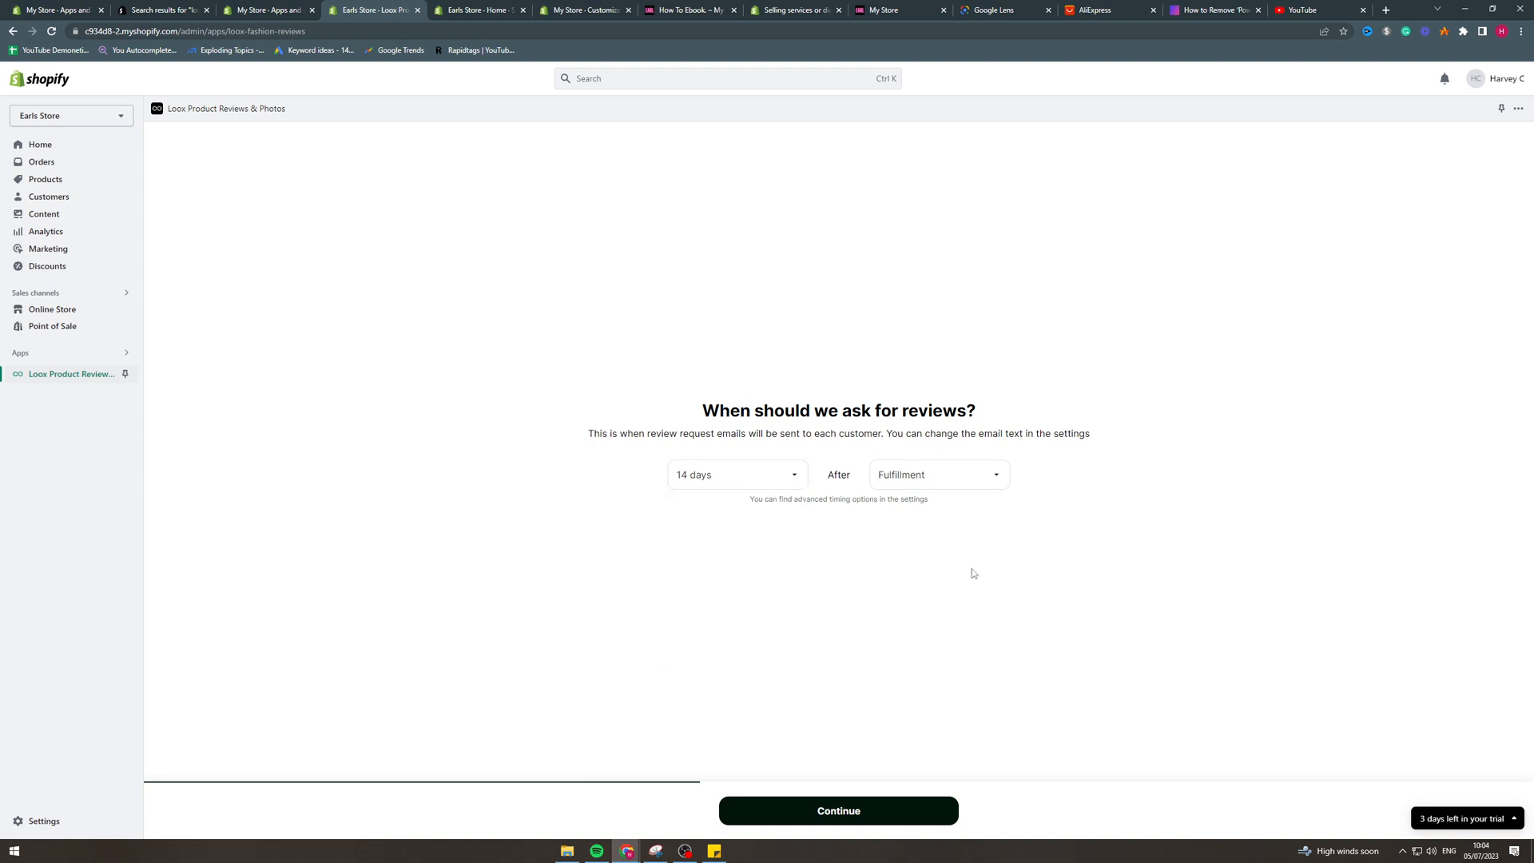
{"action": "mouse_move", "coordinate": [936, 749]}
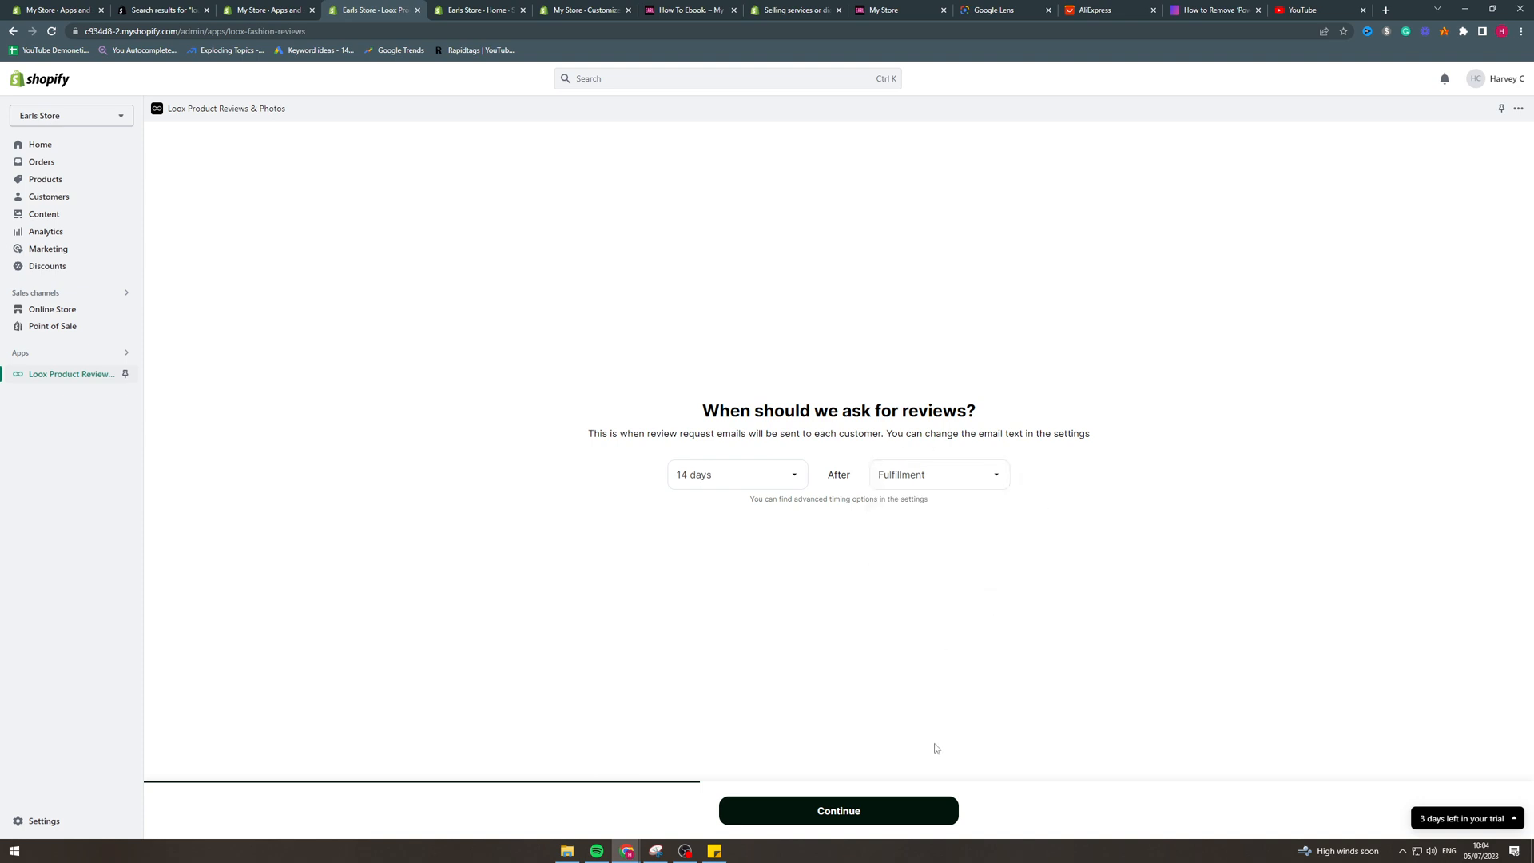
{"action": "left_click", "coordinate": [837, 810]}
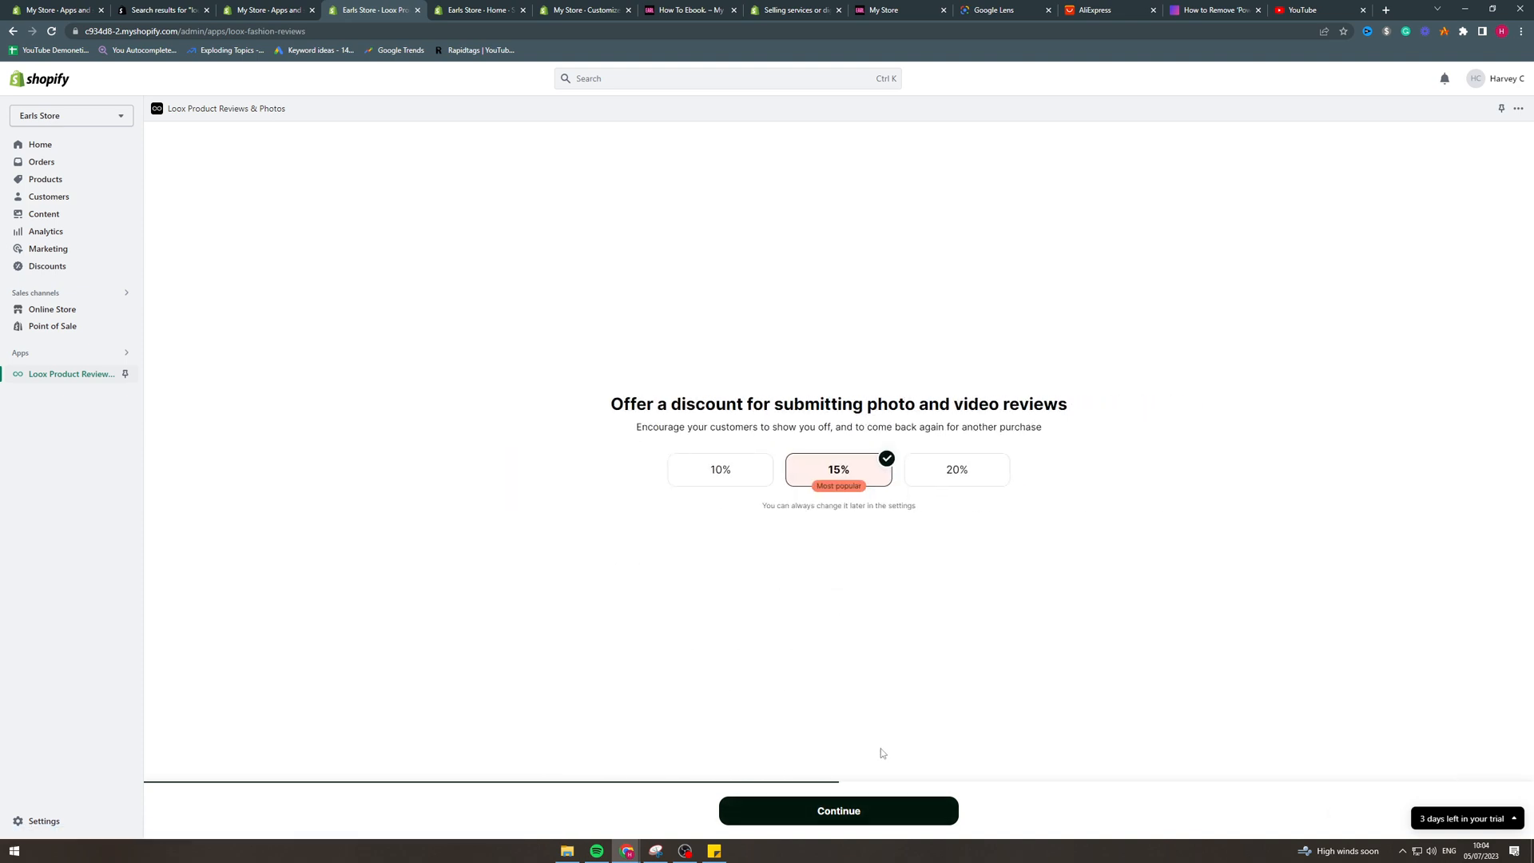
{"action": "left_click_drag", "start_coordinate": [687, 403], "coordinate": [946, 402]}
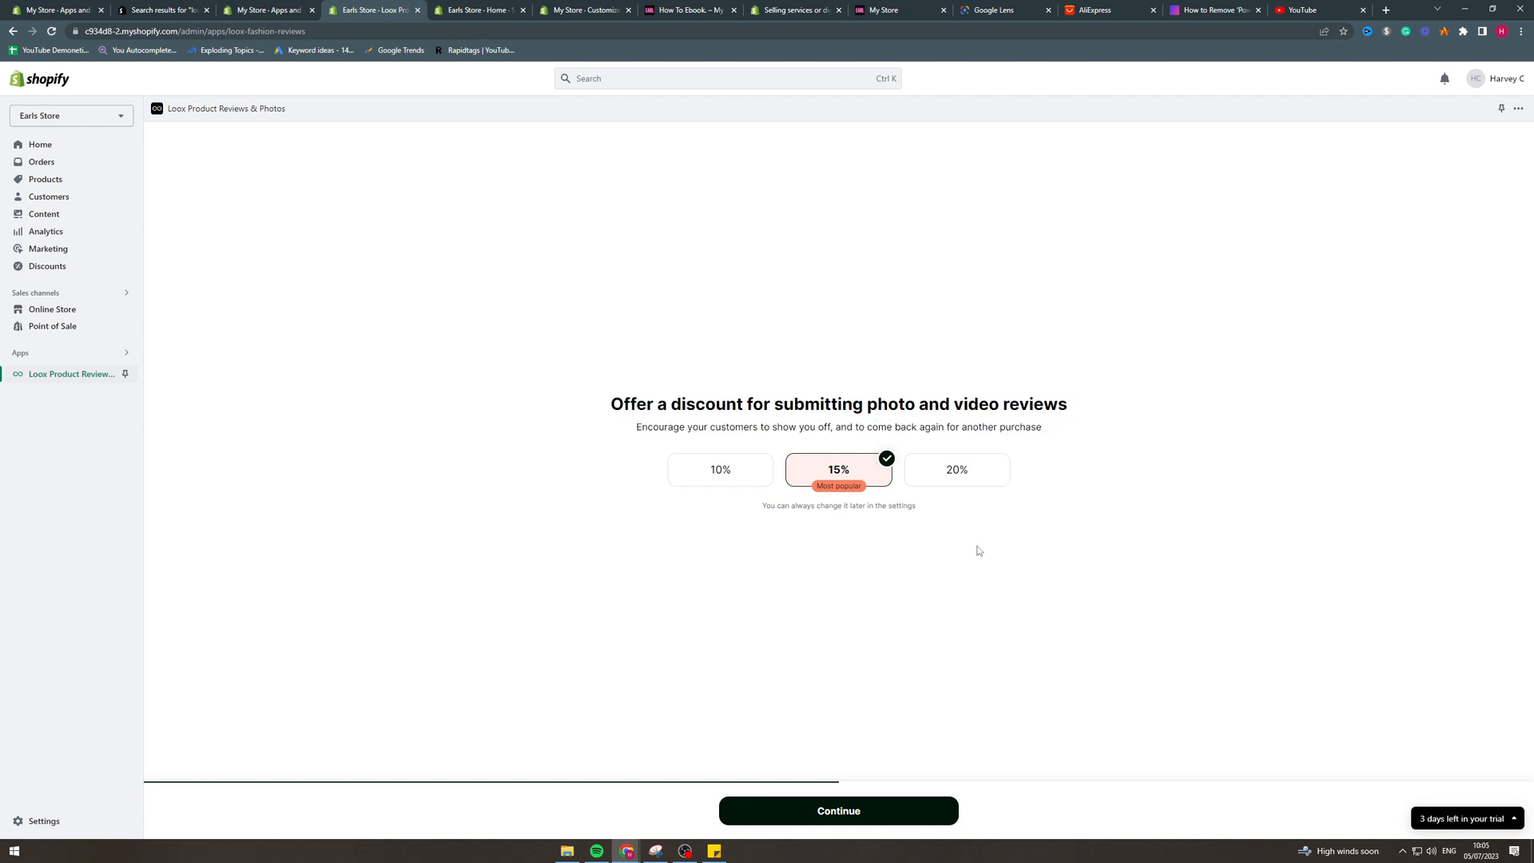
{"action": "left_click", "coordinate": [837, 810]}
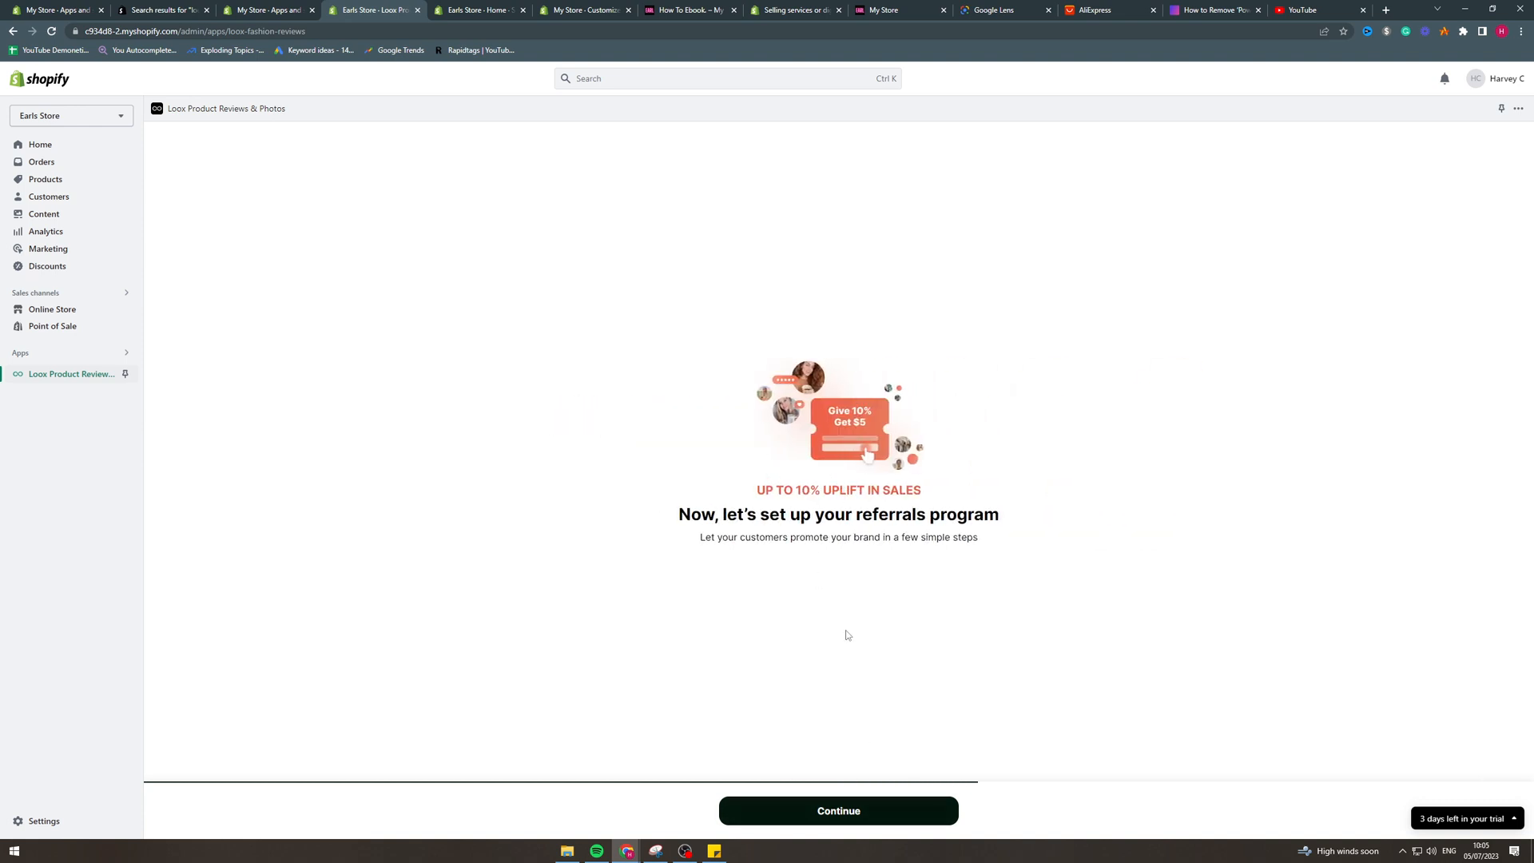
Step: Pass the referrals introduction and toggle the post-purchase and onsite referral widgets
{"action": "left_click", "coordinate": [837, 809]}
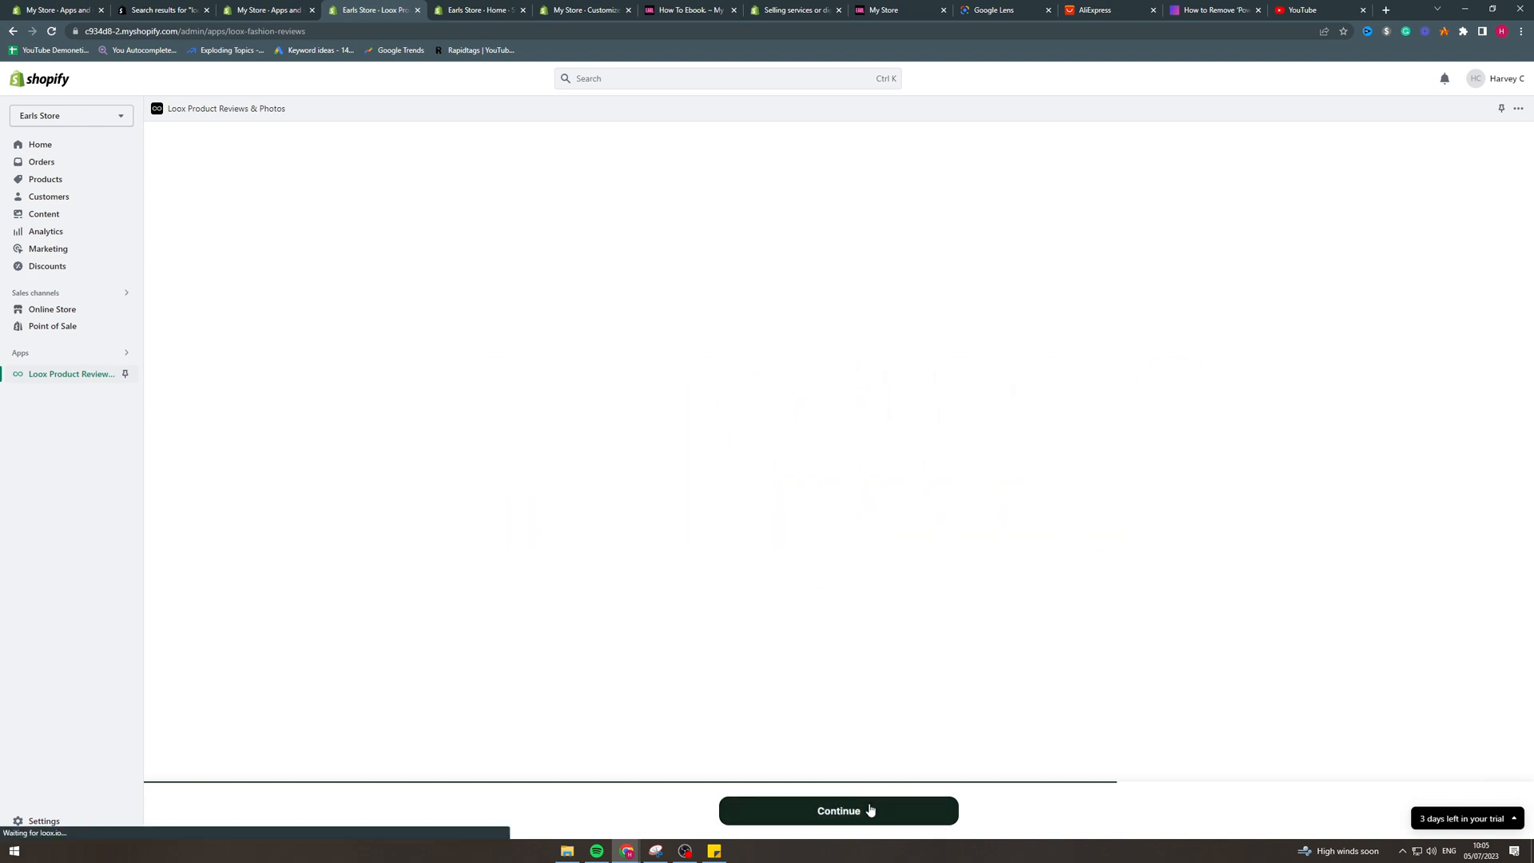
{"action": "left_click", "coordinate": [837, 810]}
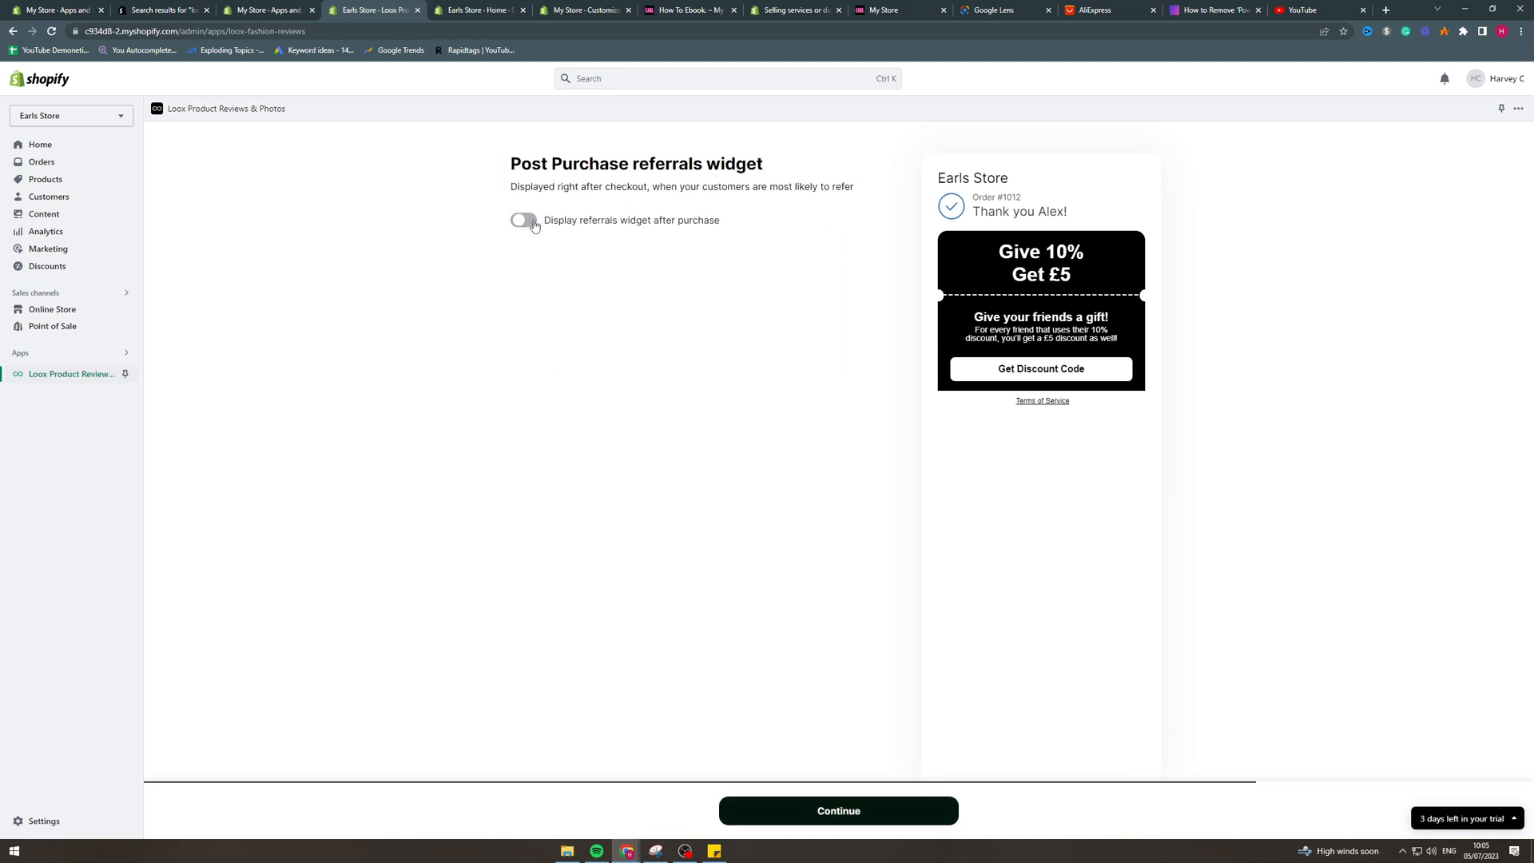
{"action": "left_click", "coordinate": [836, 809]}
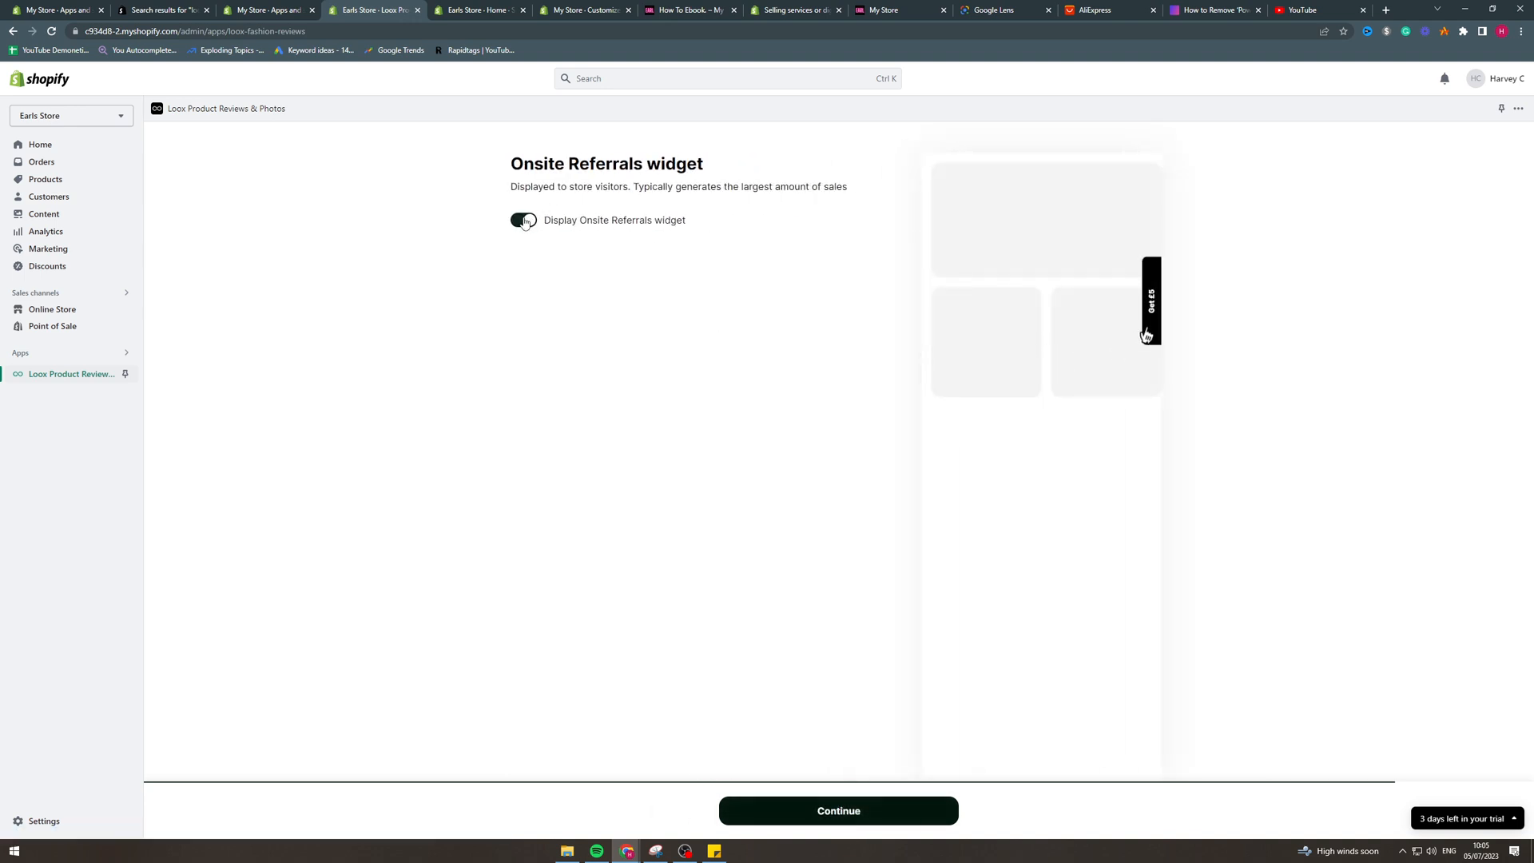
{"action": "left_click", "coordinate": [836, 810]}
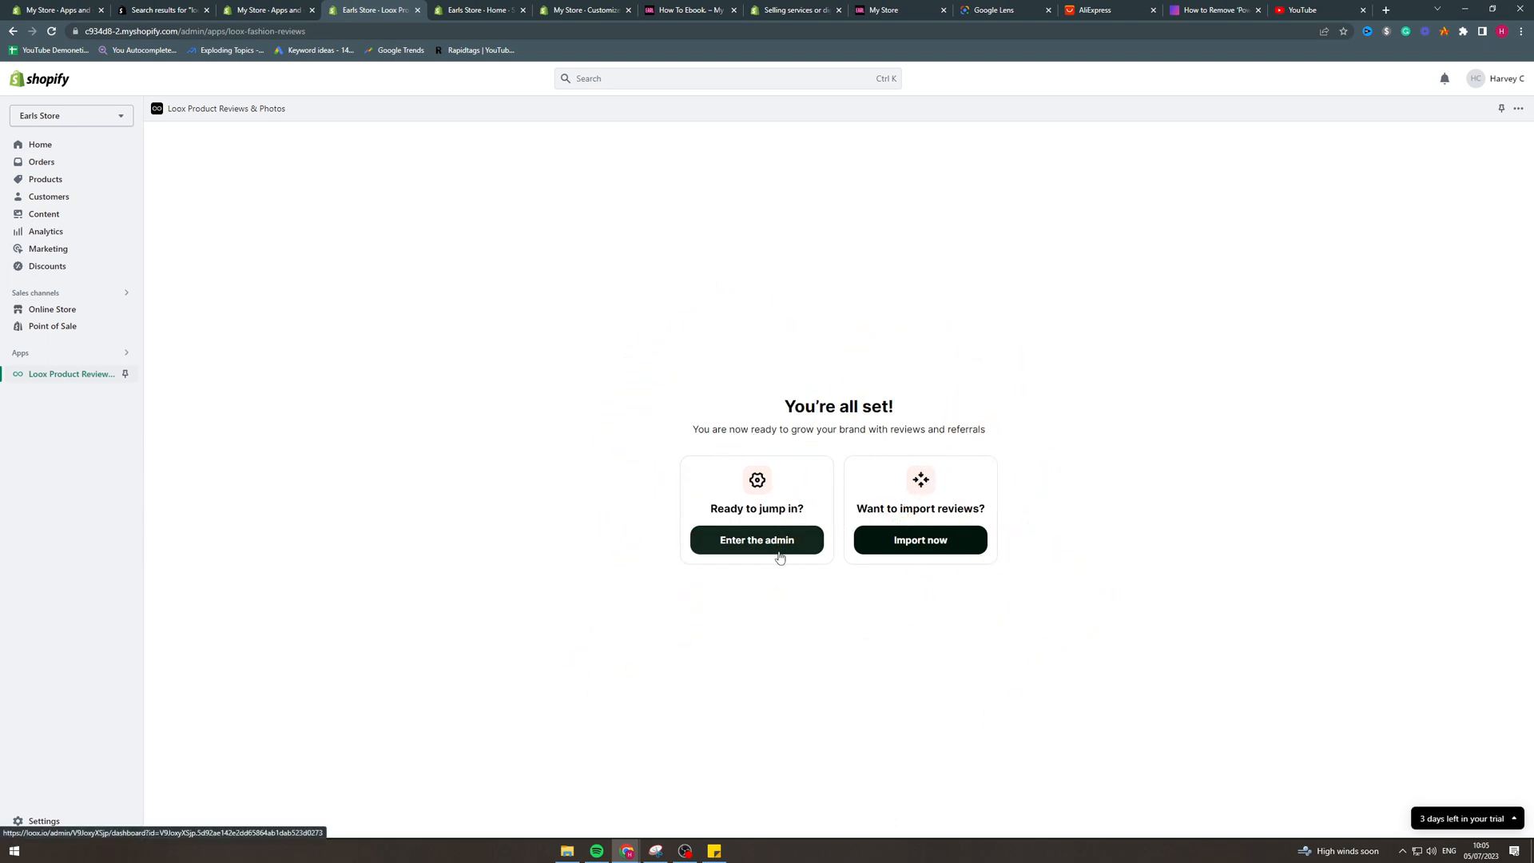
Step: Enter the Loox admin, scroll through it, and open General > Branding settings
{"action": "left_click", "coordinate": [757, 539]}
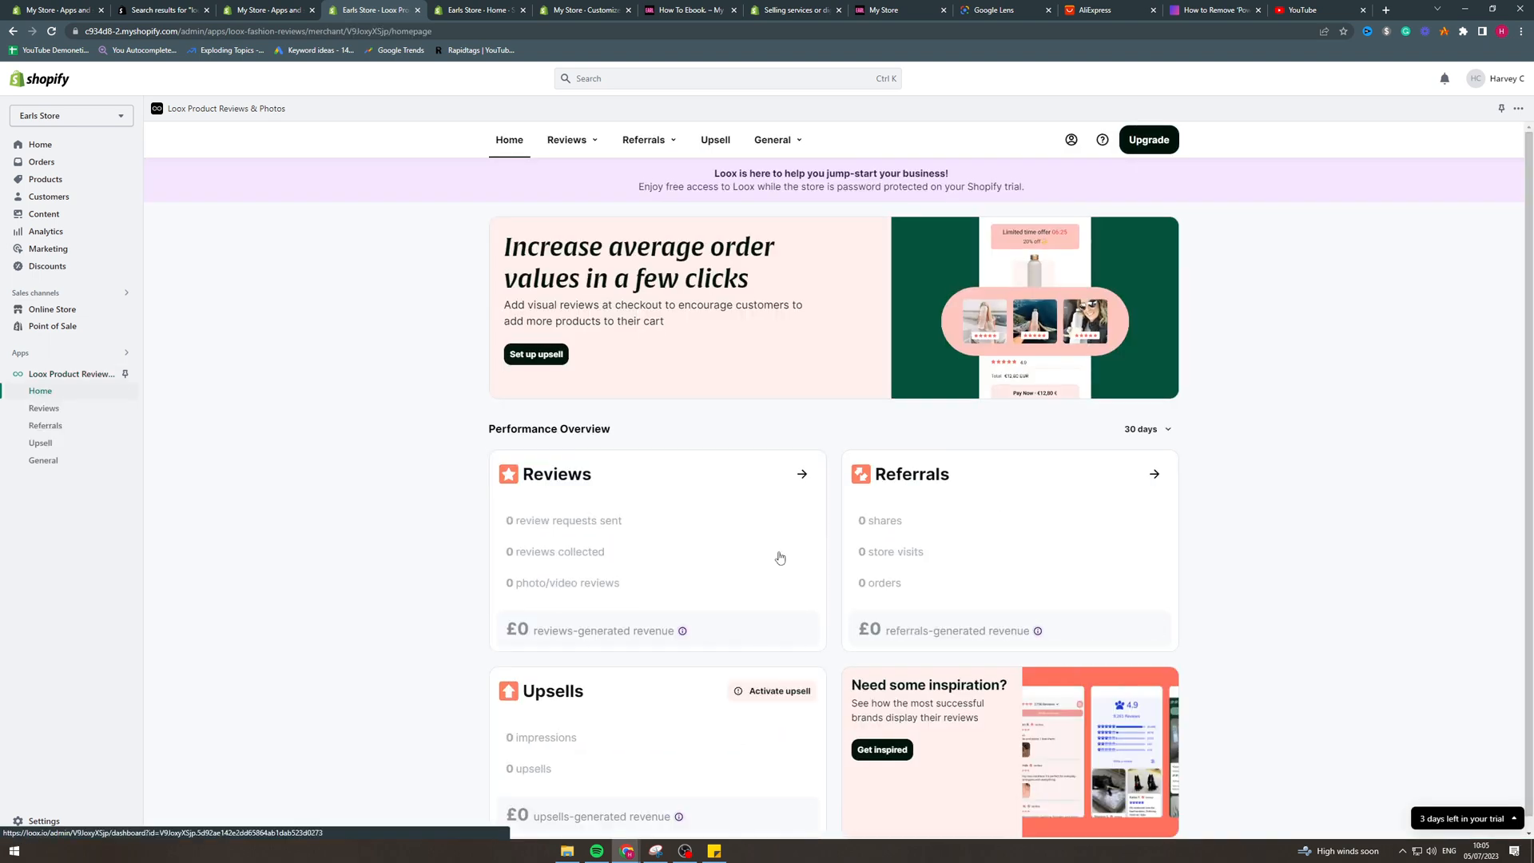
{"action": "scroll", "scroll_direction": "down", "scroll_amount": 3}
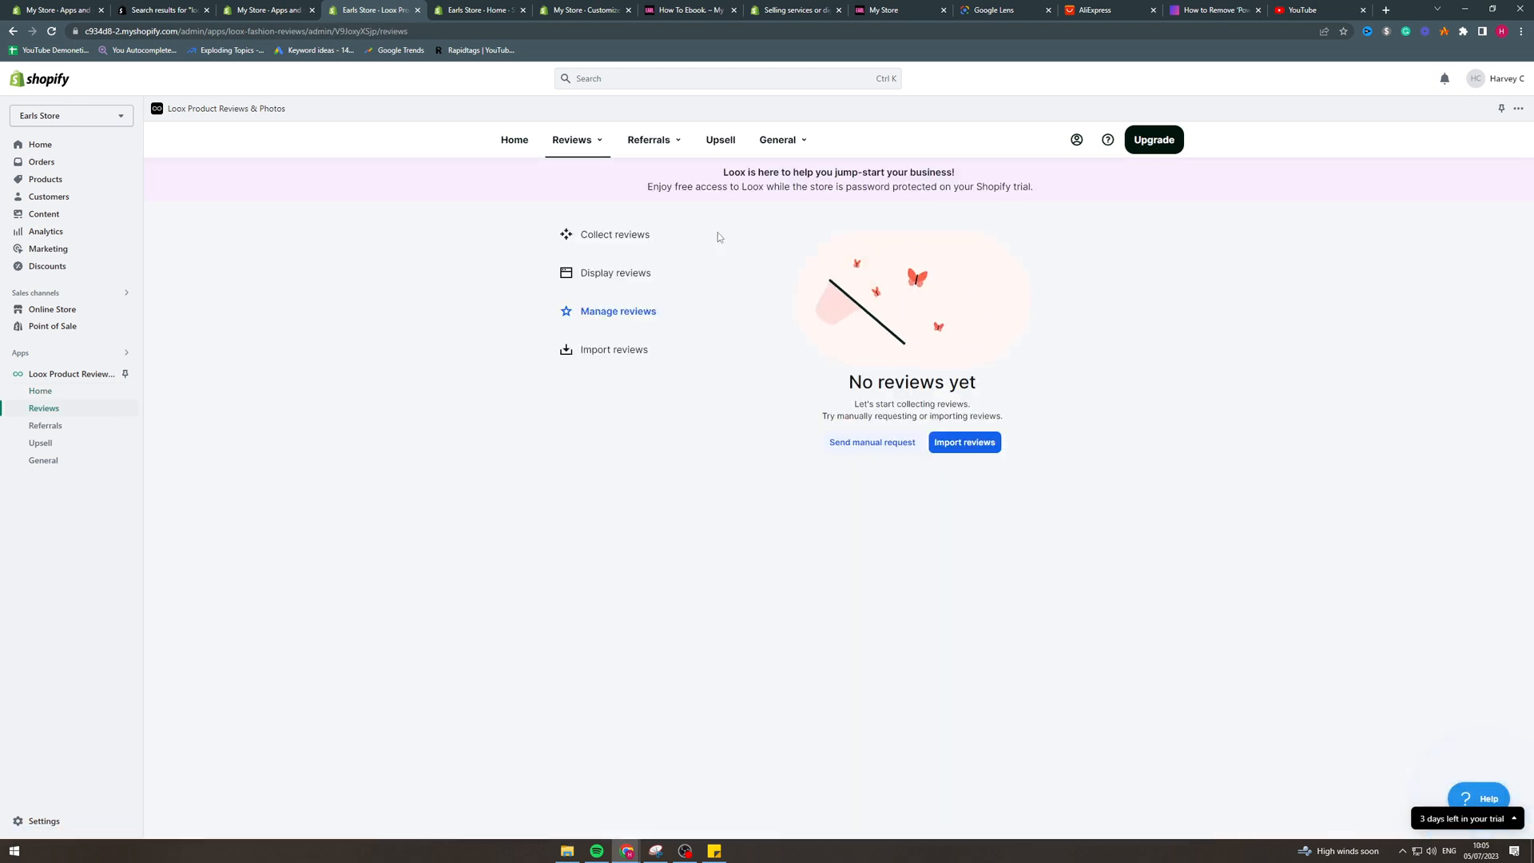
{"action": "mouse_move", "coordinate": [694, 163]}
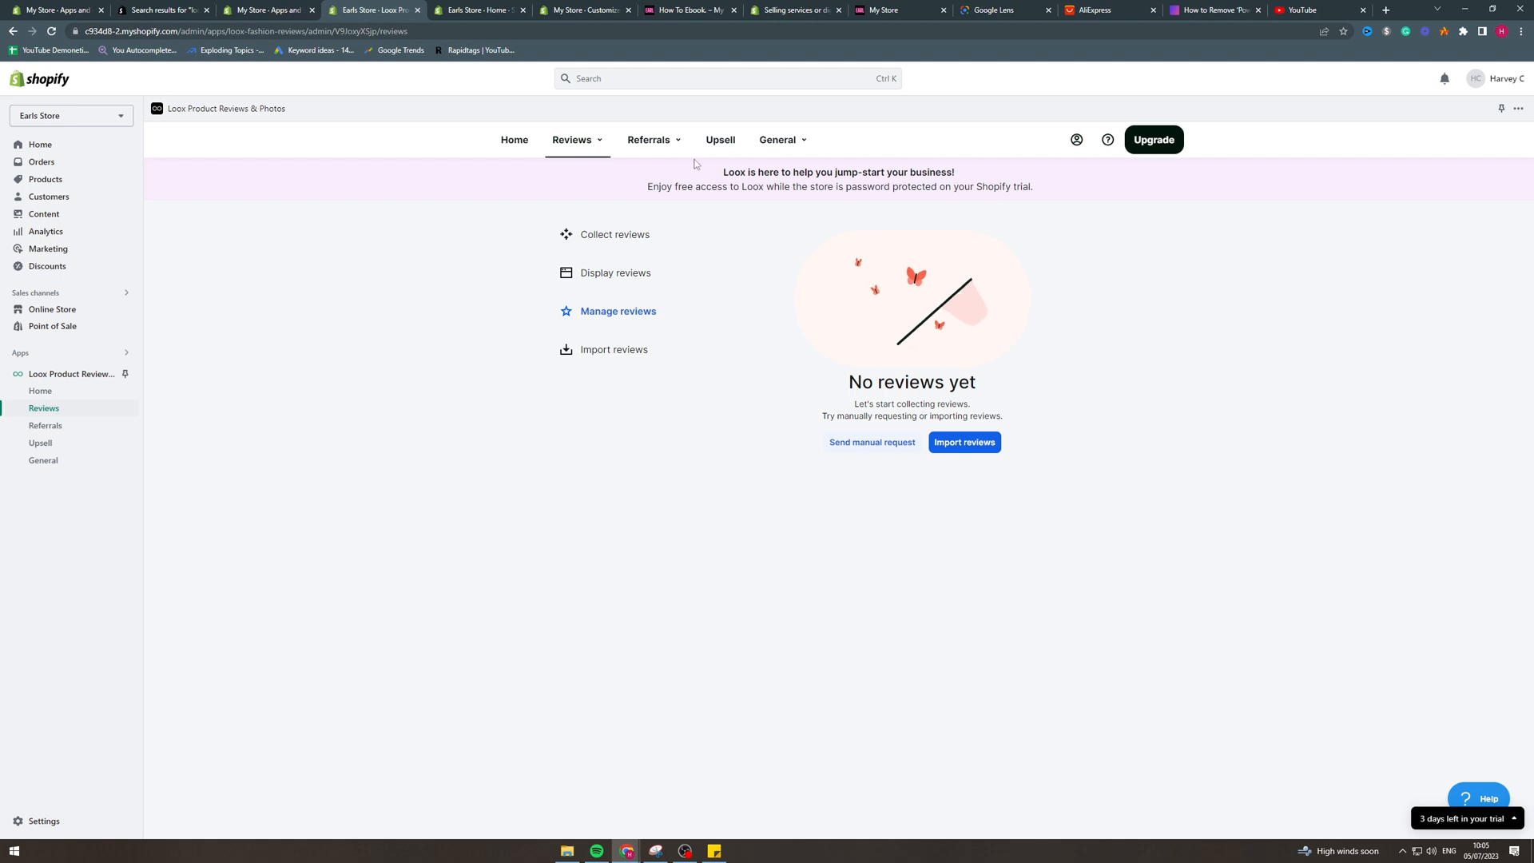
{"action": "left_click", "coordinate": [780, 139]}
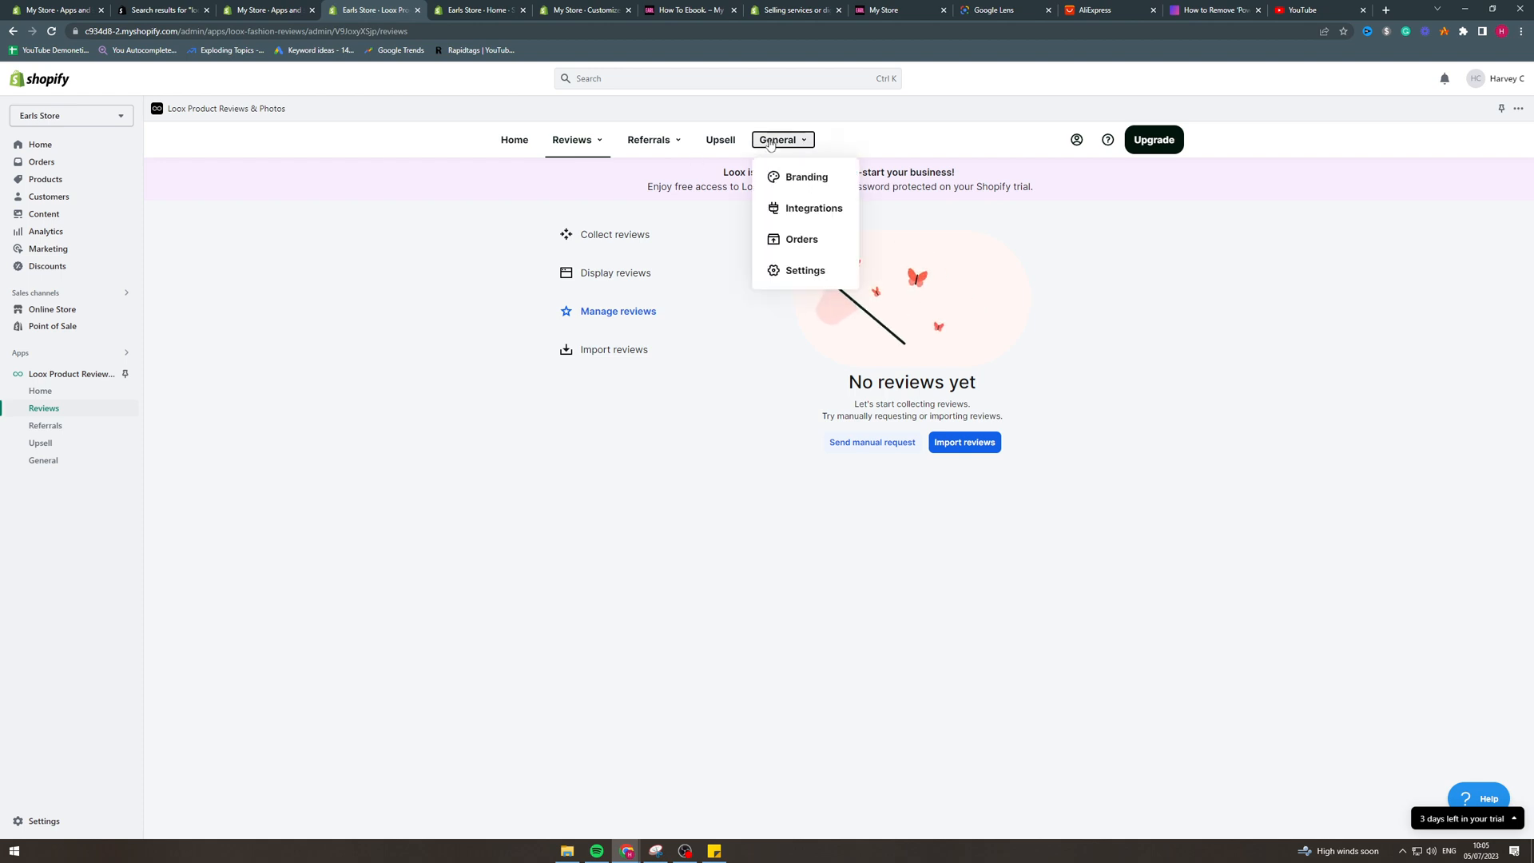
{"action": "left_click", "coordinate": [812, 208]}
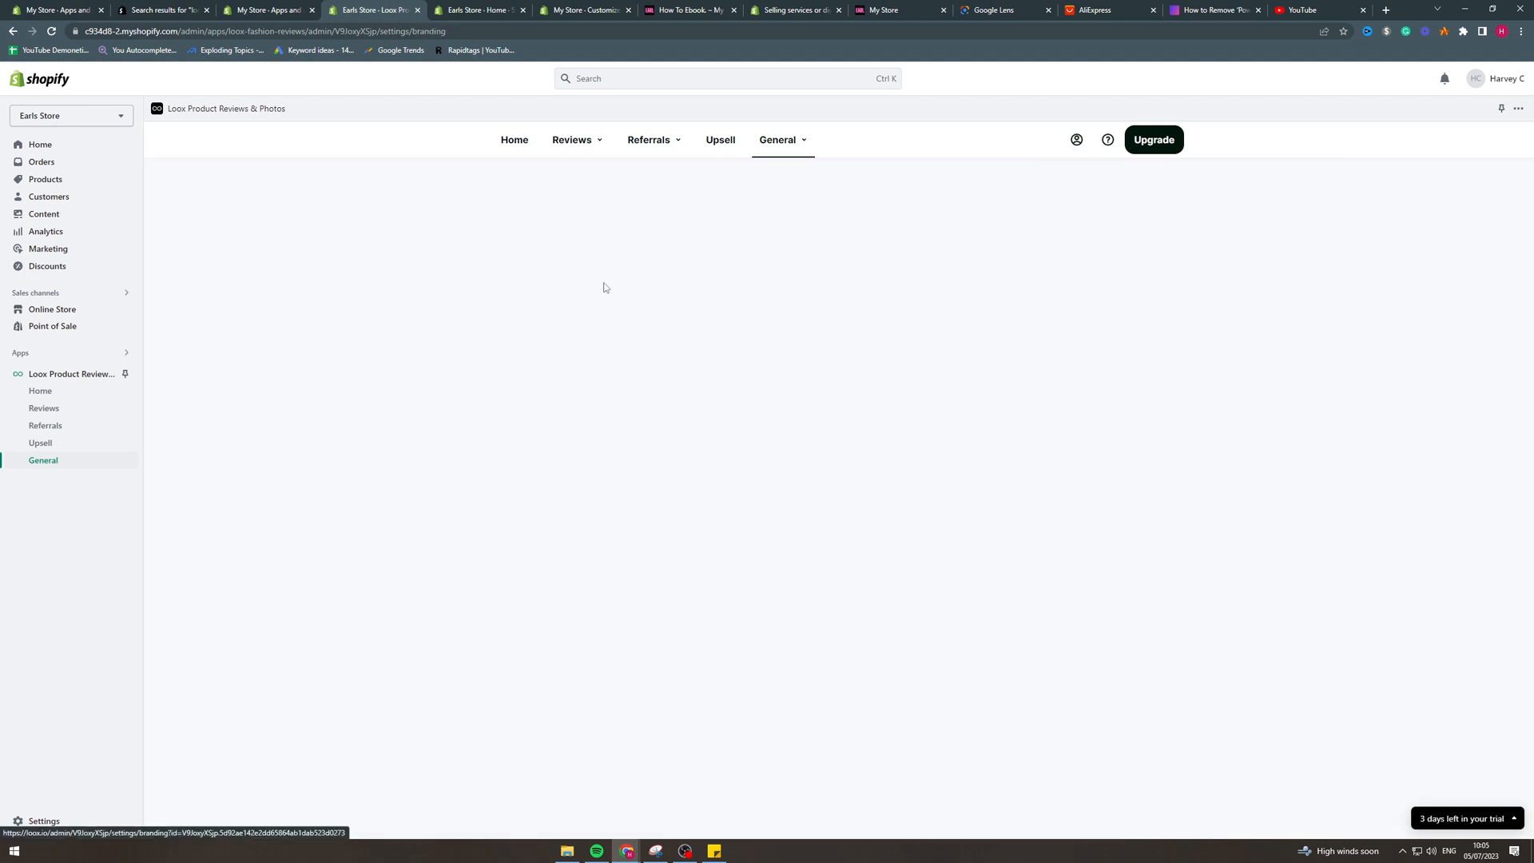
{"action": "left_click", "coordinate": [593, 349]}
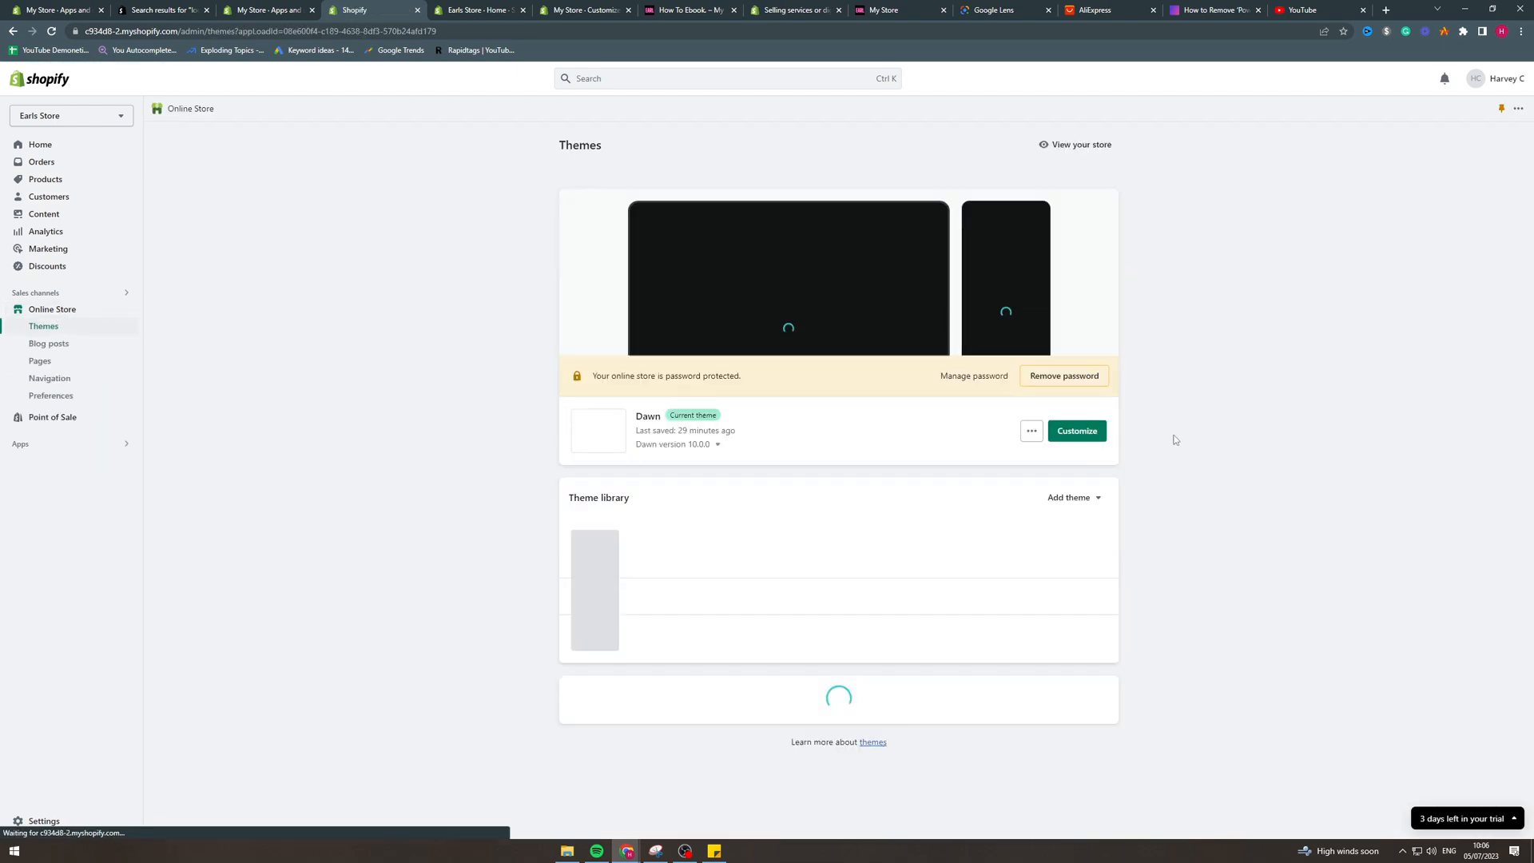
Step: Customize the Dawn theme and switch the editor to the Default product template
{"action": "left_click", "coordinate": [1076, 430]}
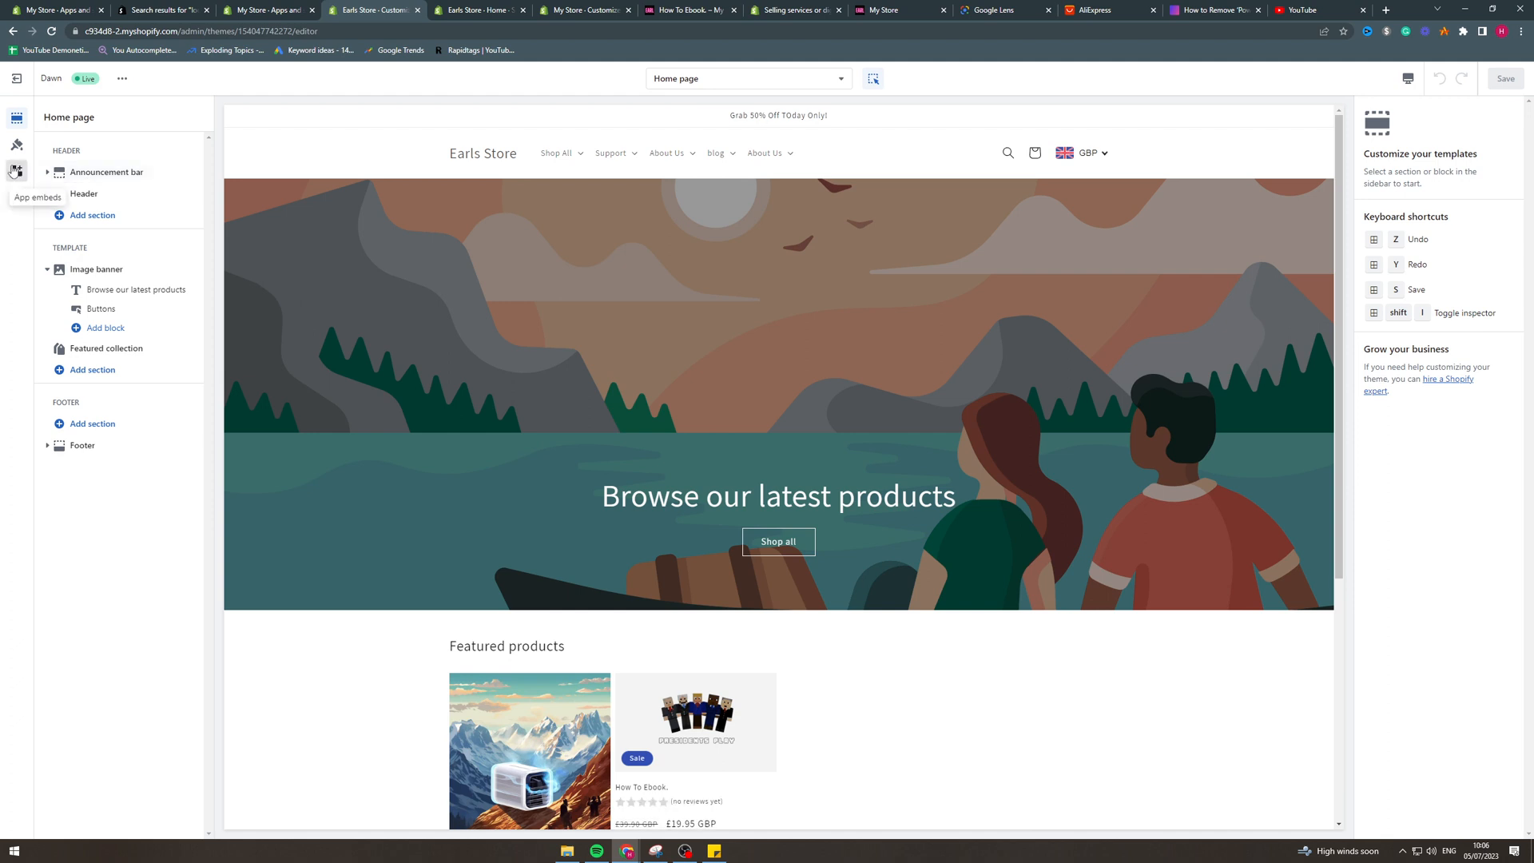
{"action": "left_click", "coordinate": [16, 171]}
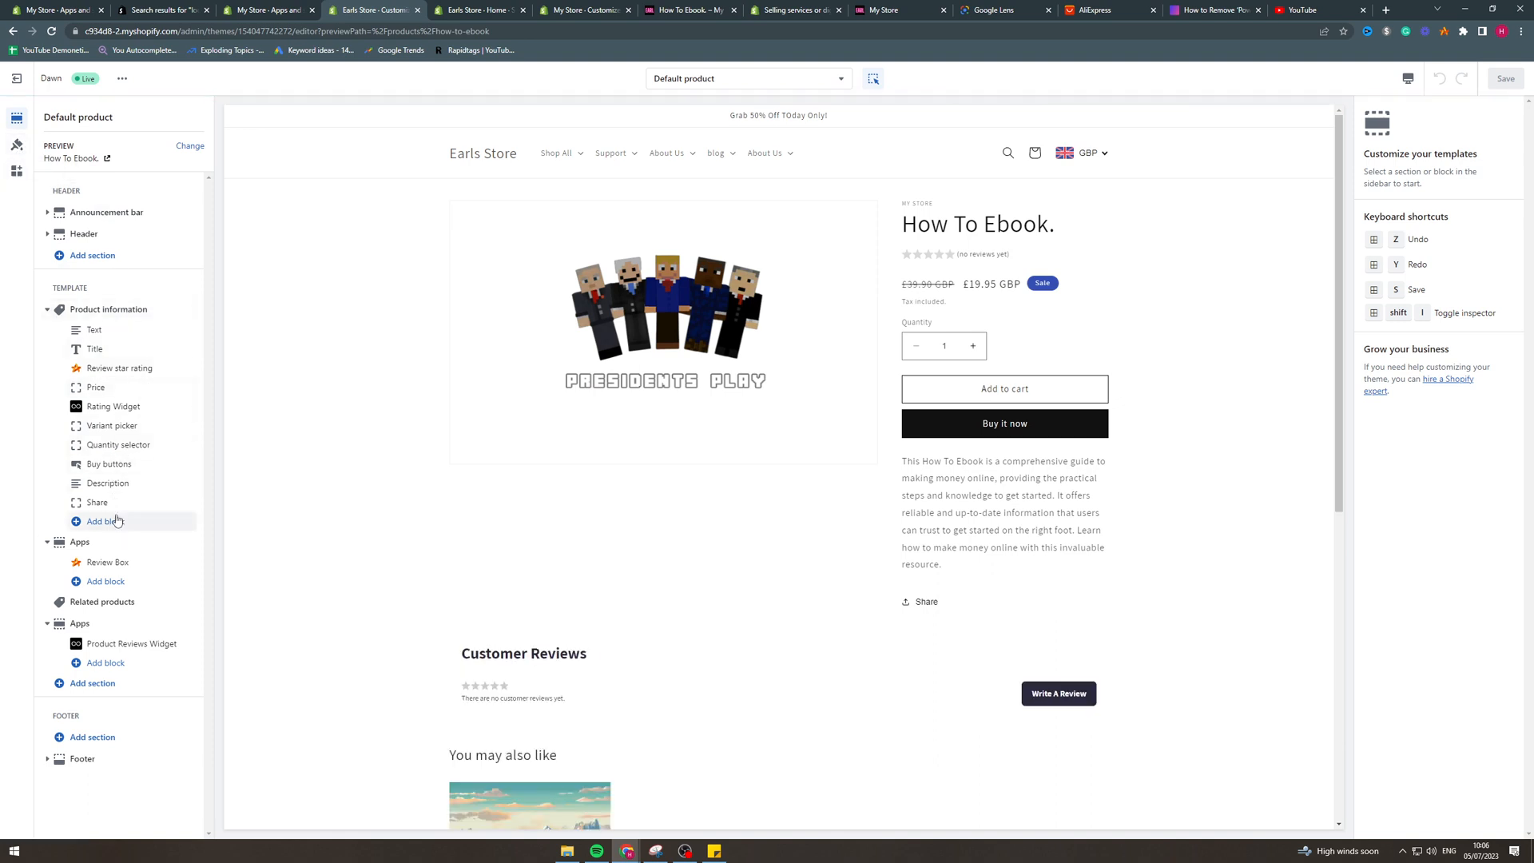
Step: Add the Loox Rating Widget block to Product information, hide other review blocks, and save
{"action": "left_click", "coordinate": [99, 520]}
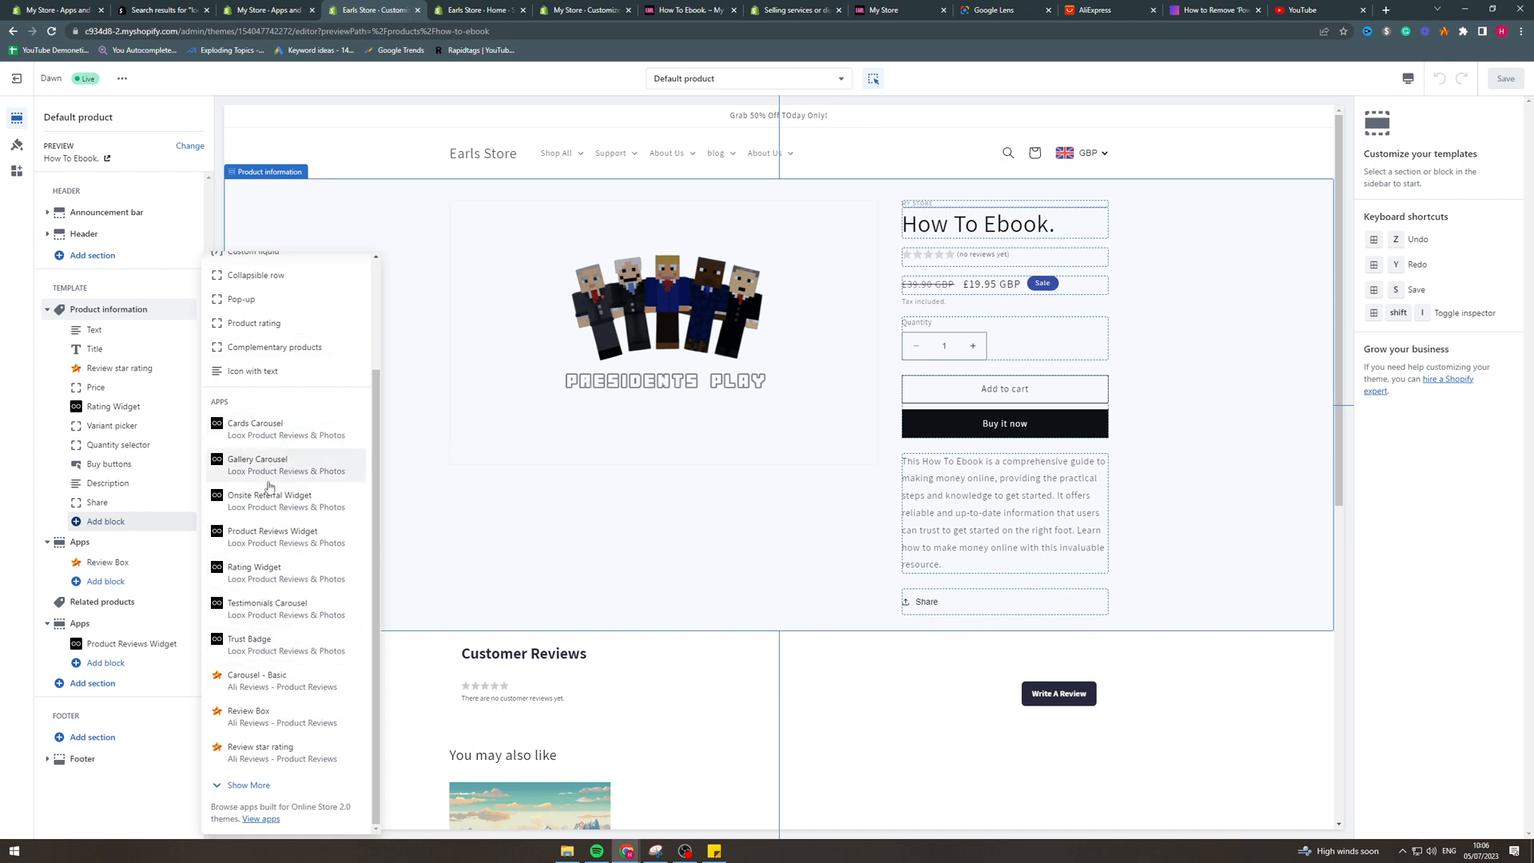
{"action": "mouse_move", "coordinate": [802, 395]}
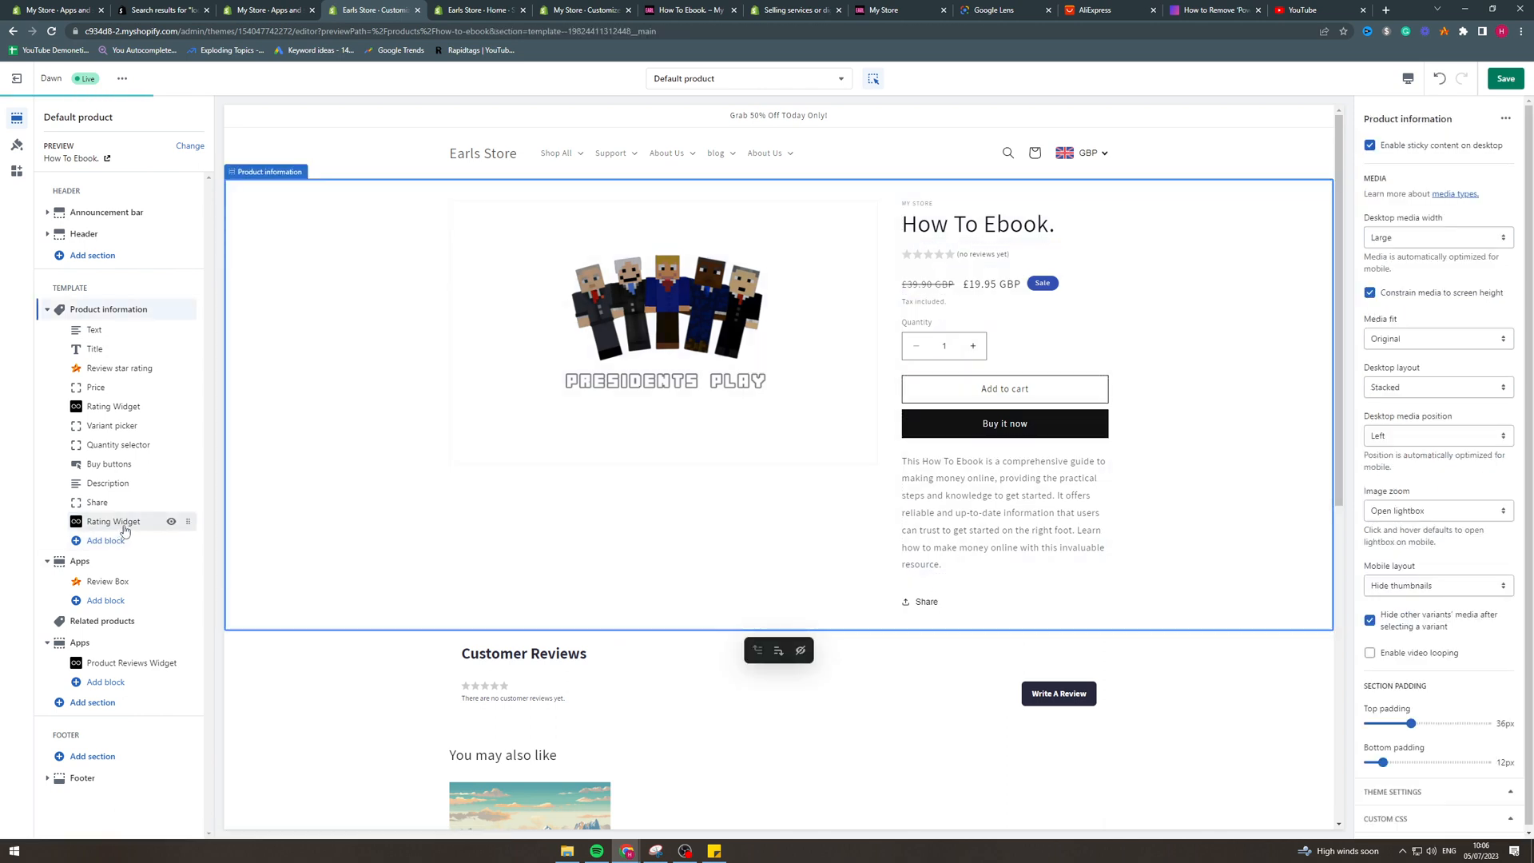
{"action": "left_click", "coordinate": [112, 520]}
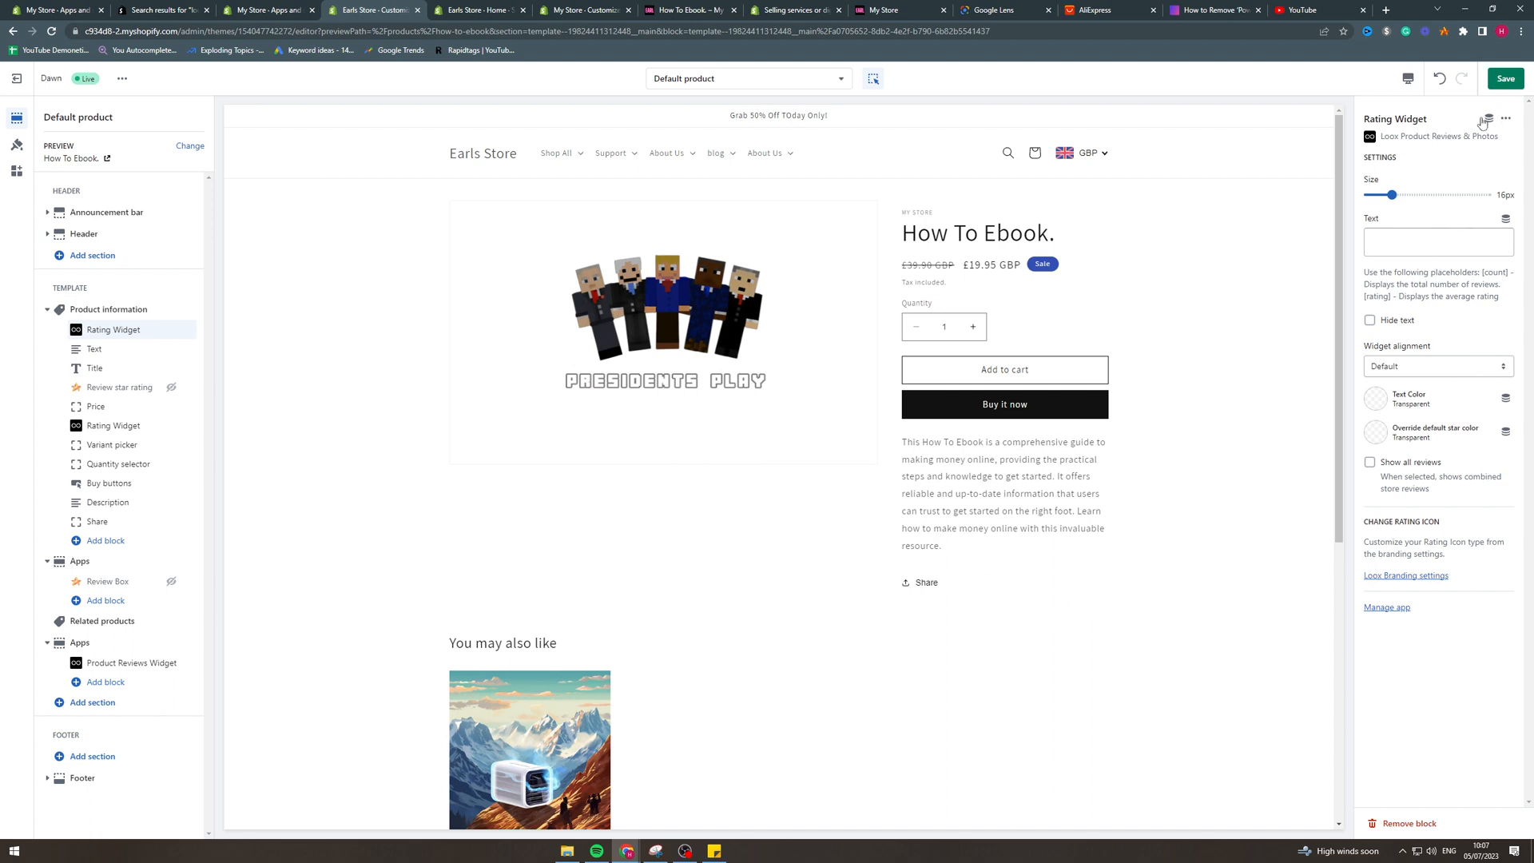
{"action": "left_click", "coordinate": [1504, 78]}
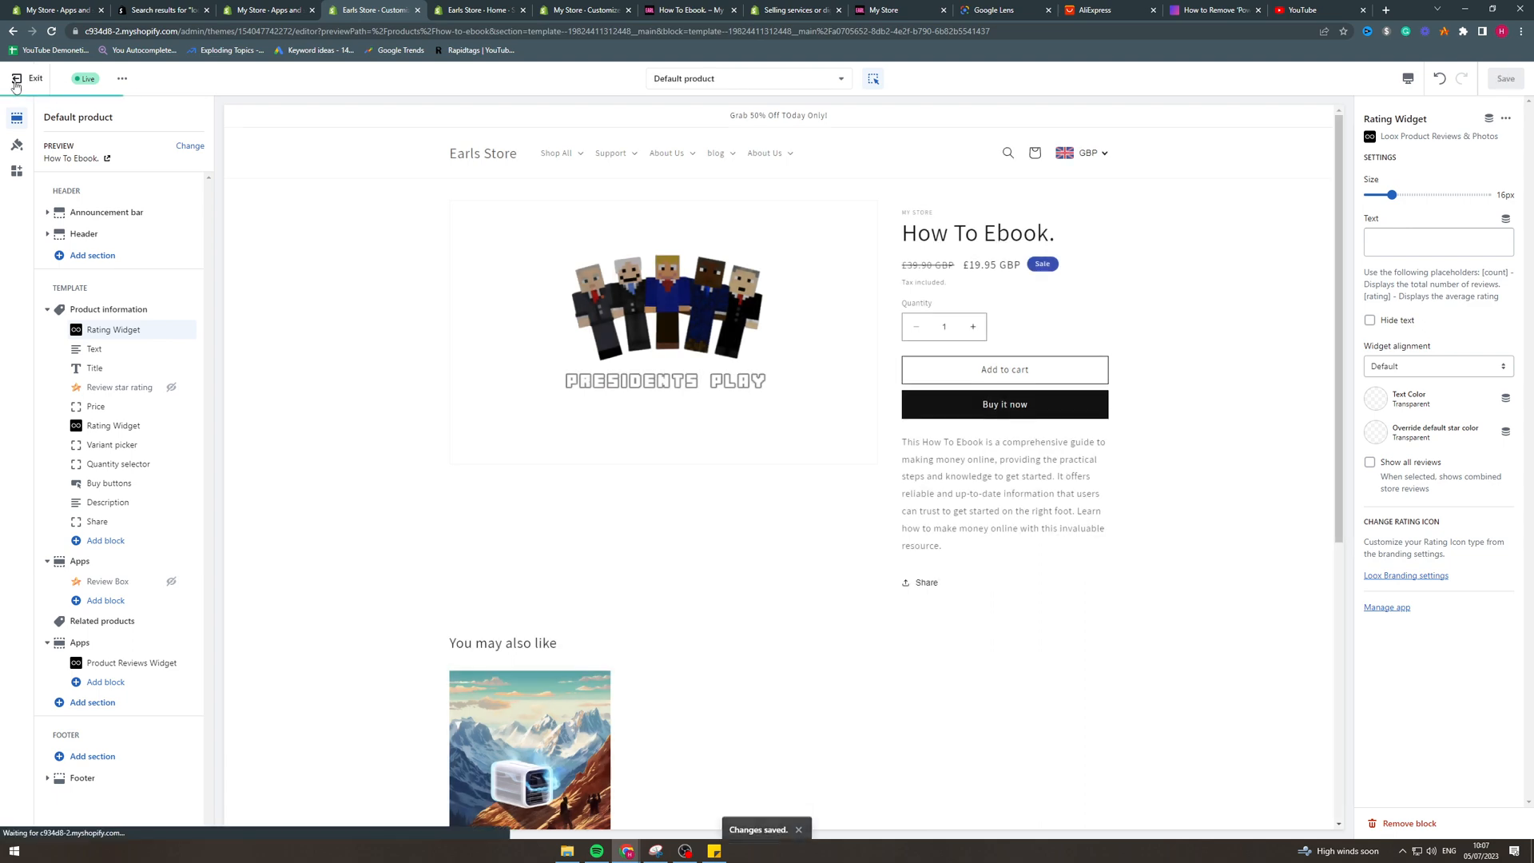
{"action": "left_click", "coordinate": [35, 78]}
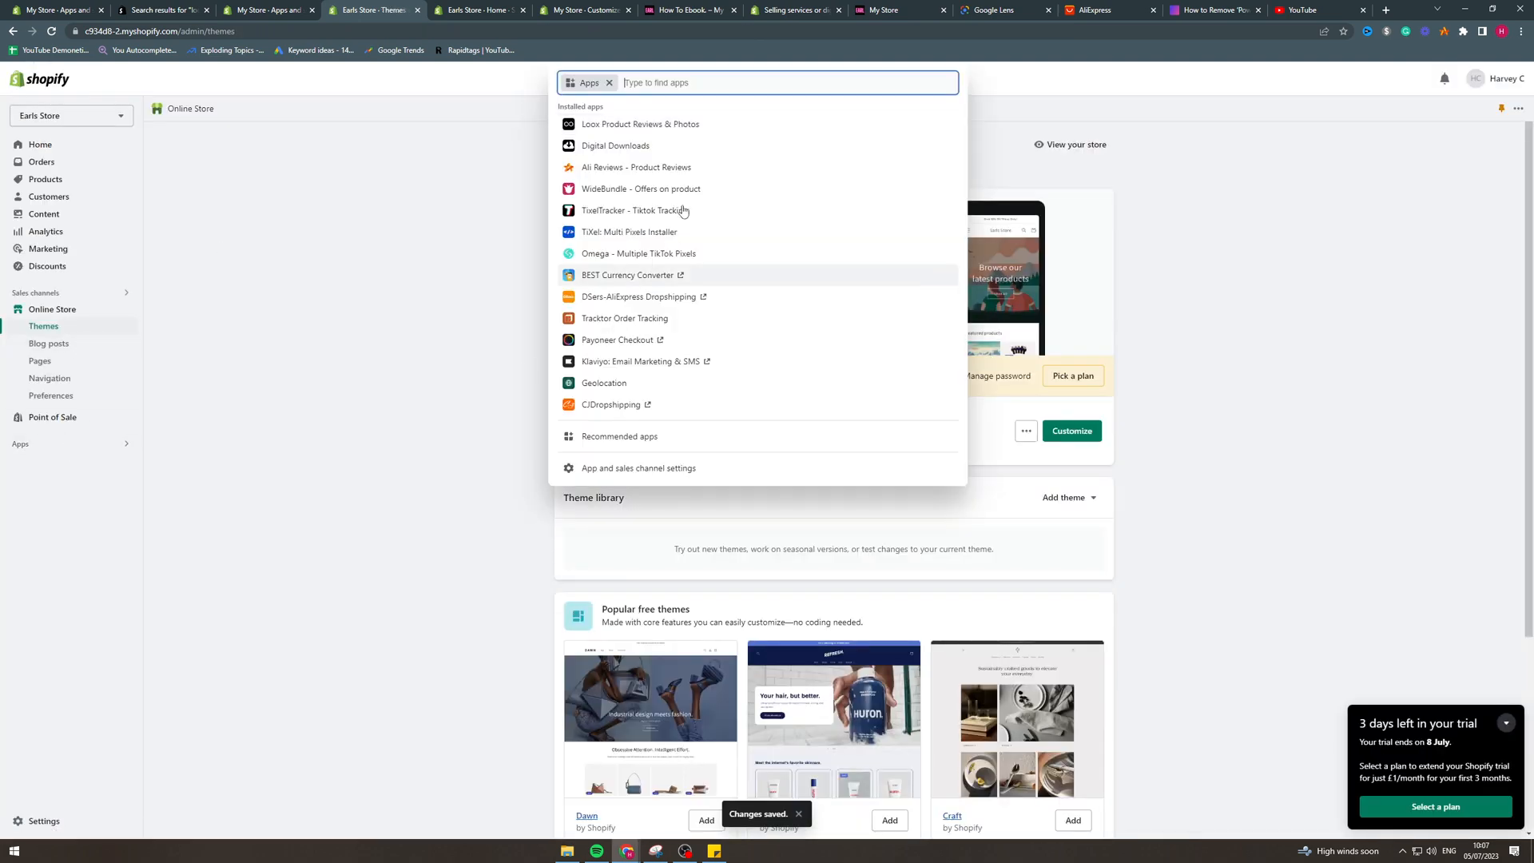
Step: Open Loox's Reviews > Import reviews page and bookmark the Import to Loox button
{"action": "left_click", "coordinate": [639, 125]}
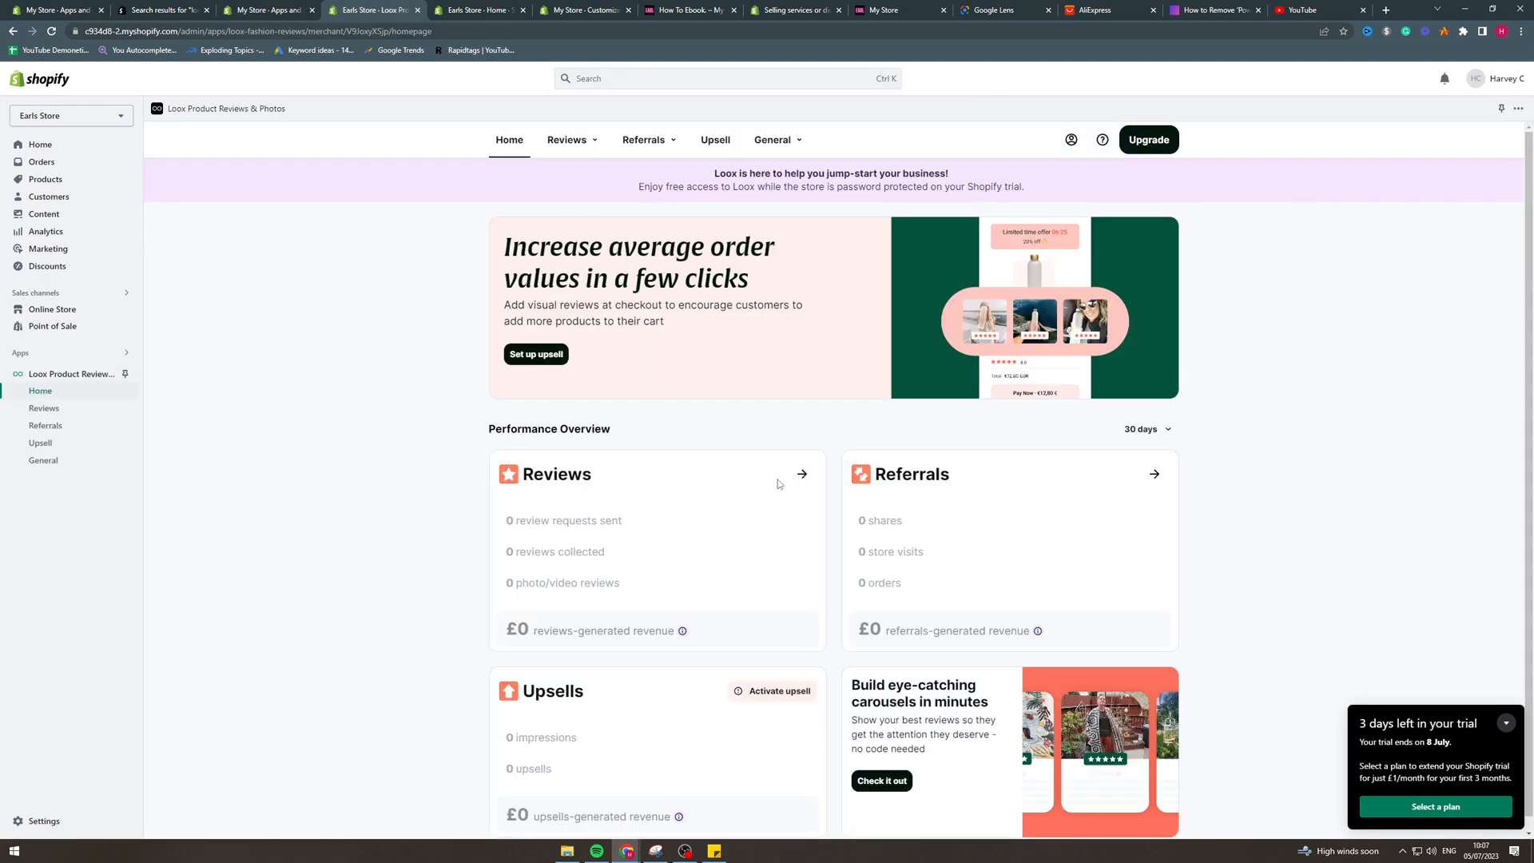
{"action": "left_click", "coordinate": [570, 139]}
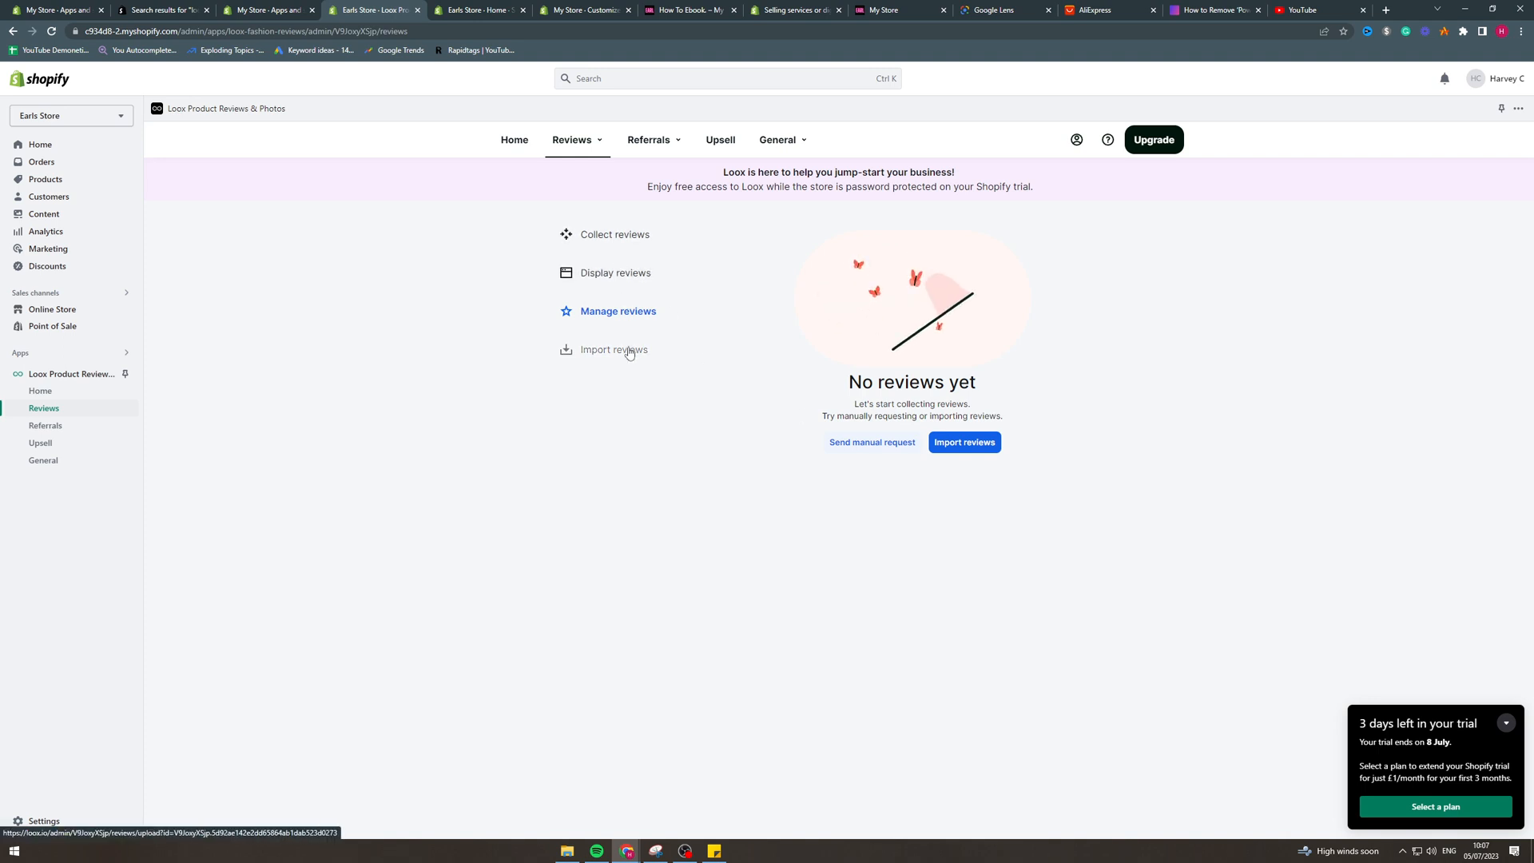
{"action": "left_click", "coordinate": [613, 349]}
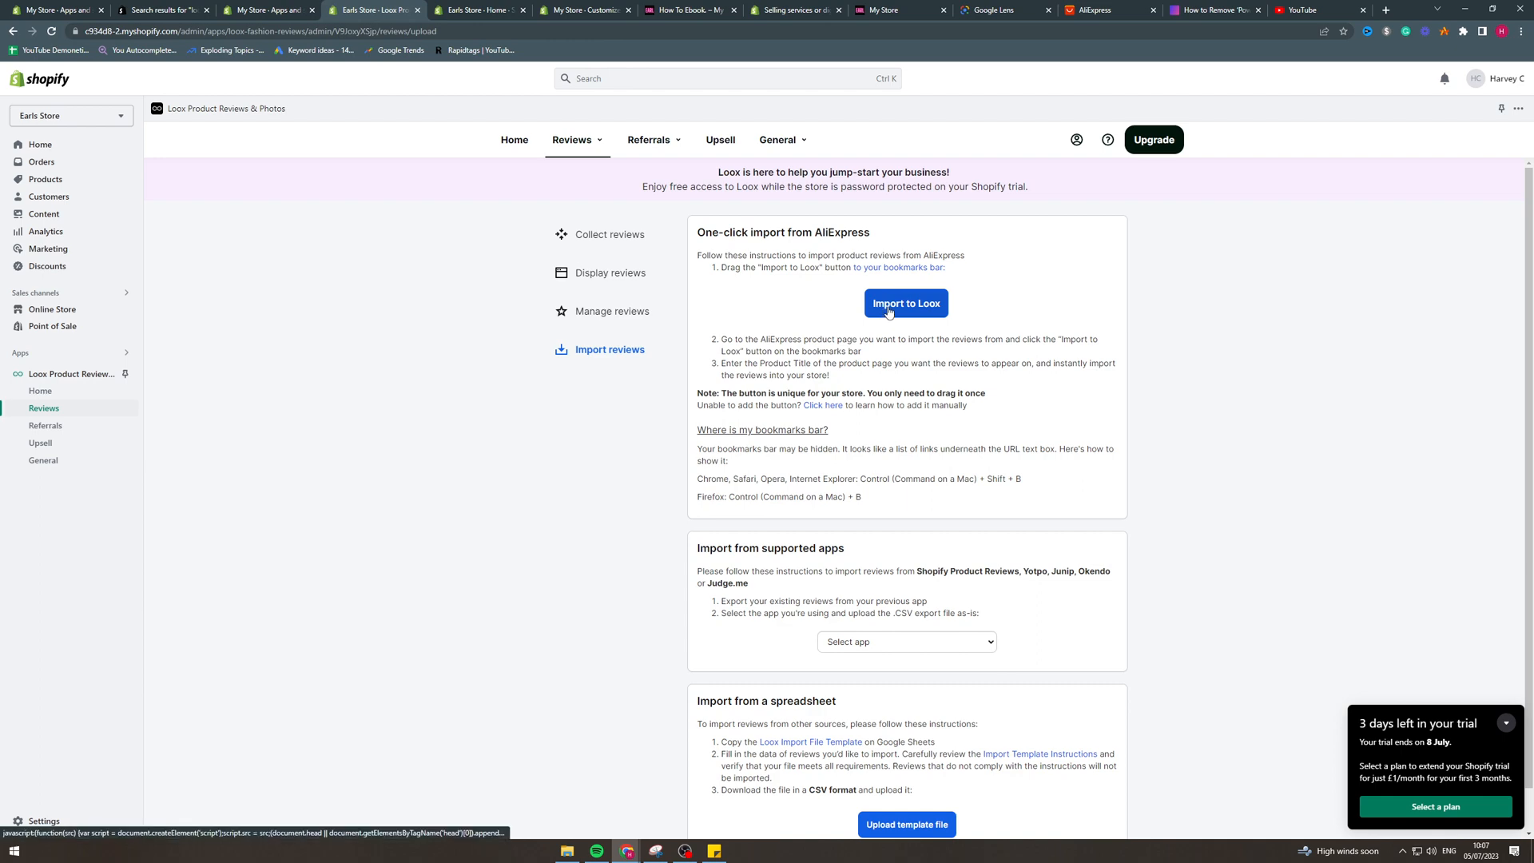
{"action": "left_click_drag", "start_coordinate": [905, 301], "coordinate": [559, 49]}
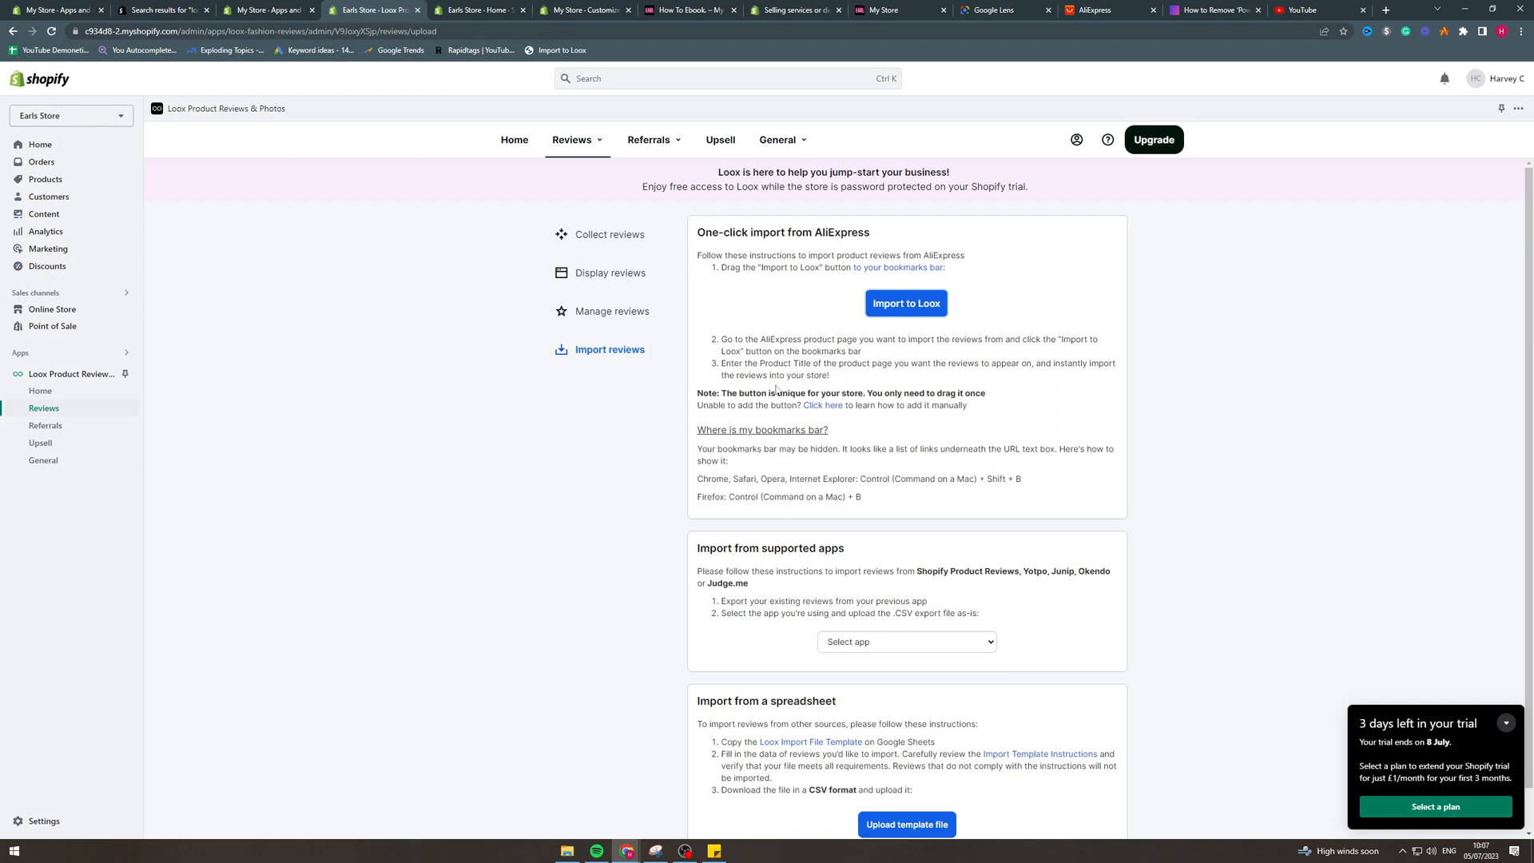
Step: Switch to the AliExpress tab and open the RC shark boat product listing
{"action": "left_click", "coordinate": [1089, 10]}
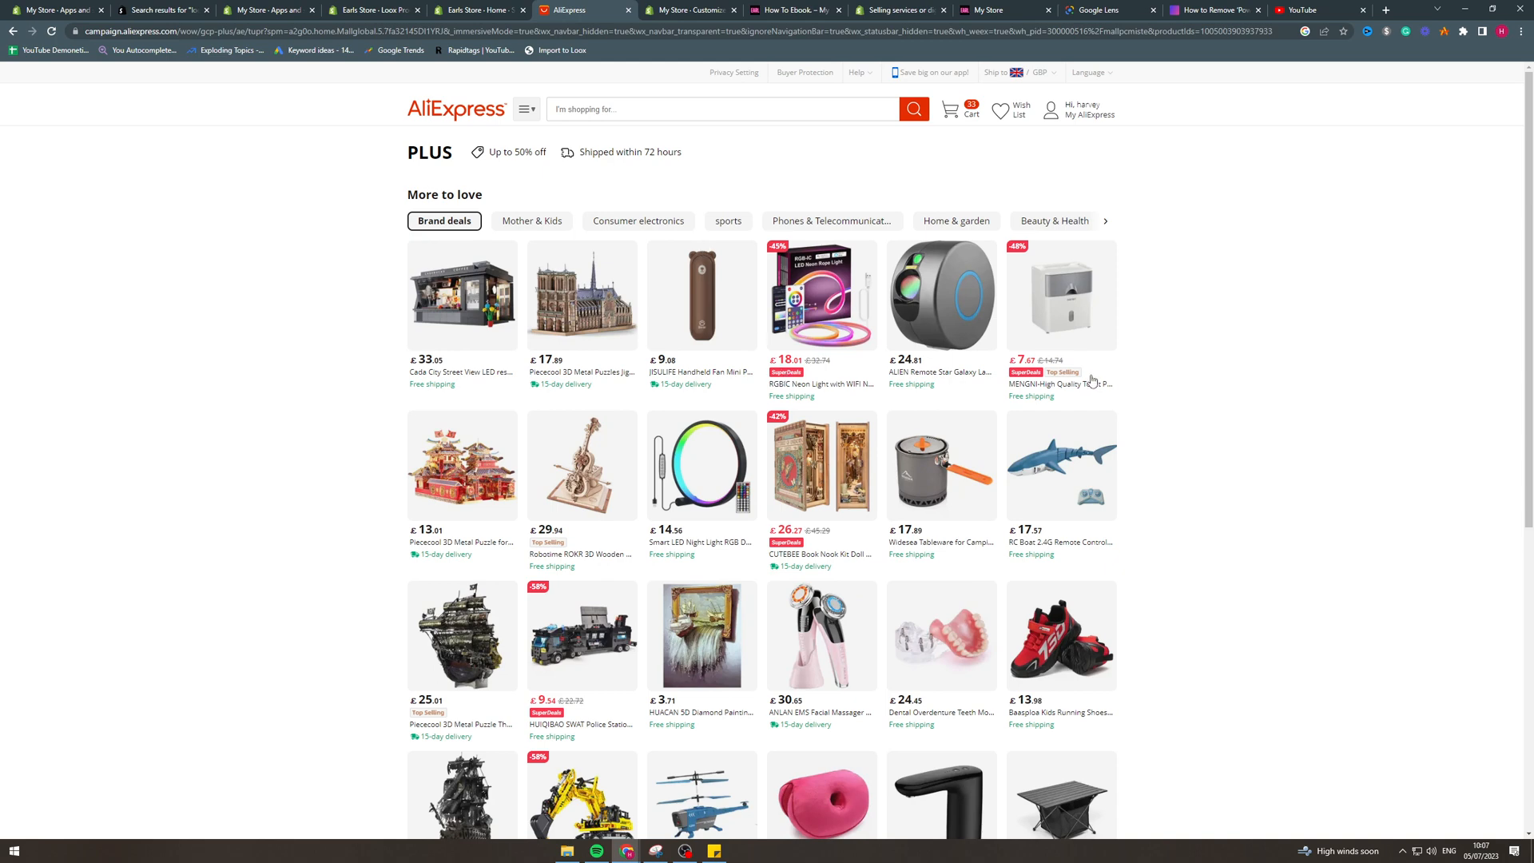
{"action": "scroll", "scroll_direction": "down", "scroll_amount": 3}
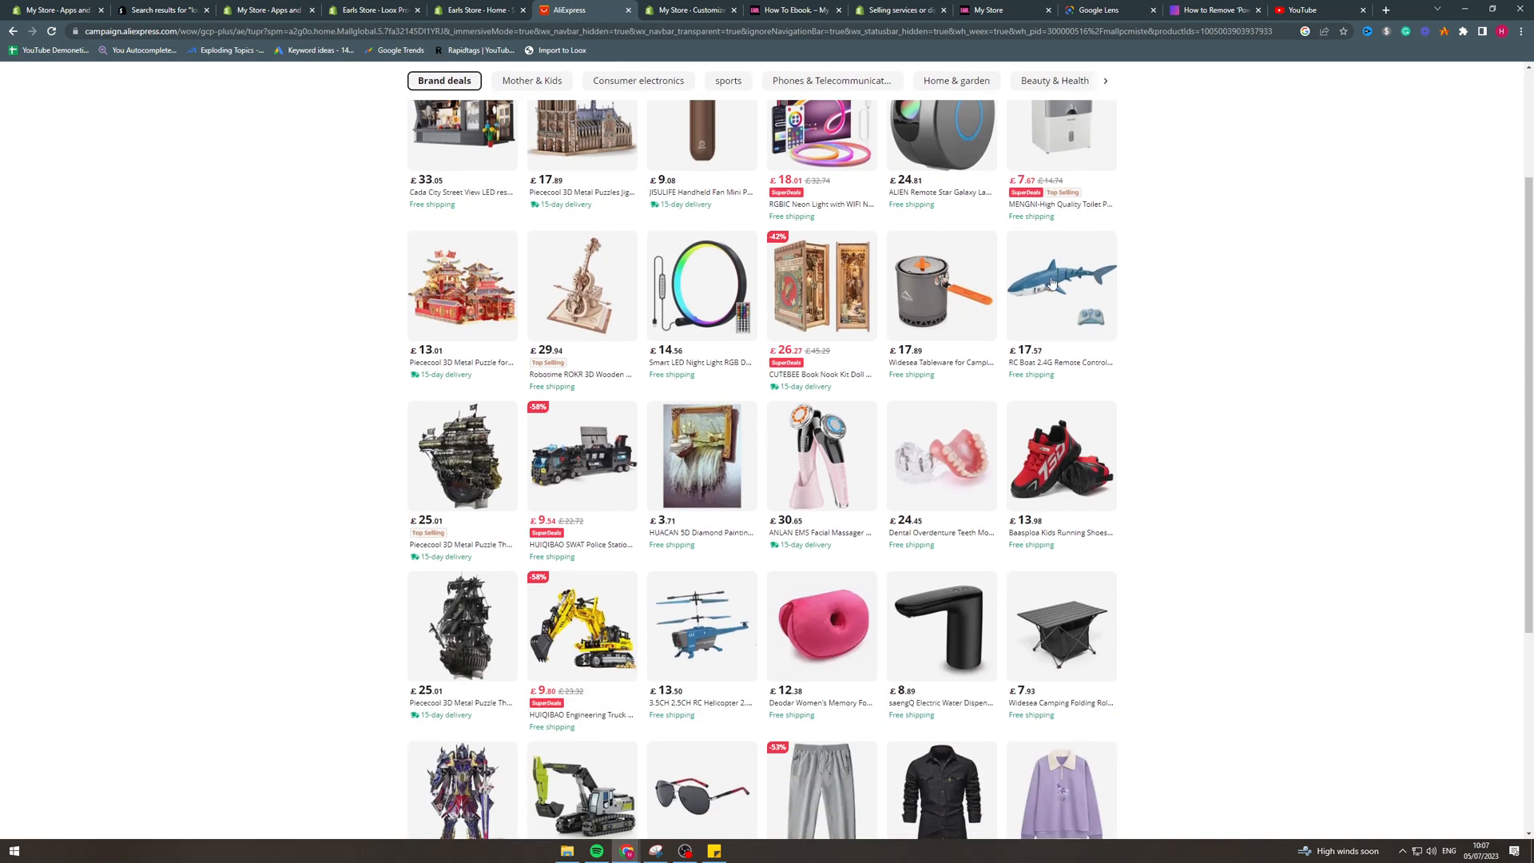
{"action": "left_click", "coordinate": [1059, 286]}
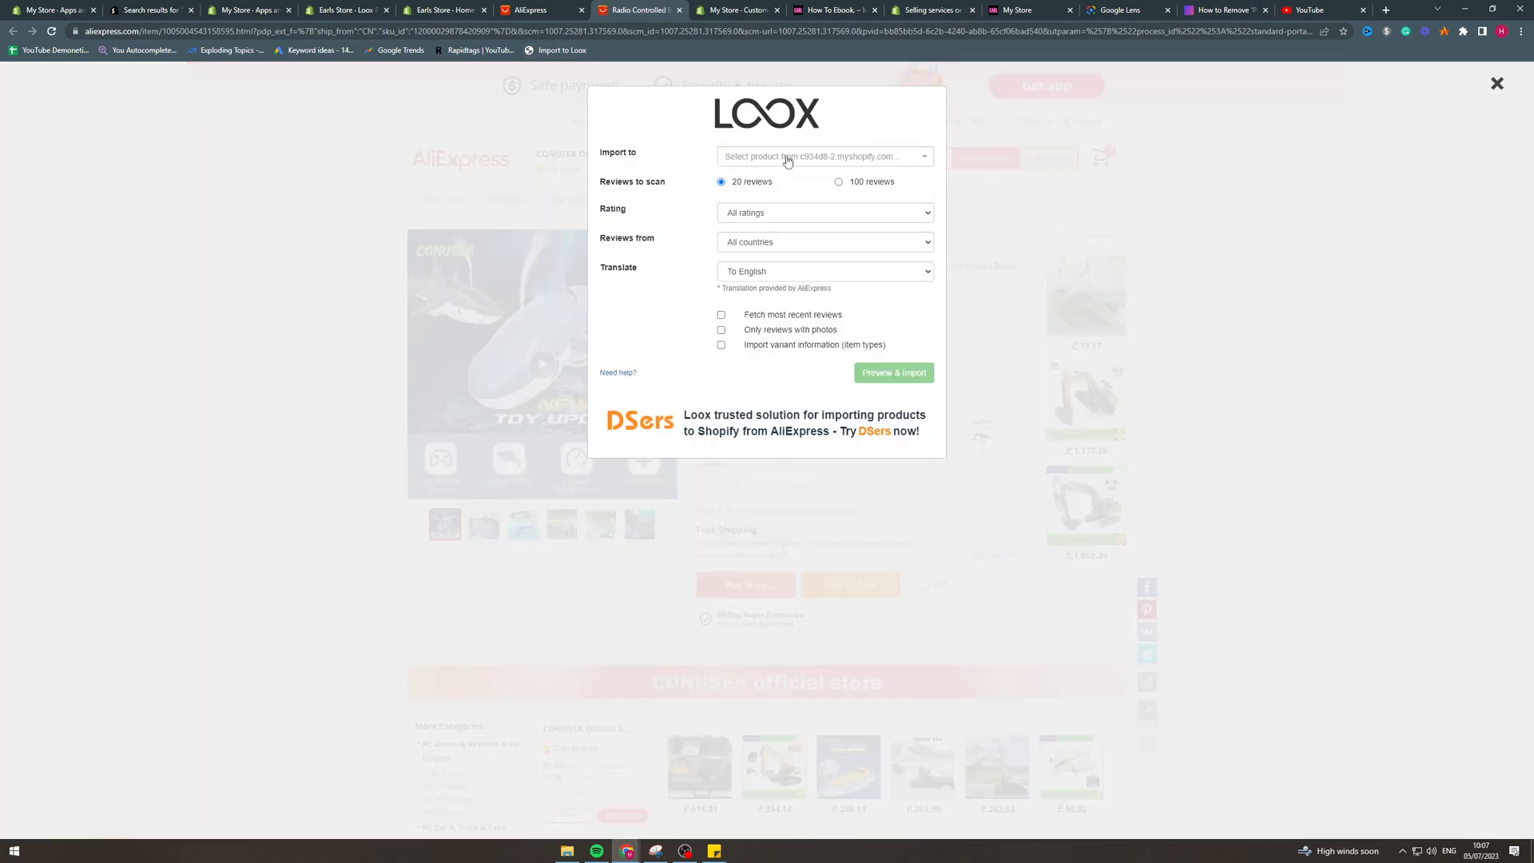
Step: Target the How To Ebook. product and scan 100 reviews rated 4 stars and up
{"action": "left_click", "coordinate": [822, 156]}
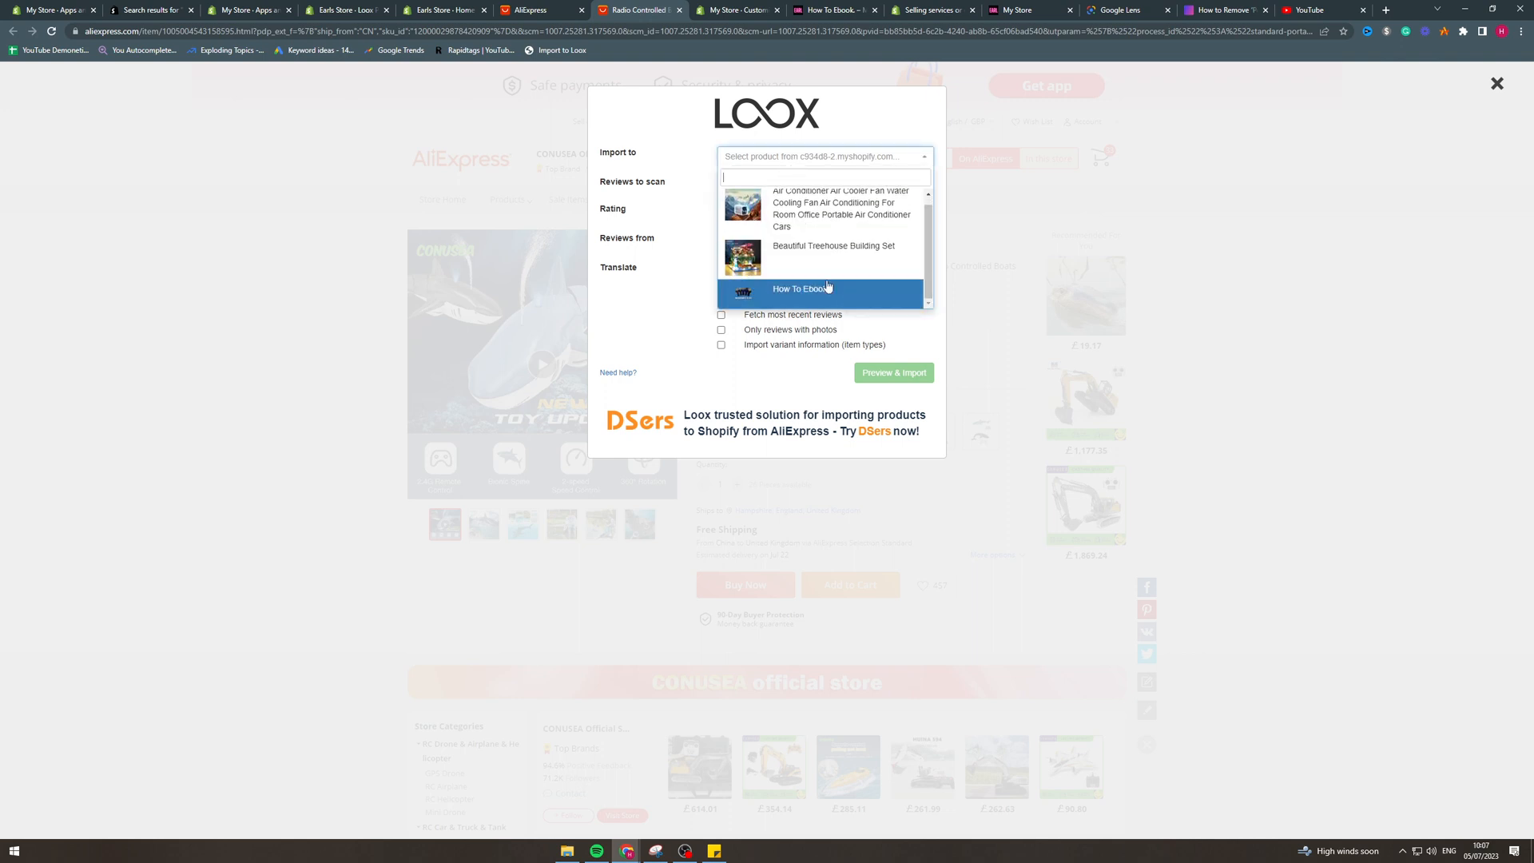
{"action": "left_click", "coordinate": [801, 292]}
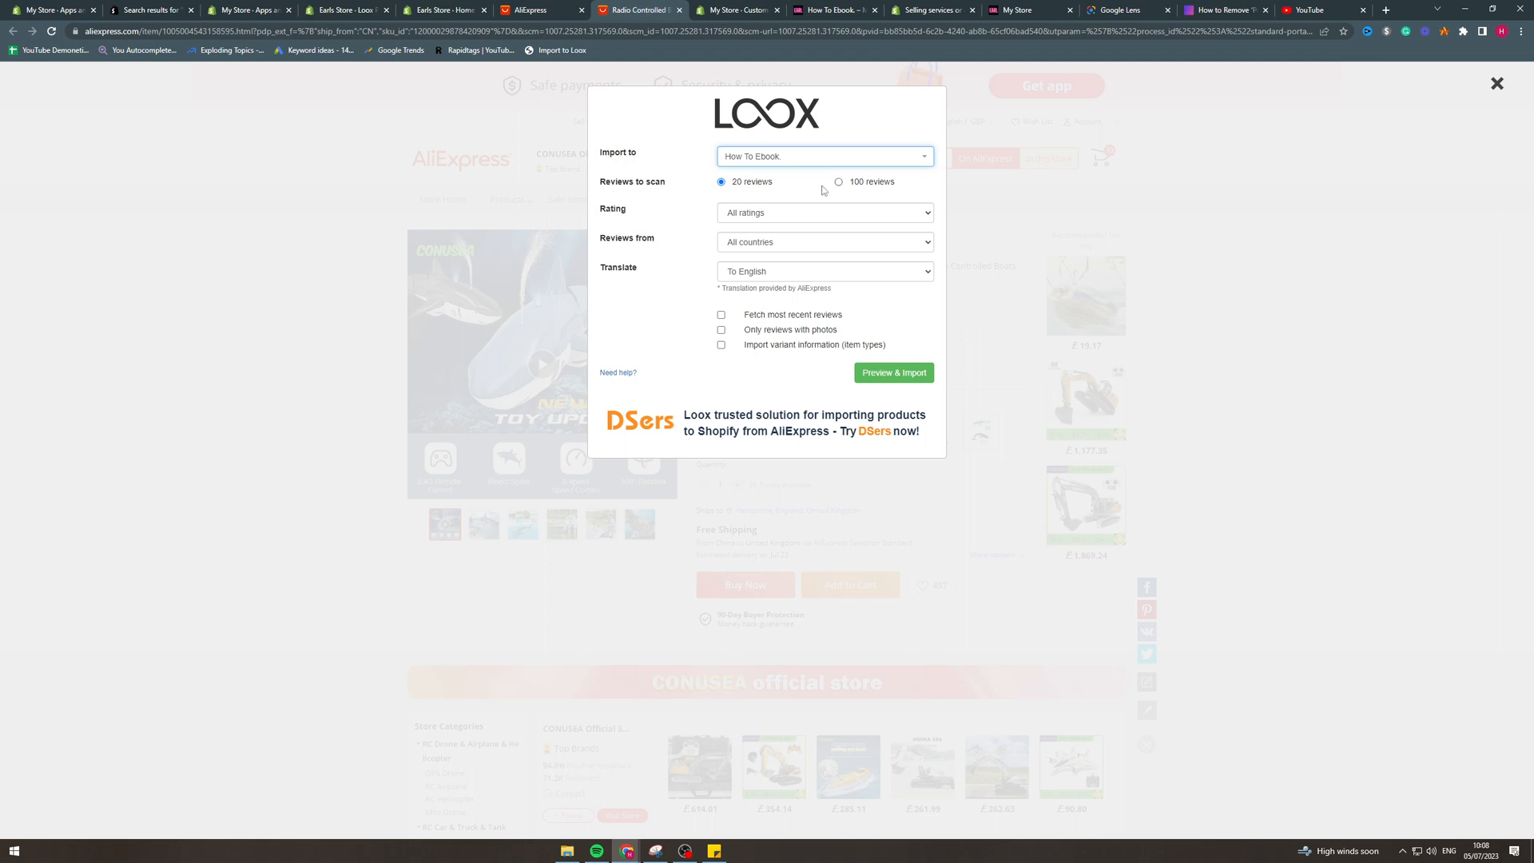
{"action": "left_click", "coordinate": [838, 182]}
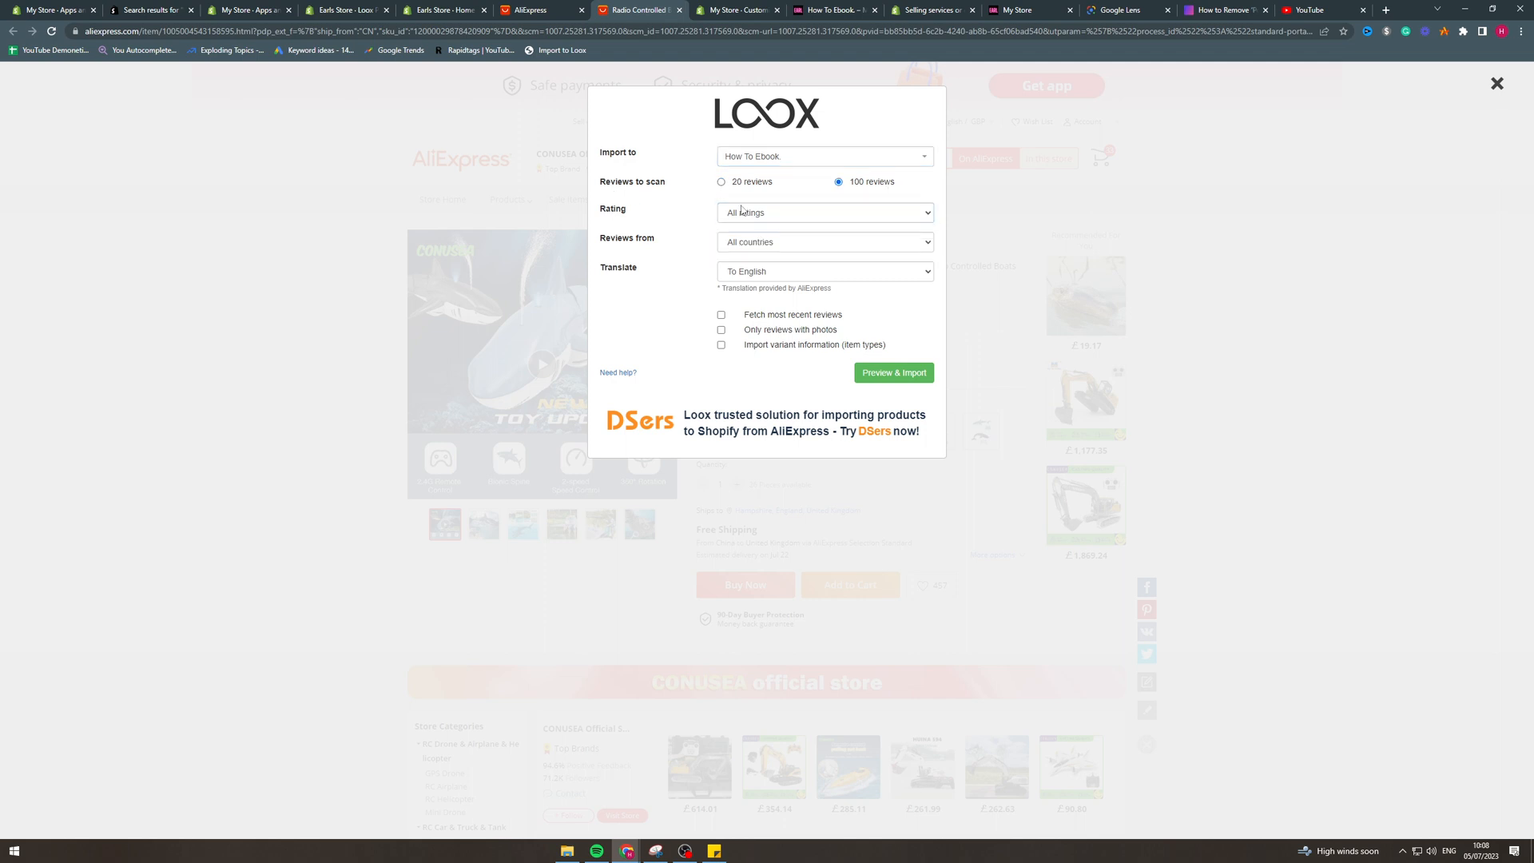
{"action": "left_click", "coordinate": [824, 212]}
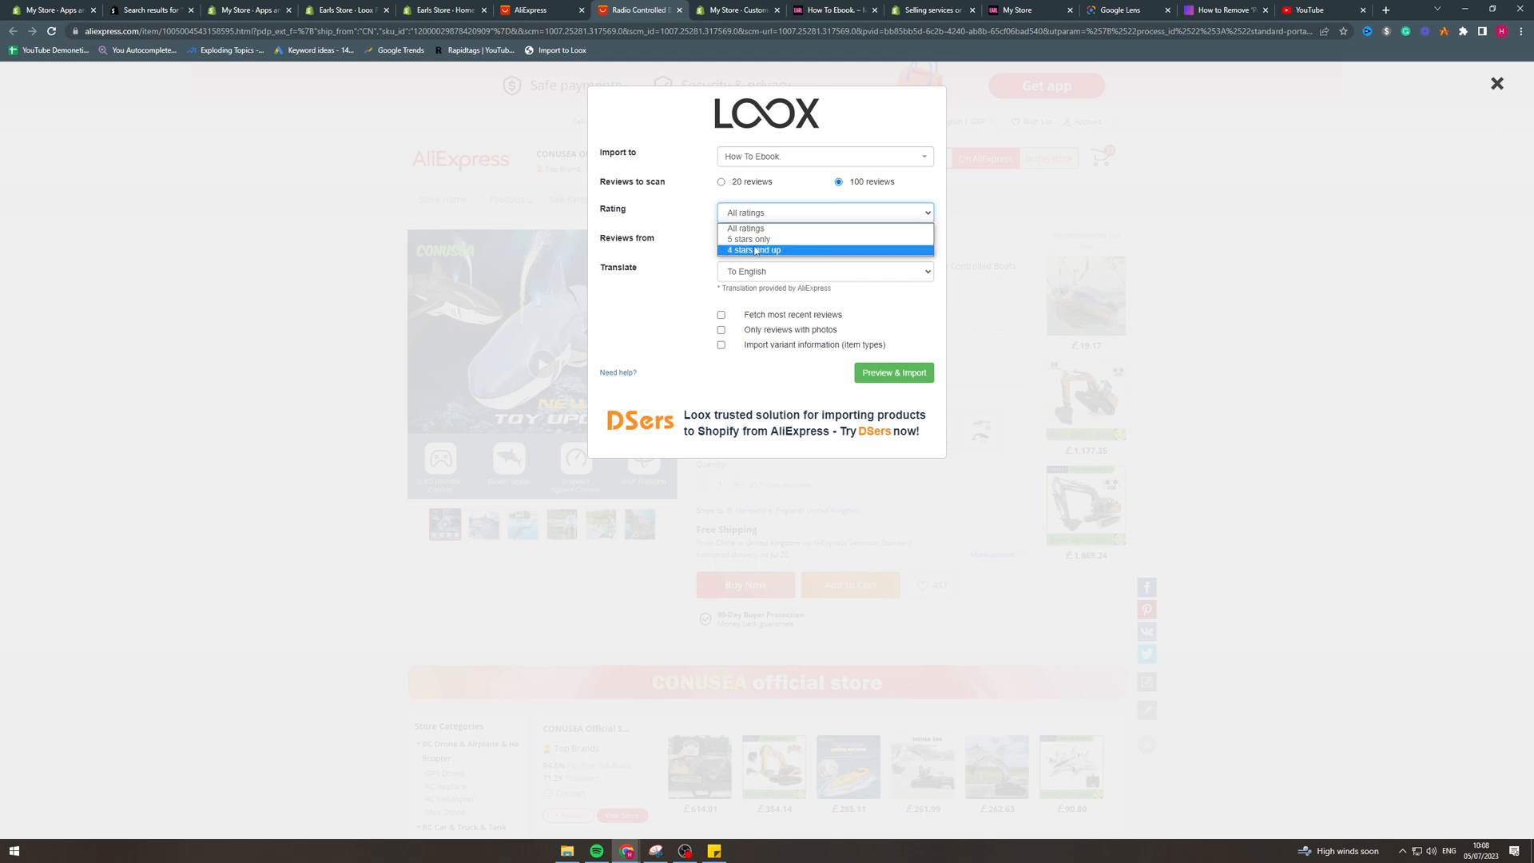
{"action": "left_click", "coordinate": [753, 249]}
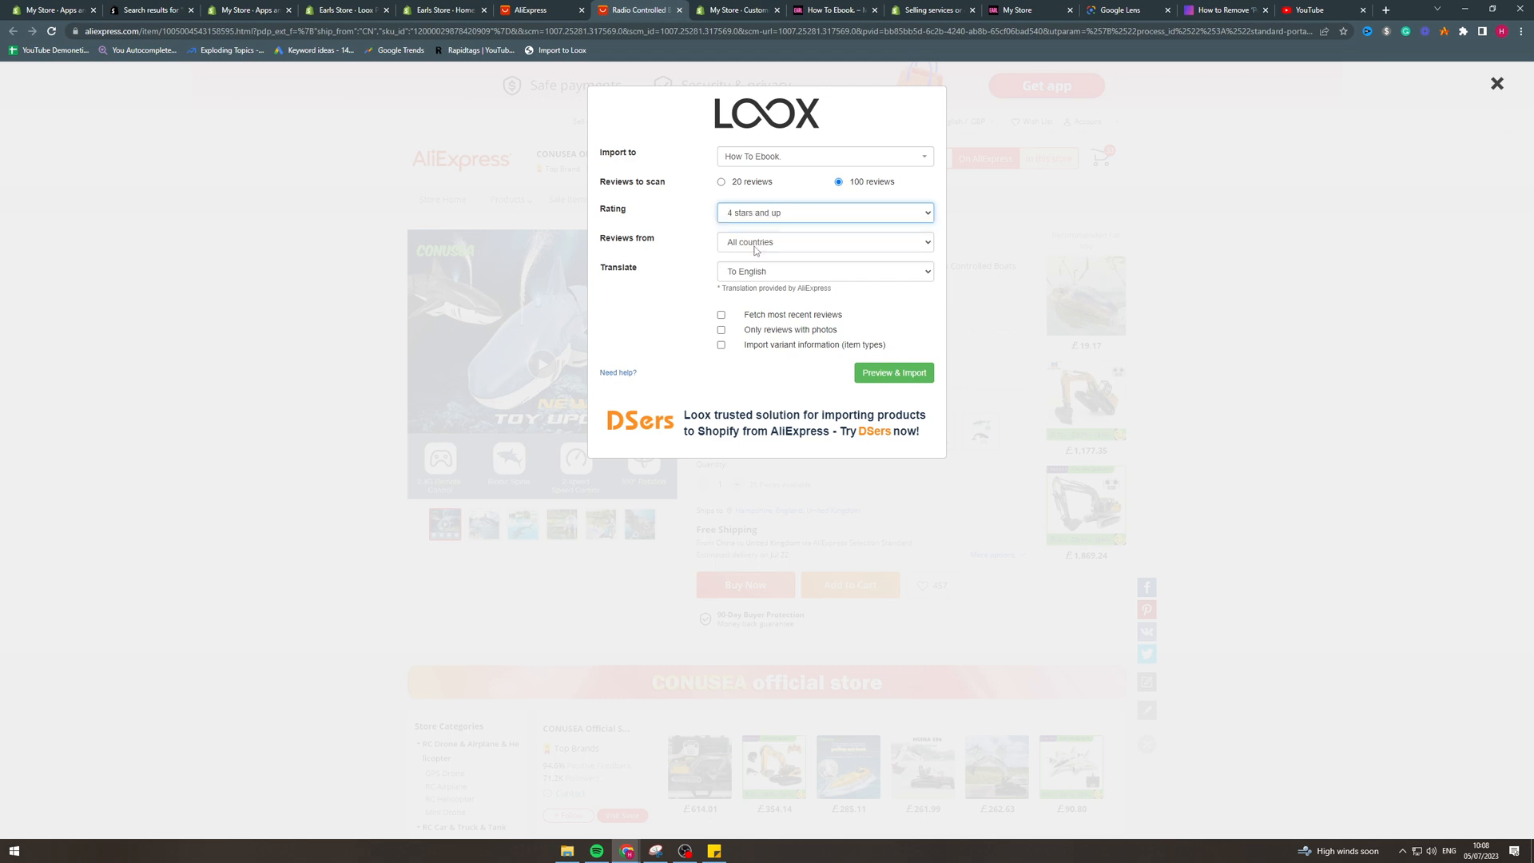
{"action": "mouse_move", "coordinate": [685, 214]}
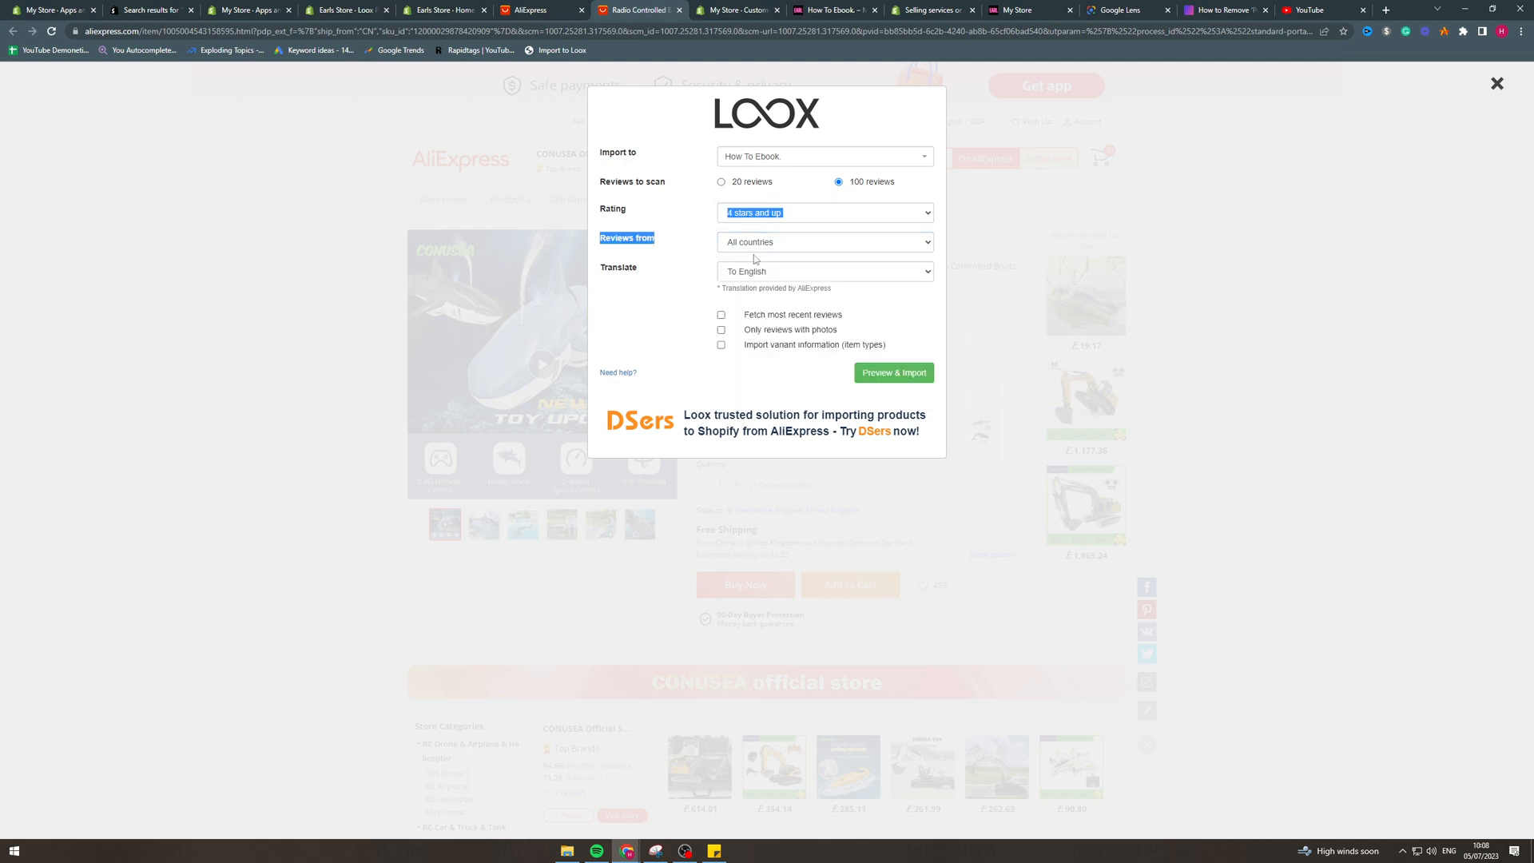
Step: Limit reviews to United States, fetch most recent first, and start Preview & Import
{"action": "left_click", "coordinate": [823, 241]}
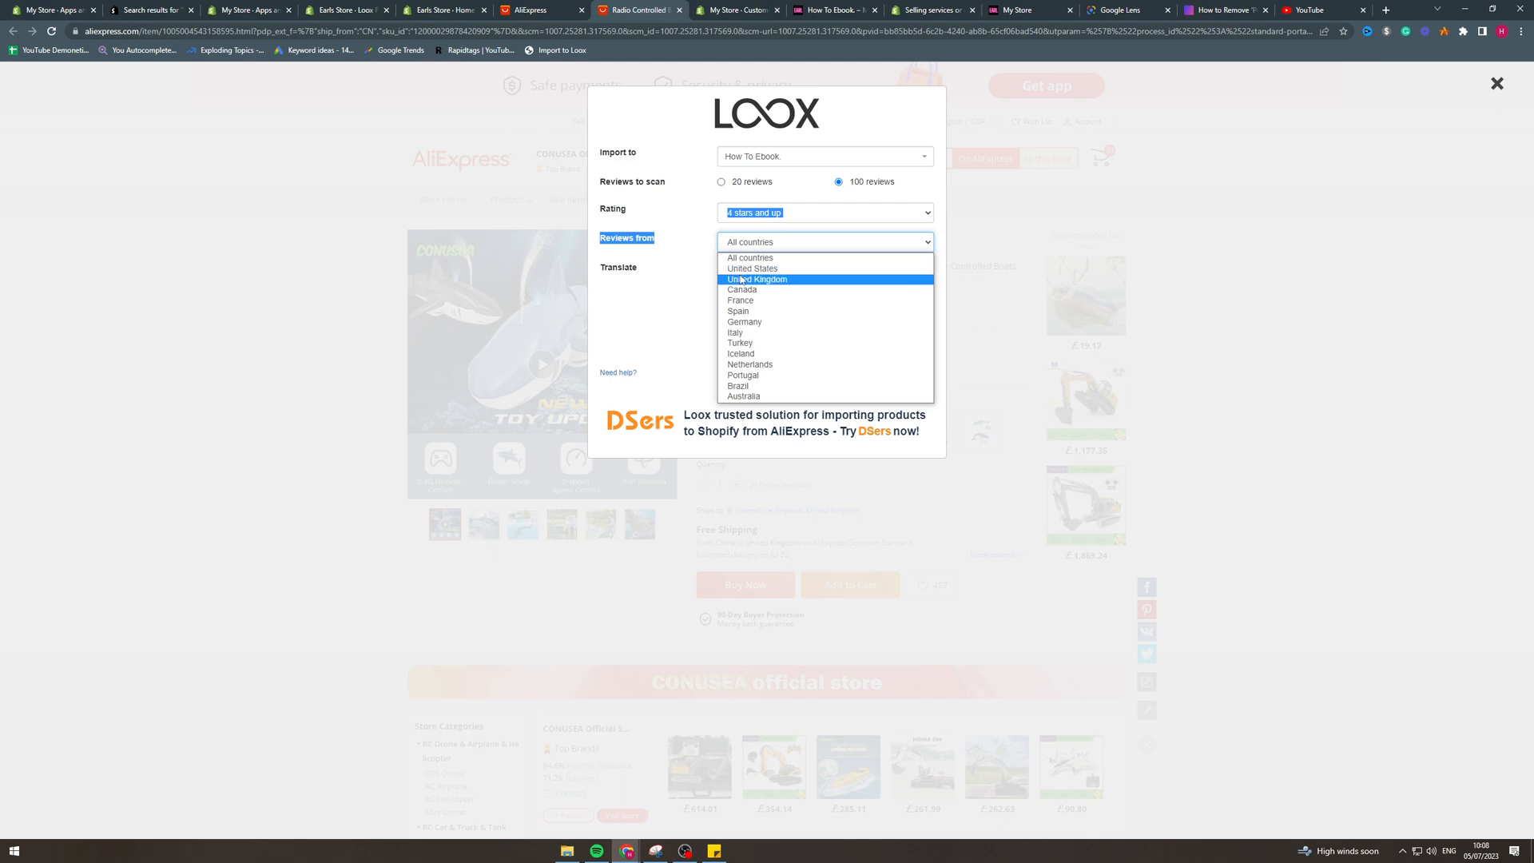
{"action": "left_click", "coordinate": [752, 268]}
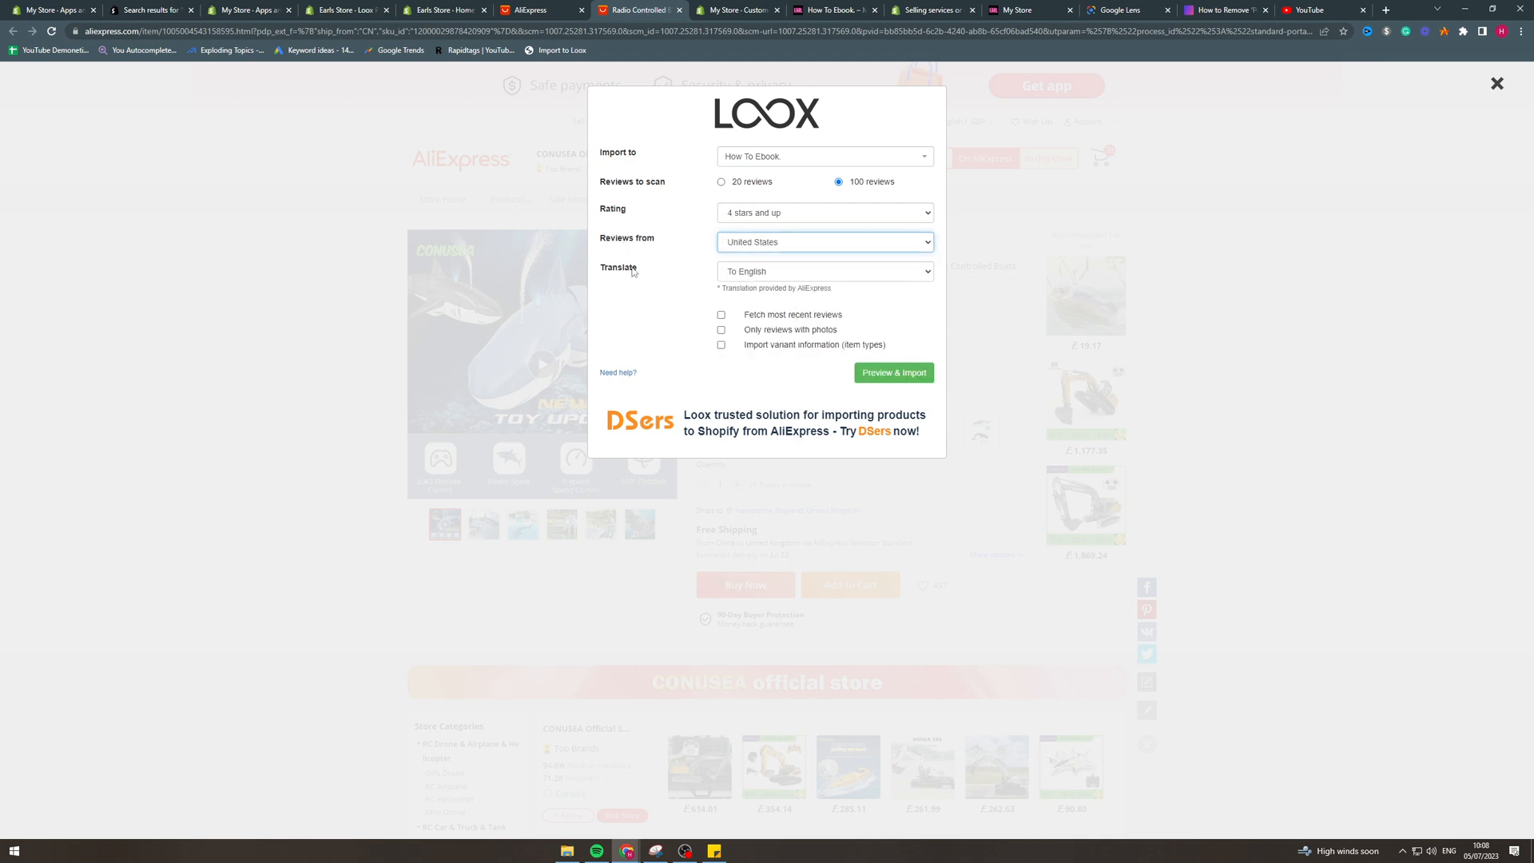
{"action": "mouse_move", "coordinate": [632, 272]}
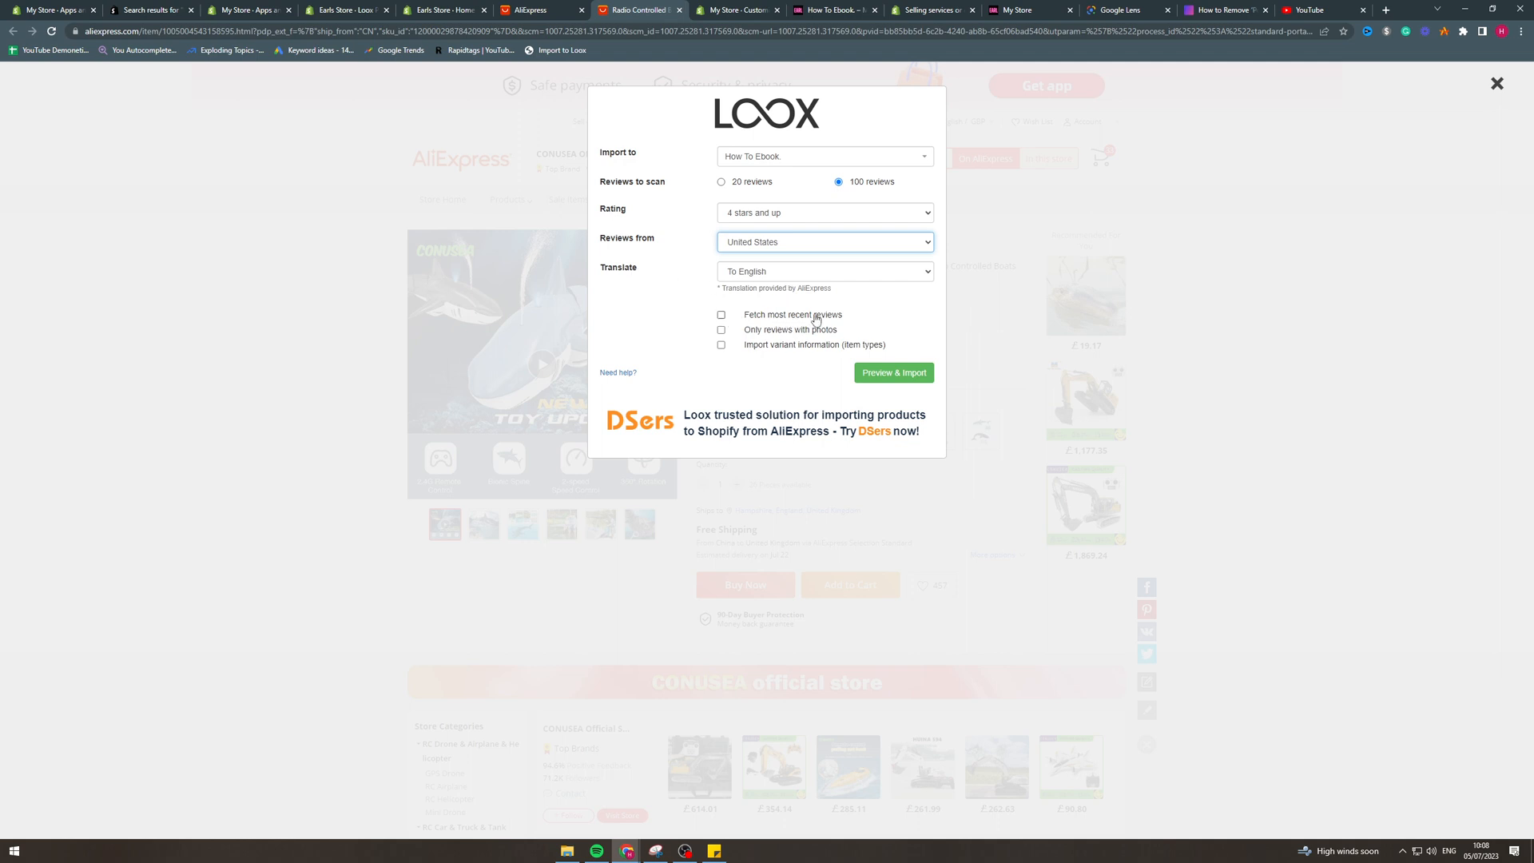
{"action": "left_click", "coordinate": [720, 315]}
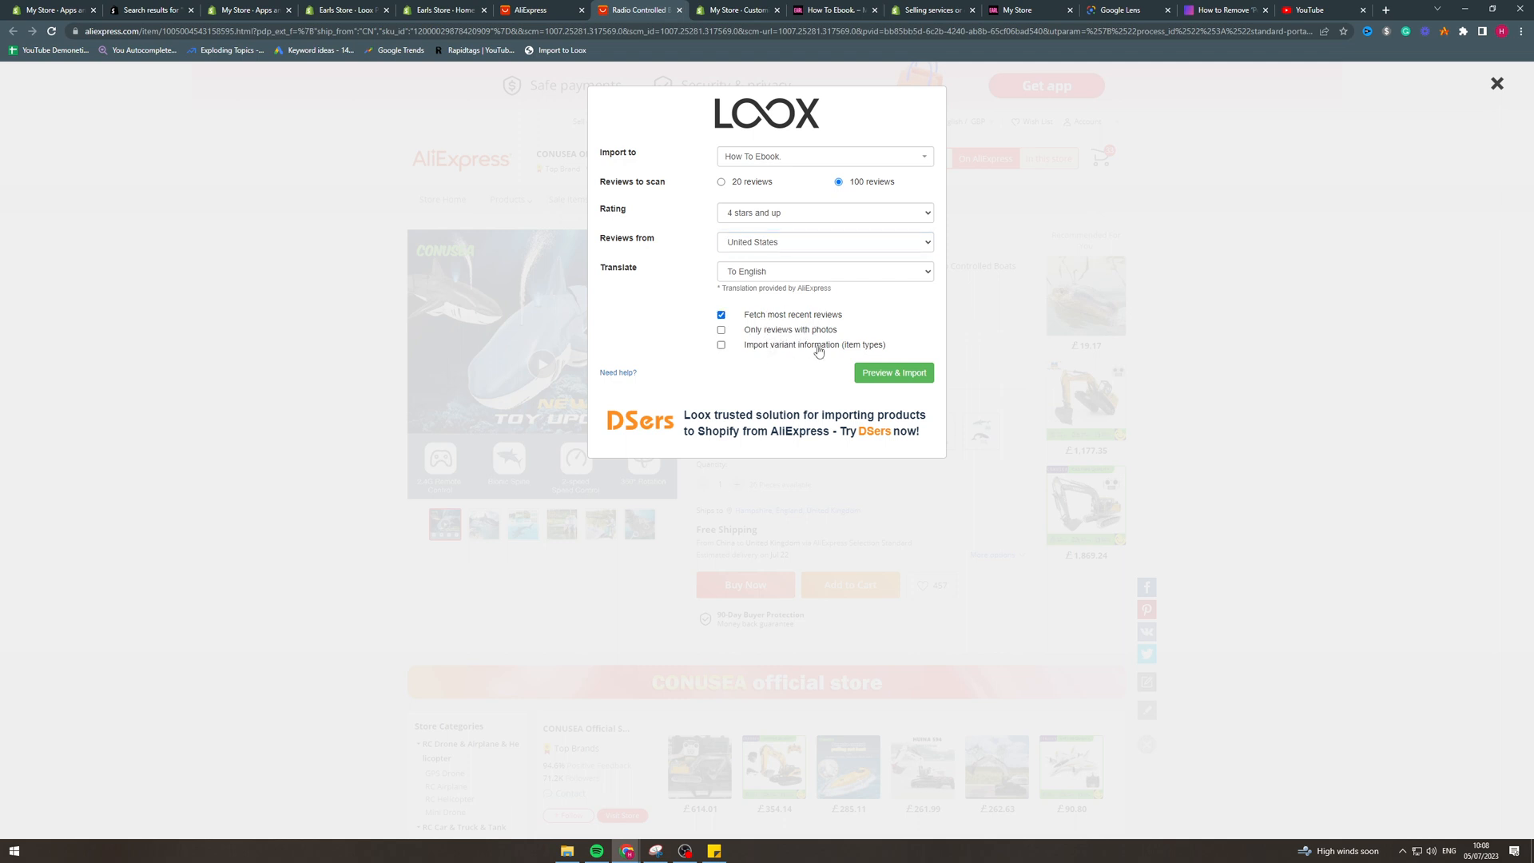
{"action": "left_click", "coordinate": [720, 344]}
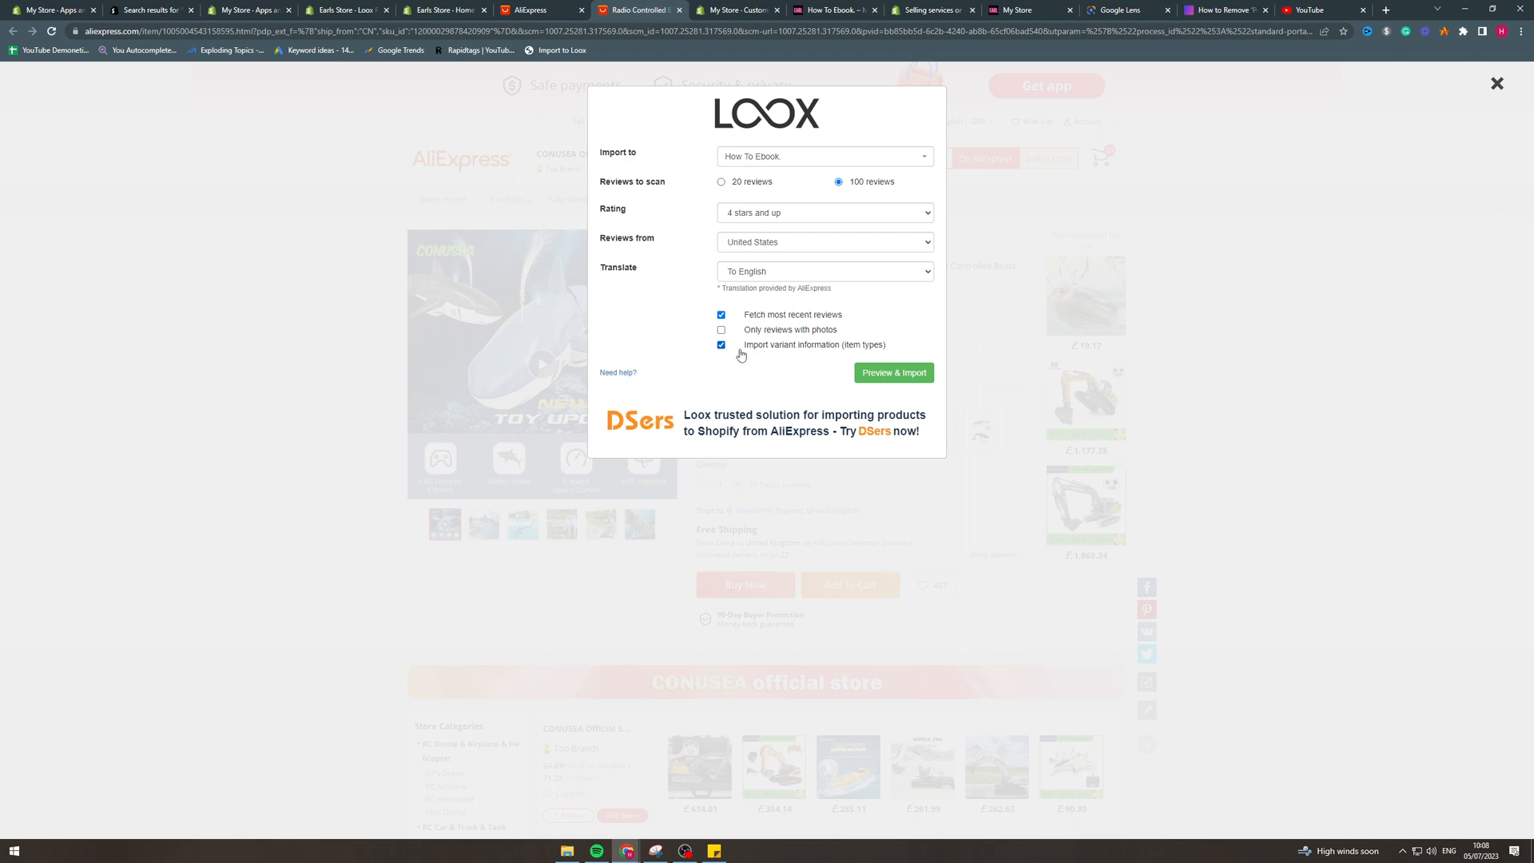
{"action": "left_click", "coordinate": [721, 344]}
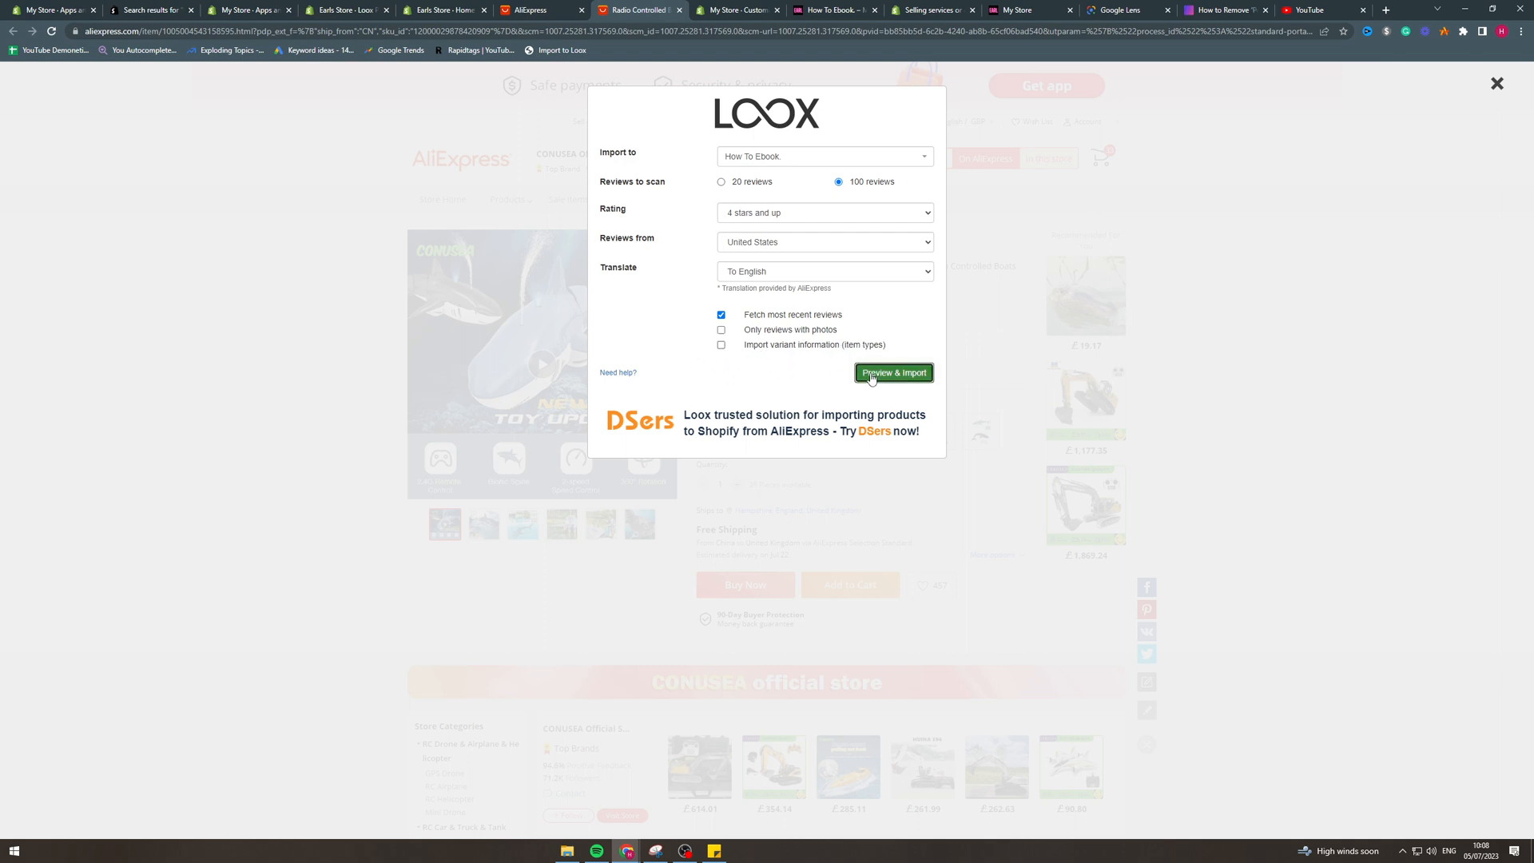
{"action": "left_click", "coordinate": [891, 373]}
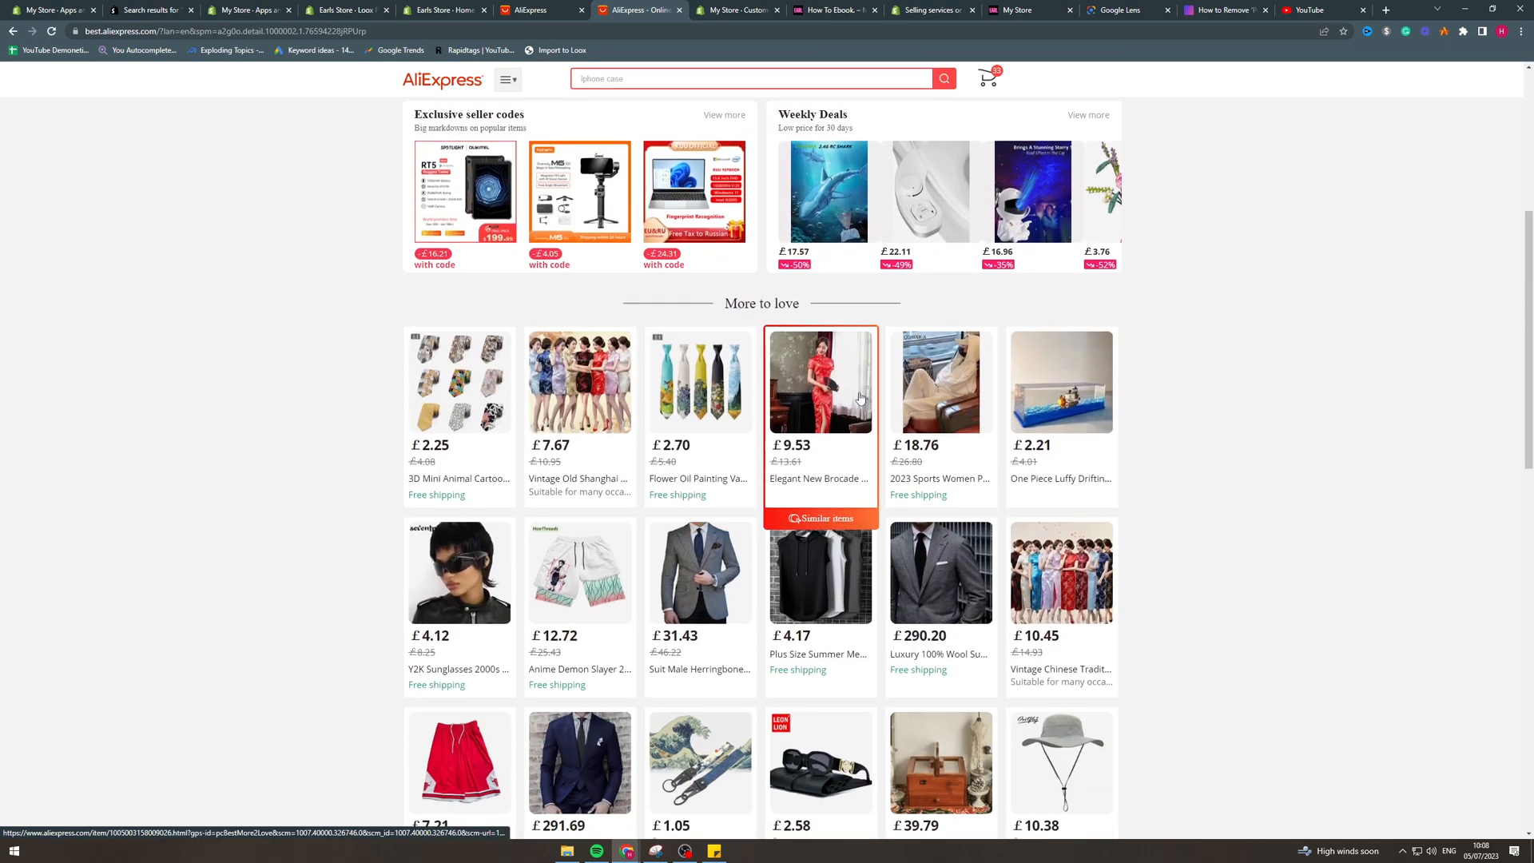
{"action": "mouse_move", "coordinate": [939, 382]}
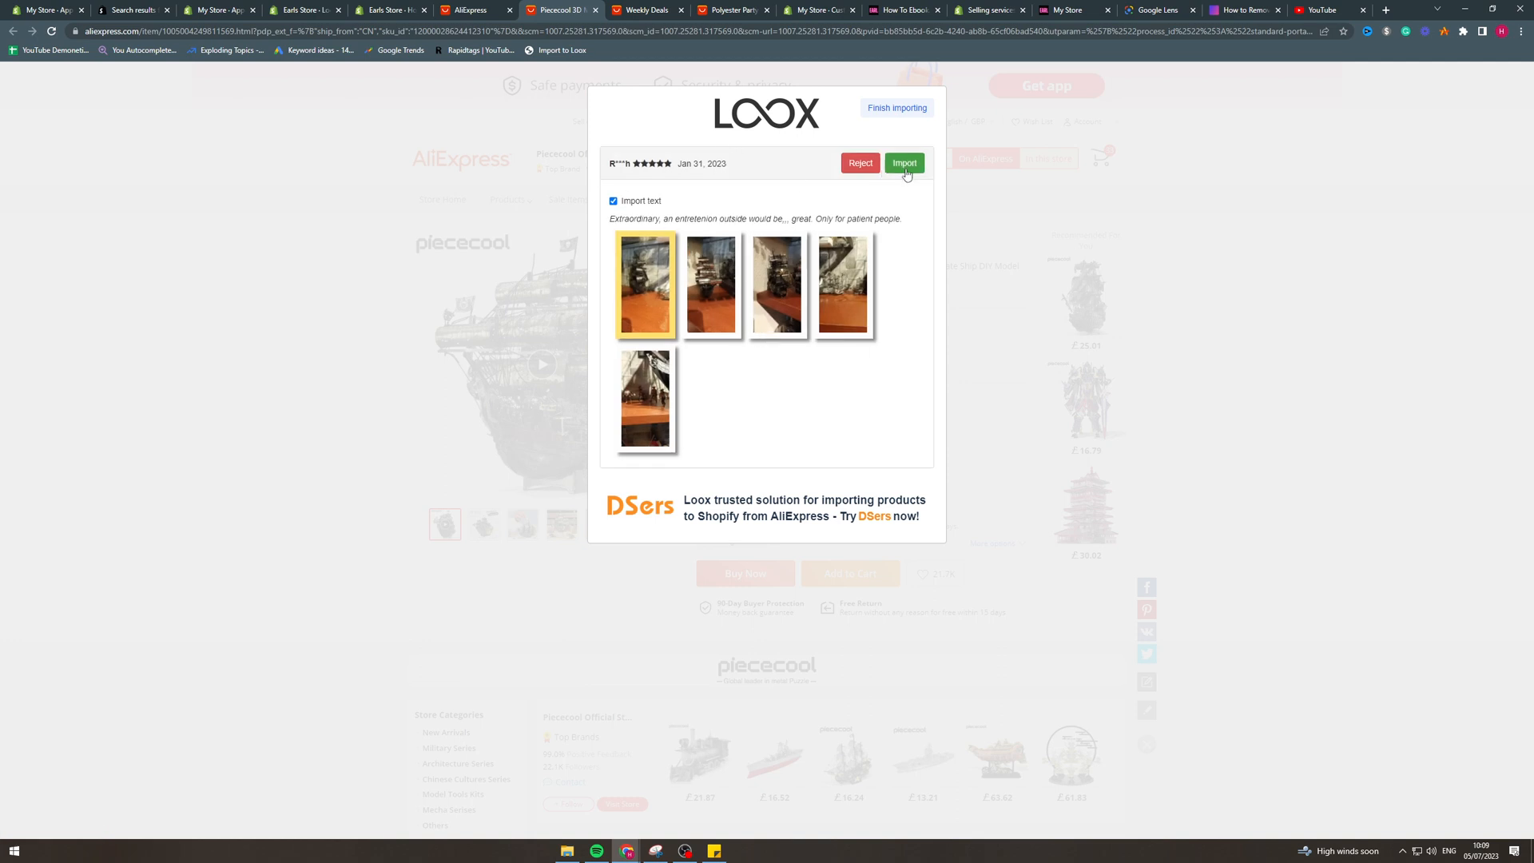
Step: Import three previewed reviews, including the sturdy-box one, and finish importing
{"action": "left_click", "coordinate": [901, 162]}
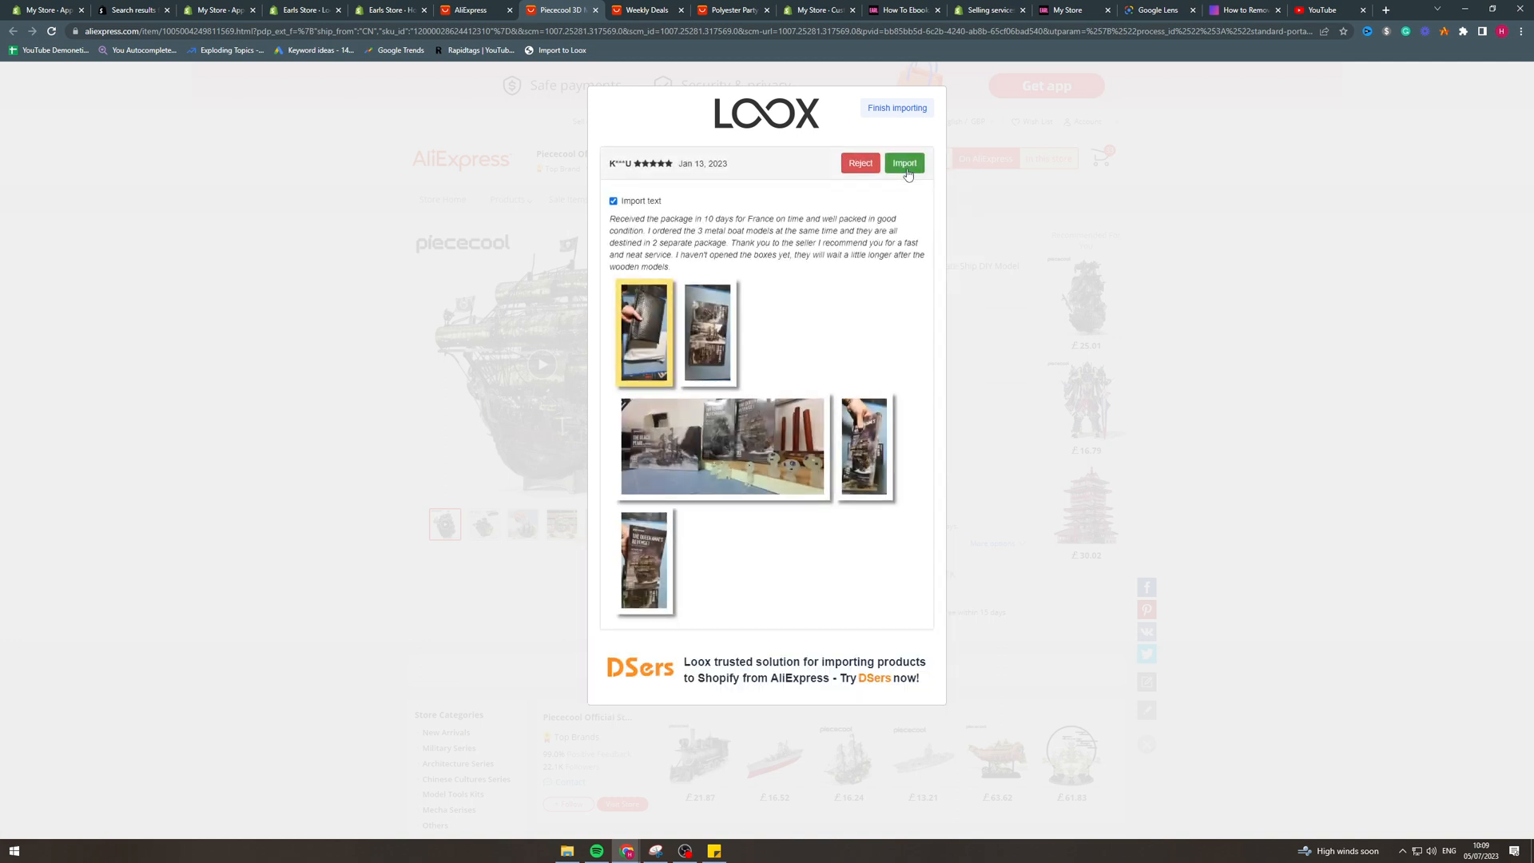
{"action": "left_click", "coordinate": [902, 163]}
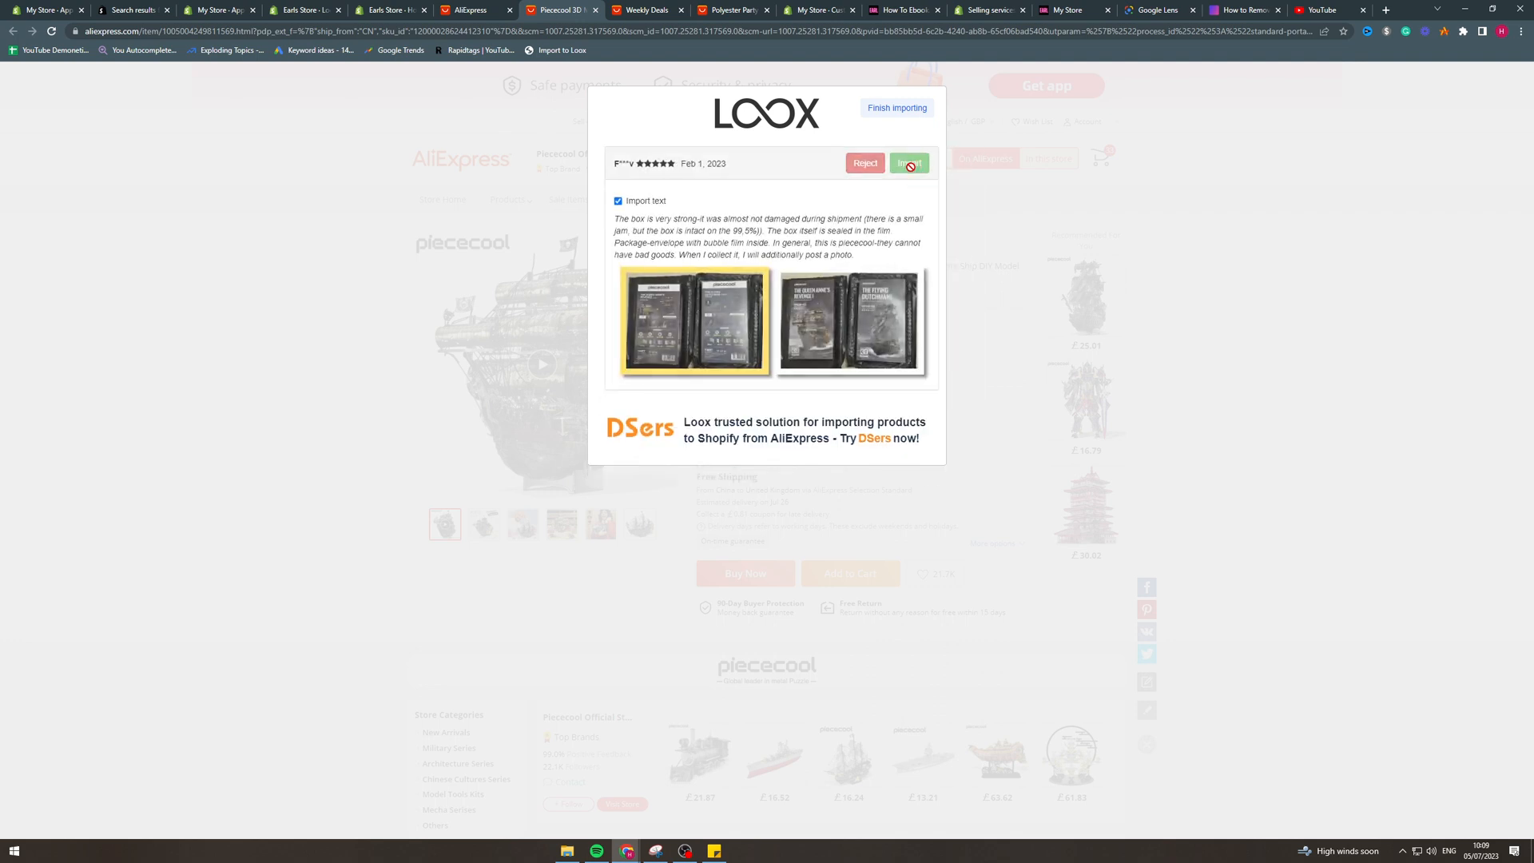
{"action": "left_click", "coordinate": [908, 163]}
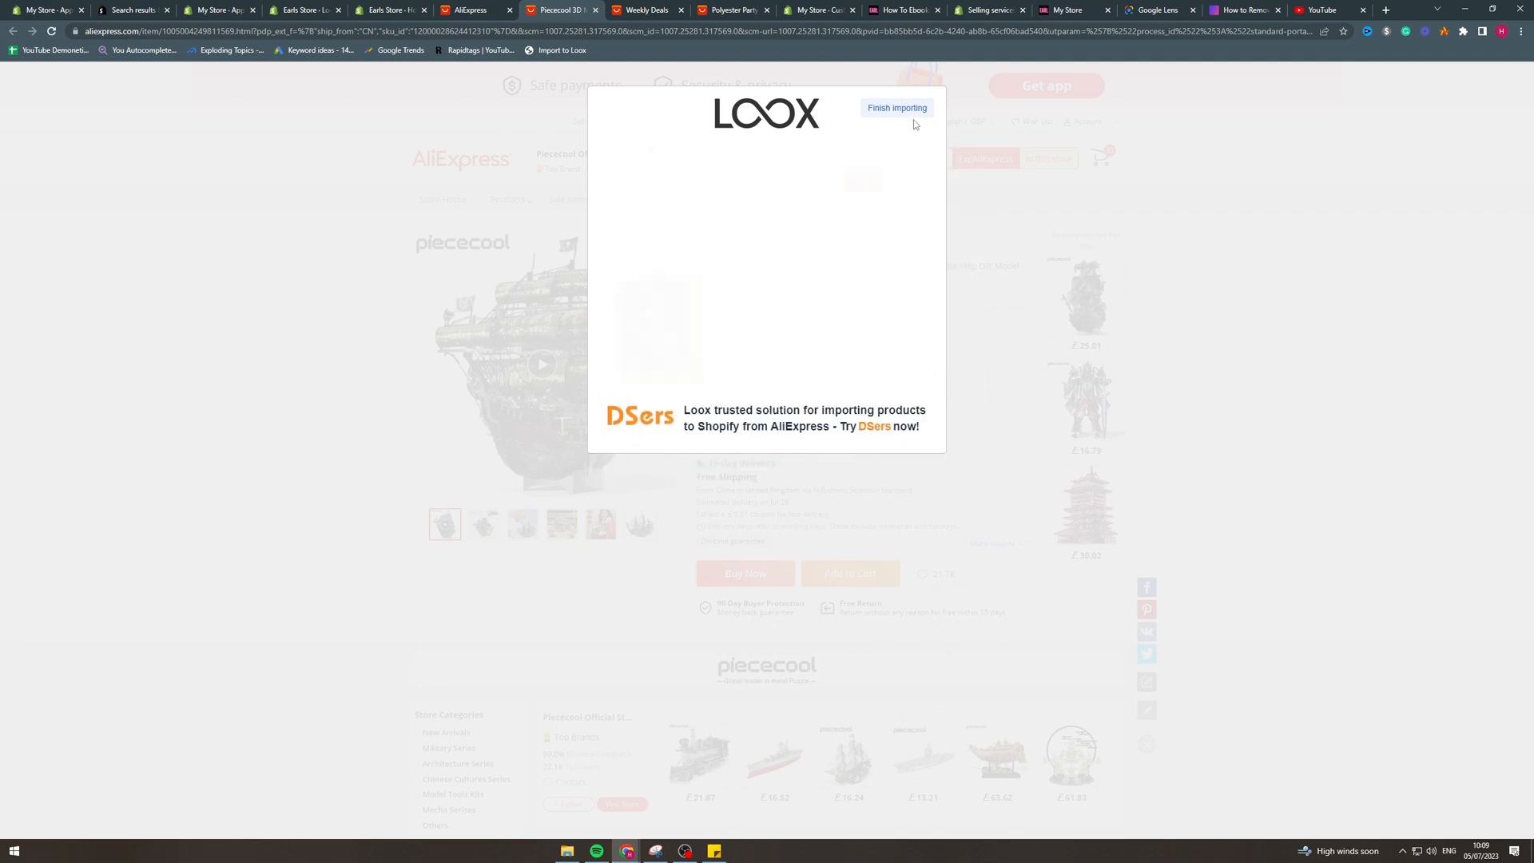
{"action": "left_click", "coordinate": [894, 108]}
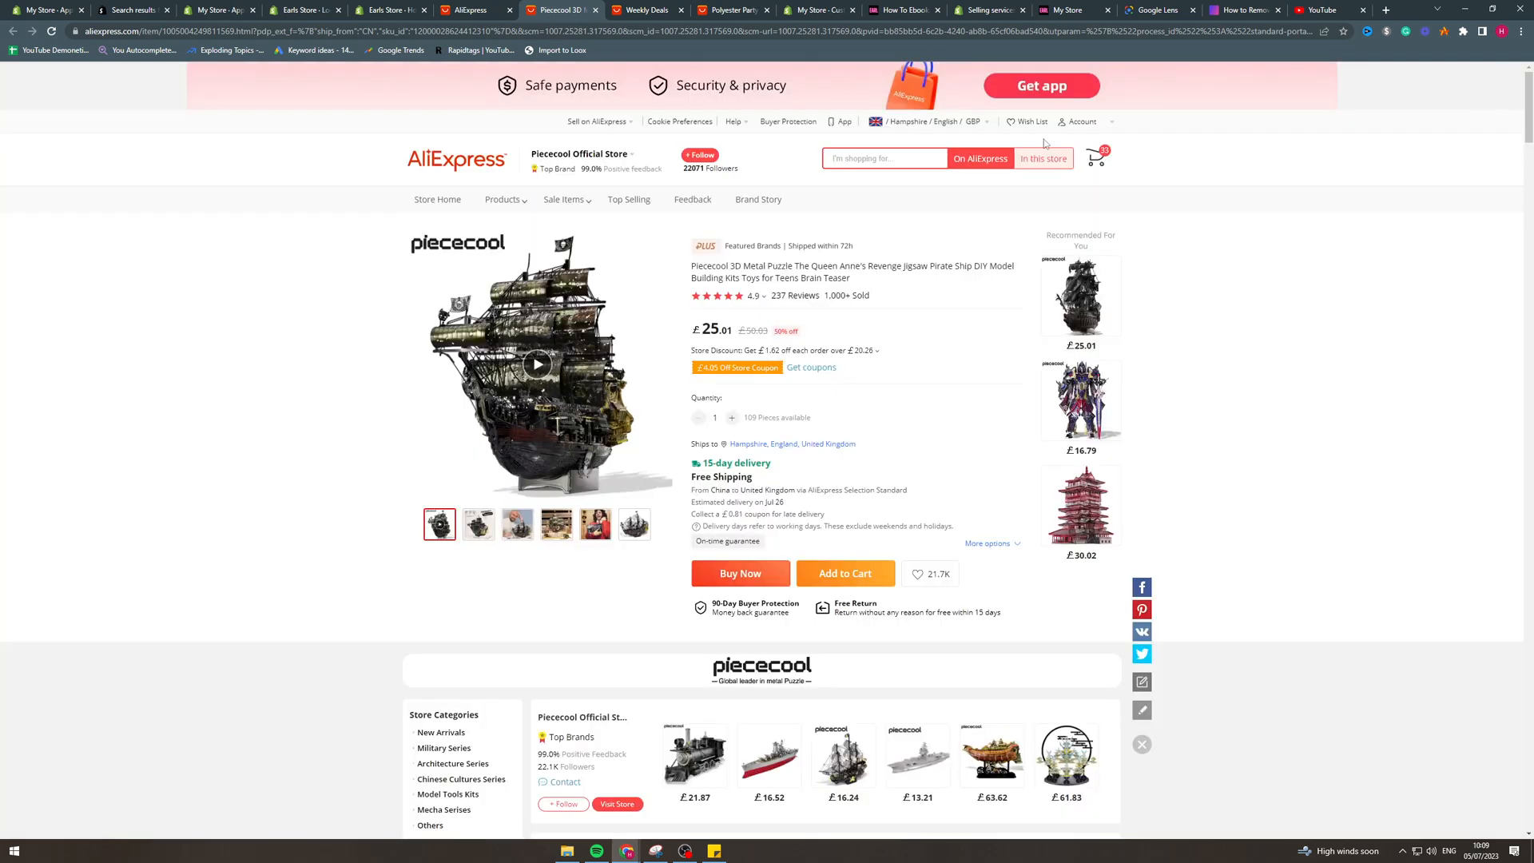
Step: Dismiss the notifications popup and view Loox's 12 five-star reviews on How To Ebook
{"action": "left_click", "coordinate": [300, 9]}
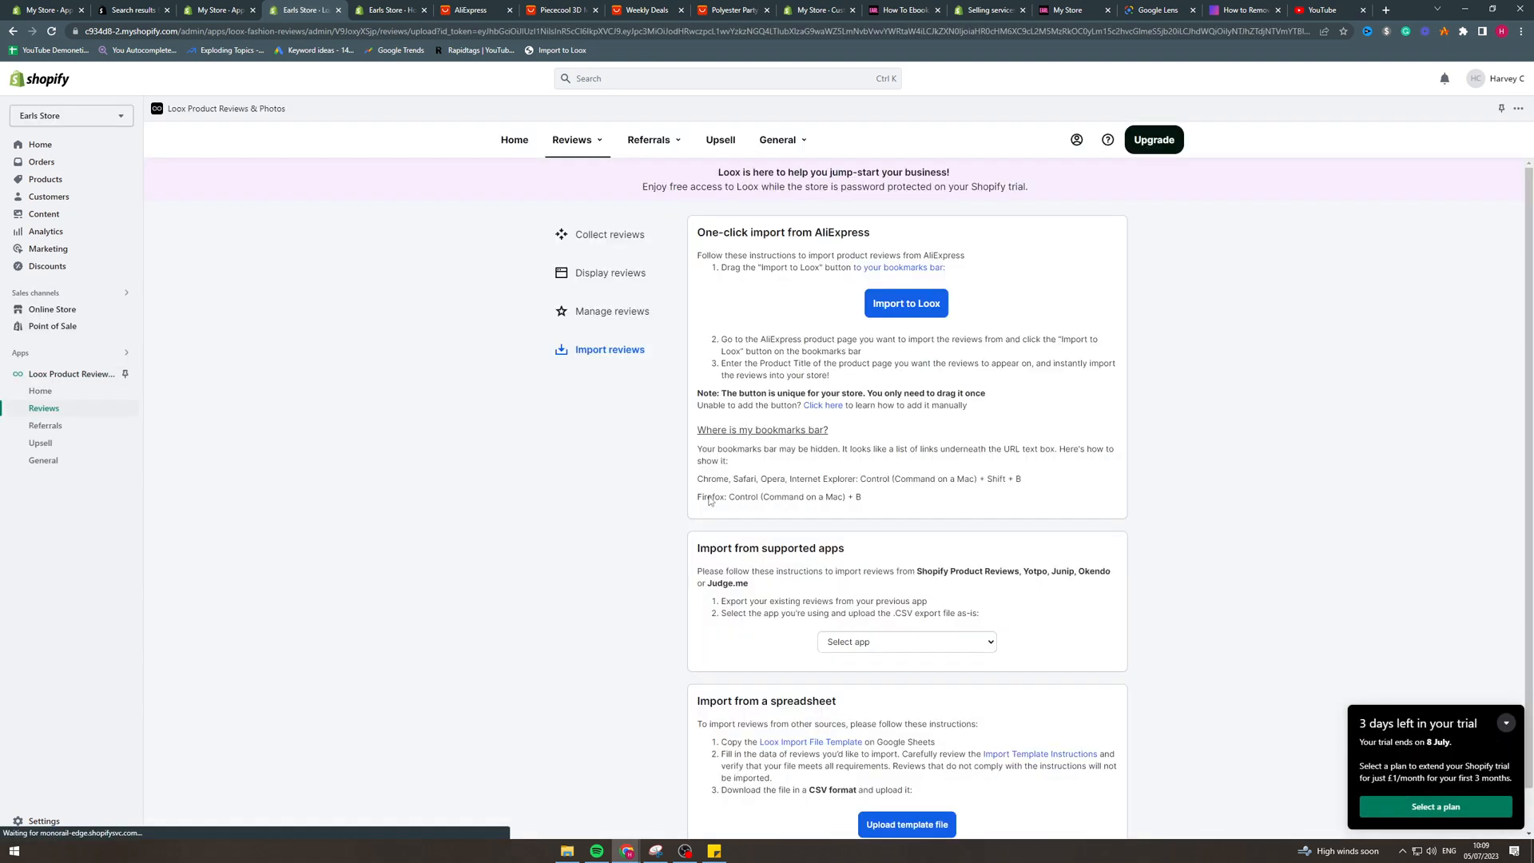
{"action": "mouse_move", "coordinate": [611, 311]}
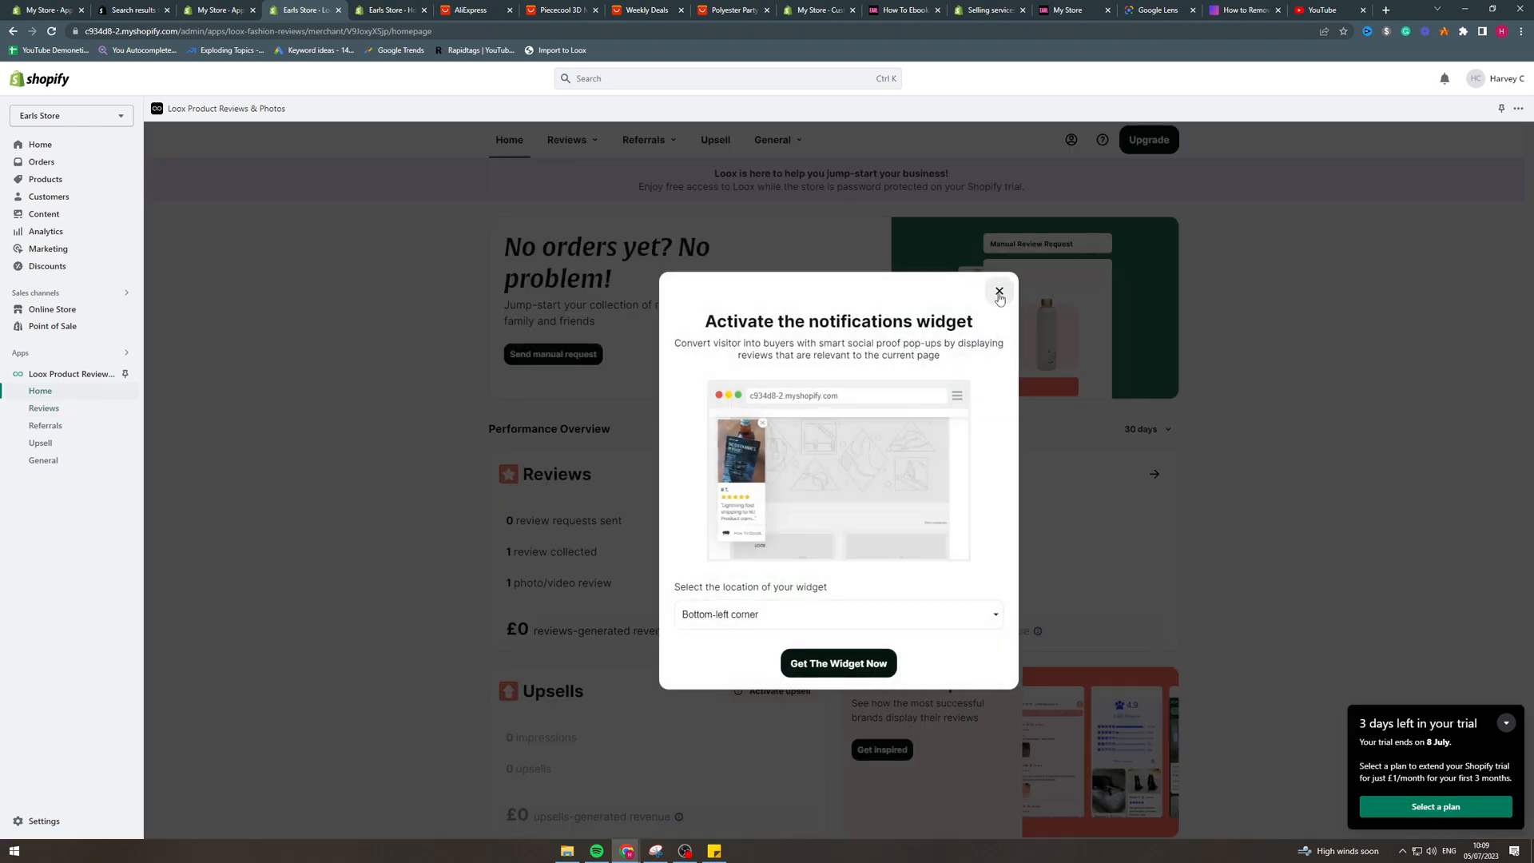
{"action": "left_click", "coordinate": [999, 291]}
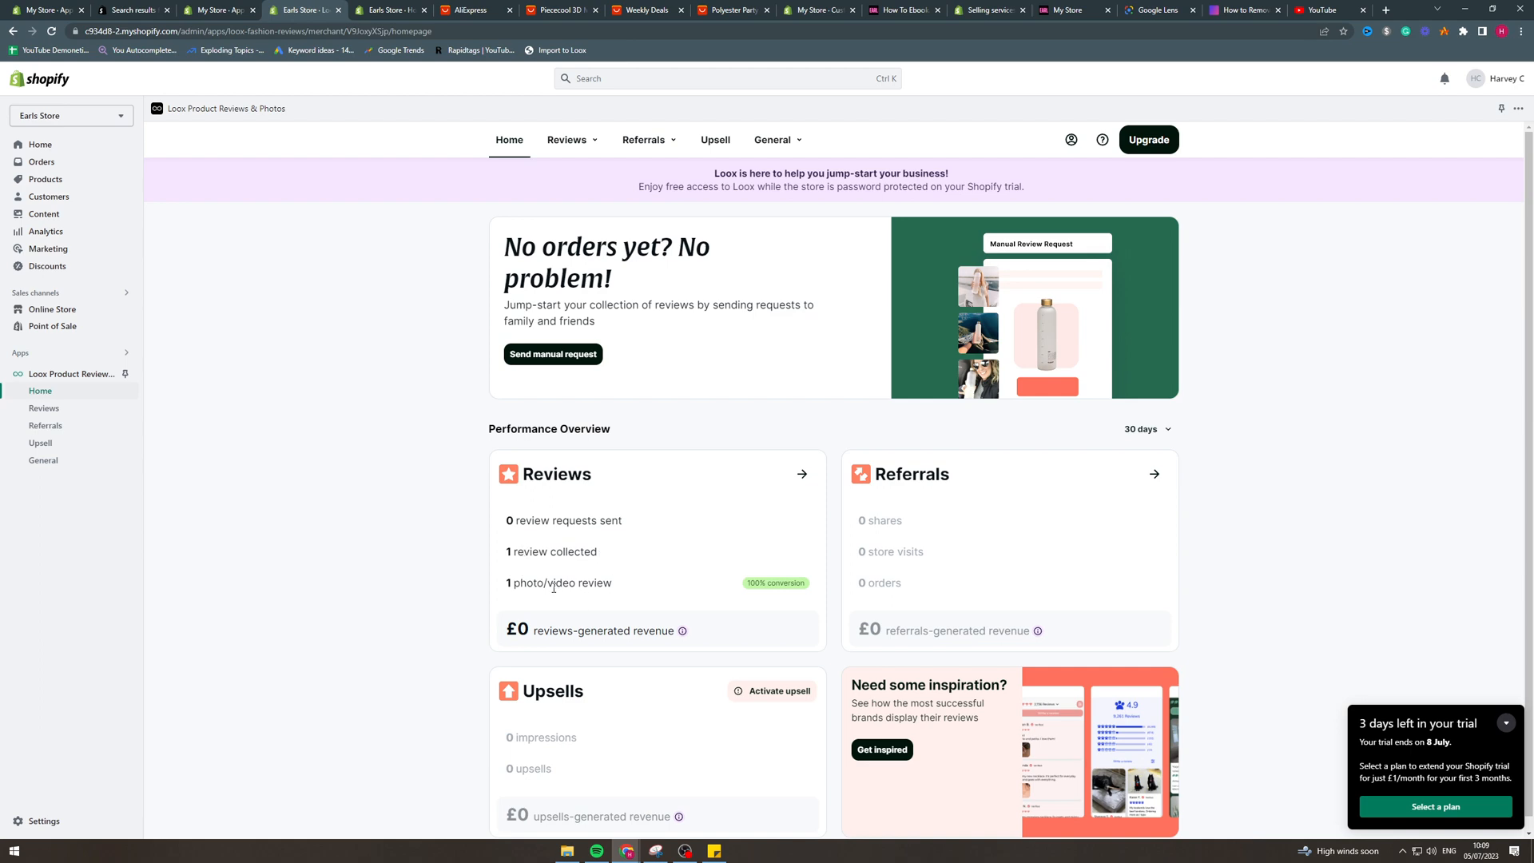
{"action": "left_click", "coordinate": [565, 139]}
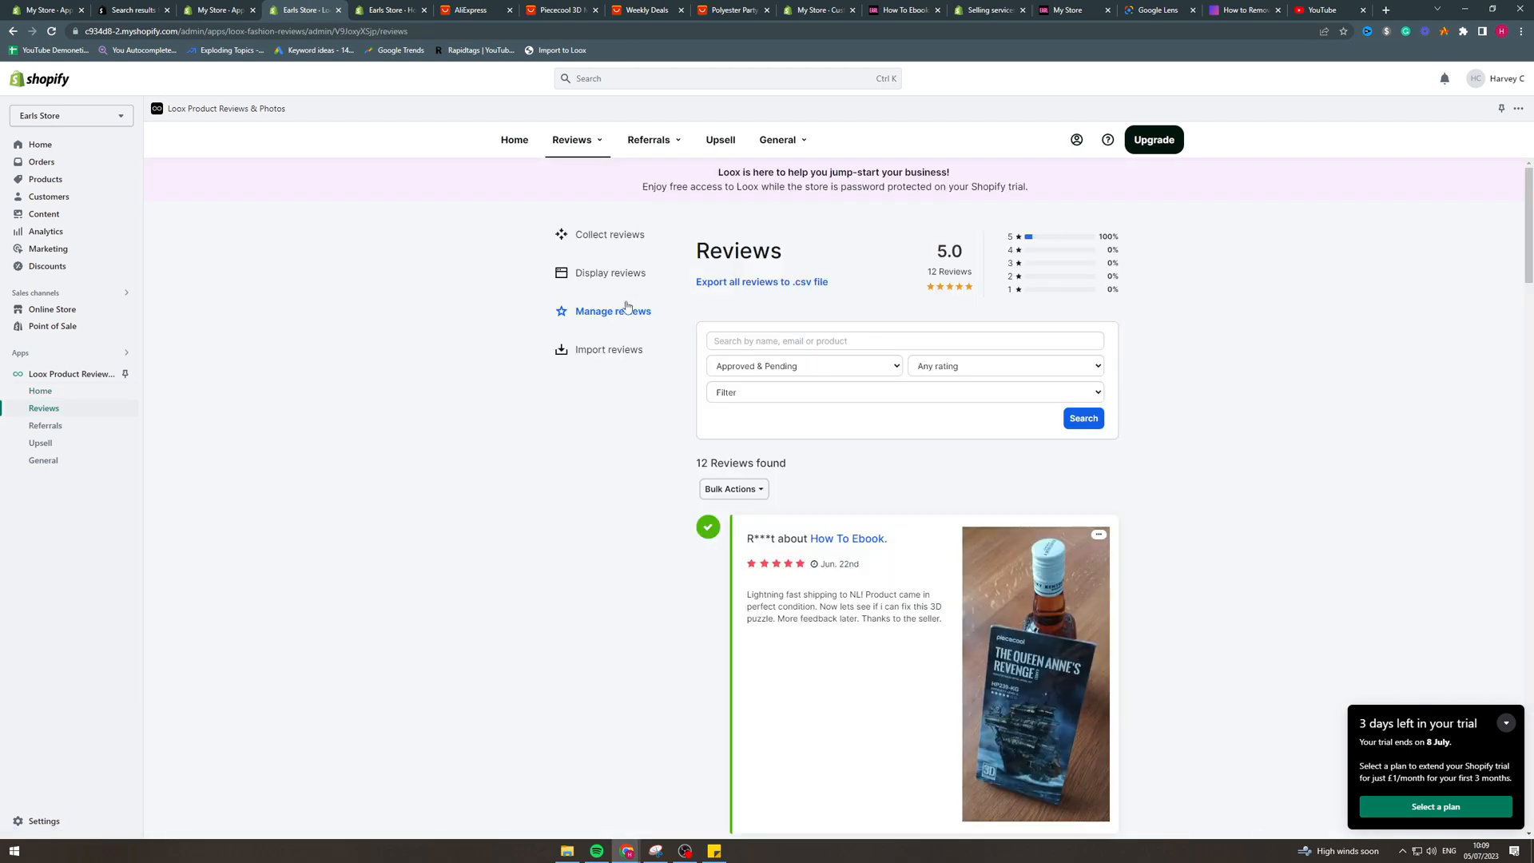
{"action": "scroll", "scroll_direction": "down", "scroll_amount": 3}
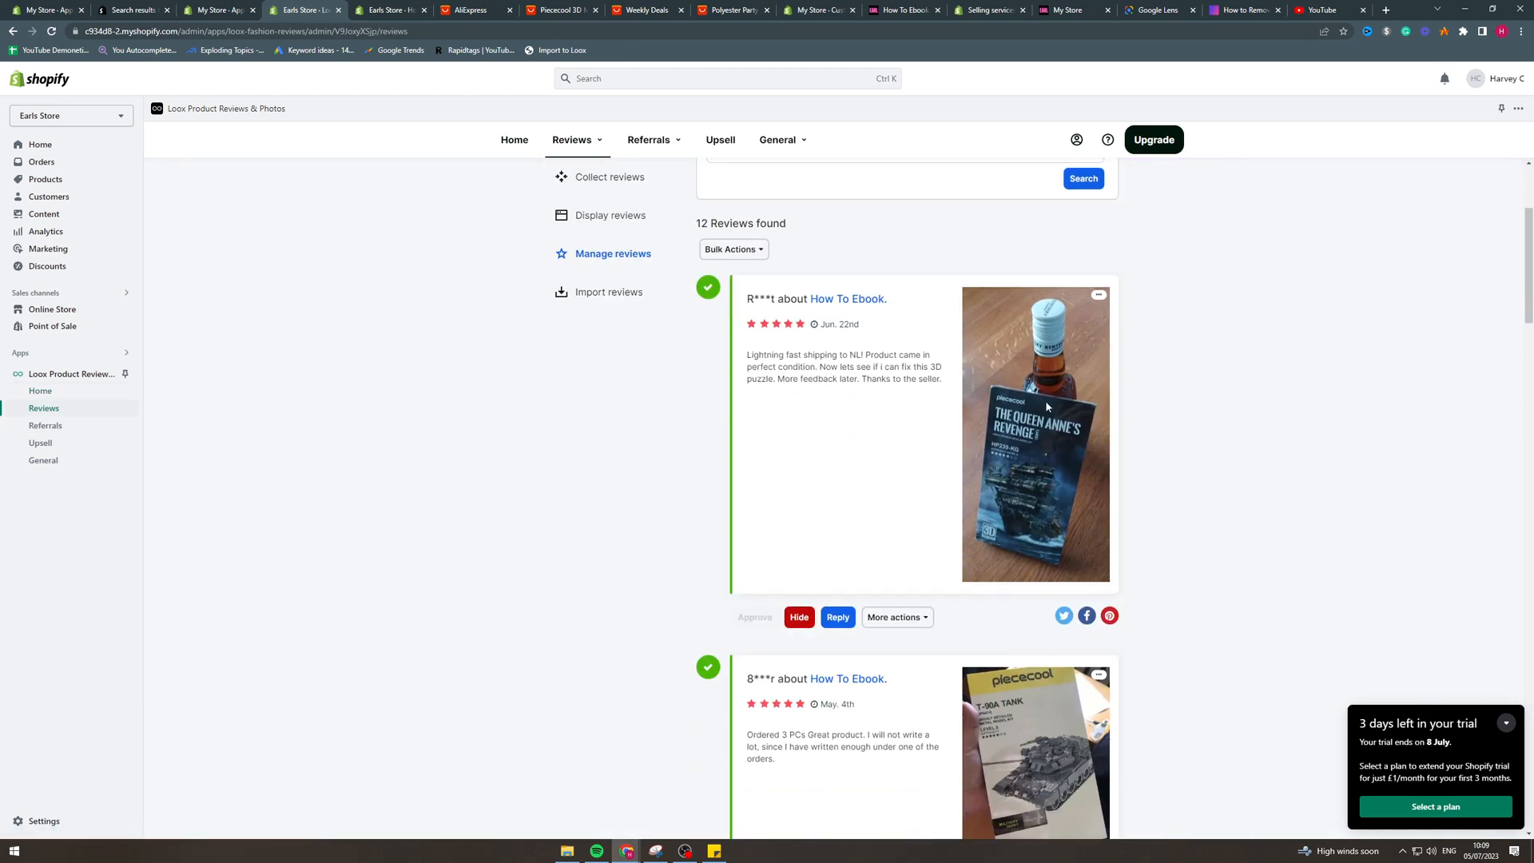
{"action": "scroll", "scroll_direction": "down", "scroll_amount": 3}
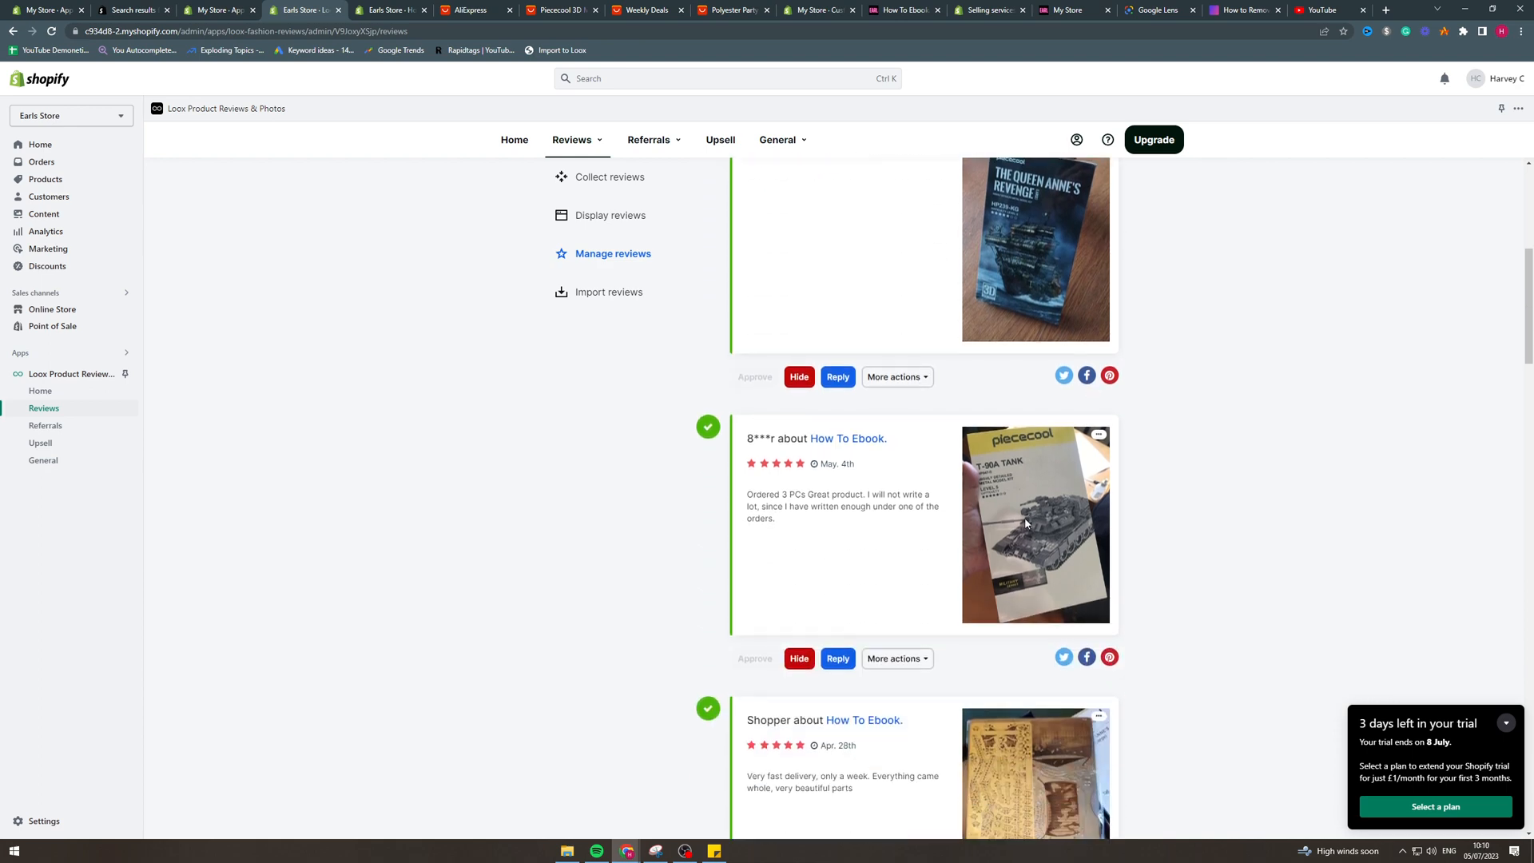
{"action": "scroll", "scroll_direction": "down", "scroll_amount": 3}
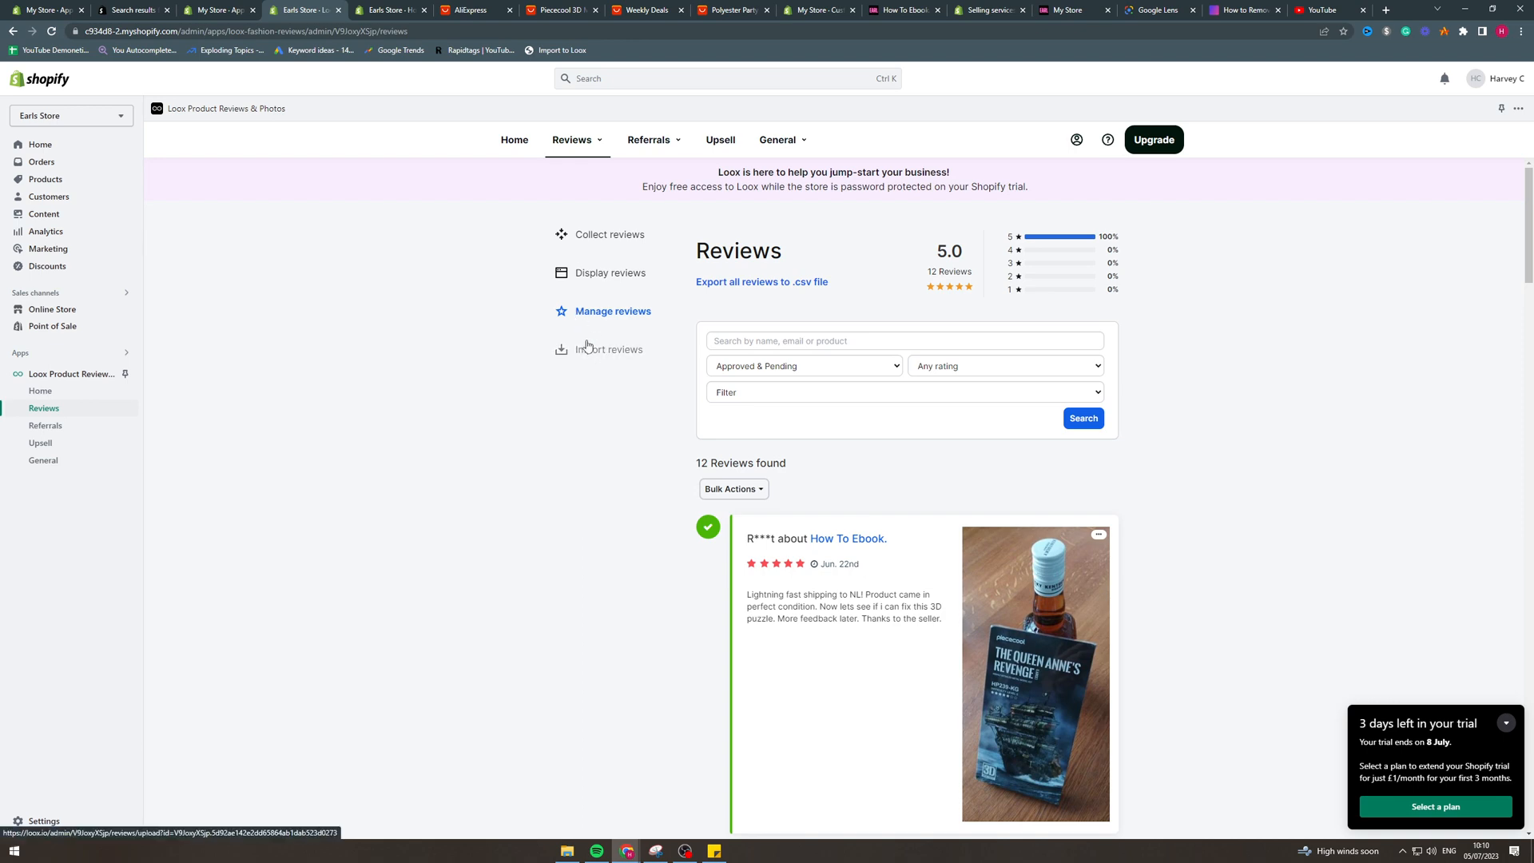
Step: Reopen Loox's Import reviews page with Shopify reviews chosen as the CSV source app
{"action": "left_click", "coordinate": [609, 349]}
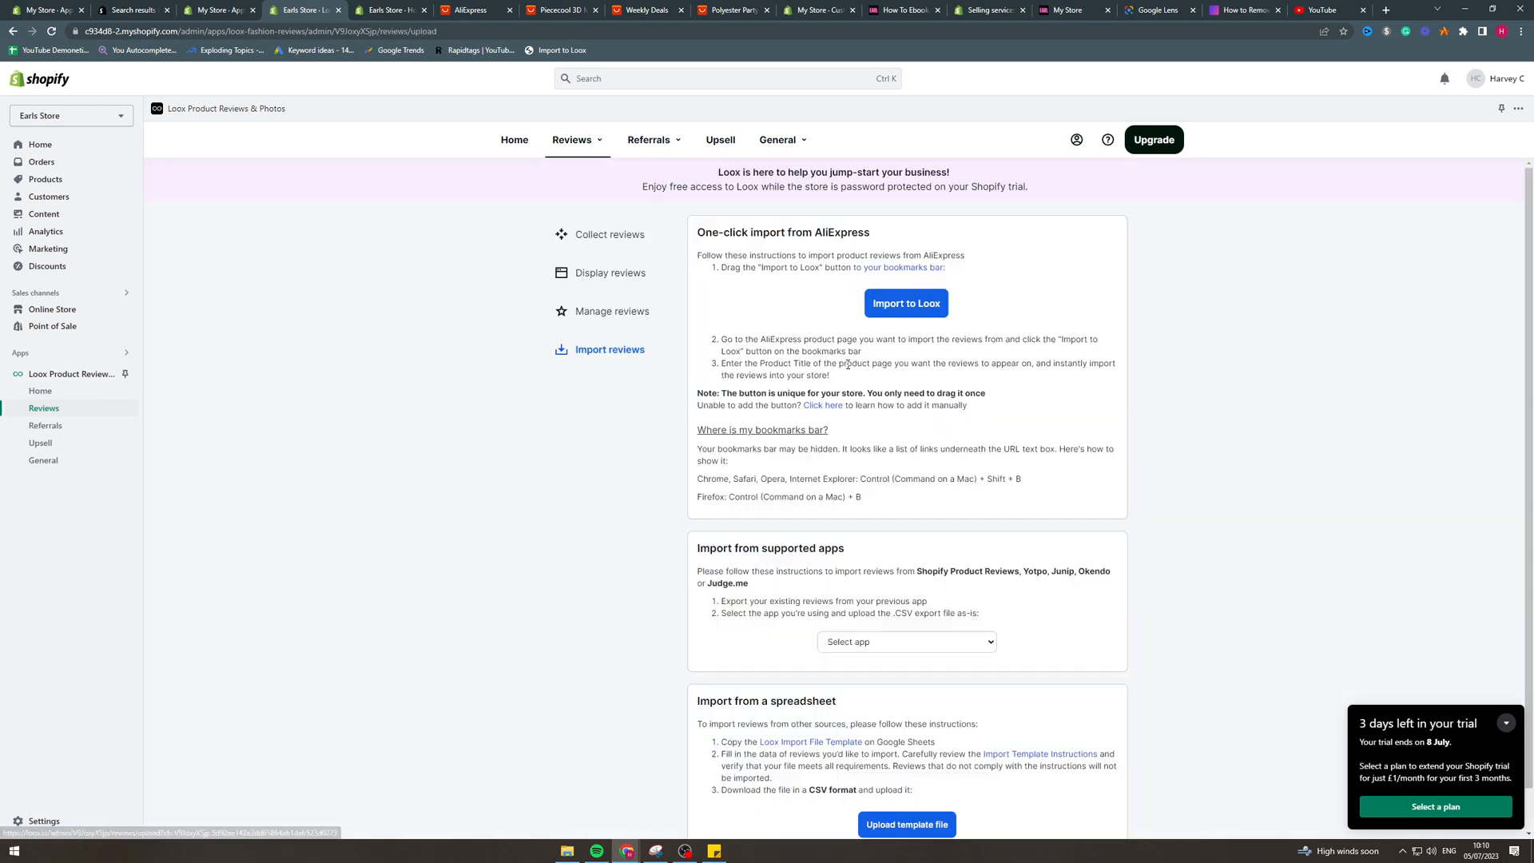
{"action": "left_click", "coordinate": [905, 597]}
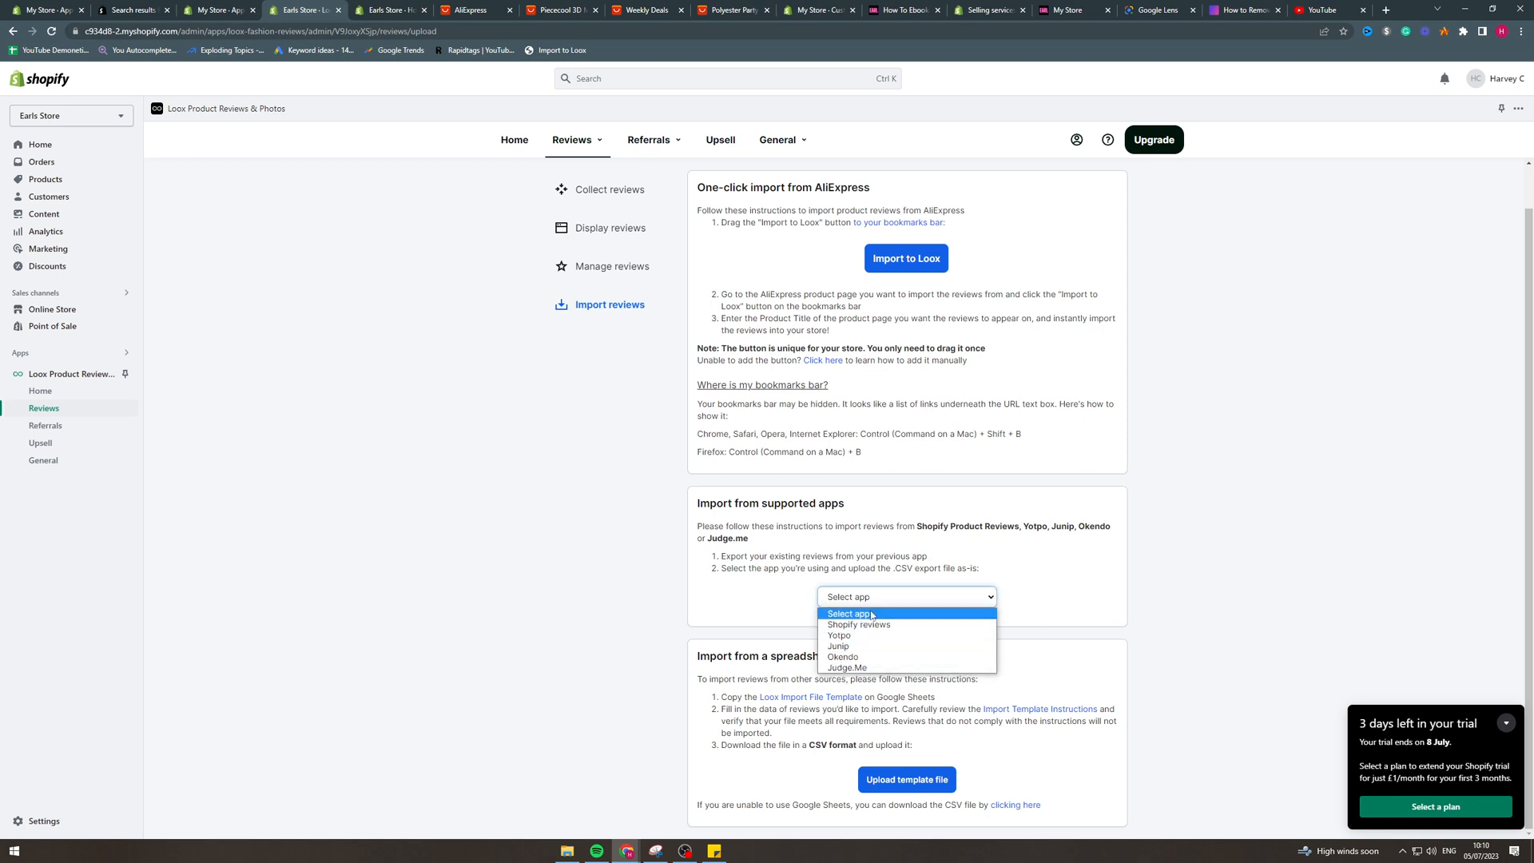
{"action": "left_click", "coordinate": [858, 624]}
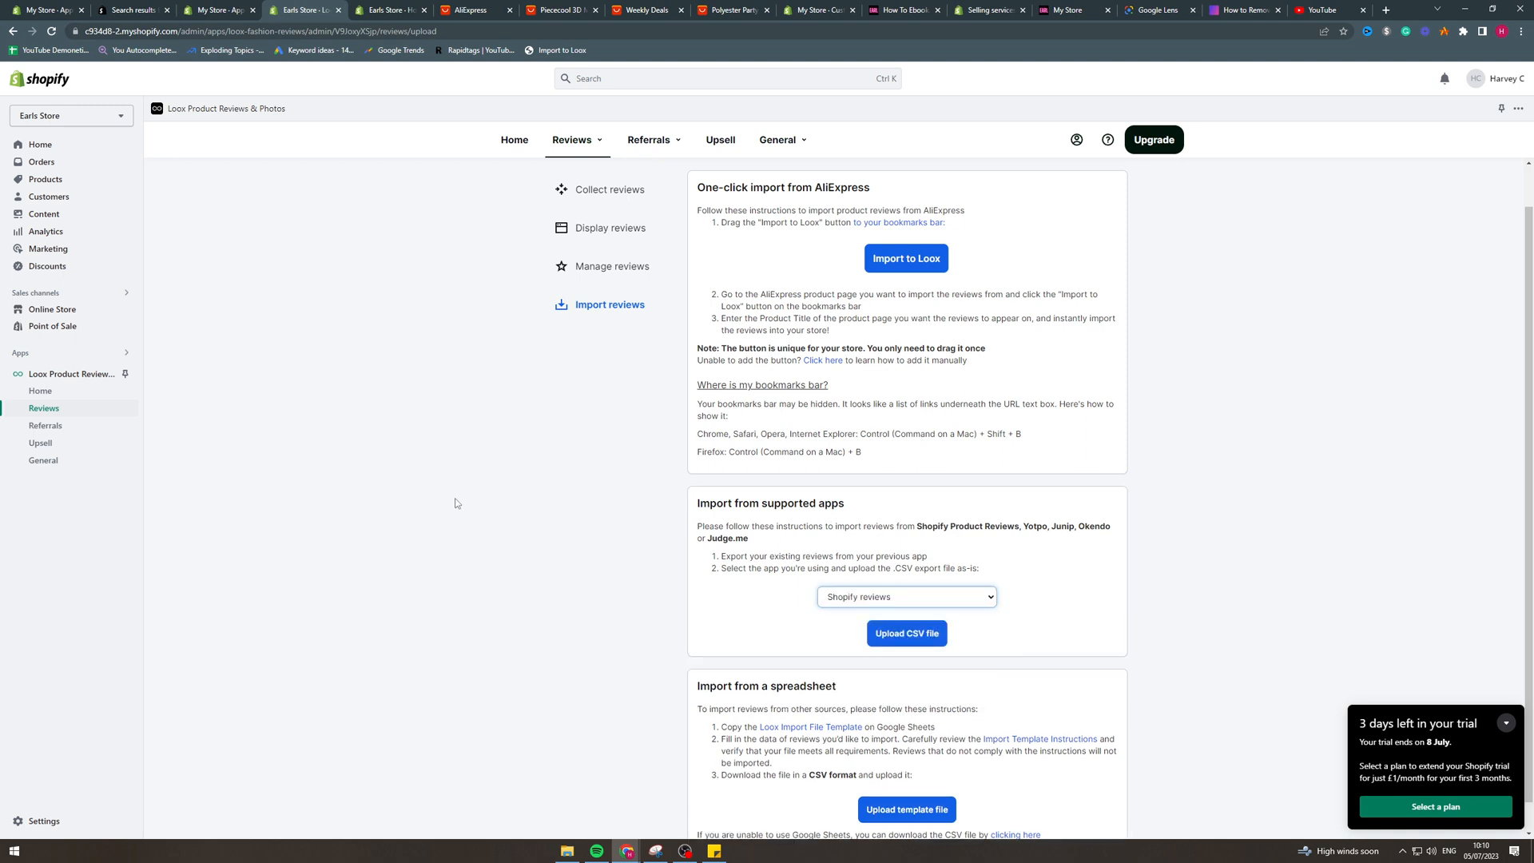
{"action": "left_click", "coordinate": [905, 597]}
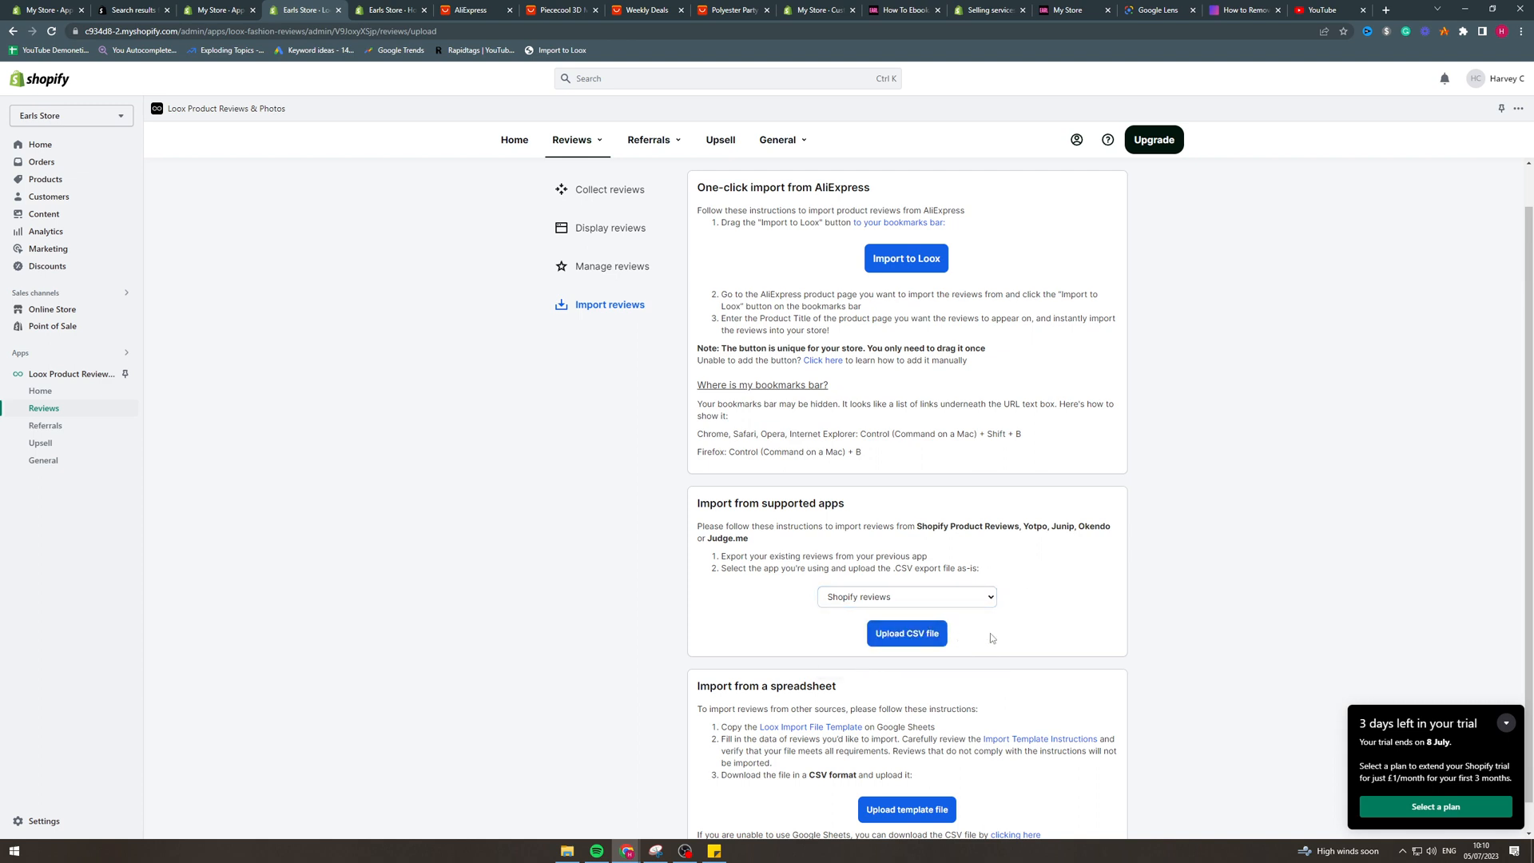
{"action": "scroll", "scroll_direction": "down", "scroll_amount": 3}
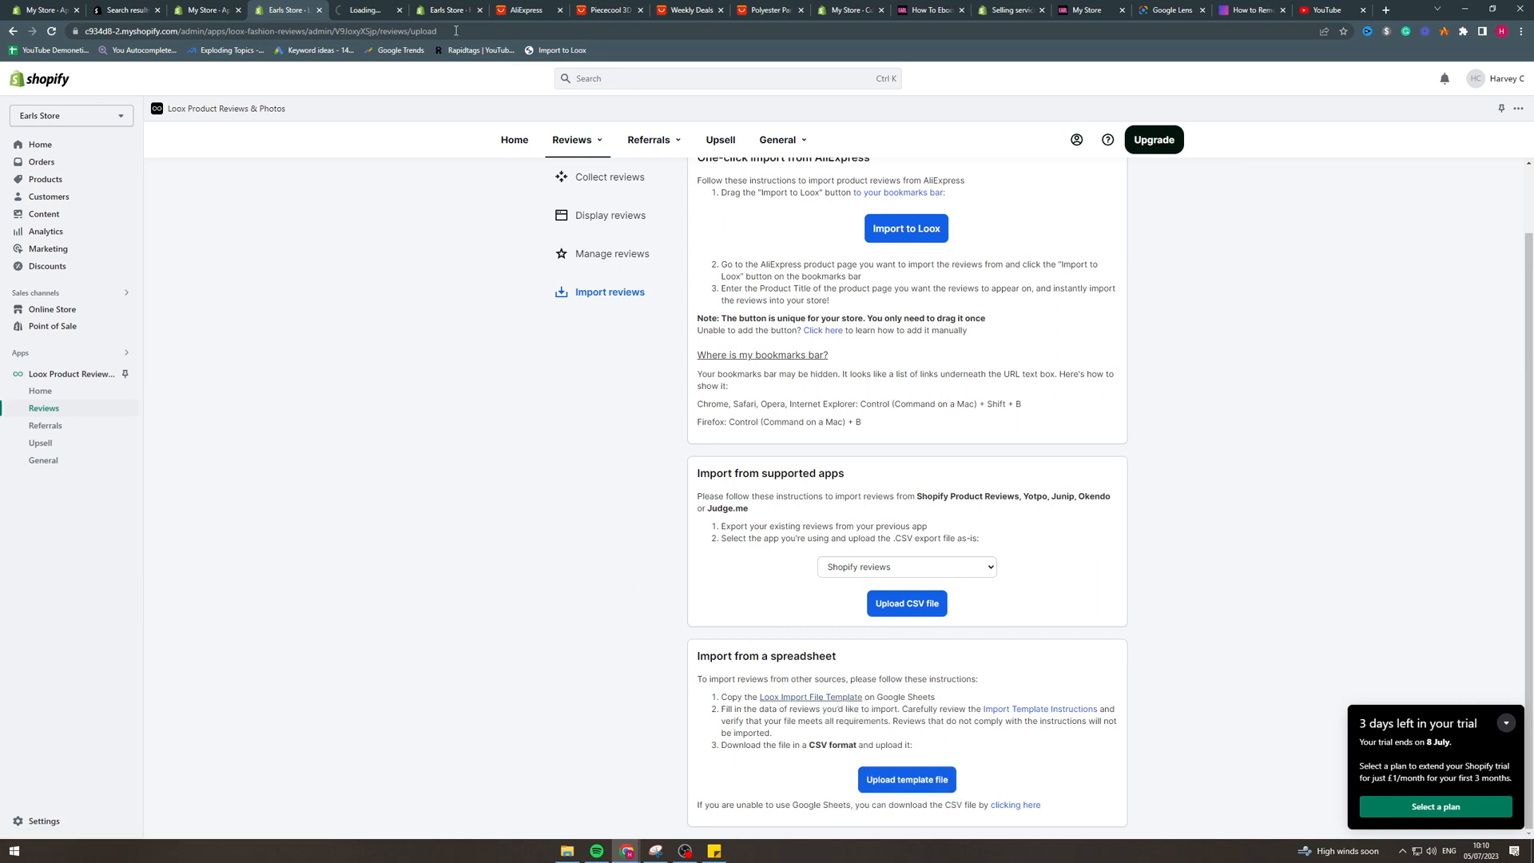
Step: Make a Google Sheets copy of the Loox import template and check the How To Ebook handle
{"action": "left_click", "coordinate": [809, 697]}
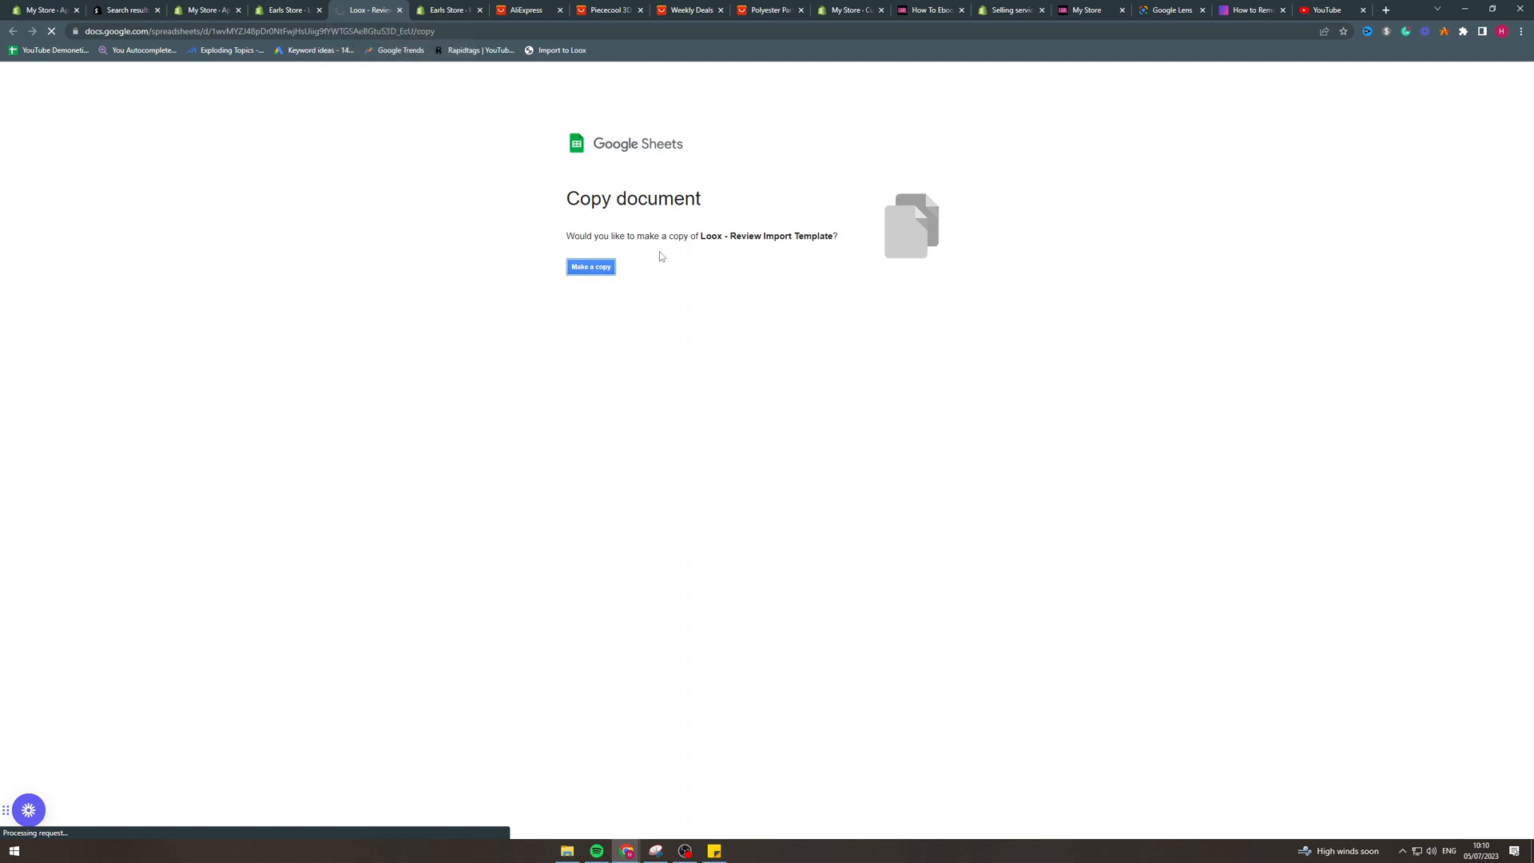
{"action": "left_click", "coordinate": [590, 266]}
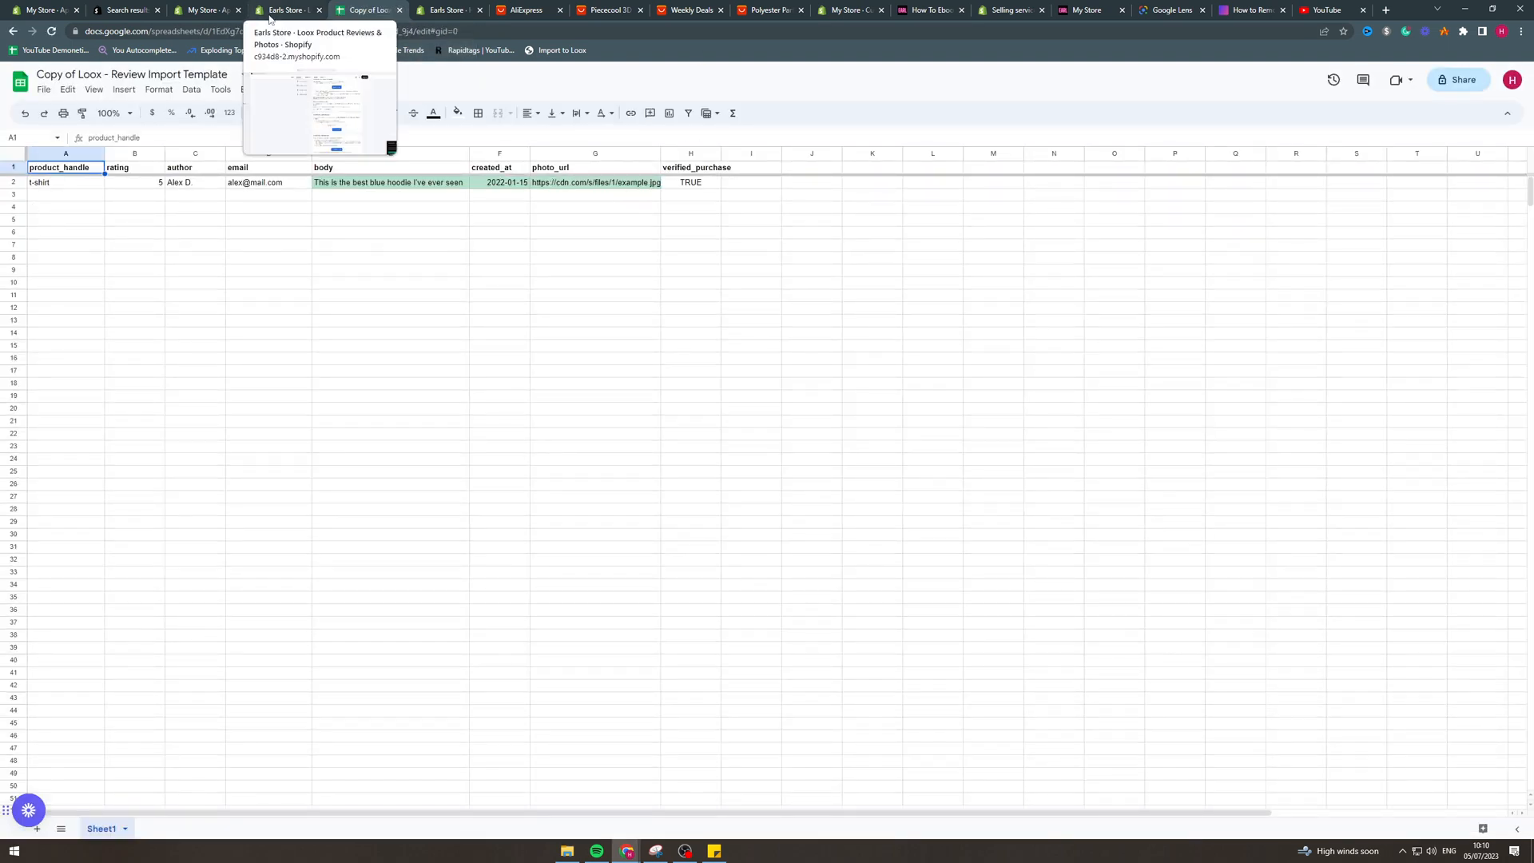
{"action": "left_click", "coordinate": [284, 10]}
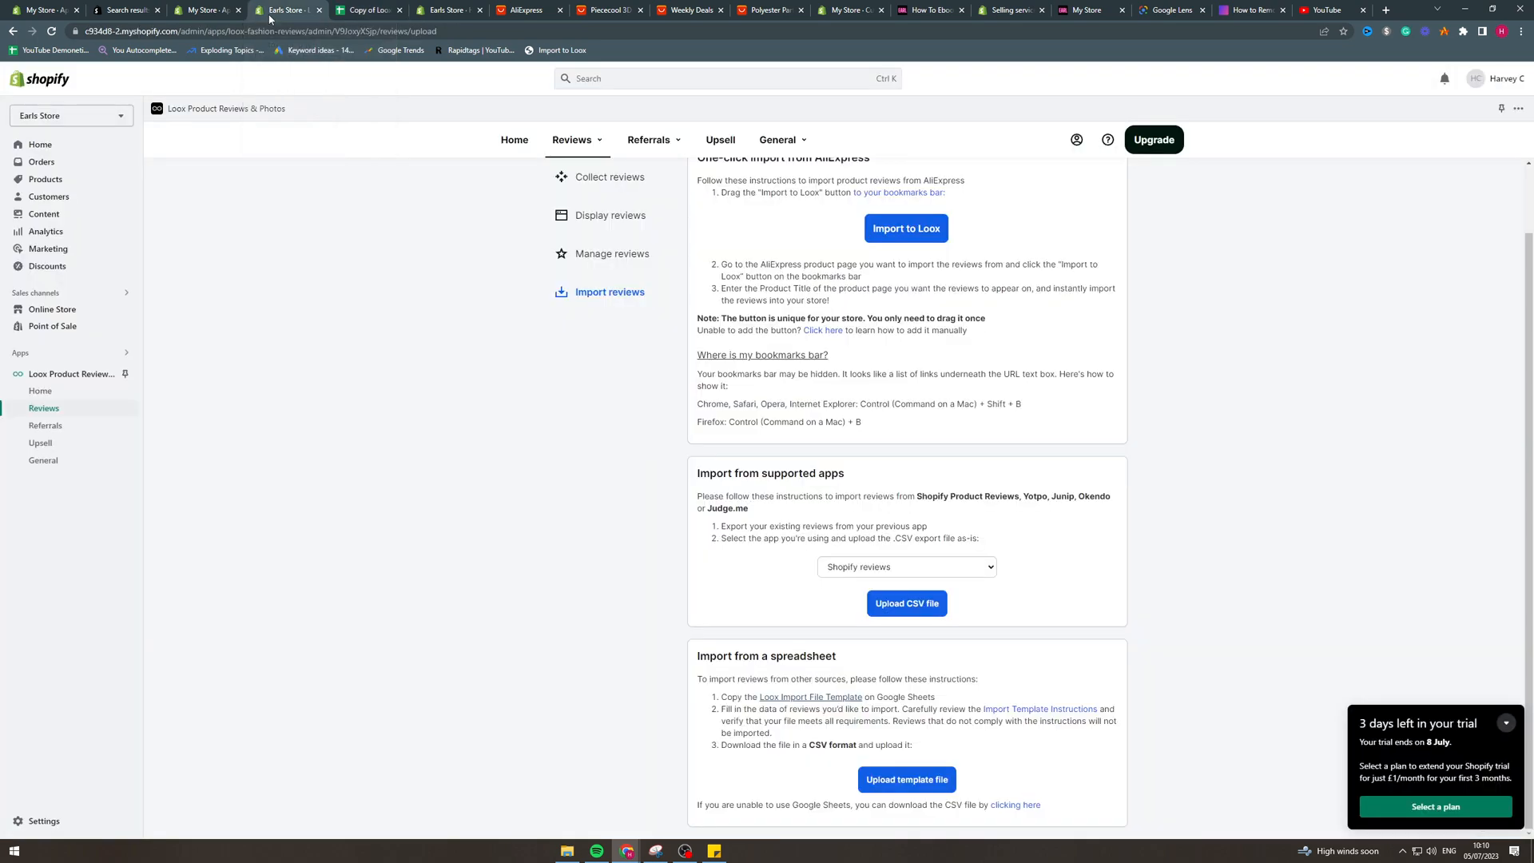
{"action": "mouse_move", "coordinate": [948, 700]}
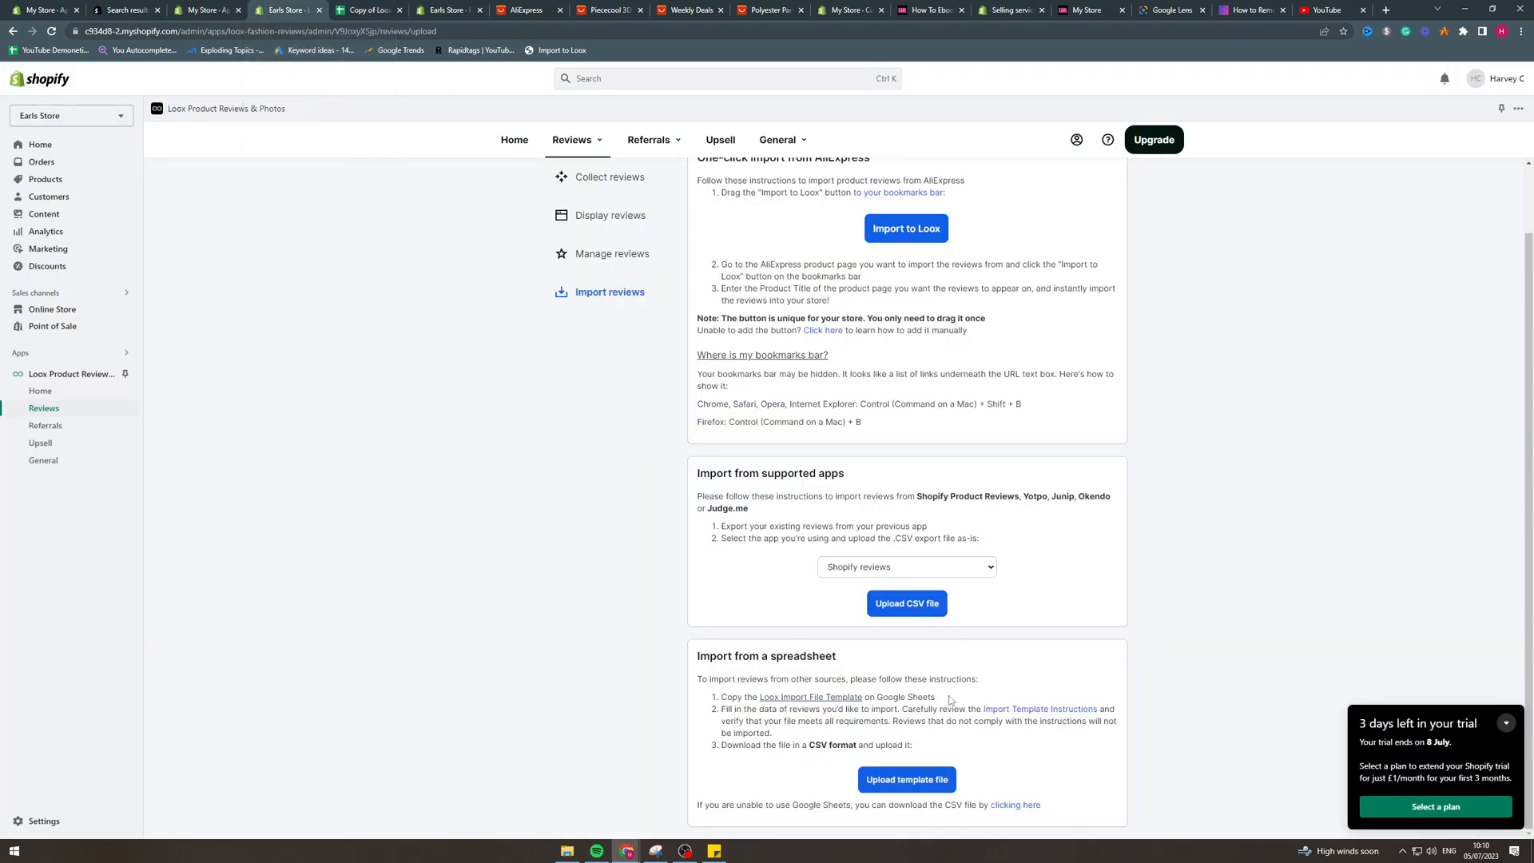
{"action": "left_click", "coordinate": [367, 10]}
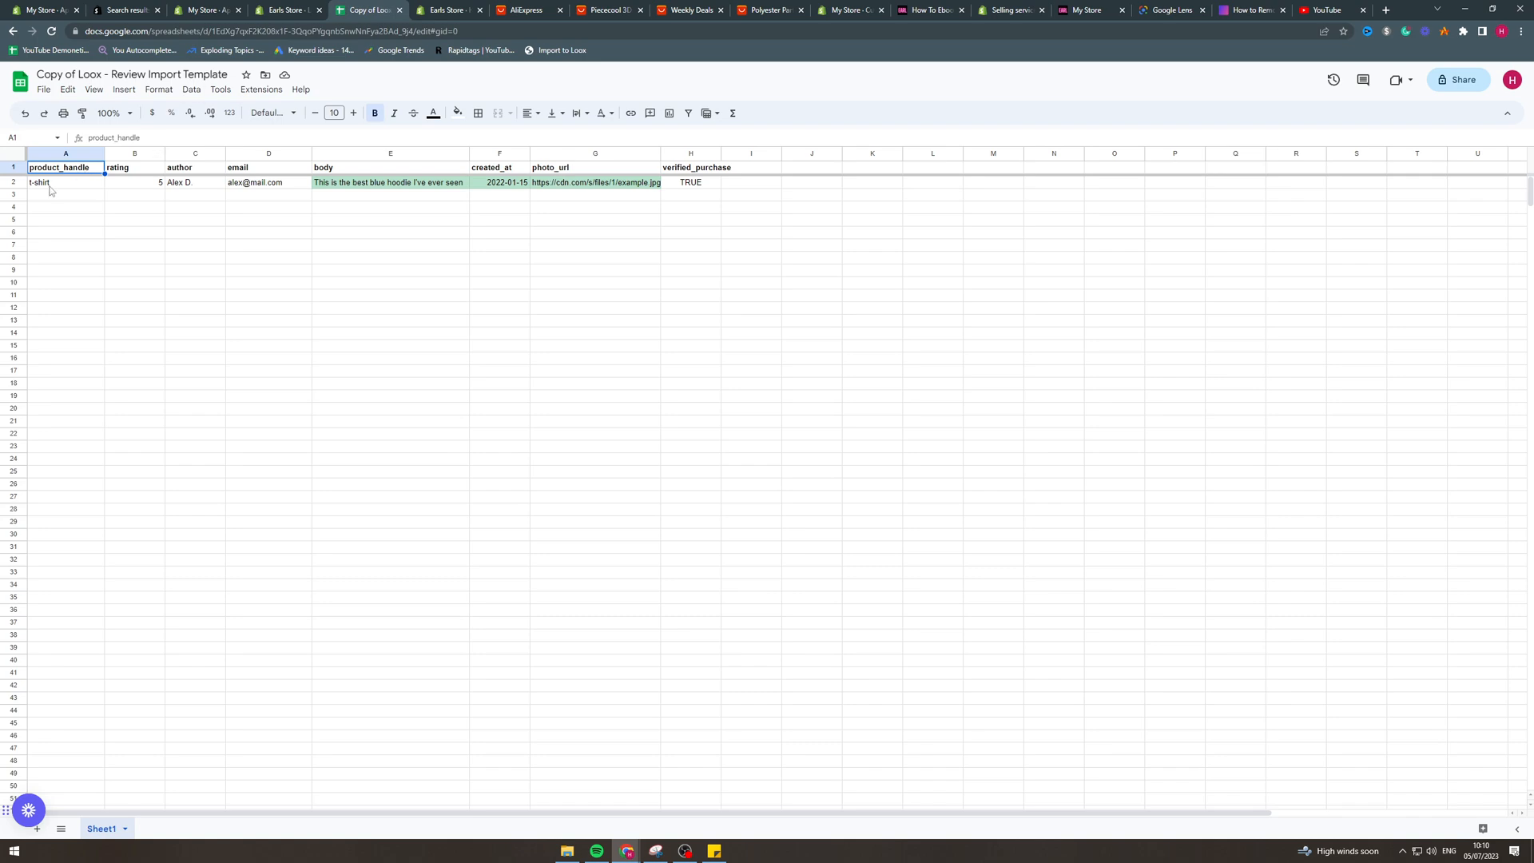
{"action": "left_click", "coordinate": [64, 182]}
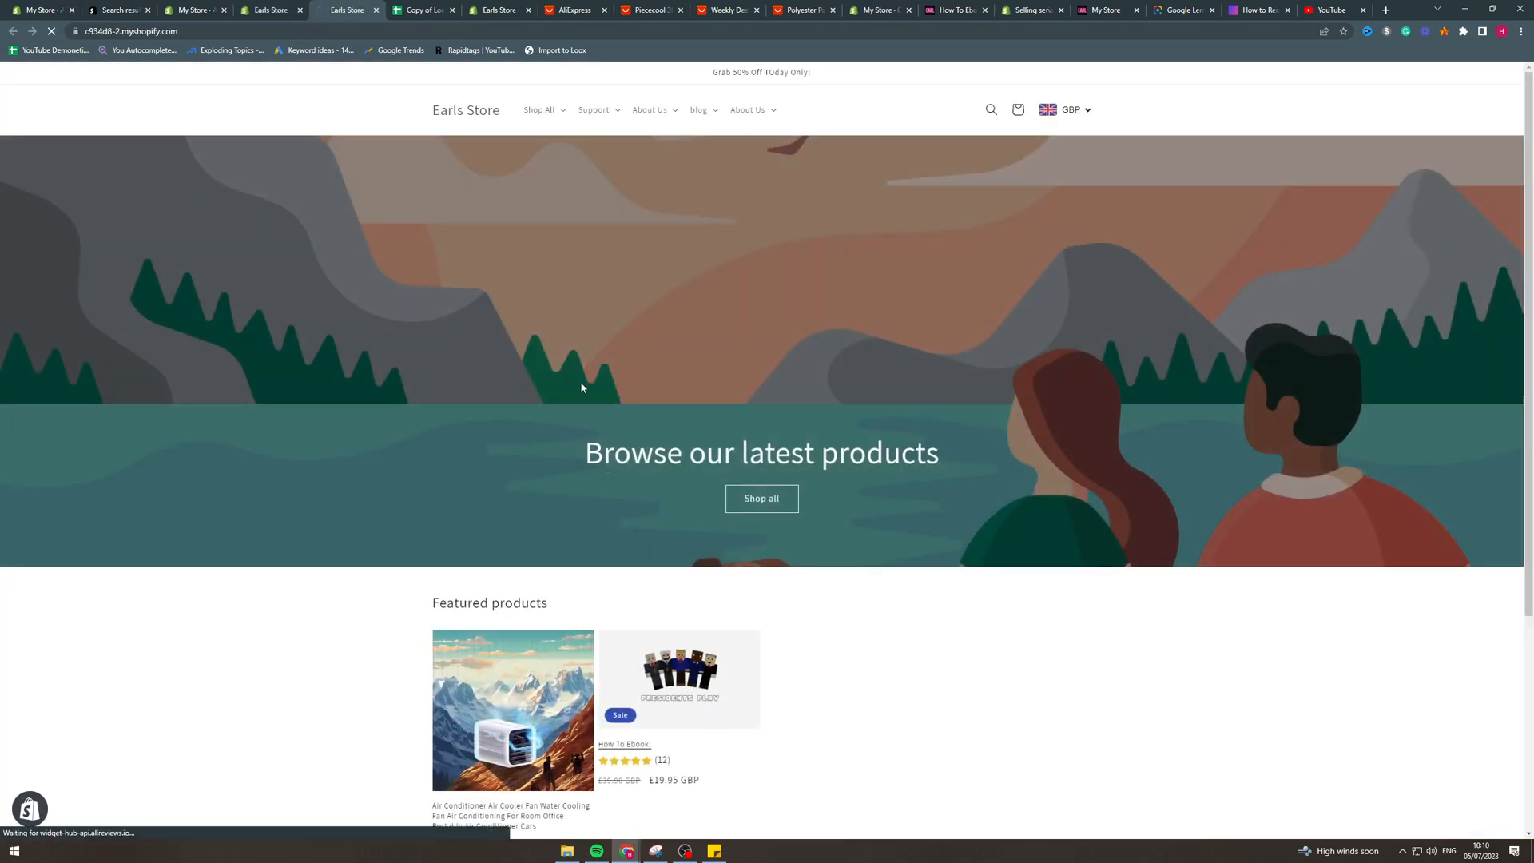
{"action": "left_click", "coordinate": [623, 744]}
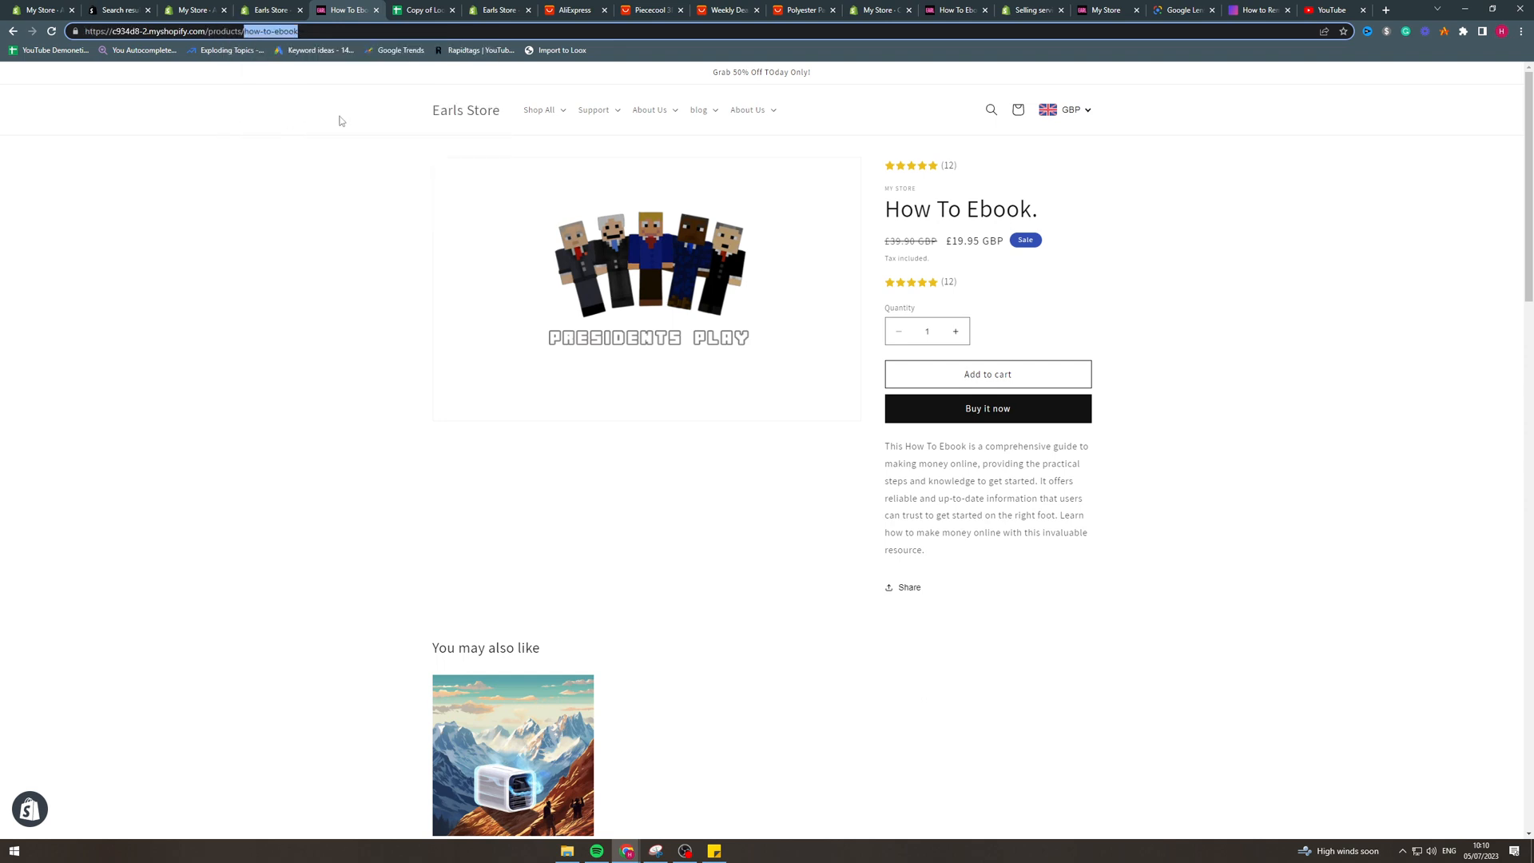
{"action": "left_click", "coordinate": [424, 10]}
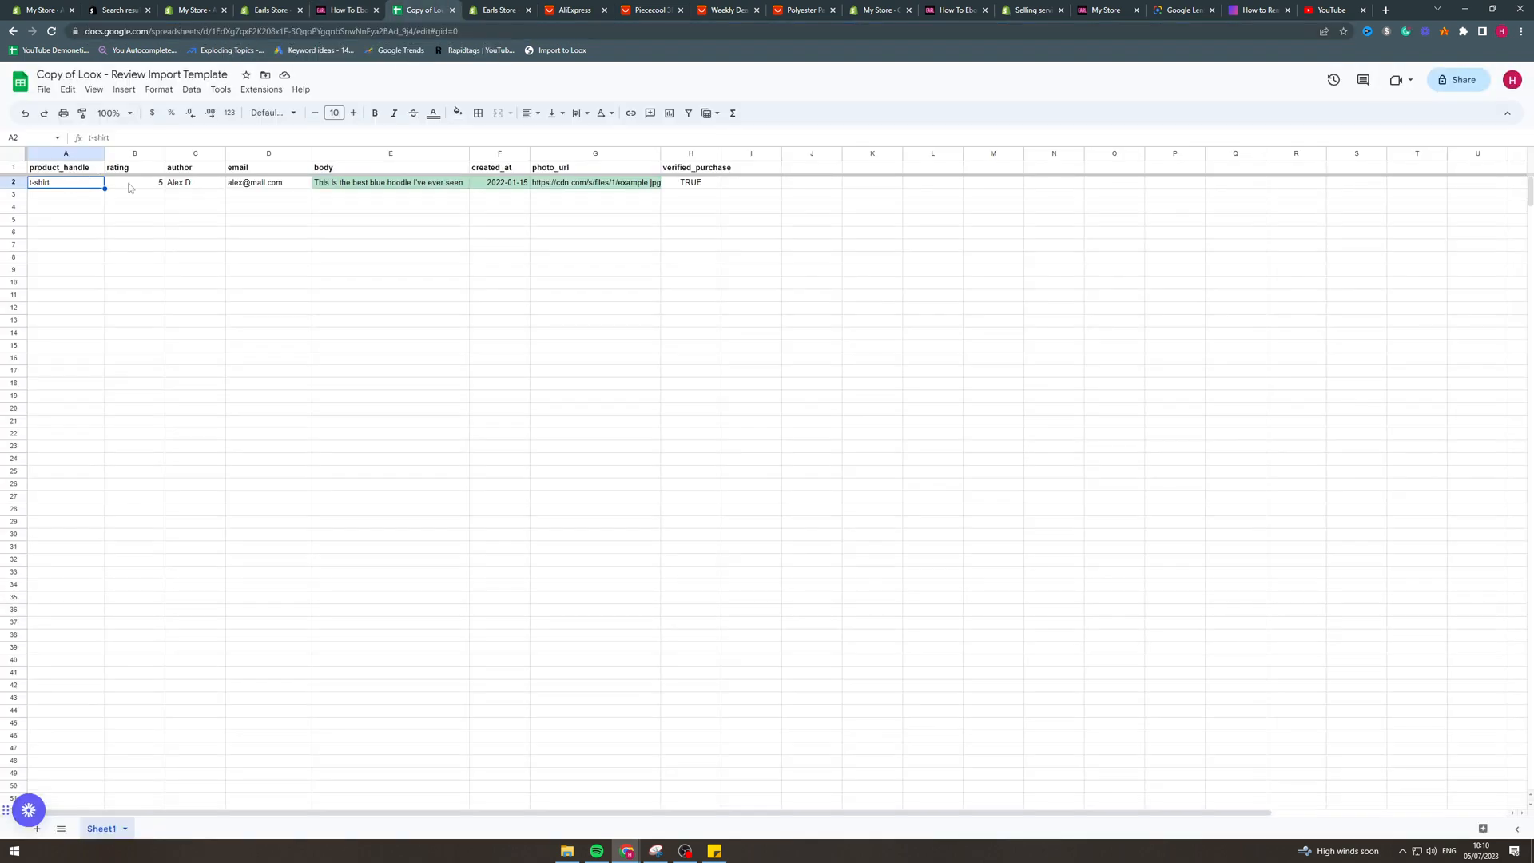
Step: Fill the sample email, dates through 2022-02-01, and TRUE verified_purchase down to row 21
{"action": "left_click", "coordinate": [134, 182]}
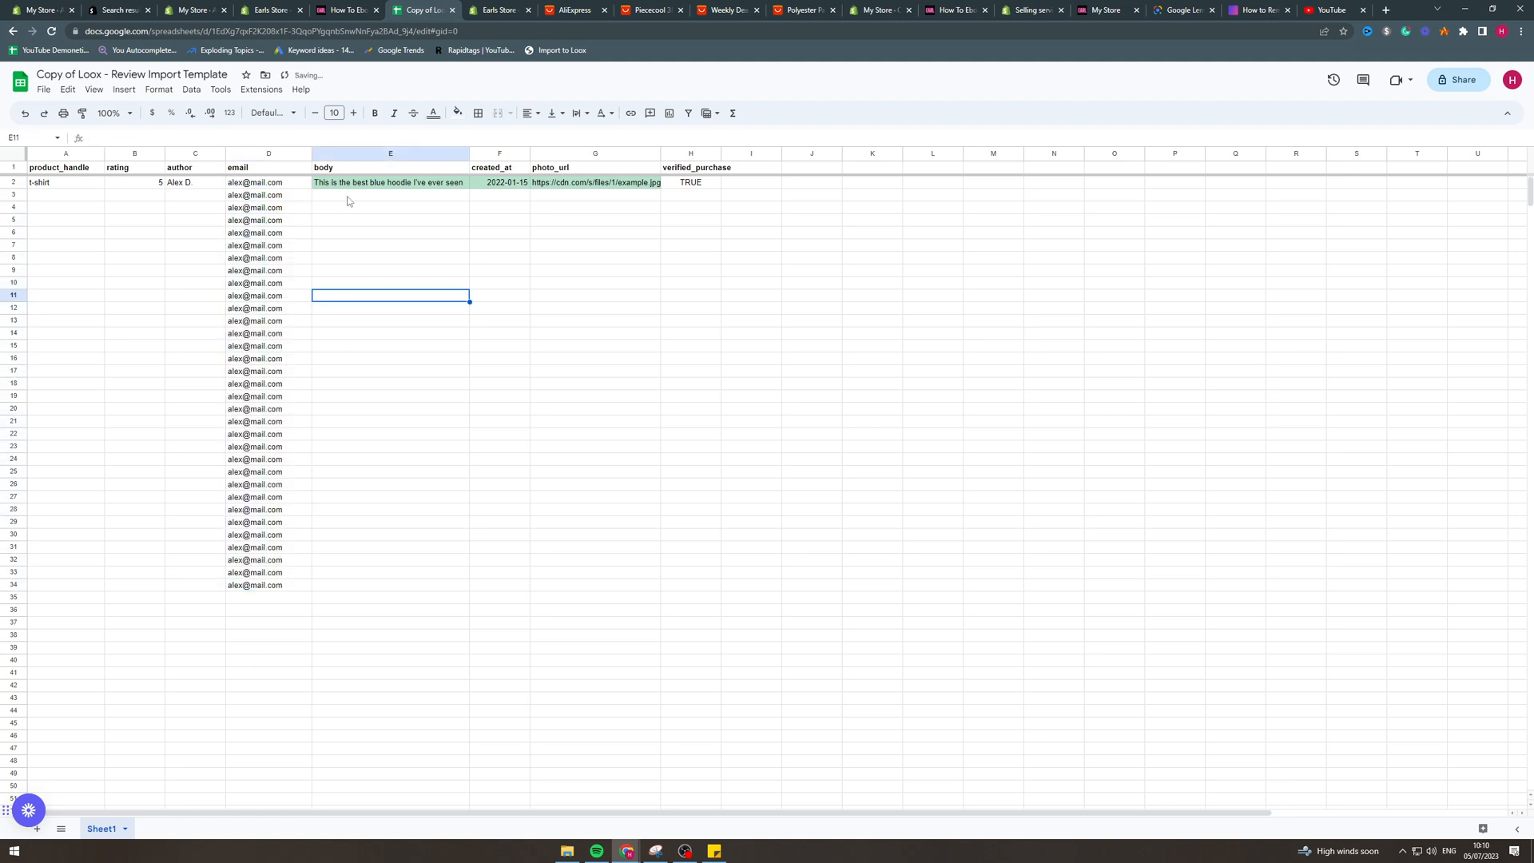
{"action": "left_click", "coordinate": [389, 182]}
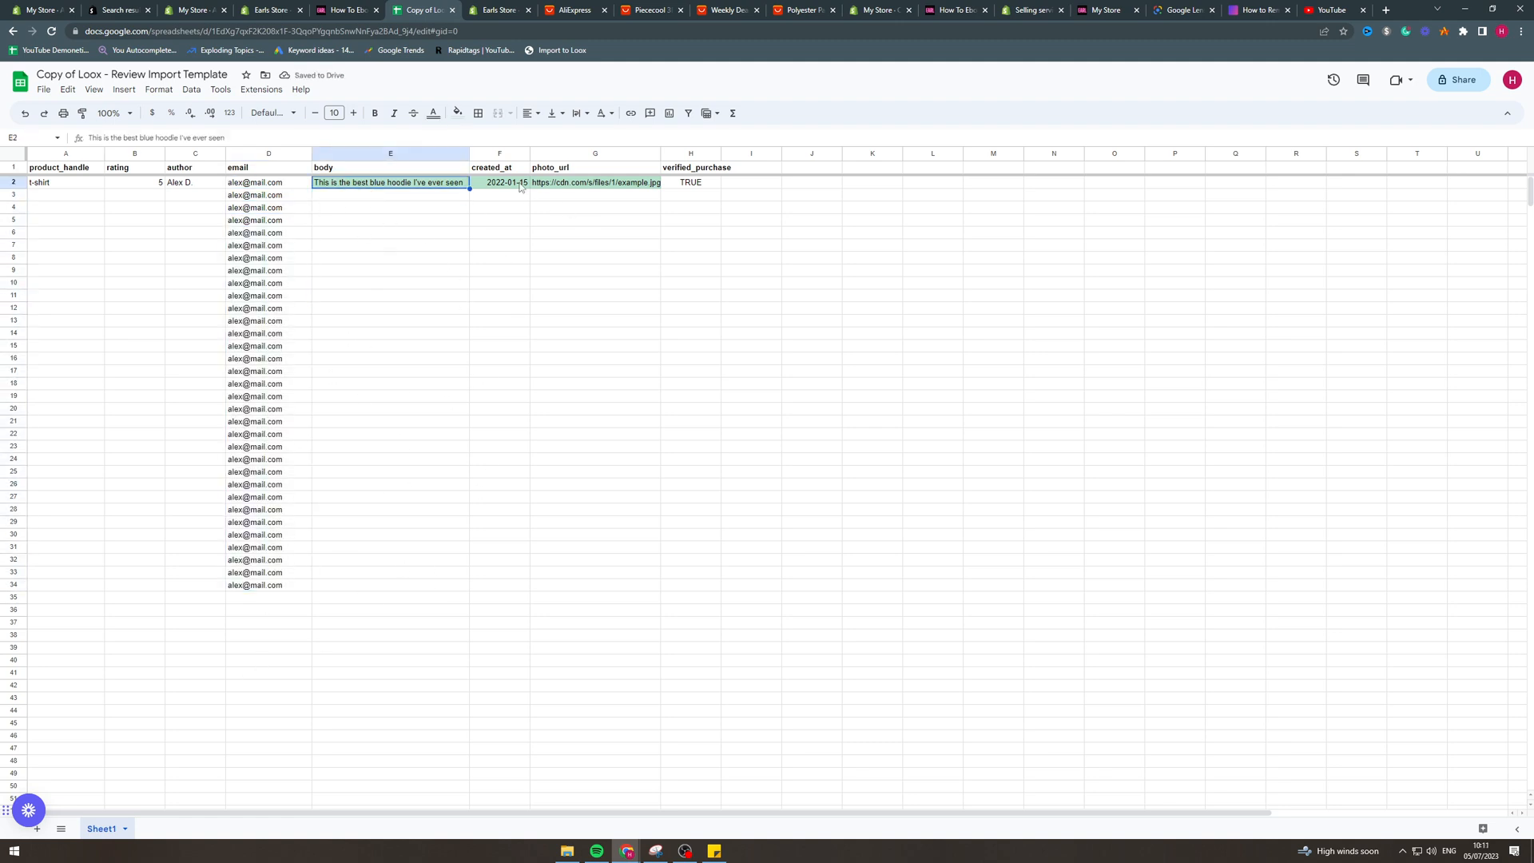
{"action": "left_click_drag", "start_coordinate": [498, 182], "coordinate": [499, 396]}
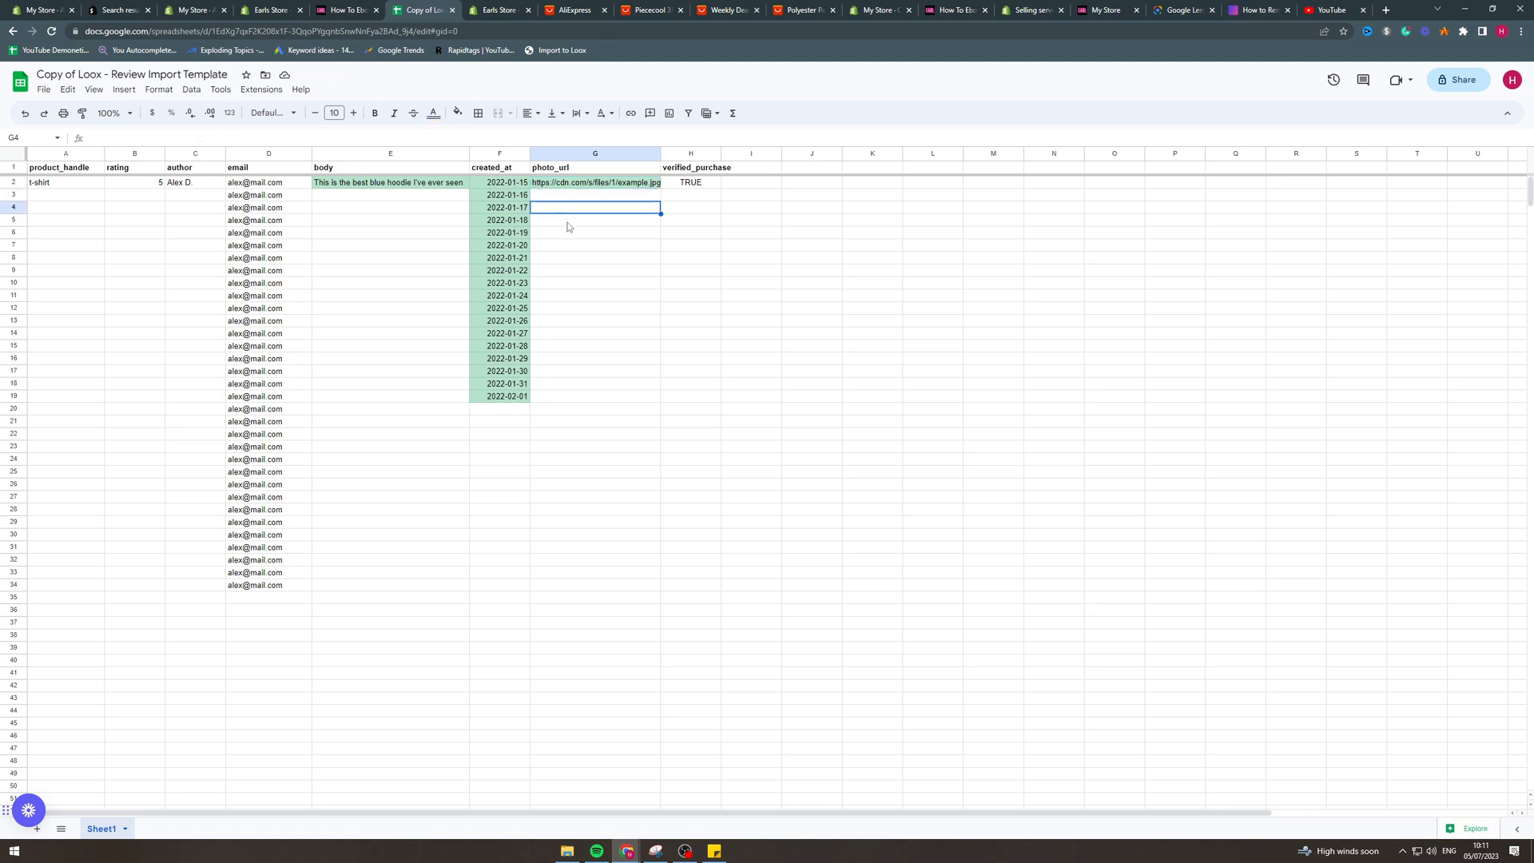
{"action": "left_click", "coordinate": [595, 282]}
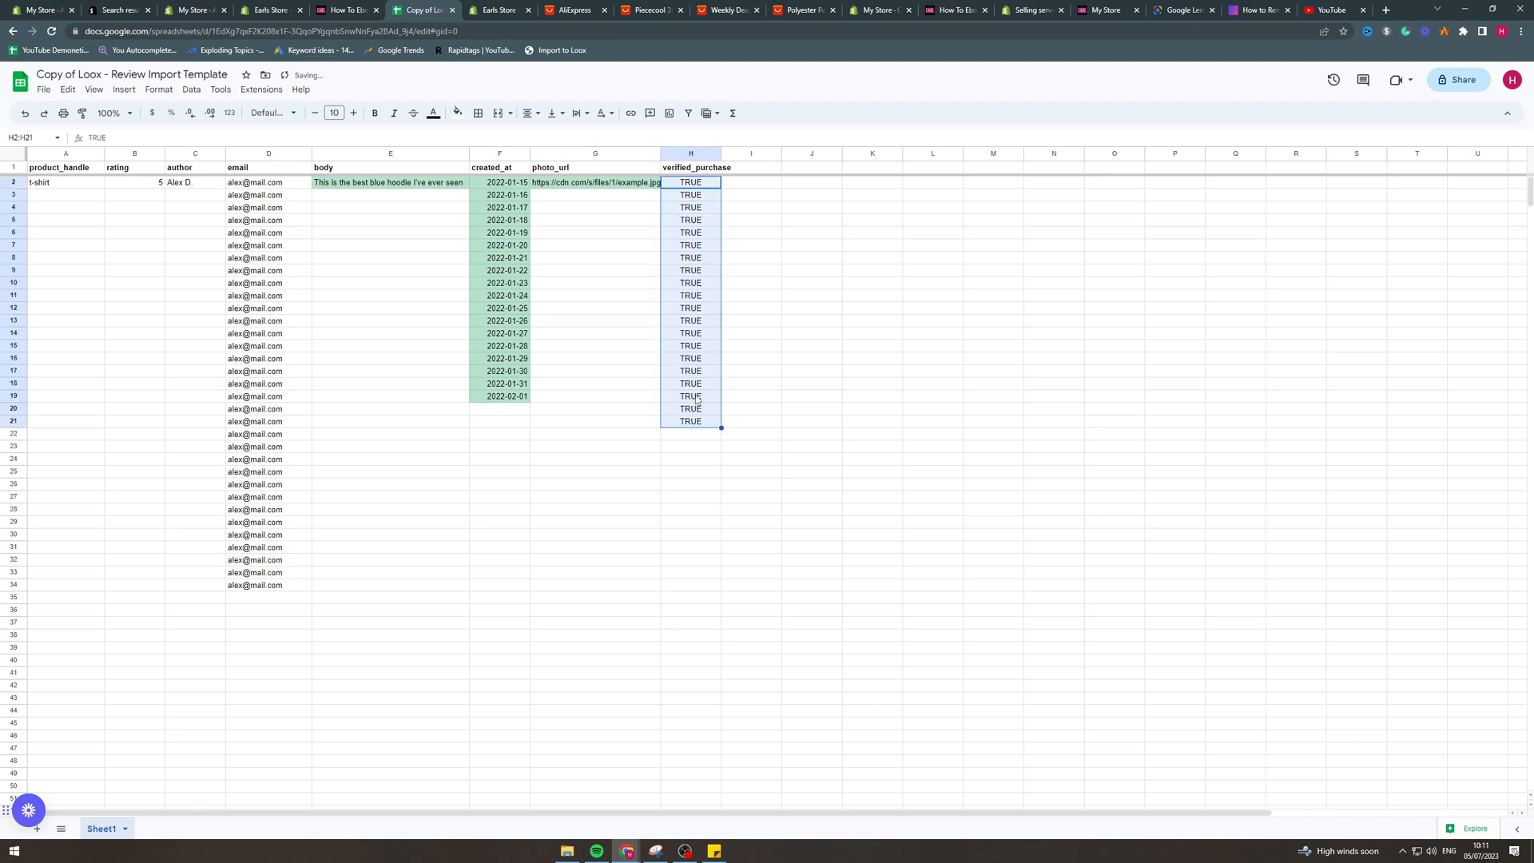
{"action": "left_click", "coordinate": [871, 396]}
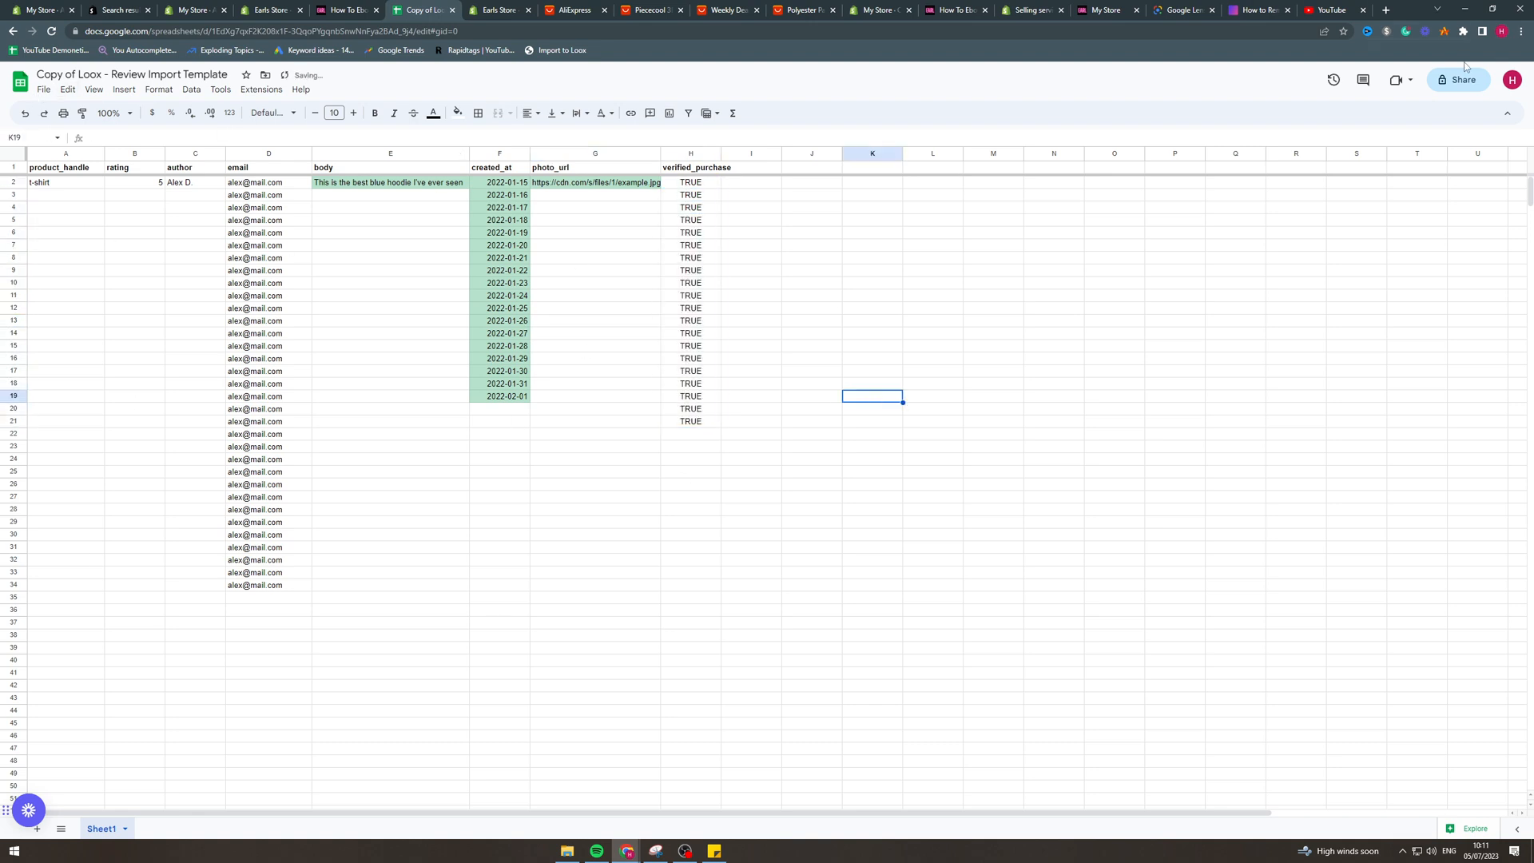
Step: Open and close the template's Share dialog, then open the File menu
{"action": "left_click", "coordinate": [1459, 79]}
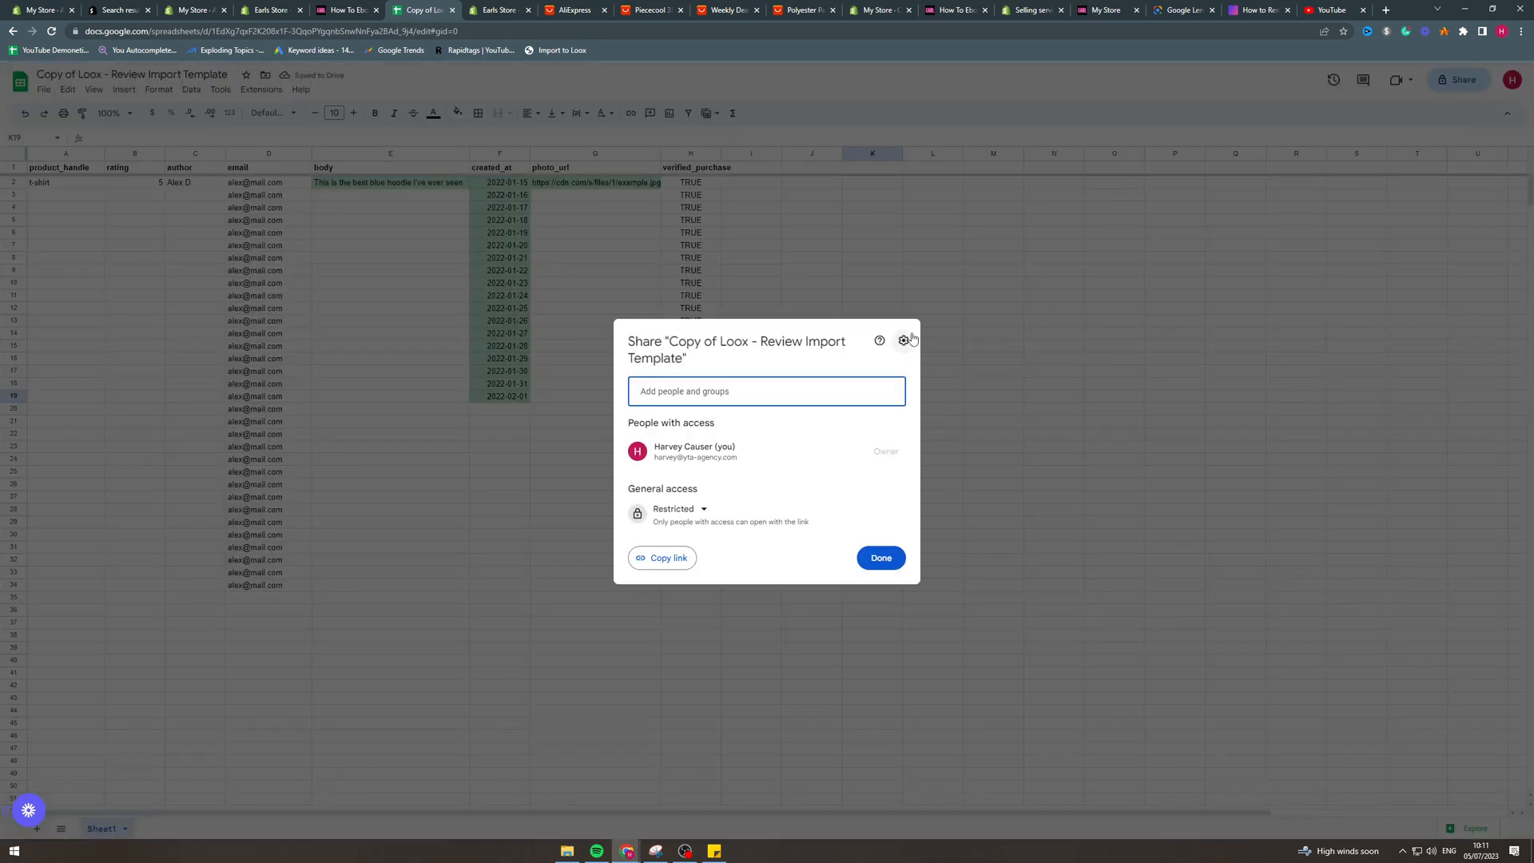
{"action": "left_click", "coordinate": [879, 558]}
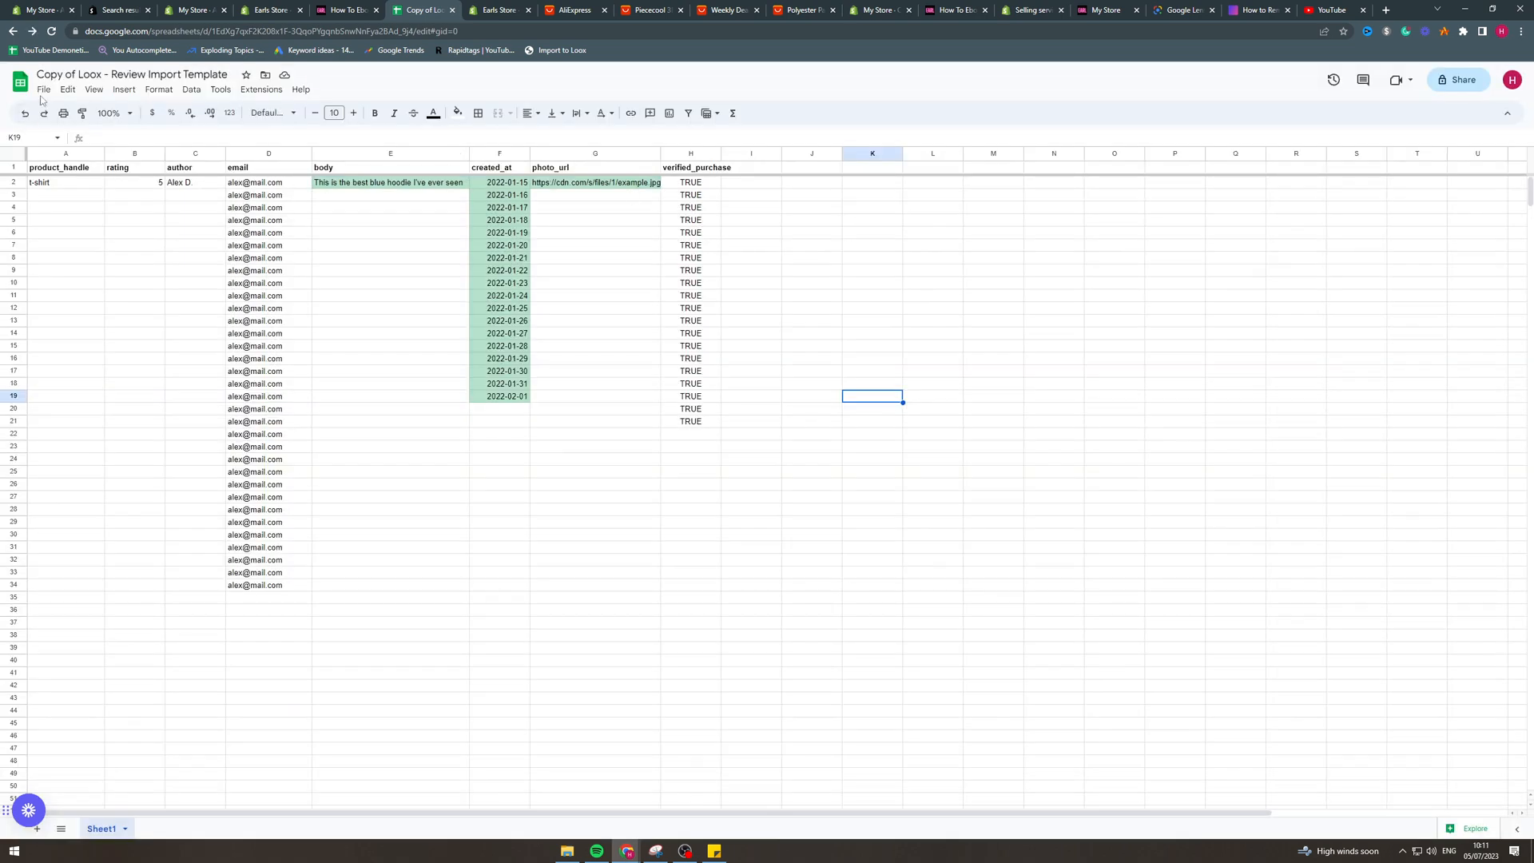
{"action": "left_click", "coordinate": [43, 89]}
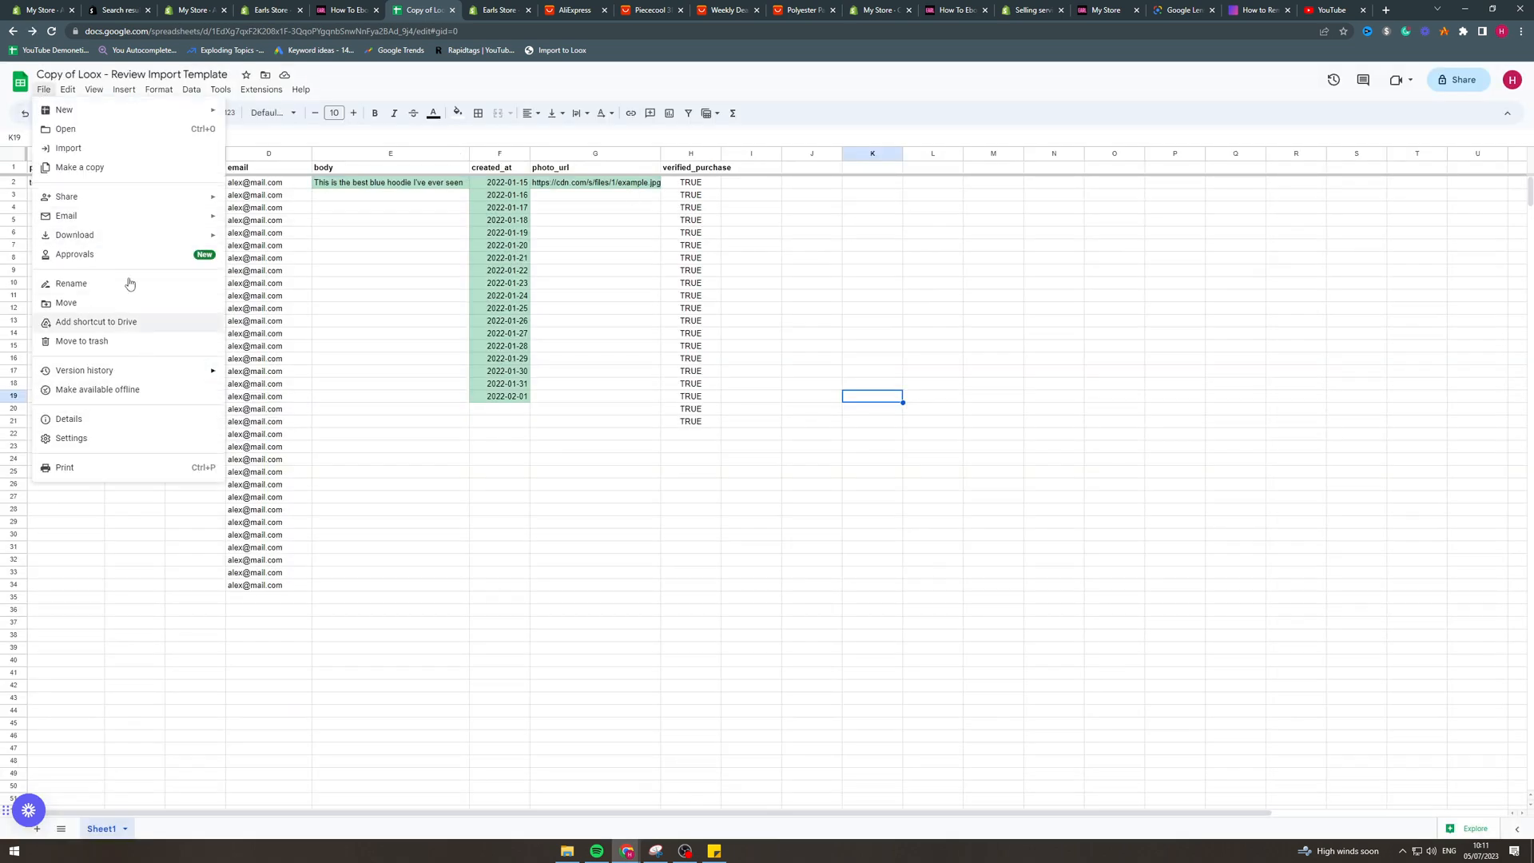
{"action": "left_click", "coordinate": [74, 234]}
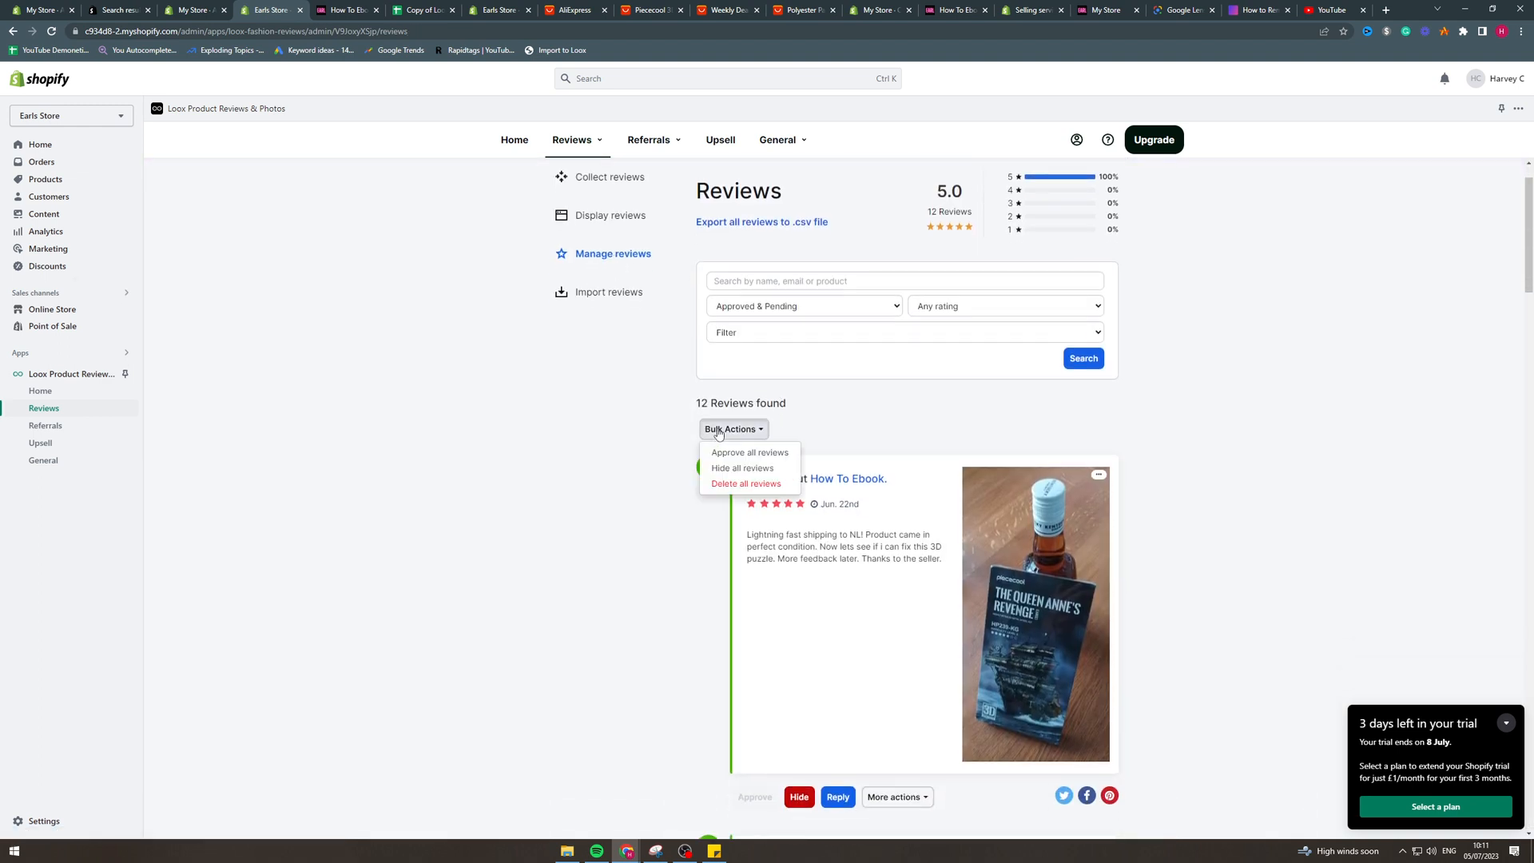
{"action": "left_click", "coordinate": [749, 452]}
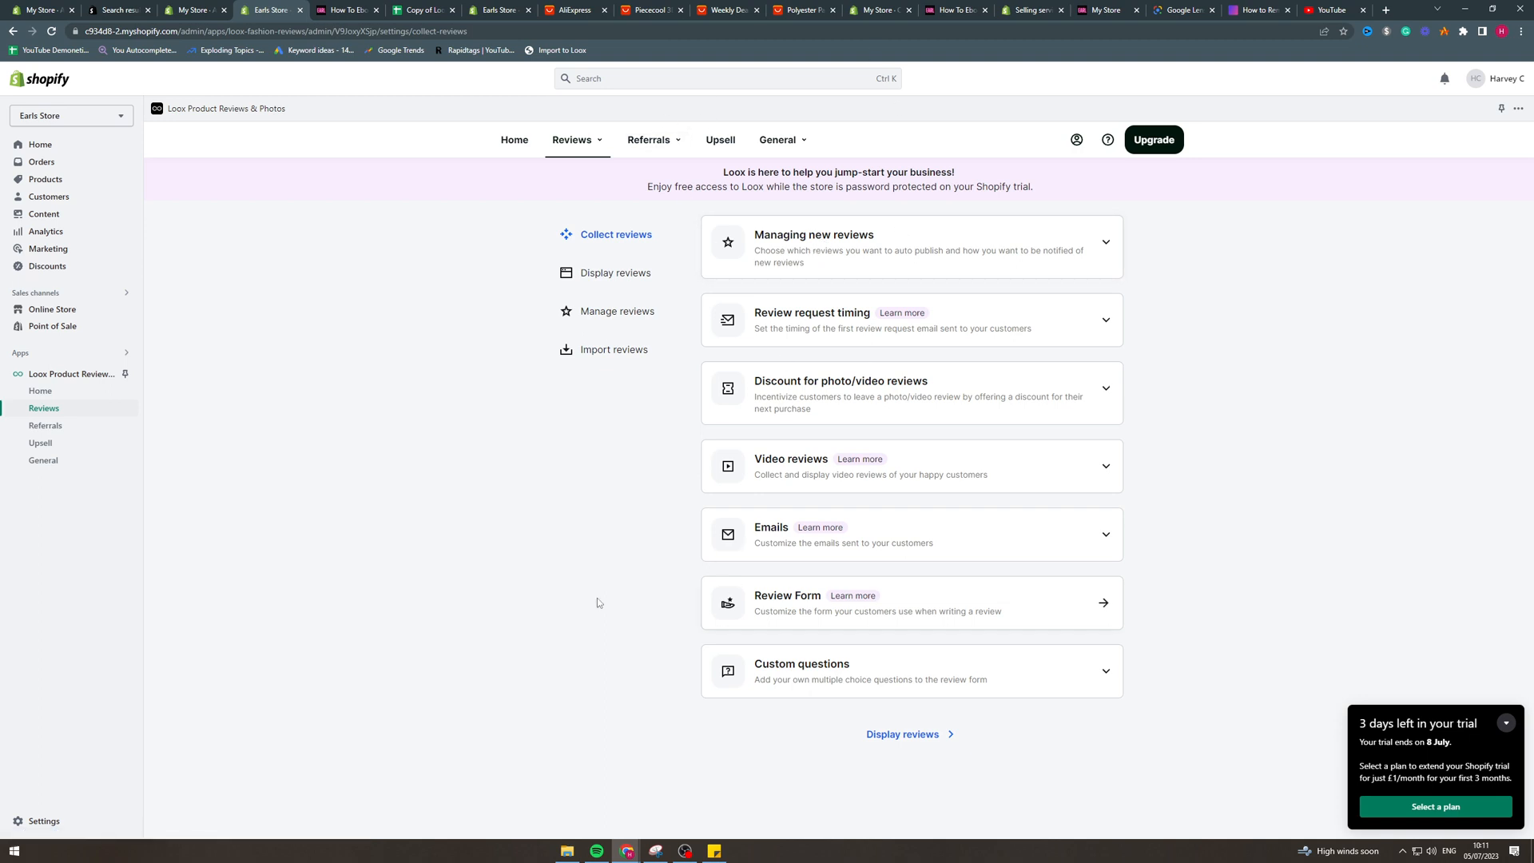
{"action": "mouse_move", "coordinate": [112, 309]}
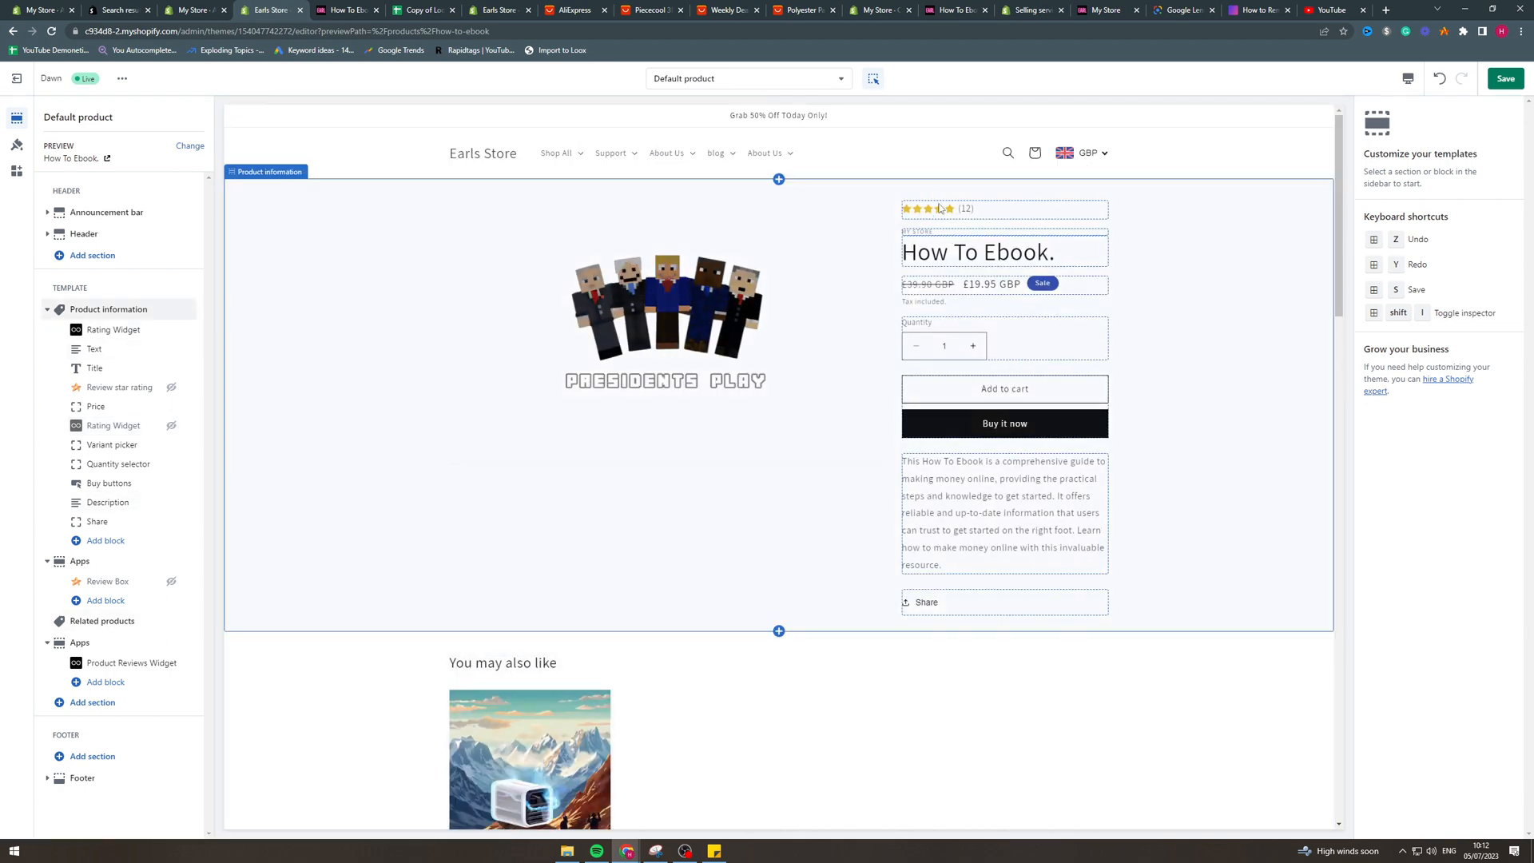
Step: Move the Rating Widget block below Title and scroll down to the review grid
{"action": "left_click", "coordinate": [932, 209]}
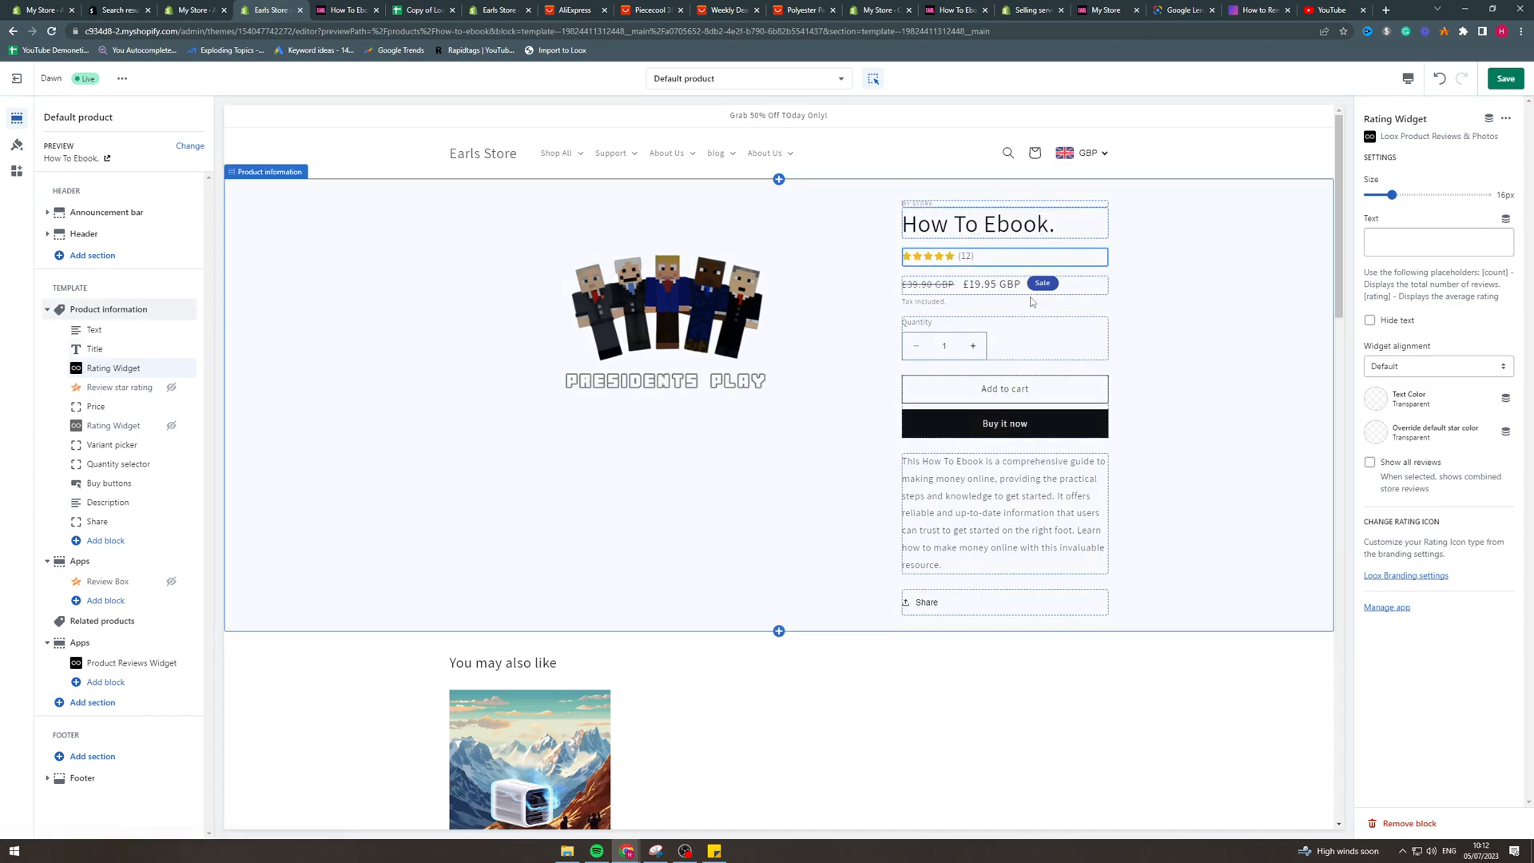
{"action": "scroll", "scroll_direction": "down", "scroll_amount": 3}
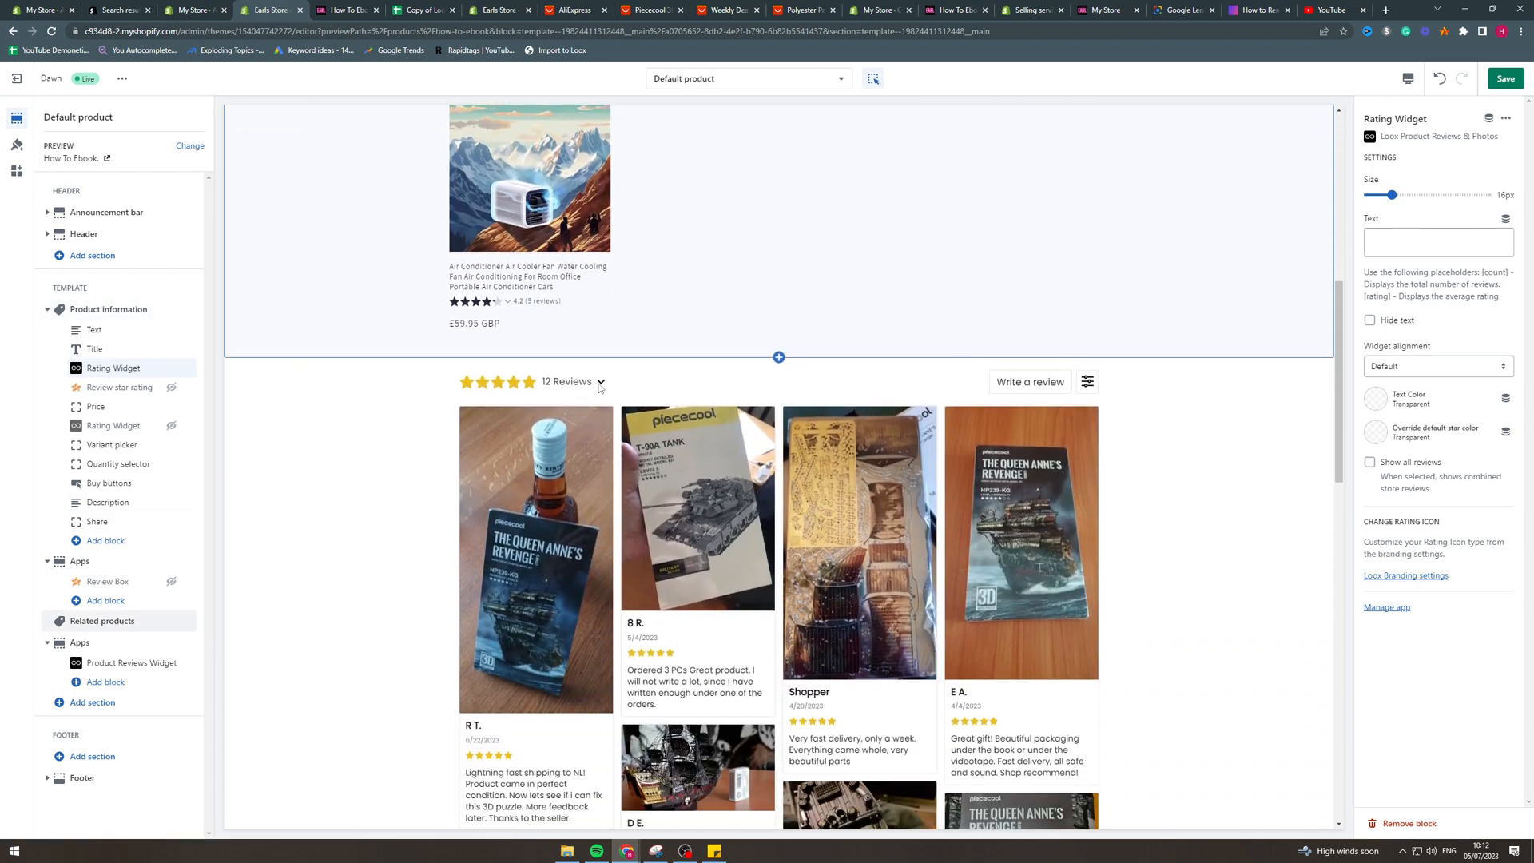
{"action": "scroll", "scroll_direction": "down", "scroll_amount": 3}
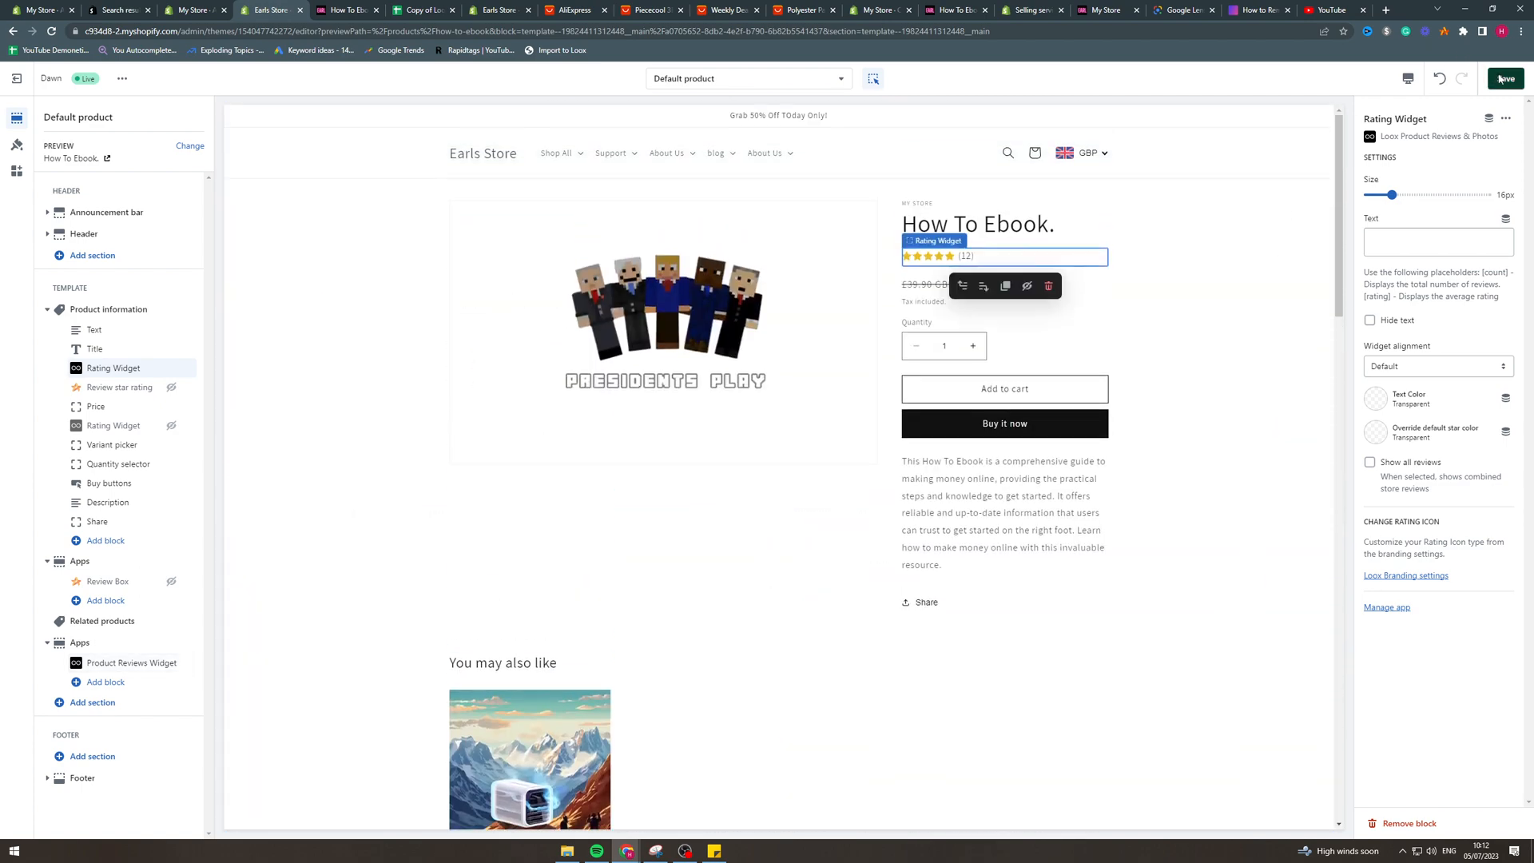
Step: Save the How To Ebook template, review the grid preview, and select the star rating
{"action": "left_click", "coordinate": [1504, 78]}
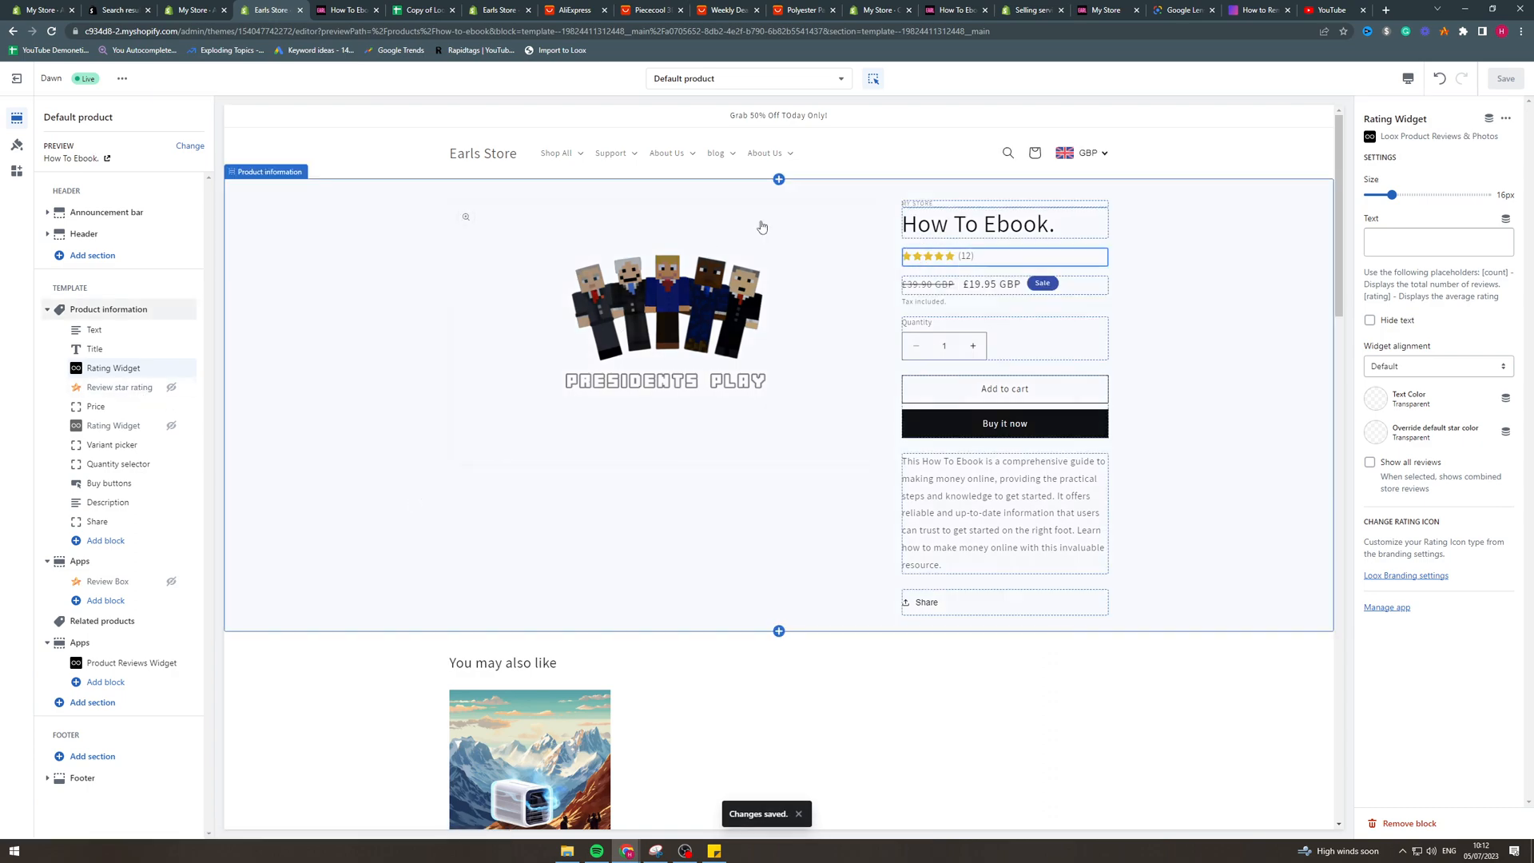
{"action": "scroll", "scroll_direction": "down", "scroll_amount": 3}
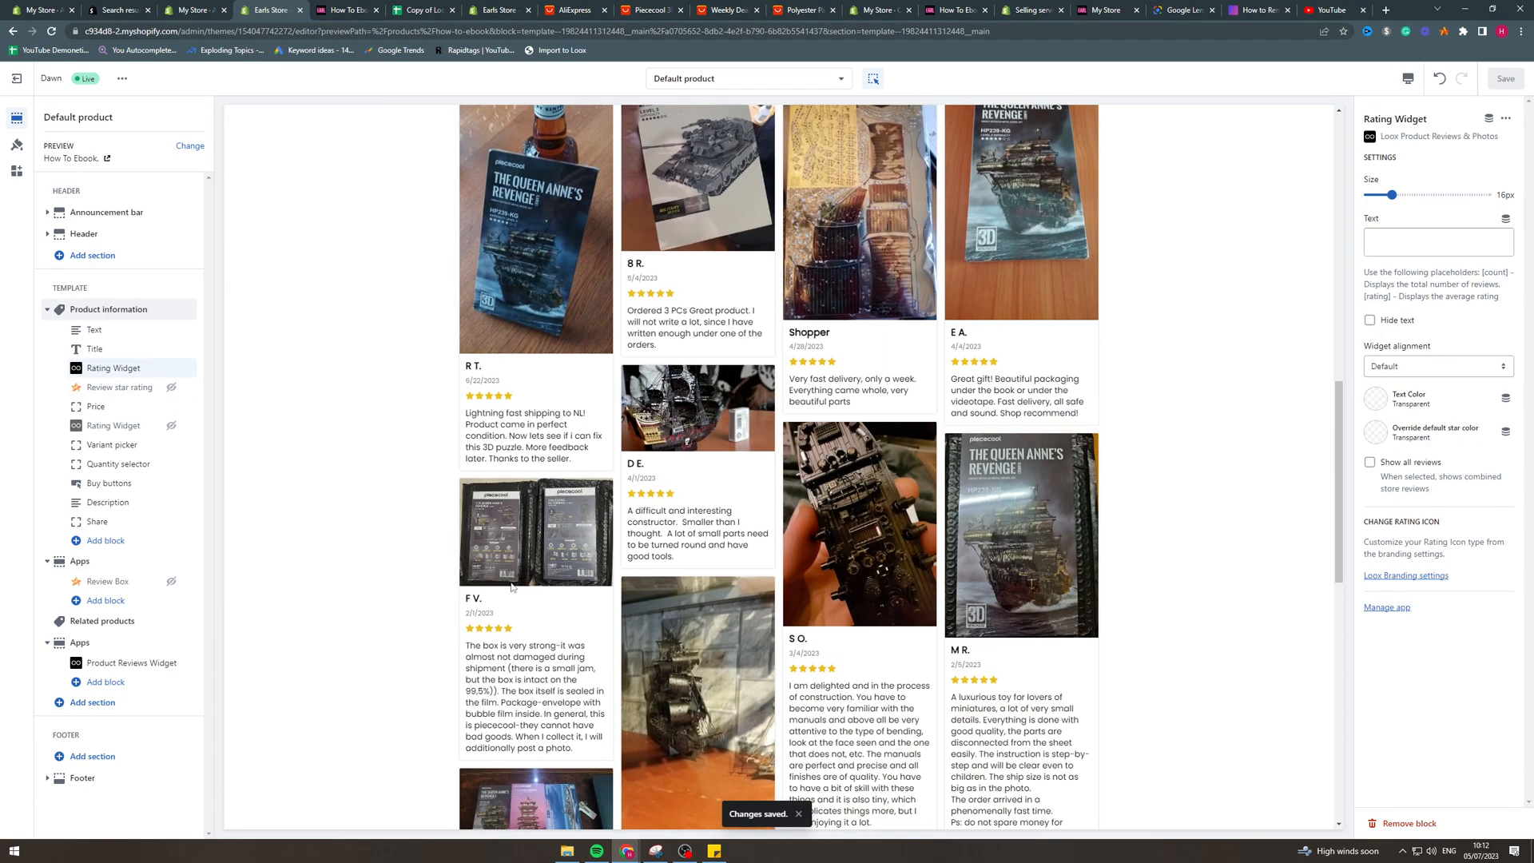
{"action": "scroll", "scroll_direction": "down", "scroll_amount": 3}
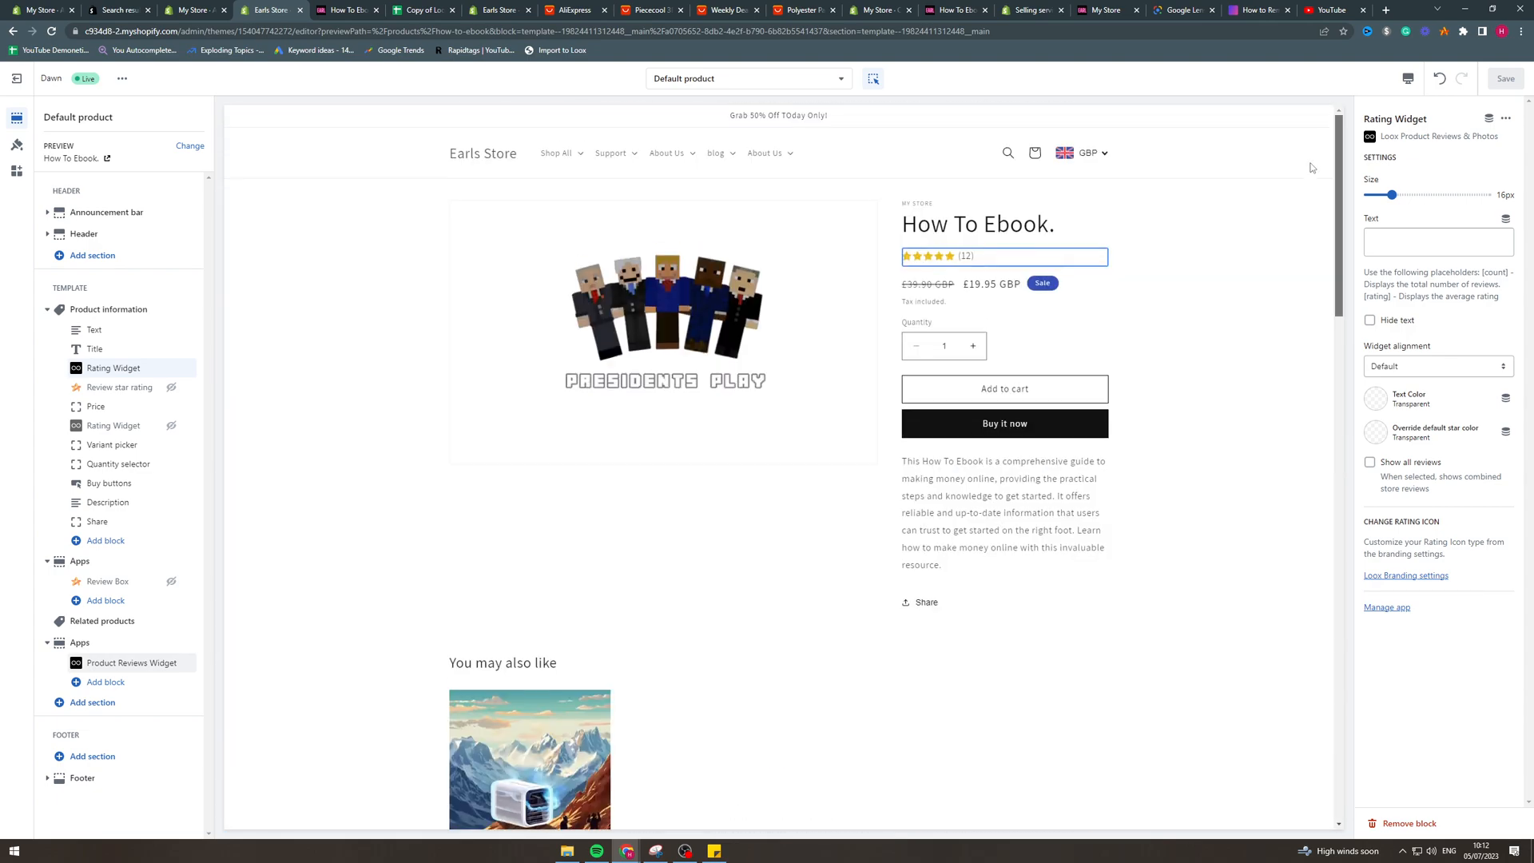
{"action": "mouse_move", "coordinate": [553, 421]}
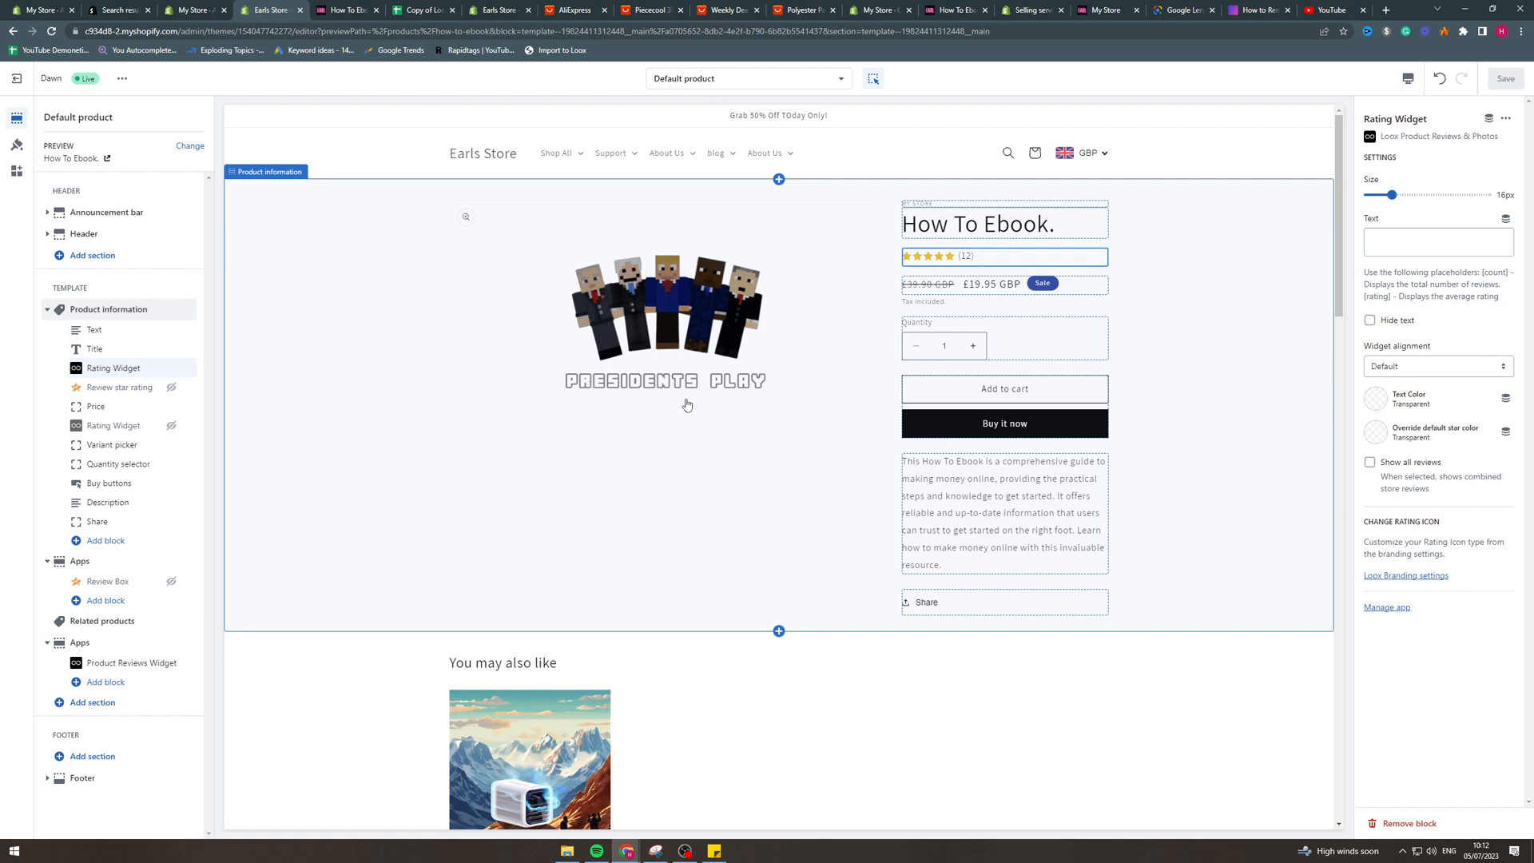
{"action": "left_click", "coordinate": [963, 256]}
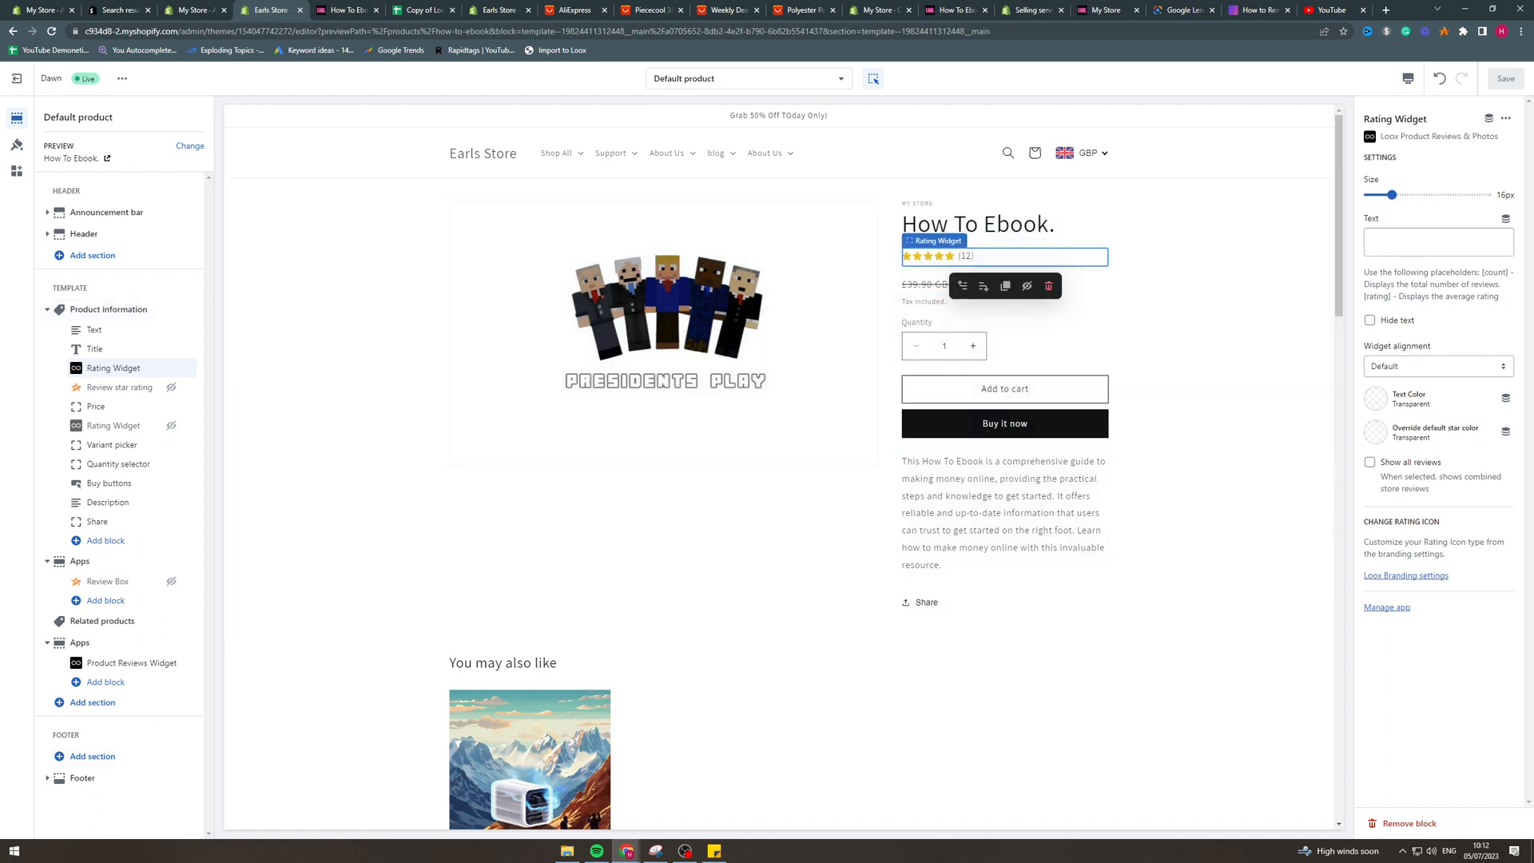